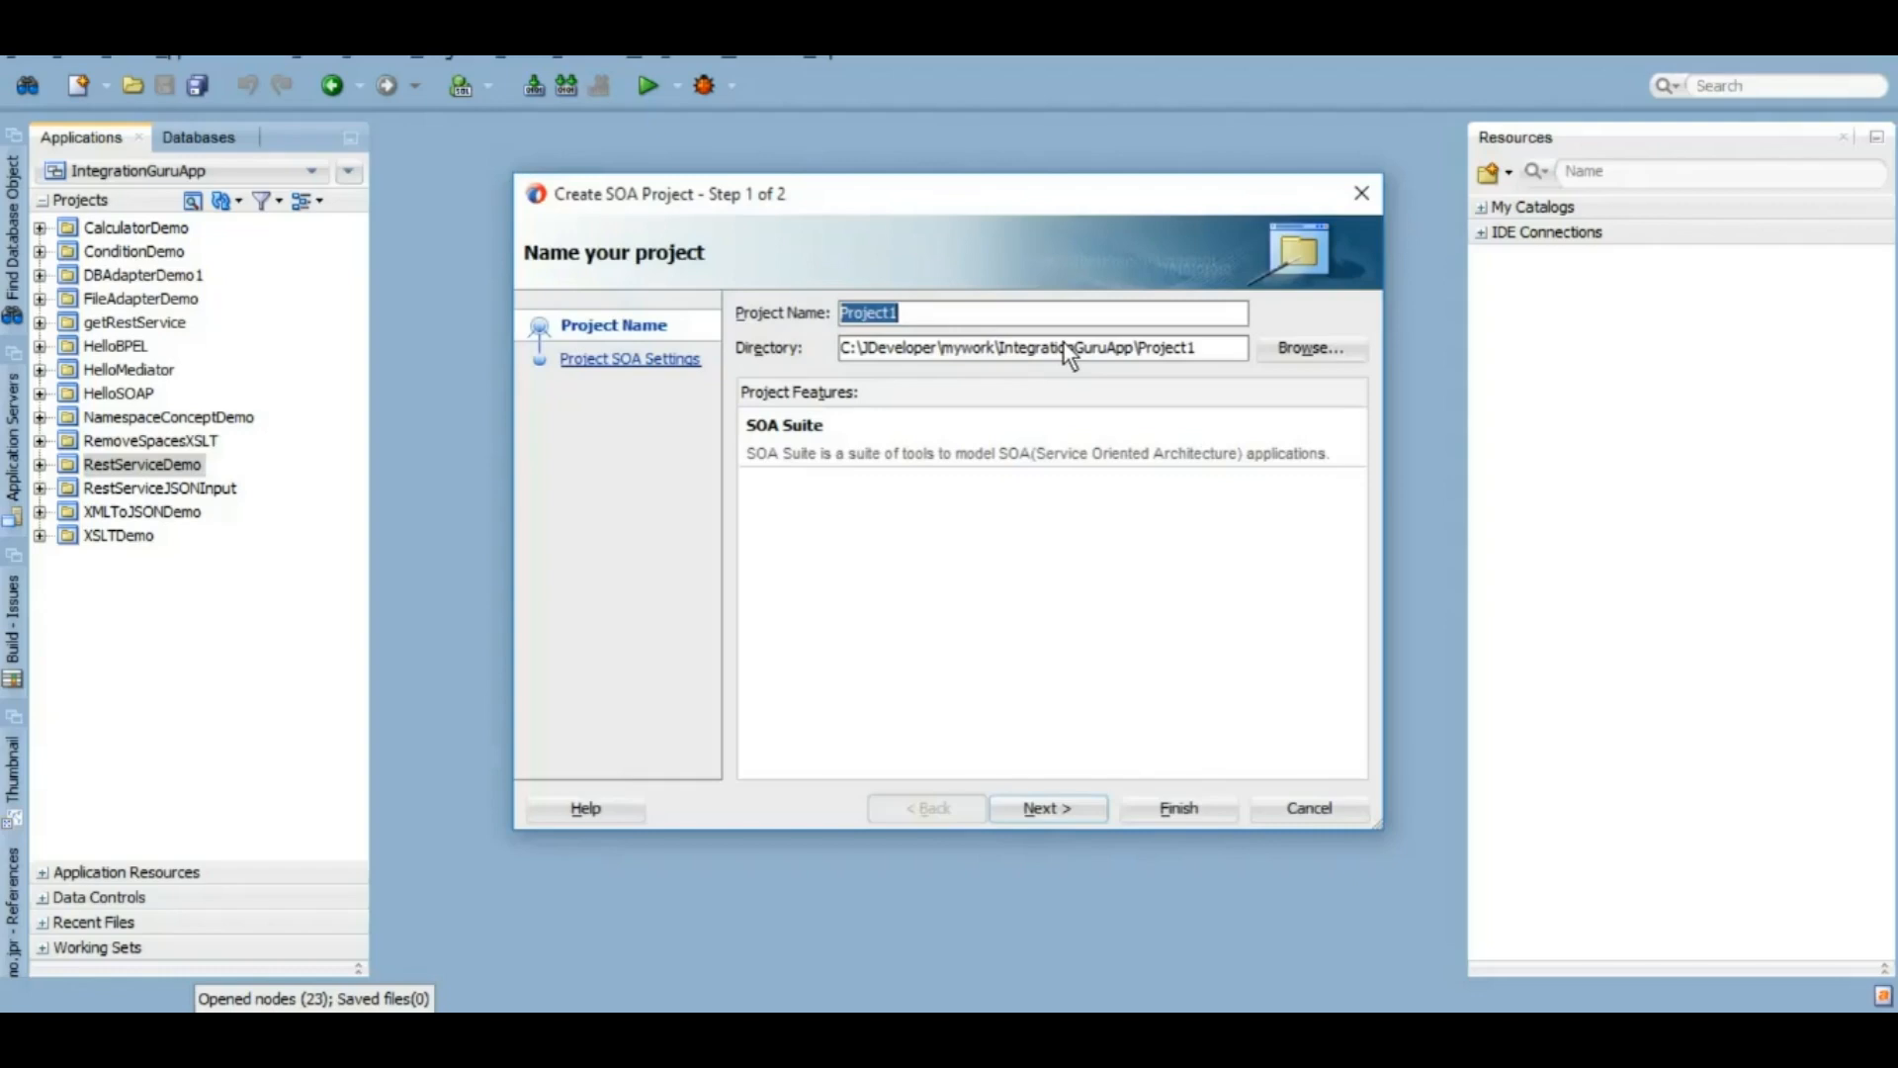
Step: Name the project XmlToJsonConversionDemo and finish it with an Empty Composite
{"action": "type", "text": "XmlToJson"}
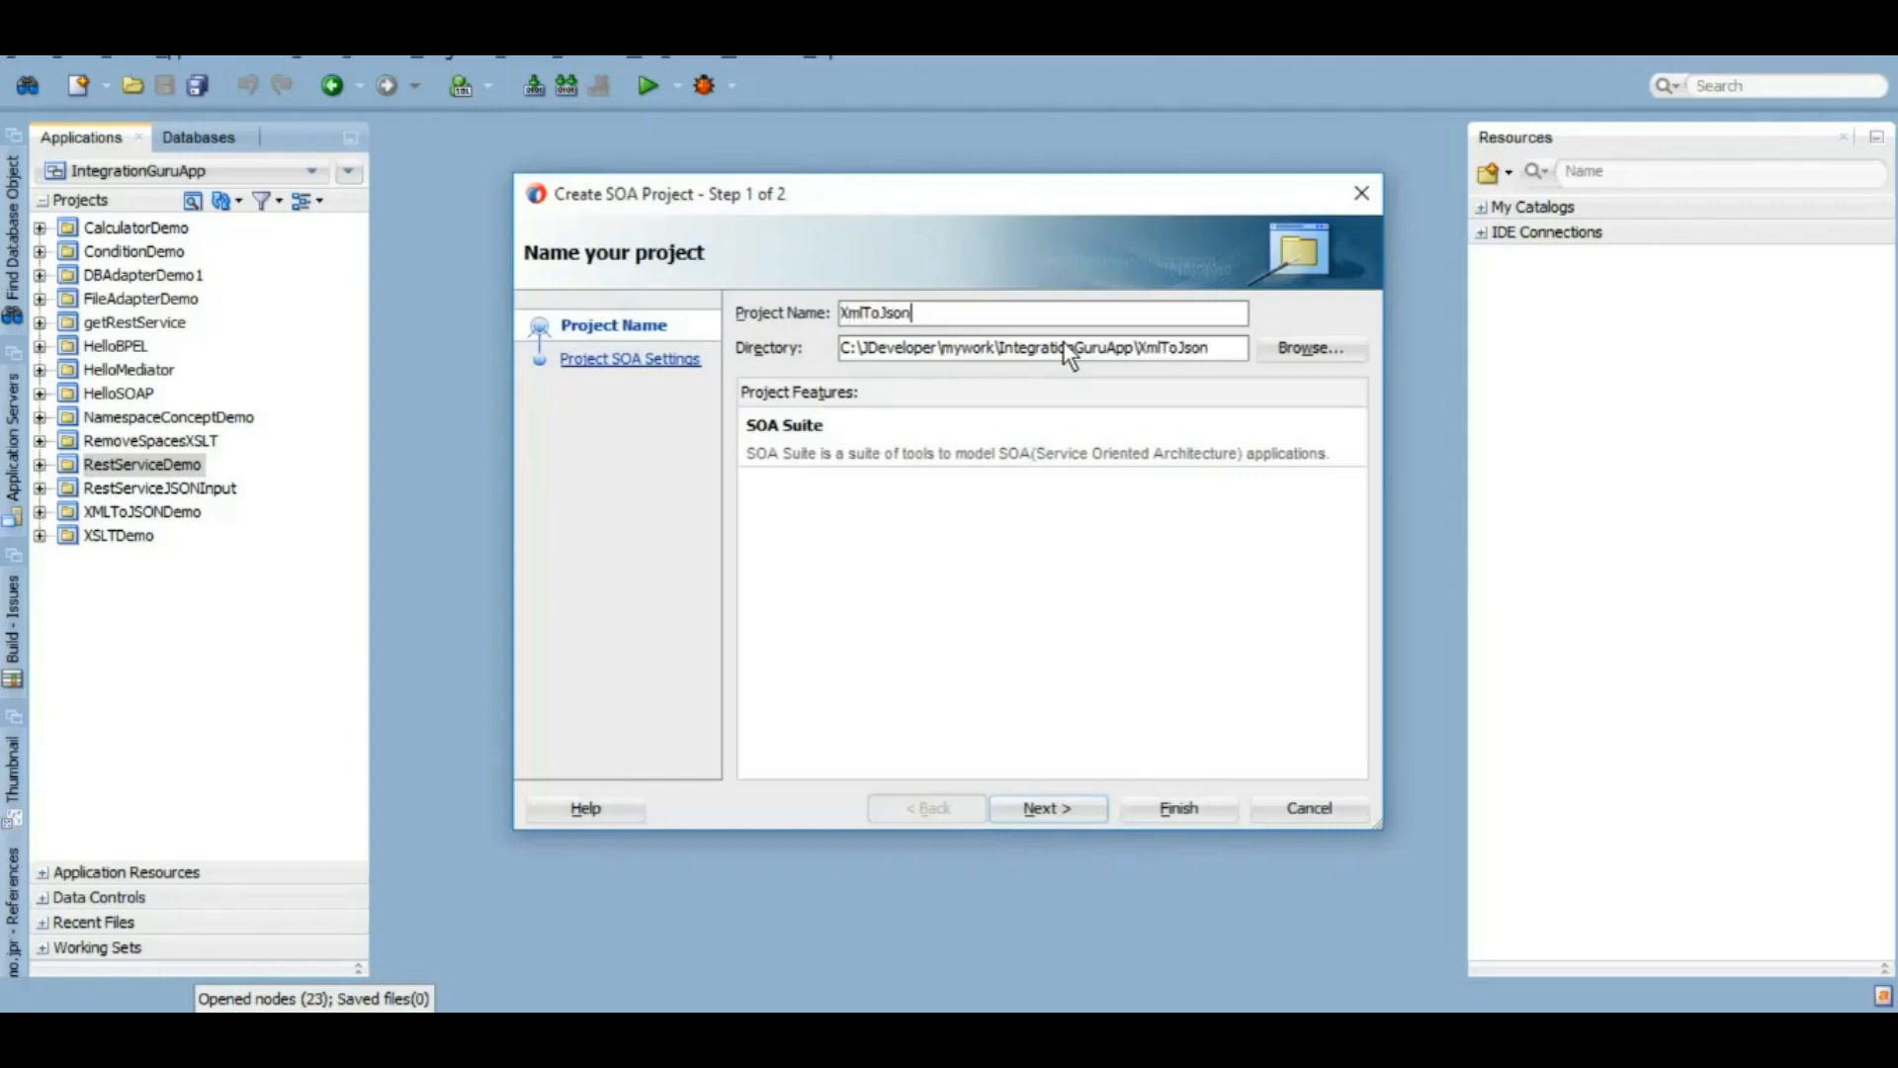
{"action": "type", "text": "Conversion"}
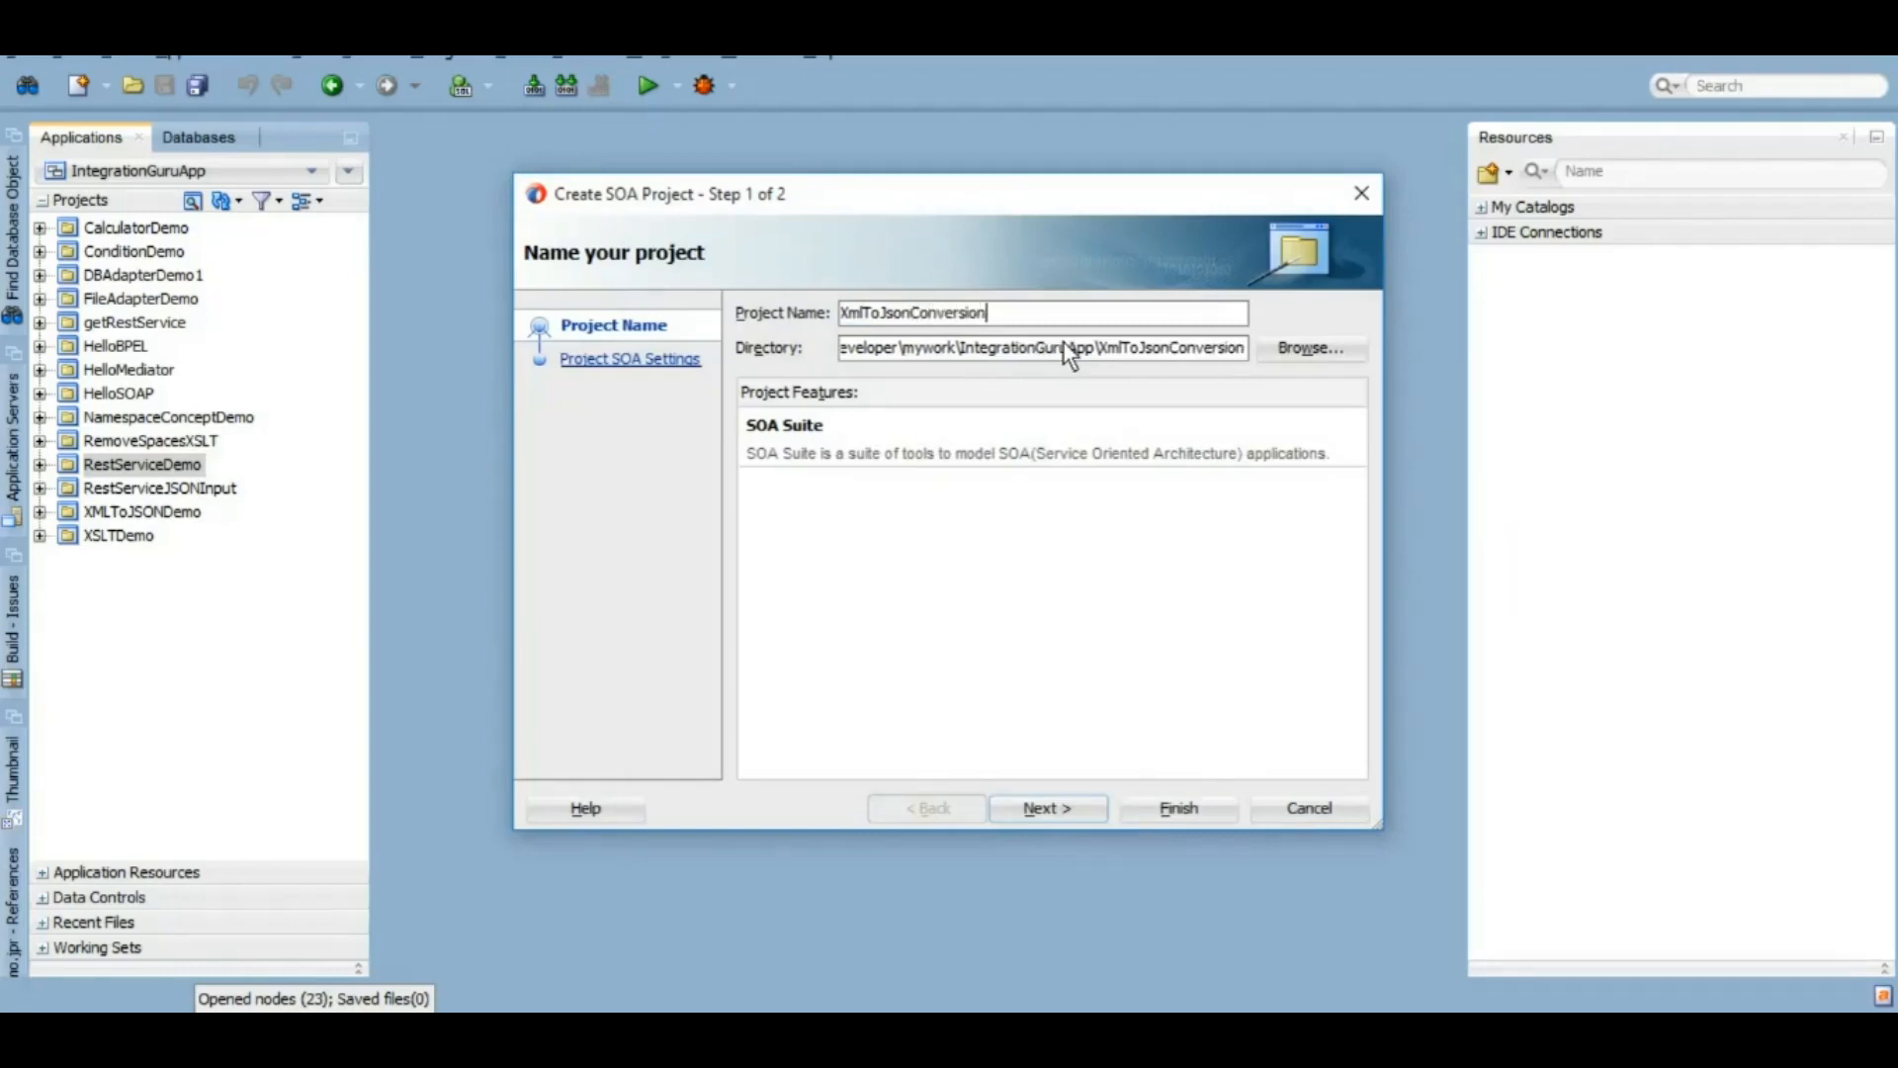
{"action": "type", "text": "Demo"}
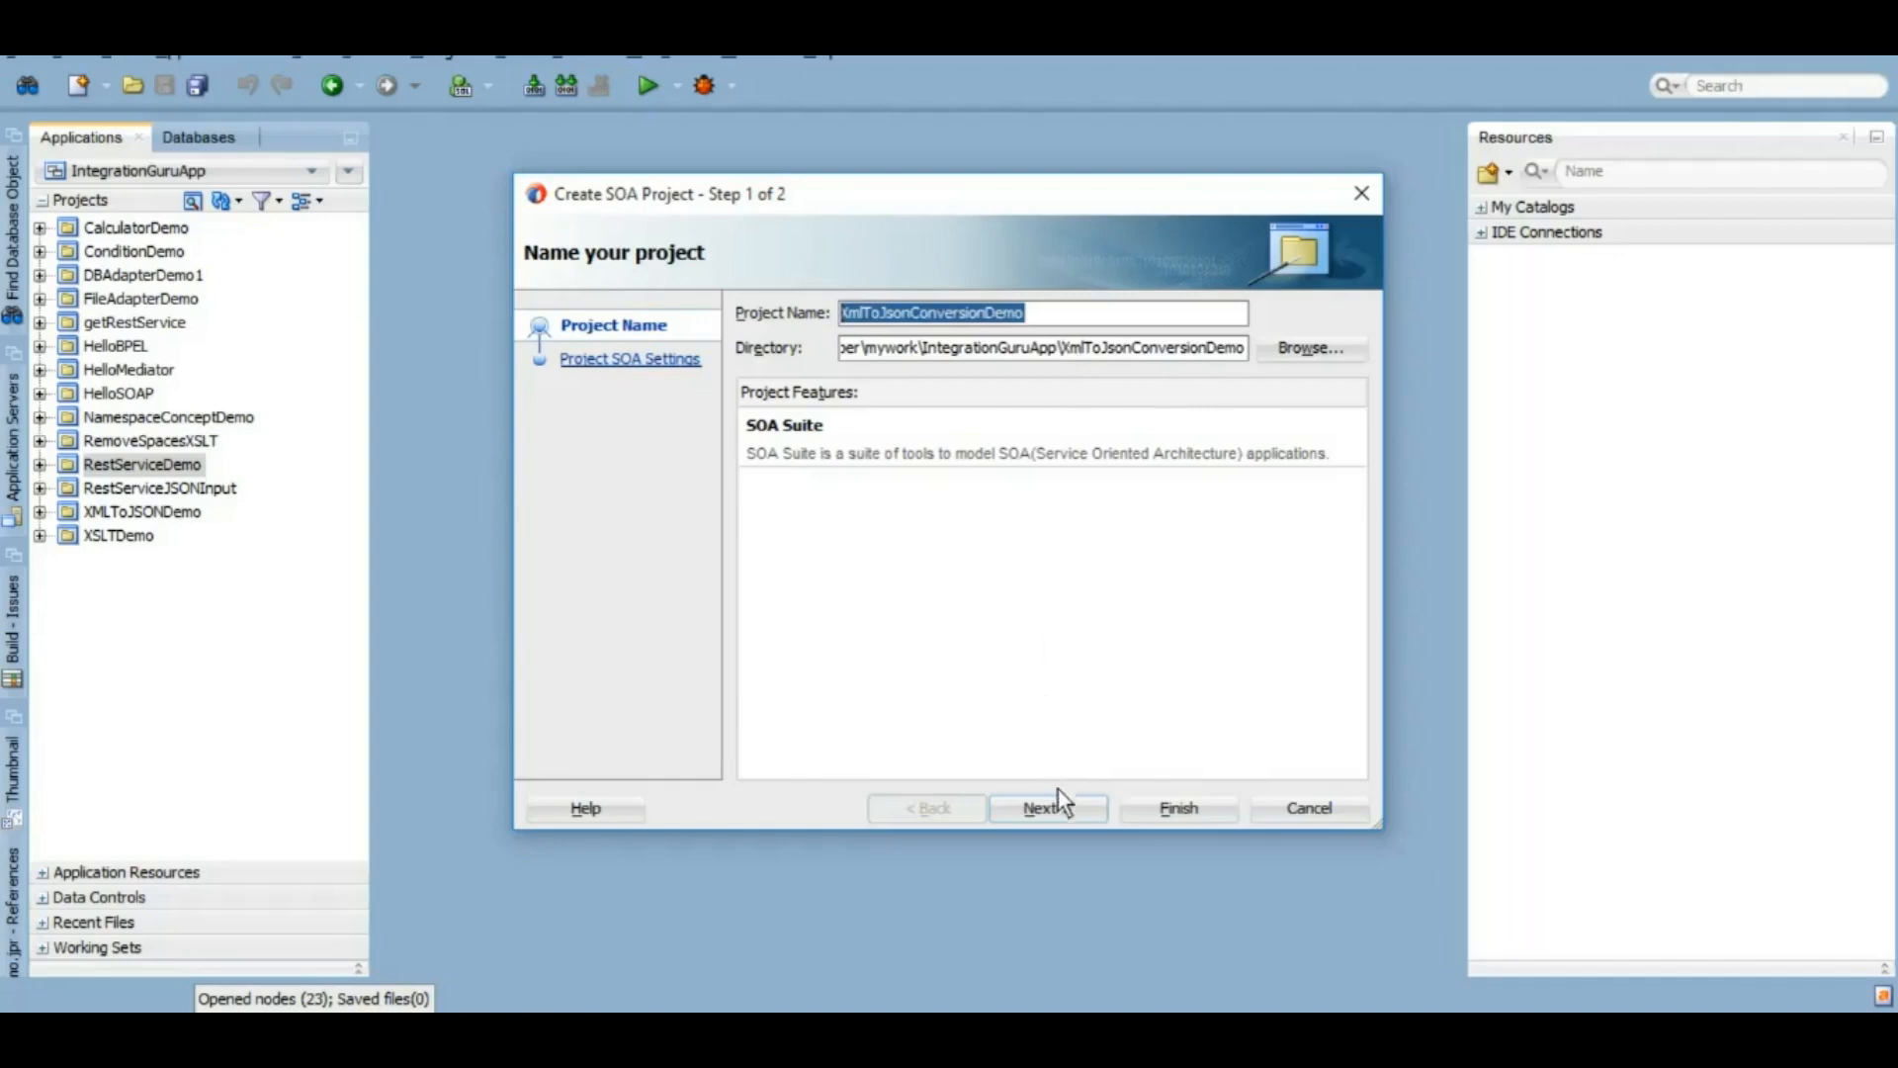
{"action": "left_click", "coordinate": [1046, 807]}
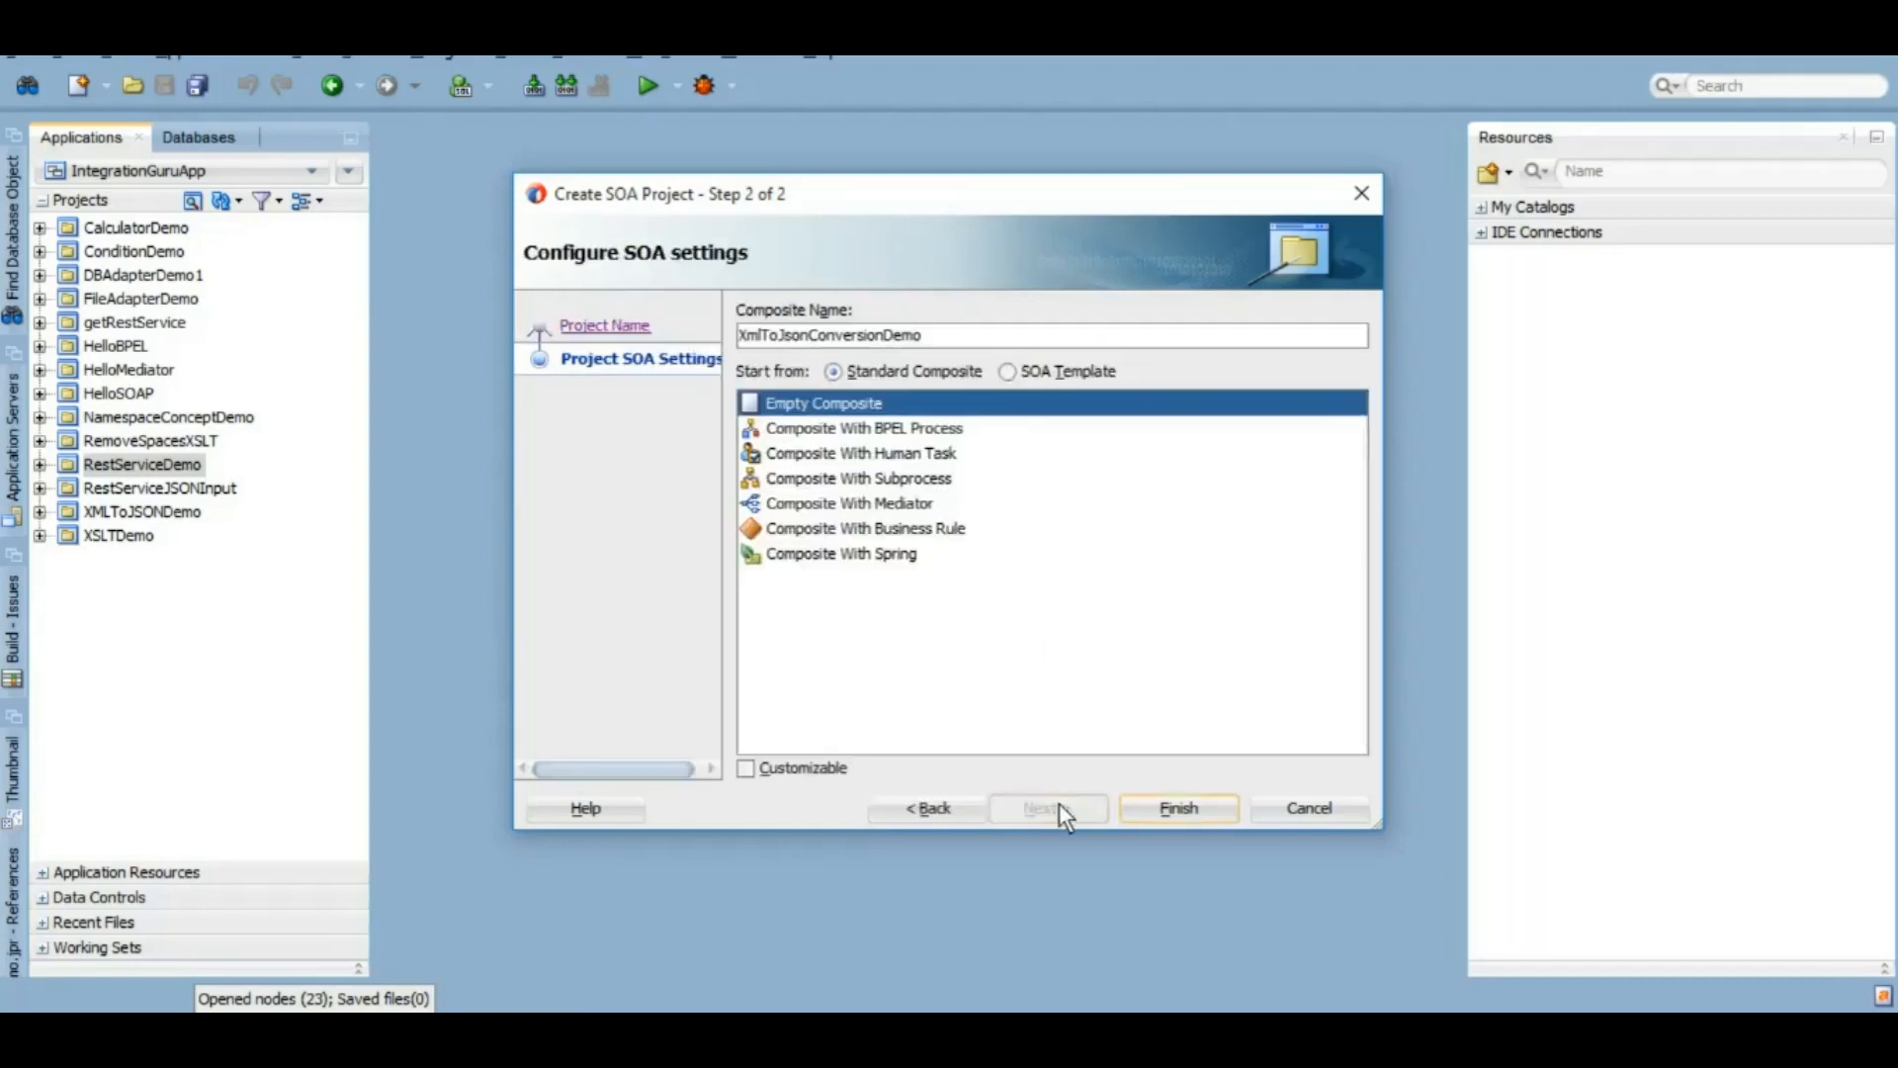
{"action": "left_click", "coordinate": [1174, 807]}
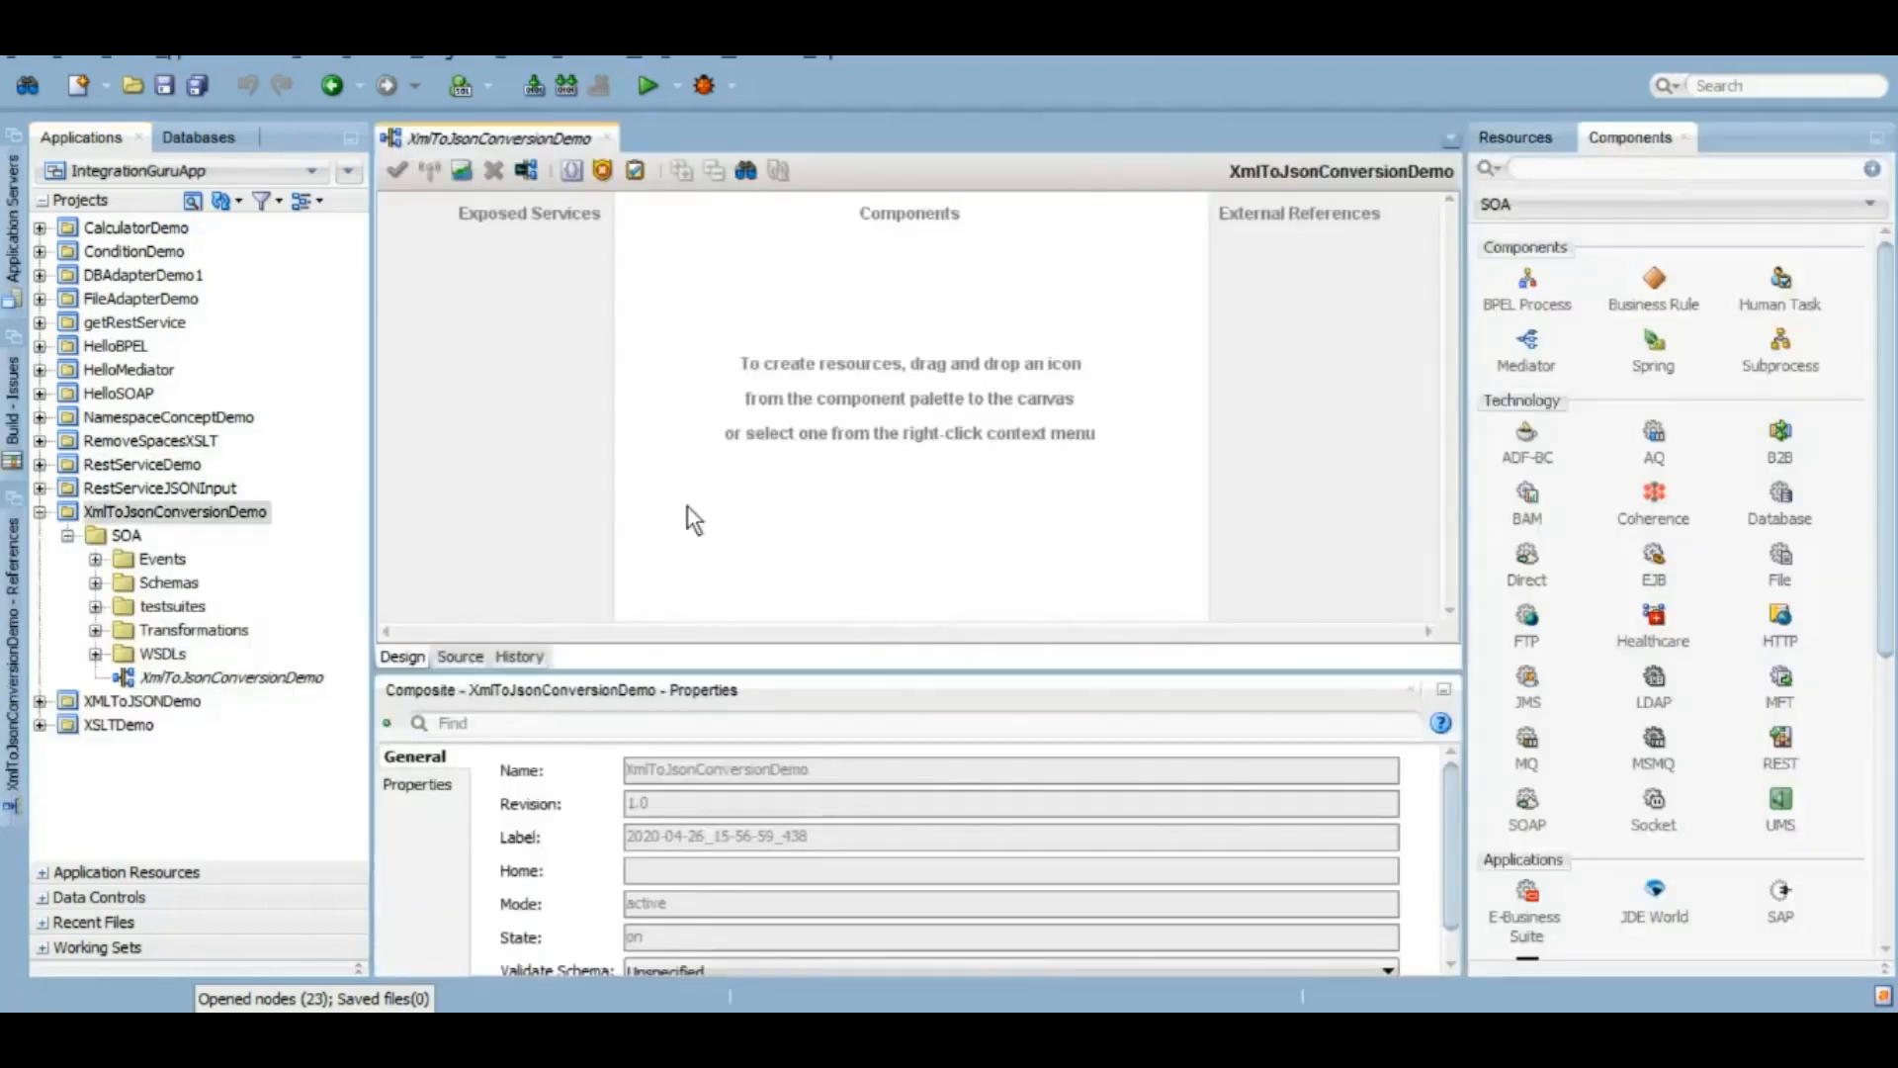
{"action": "mouse_move", "coordinate": [193, 97]}
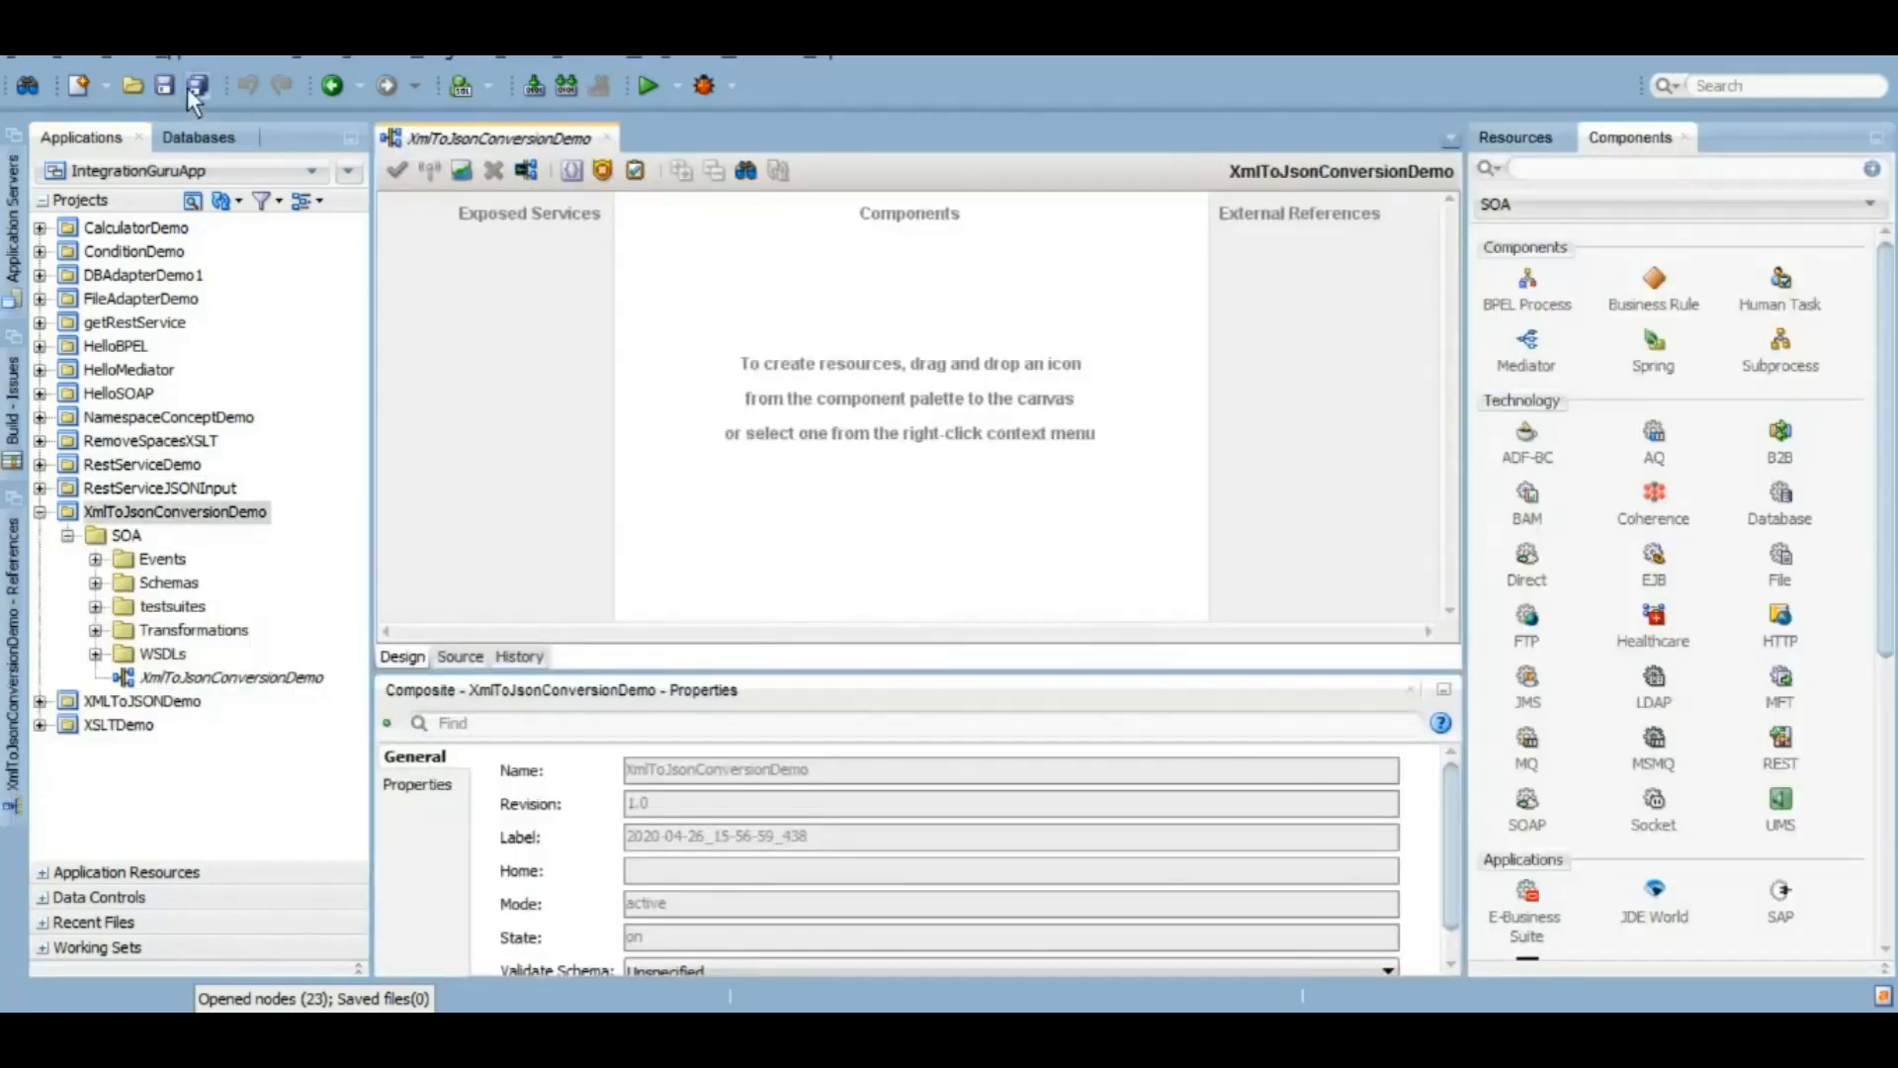
Step: Save all project files and select the Schemas folder in the navigator
{"action": "left_click", "coordinate": [197, 85]}
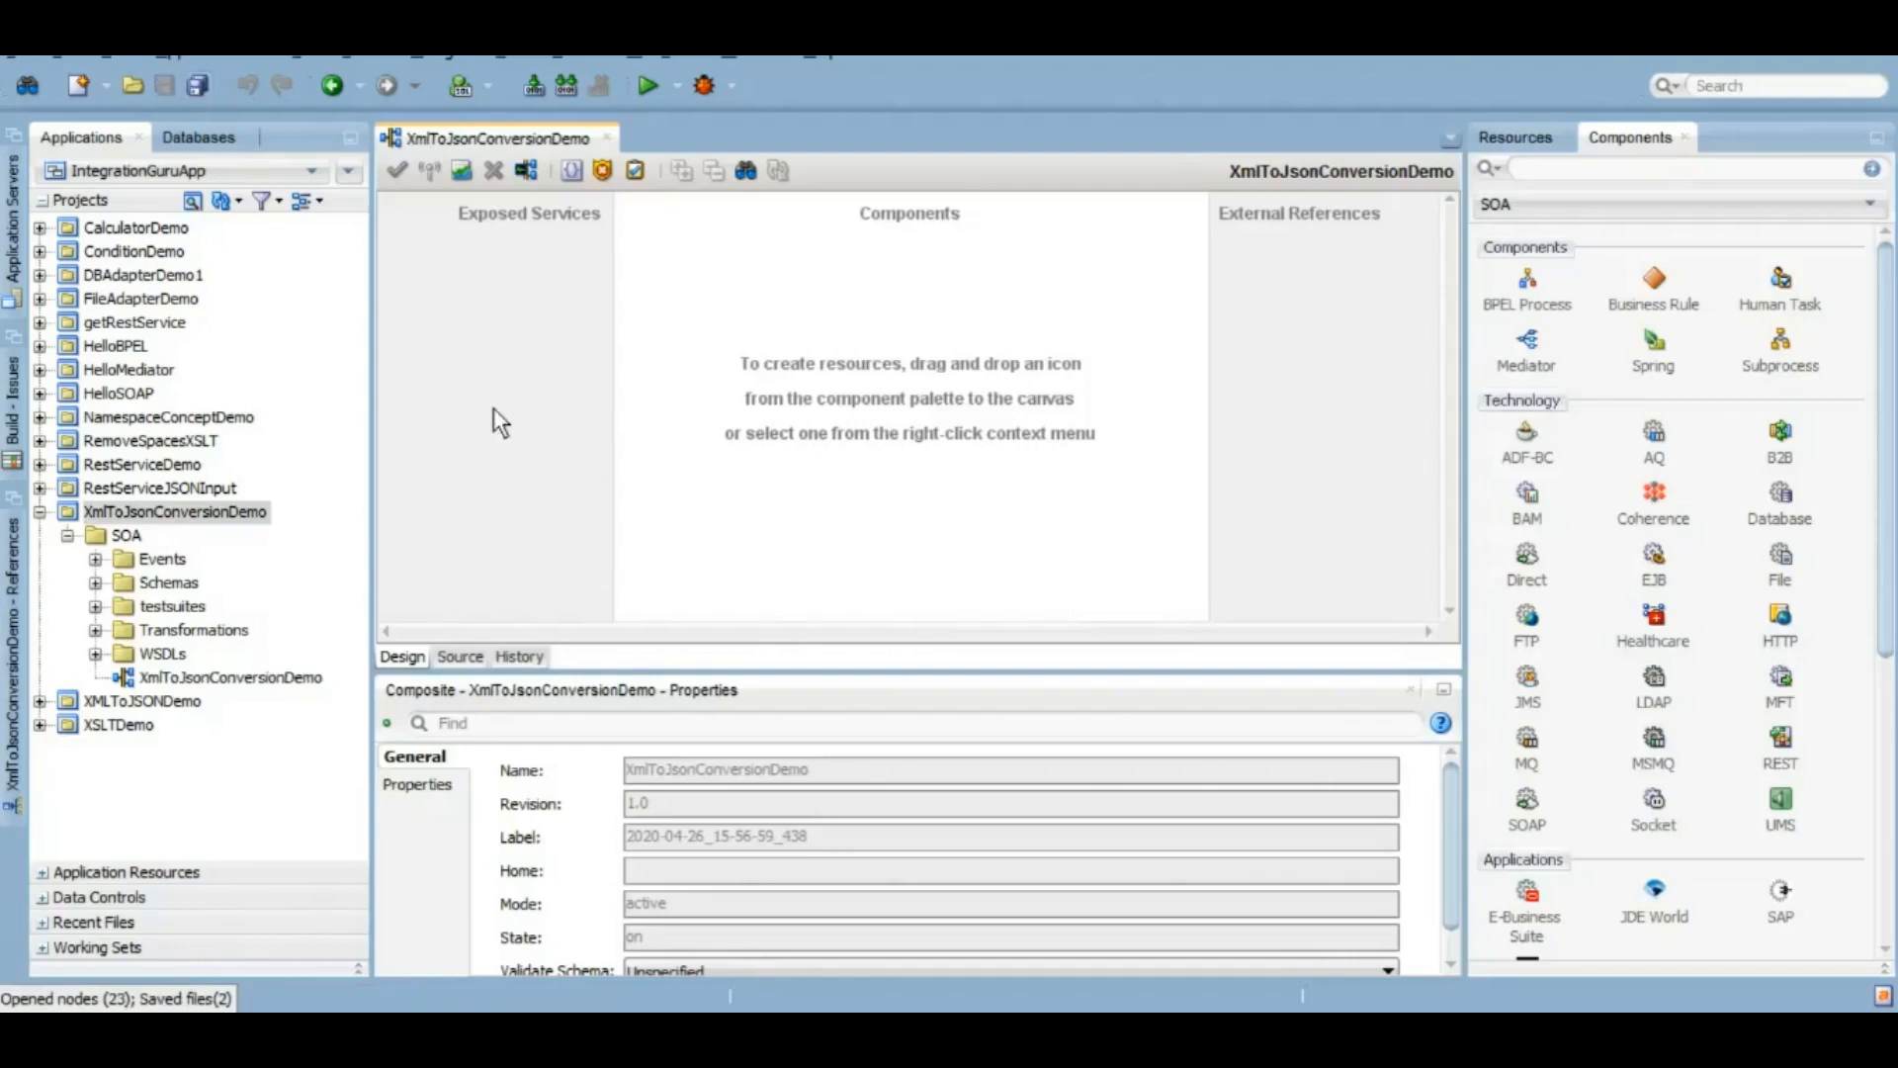
{"action": "mouse_move", "coordinate": [103, 599]}
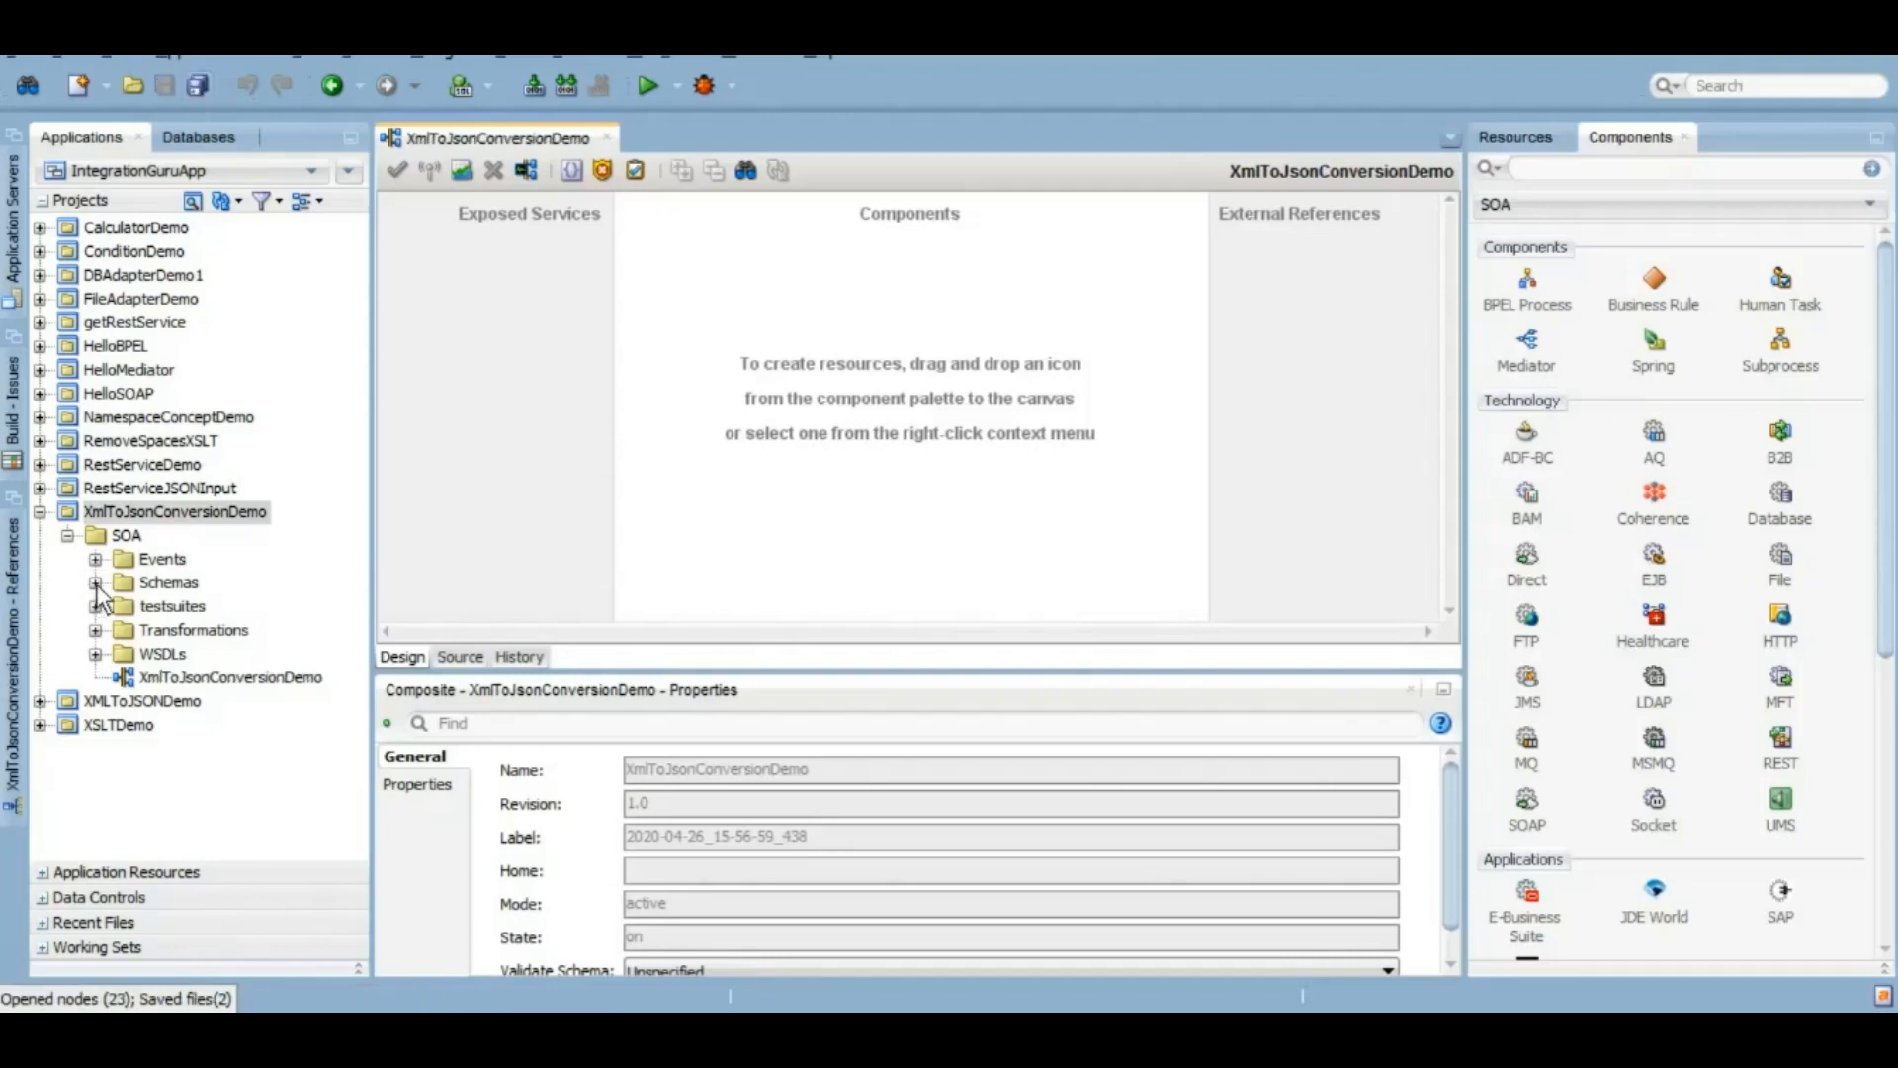
{"action": "left_click", "coordinate": [168, 582]}
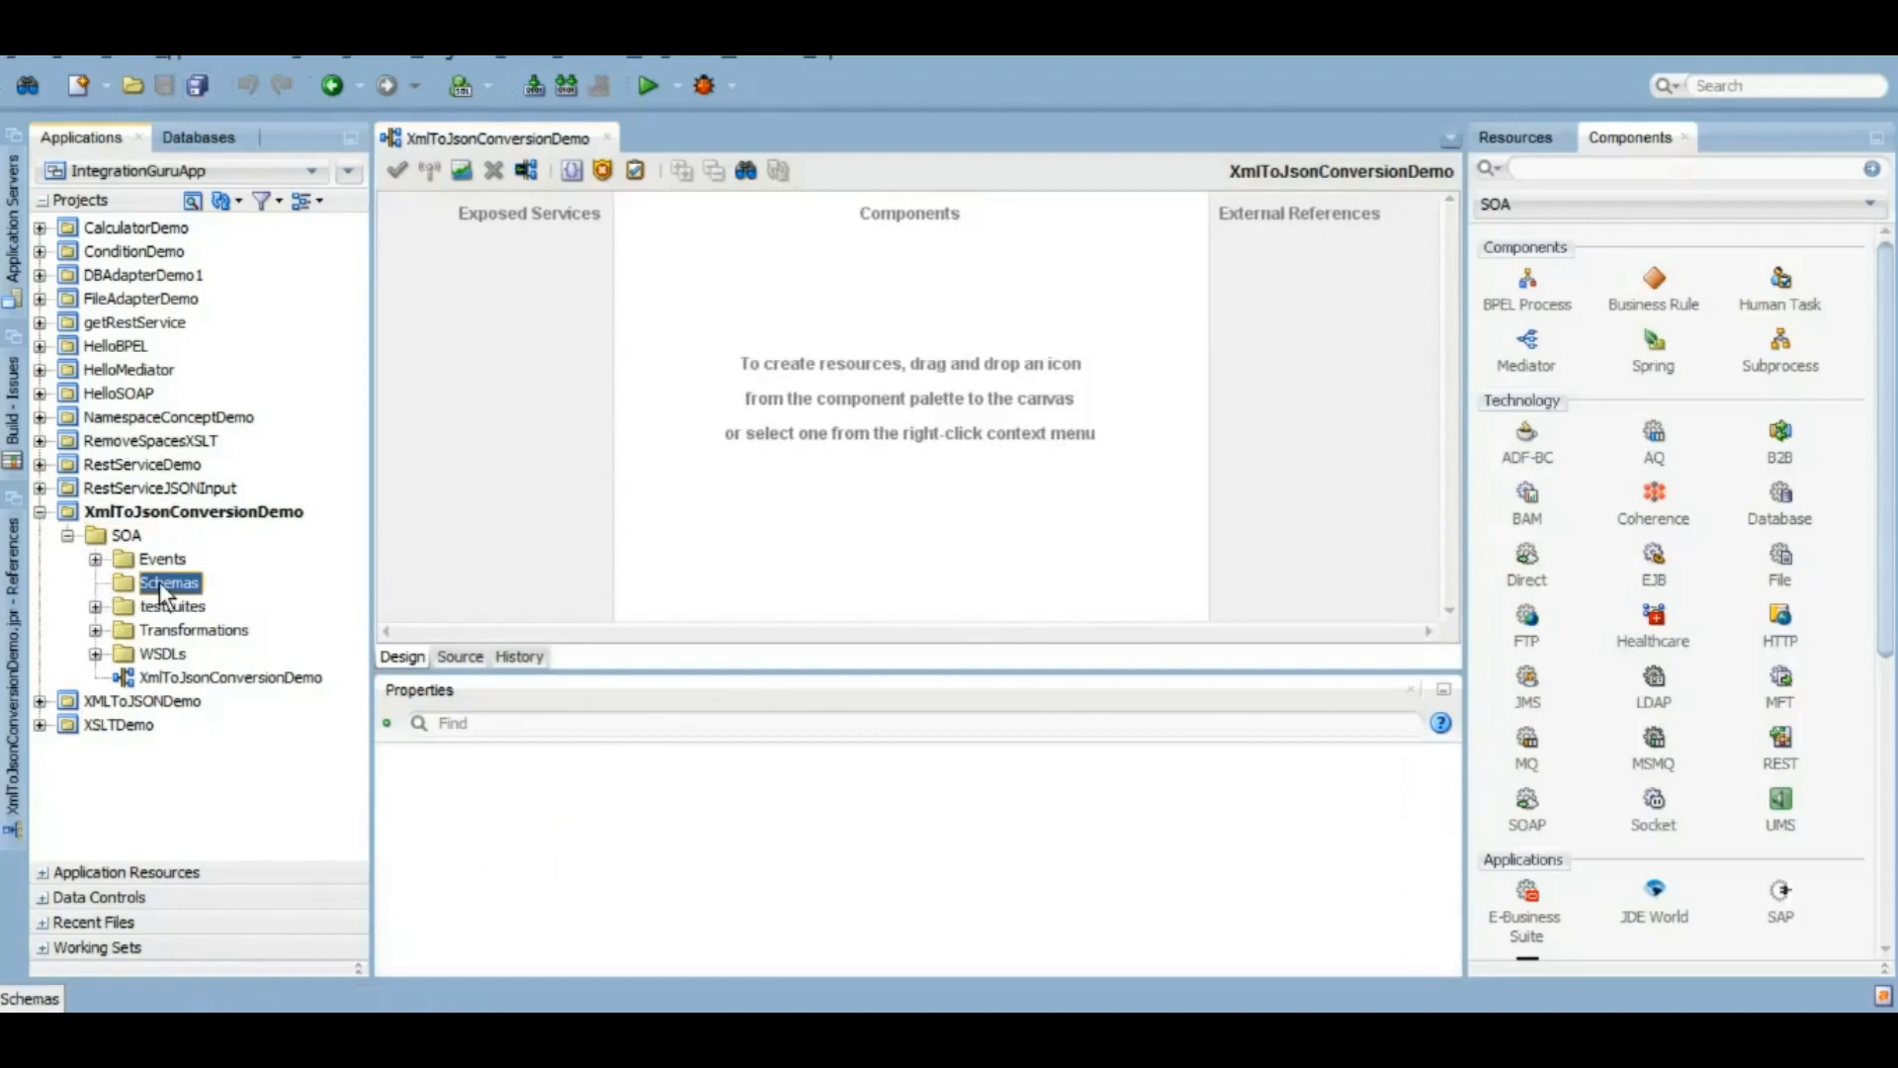
Step: Generate Source.xsd from an XML document in the Schemas folder
{"action": "right_click", "coordinate": [166, 581]}
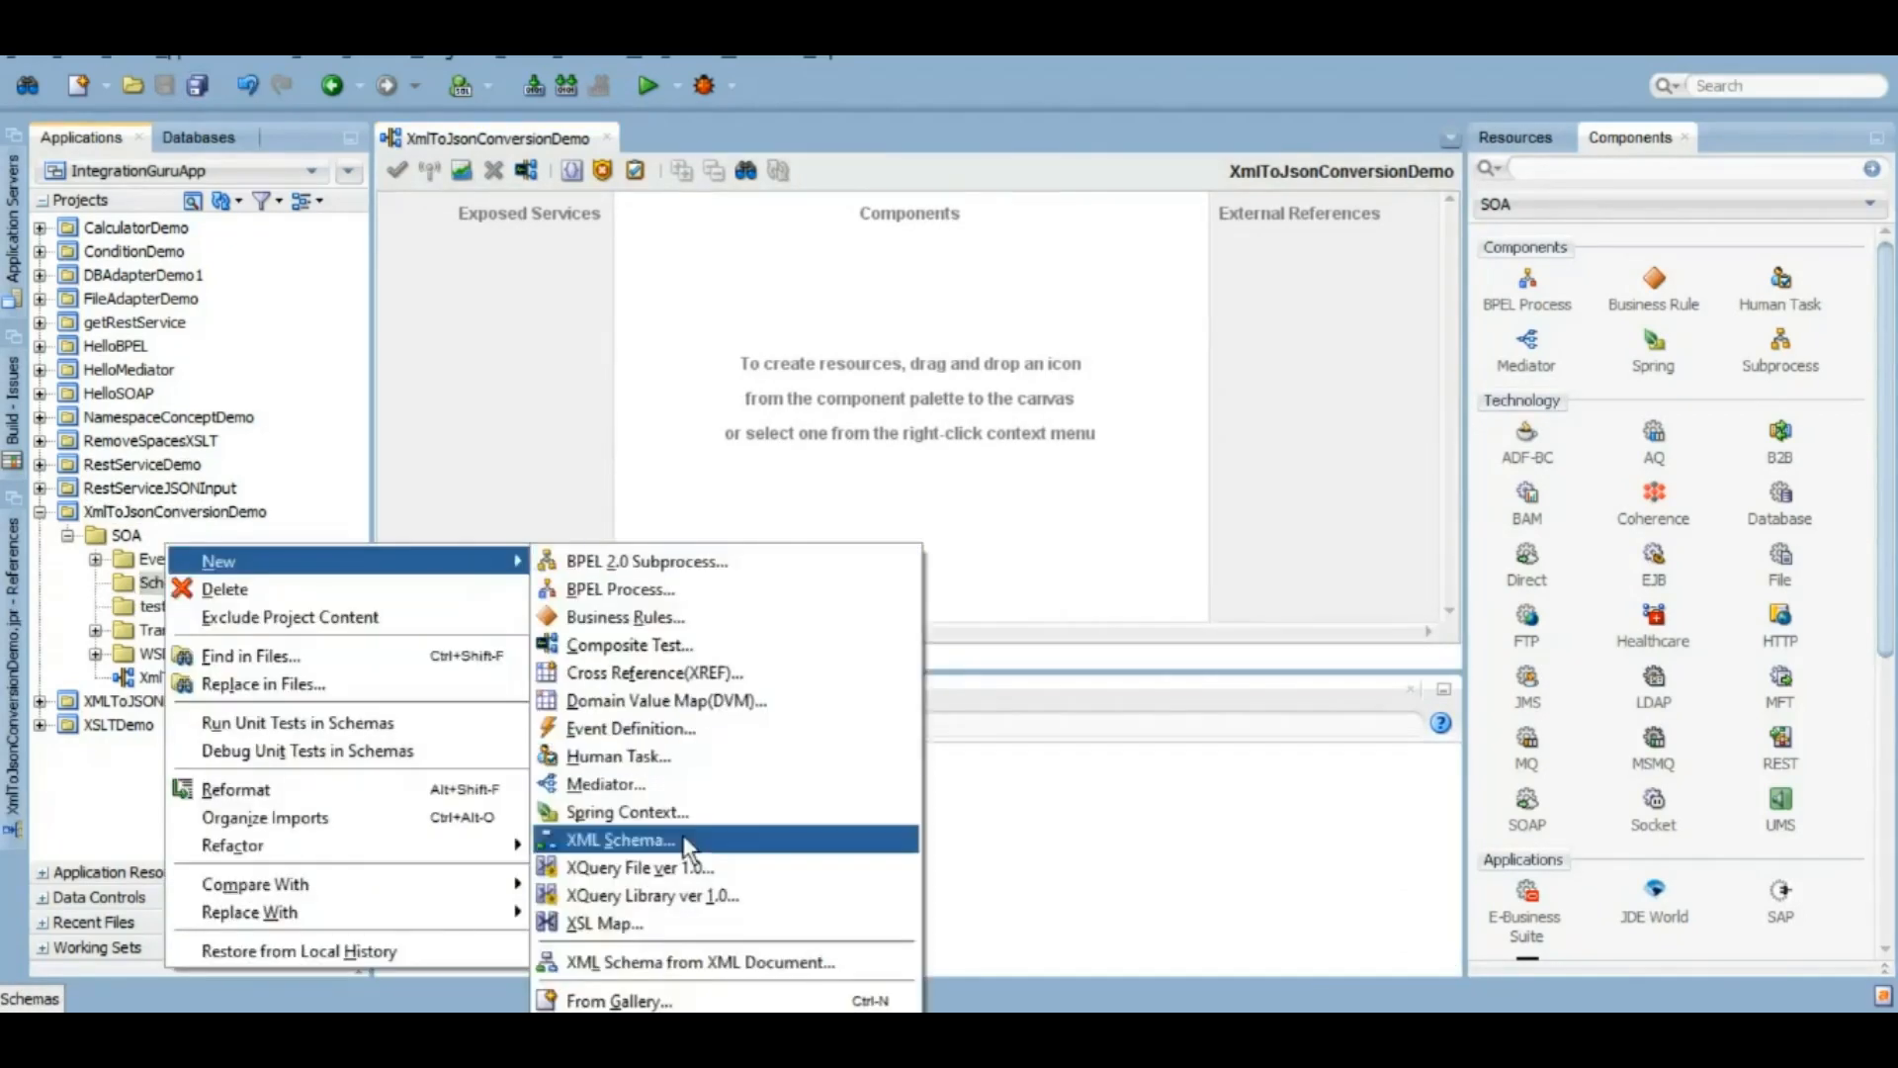
{"action": "mouse_move", "coordinate": [708, 961]}
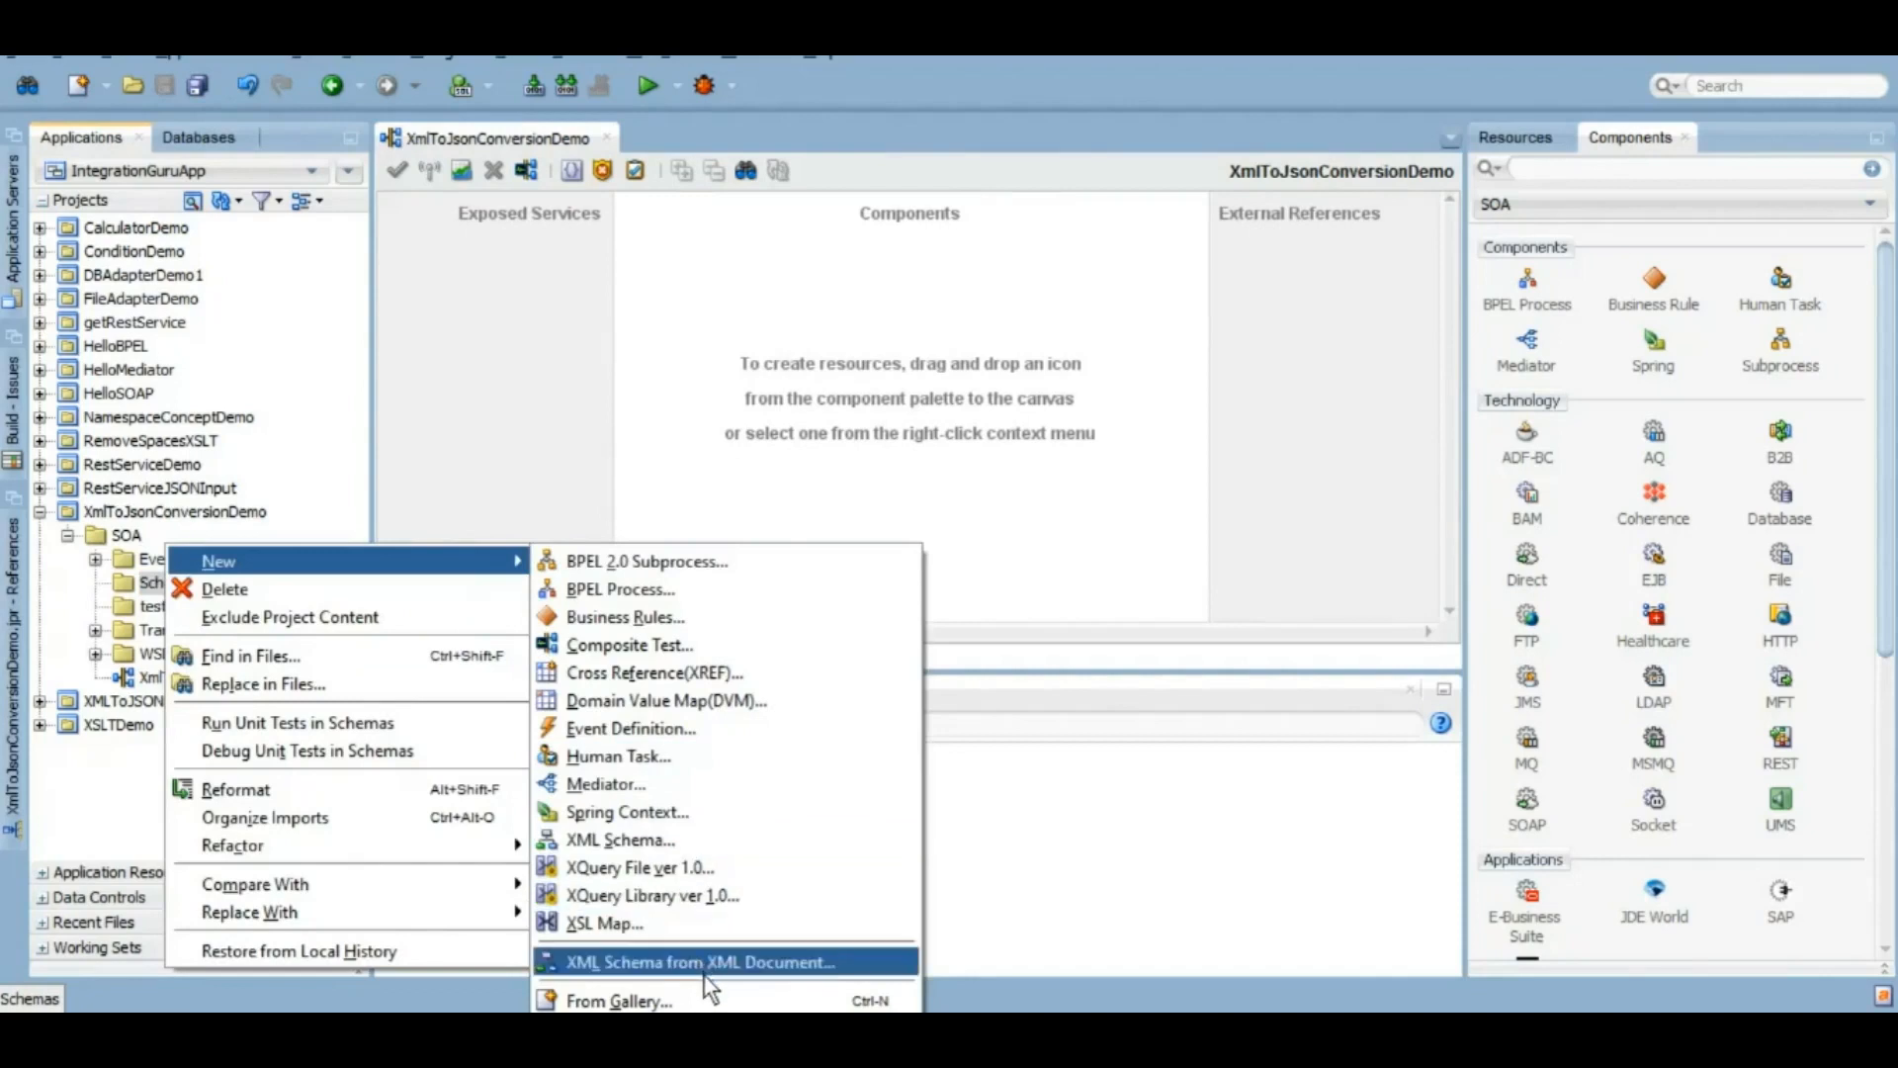
{"action": "left_click", "coordinate": [698, 961]}
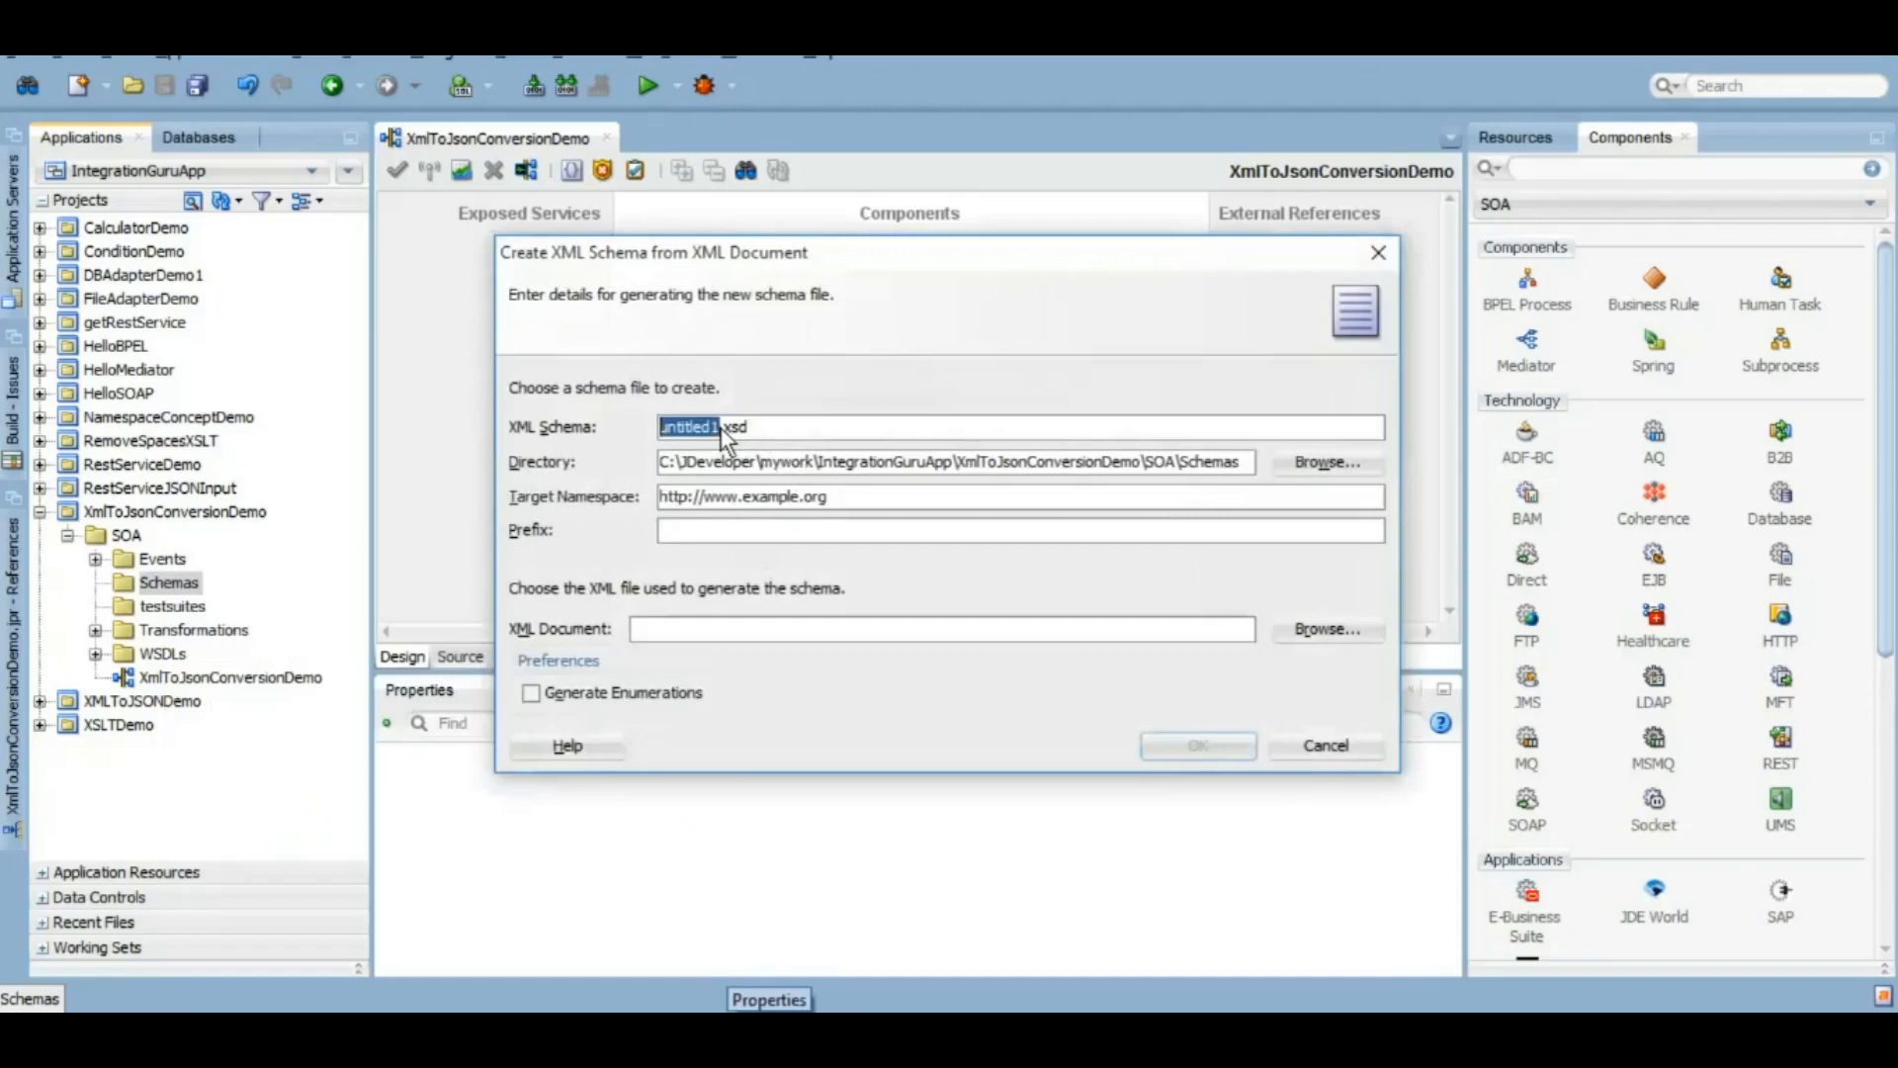
{"action": "type", "text": "Sout.xsd"}
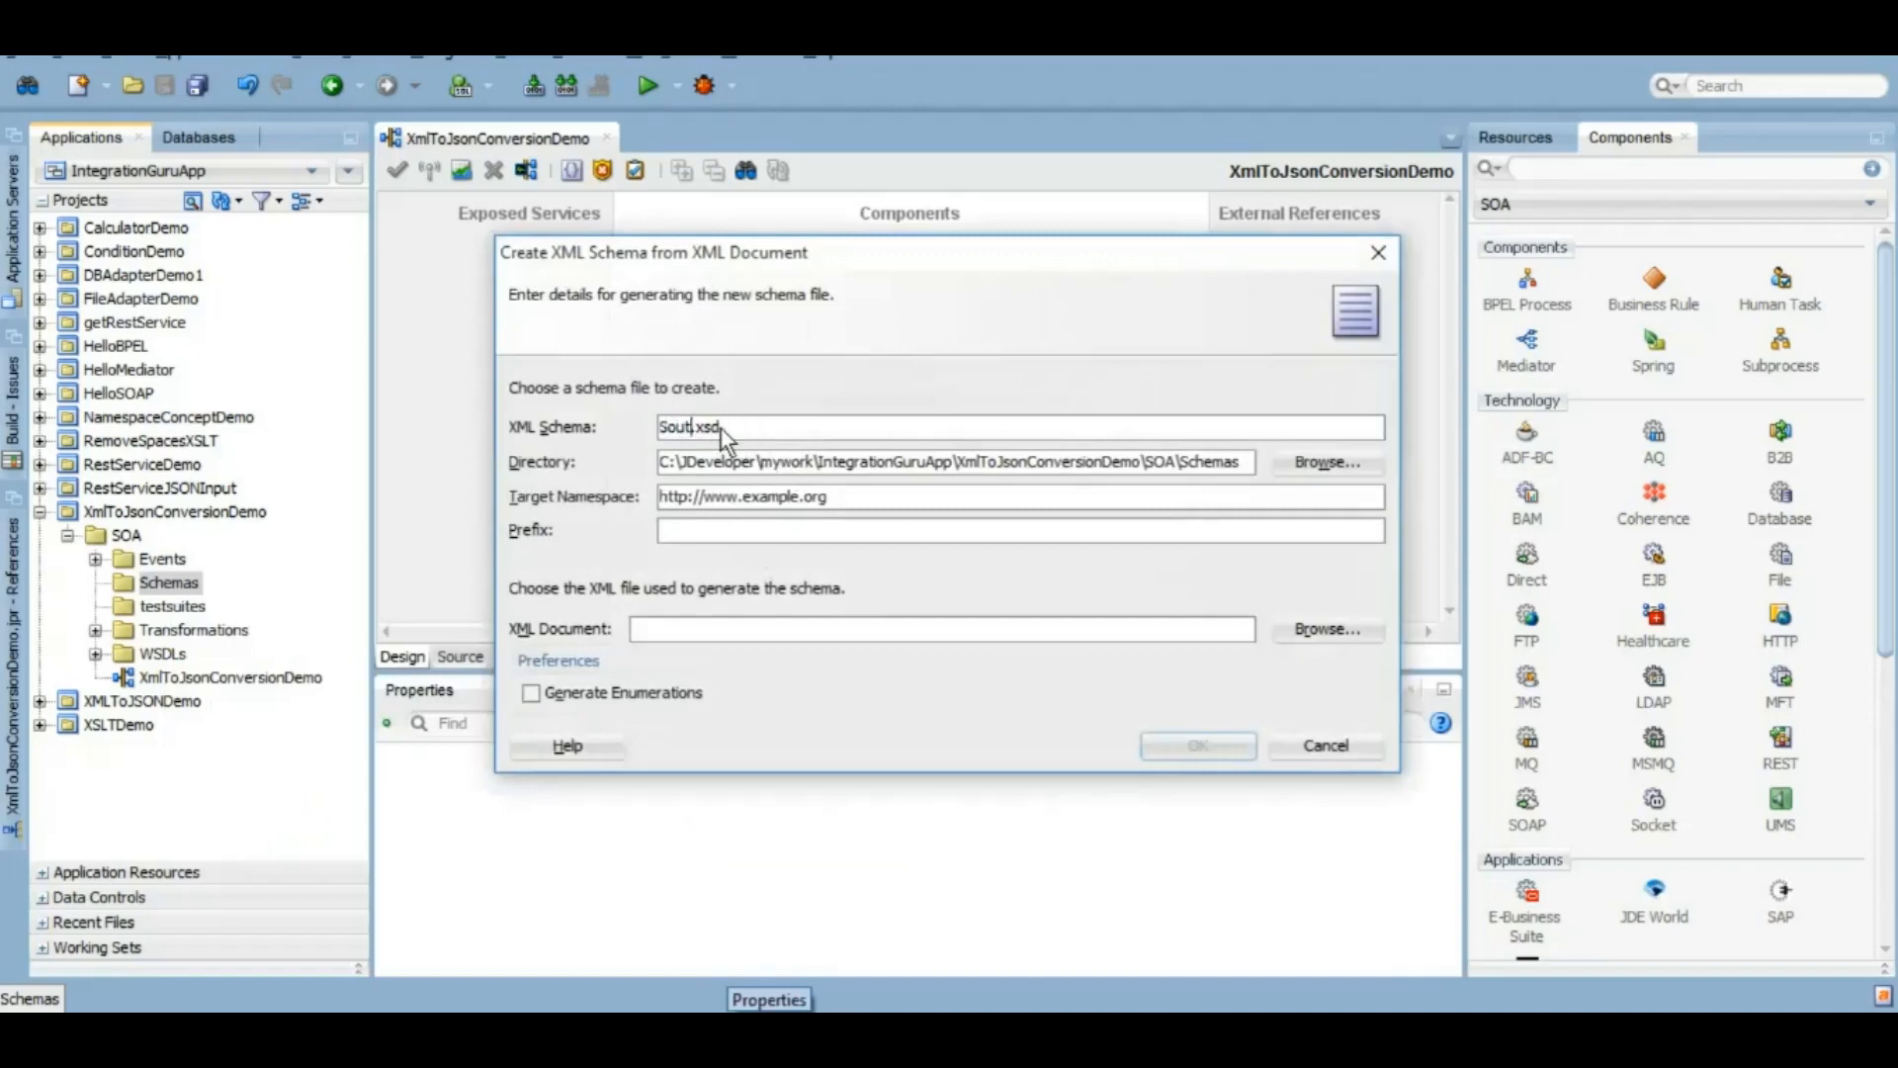
{"action": "type", "text": "Source.xsd"}
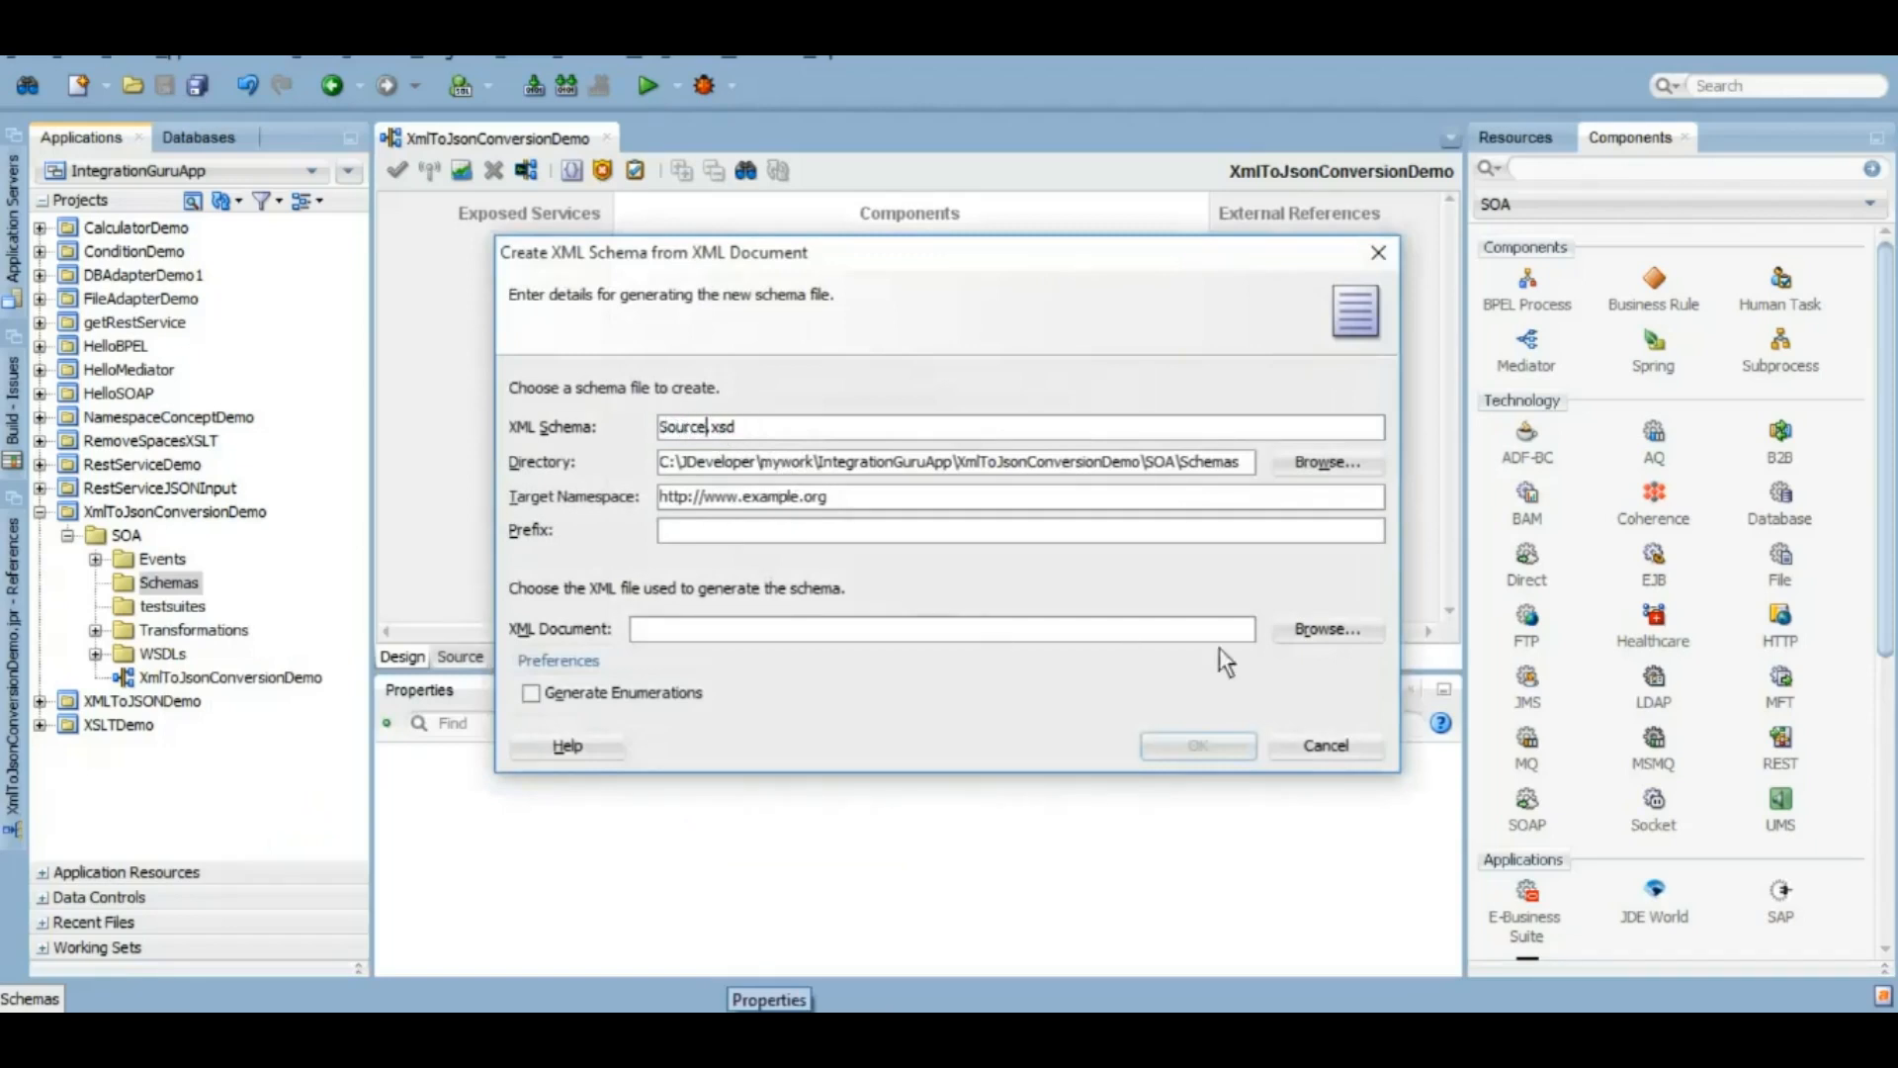
{"action": "left_click", "coordinate": [1196, 746]}
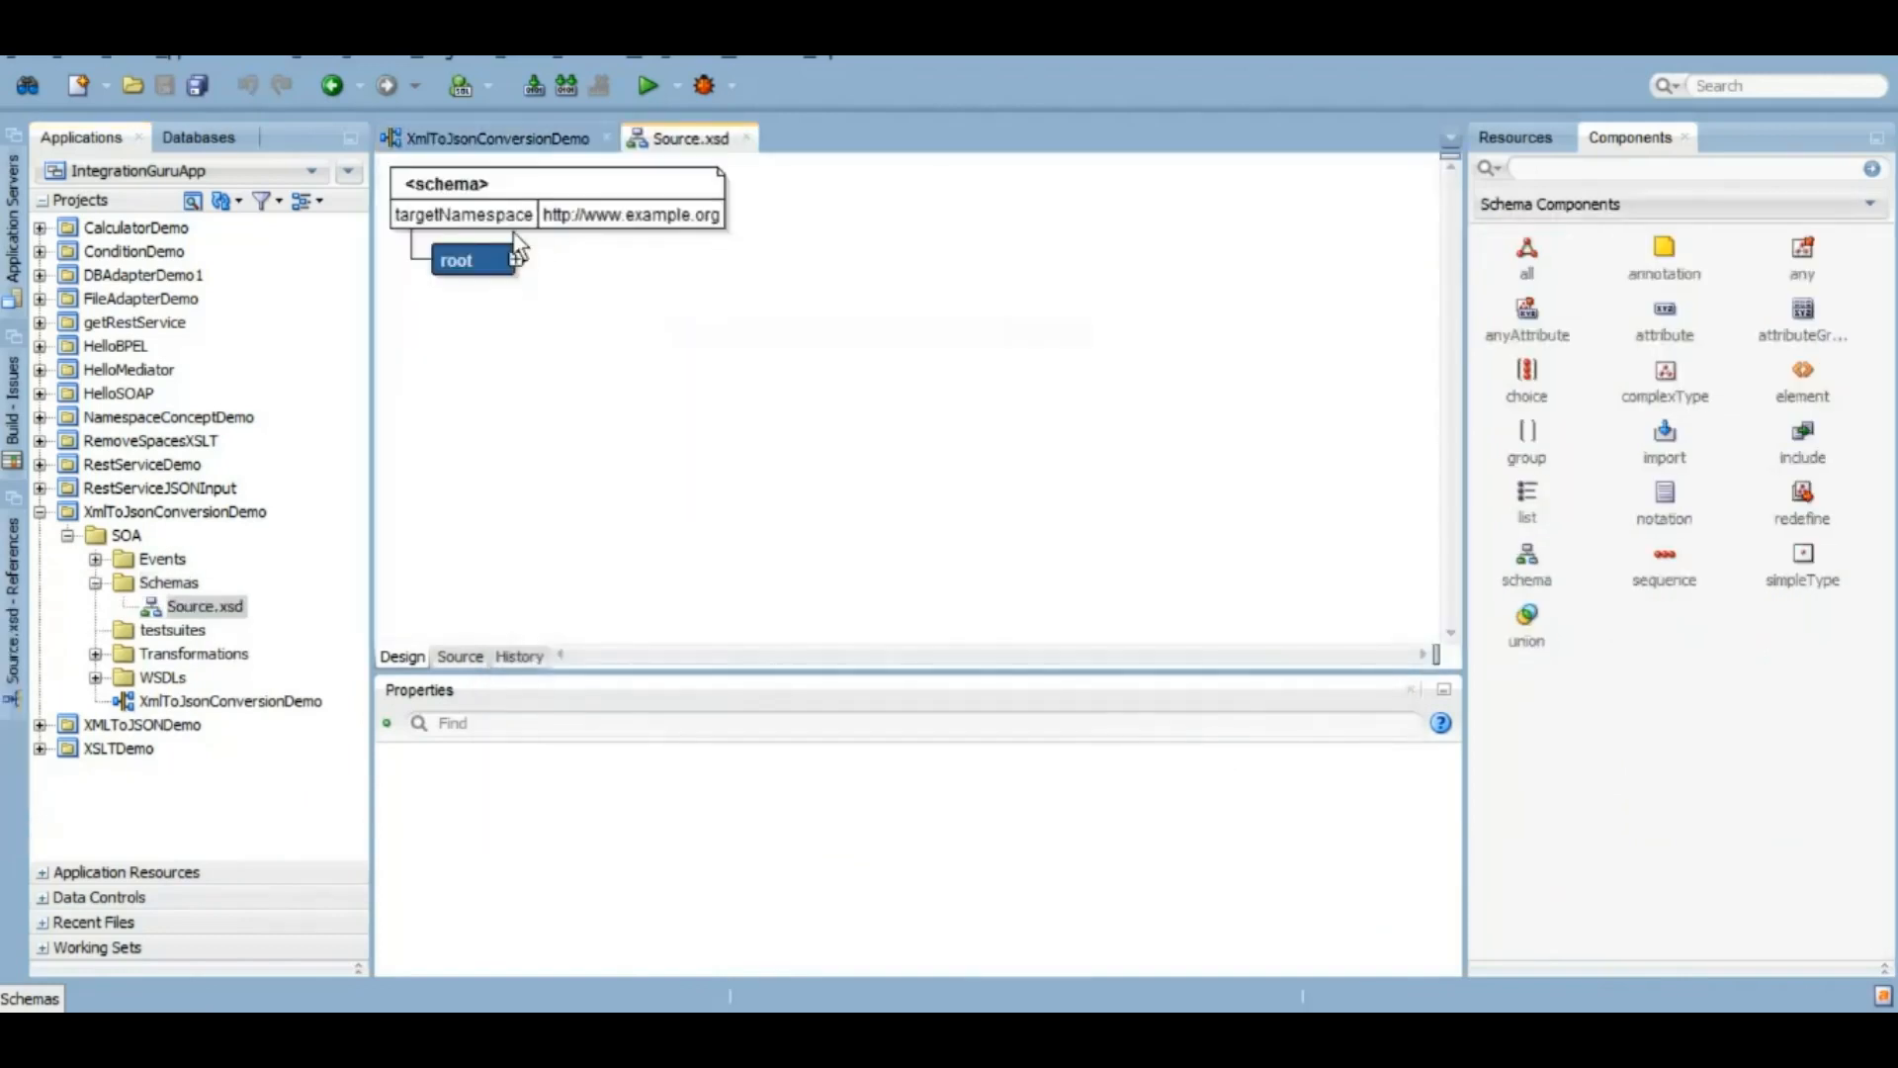
{"action": "left_click", "coordinate": [496, 259]}
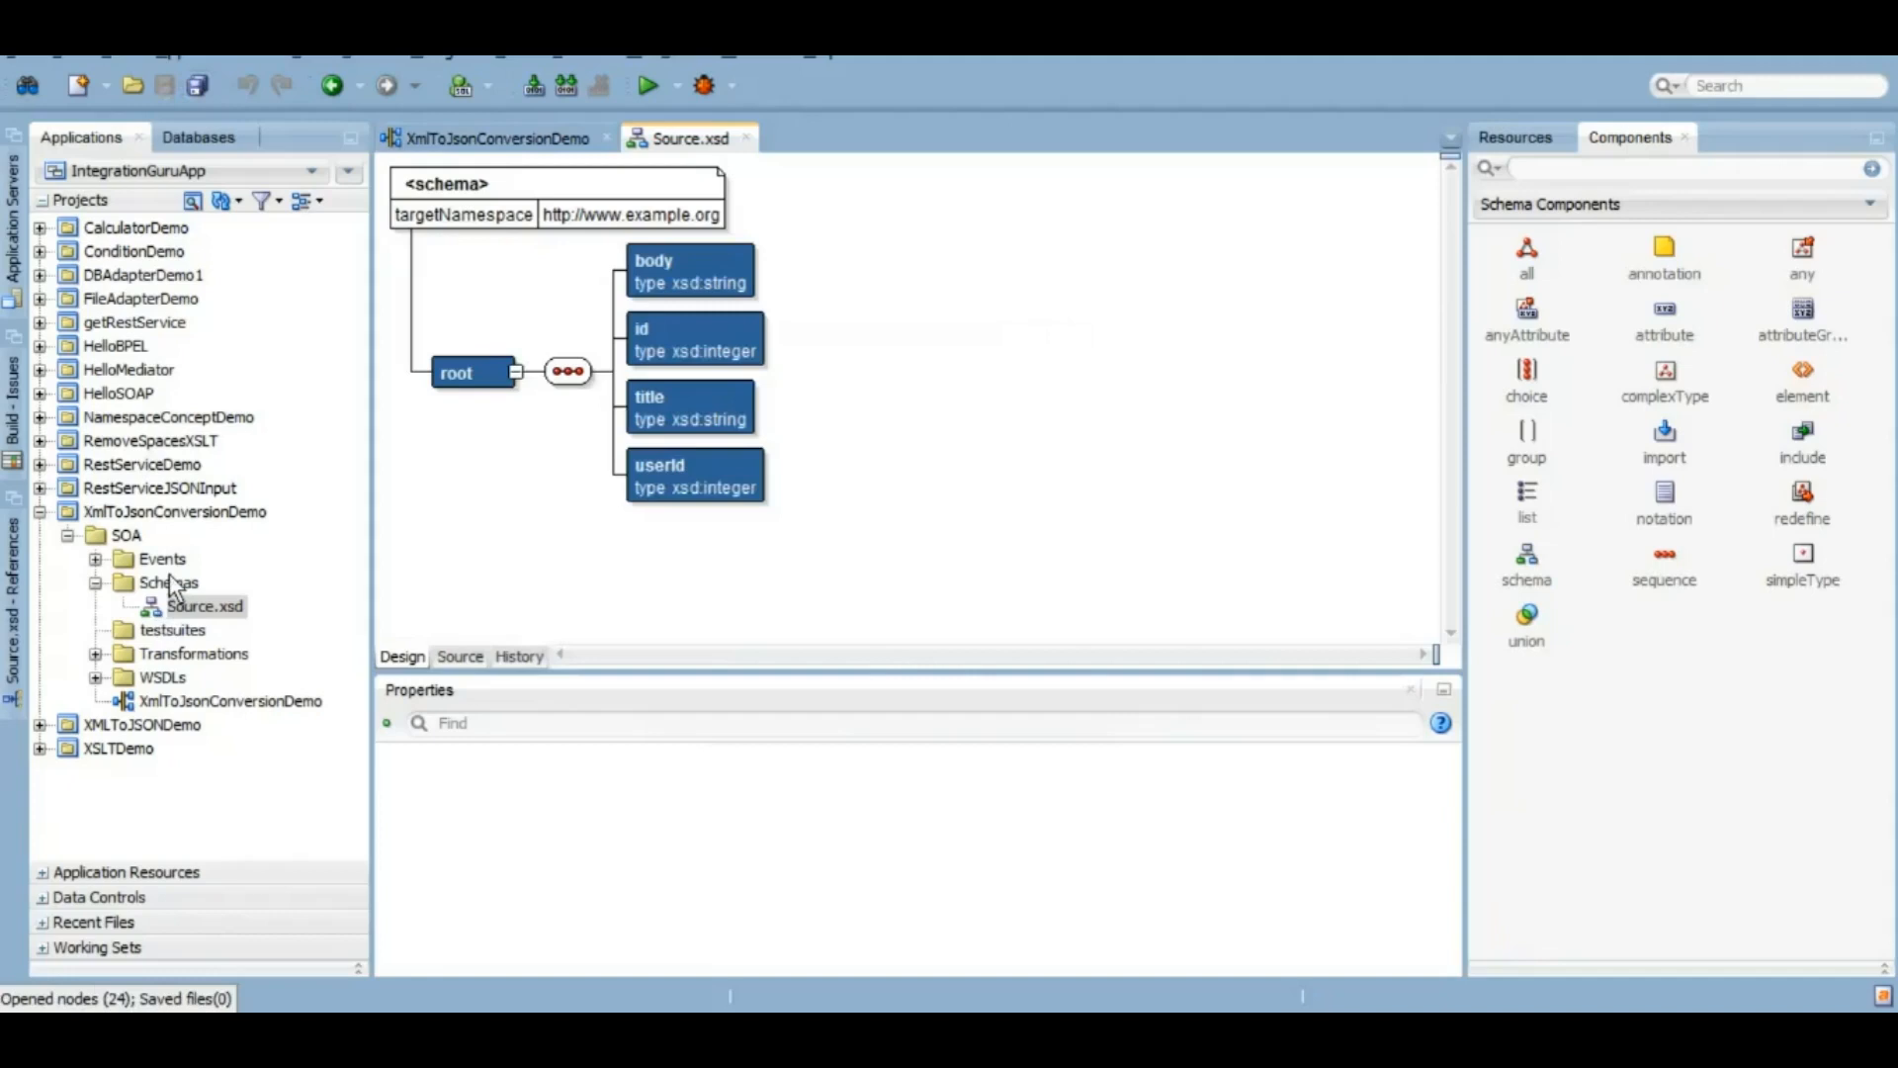
Step: From the Schemas folder's New gallery, choose NXSD Schema to start the Native Format Builder
{"action": "right_click", "coordinate": [166, 581]}
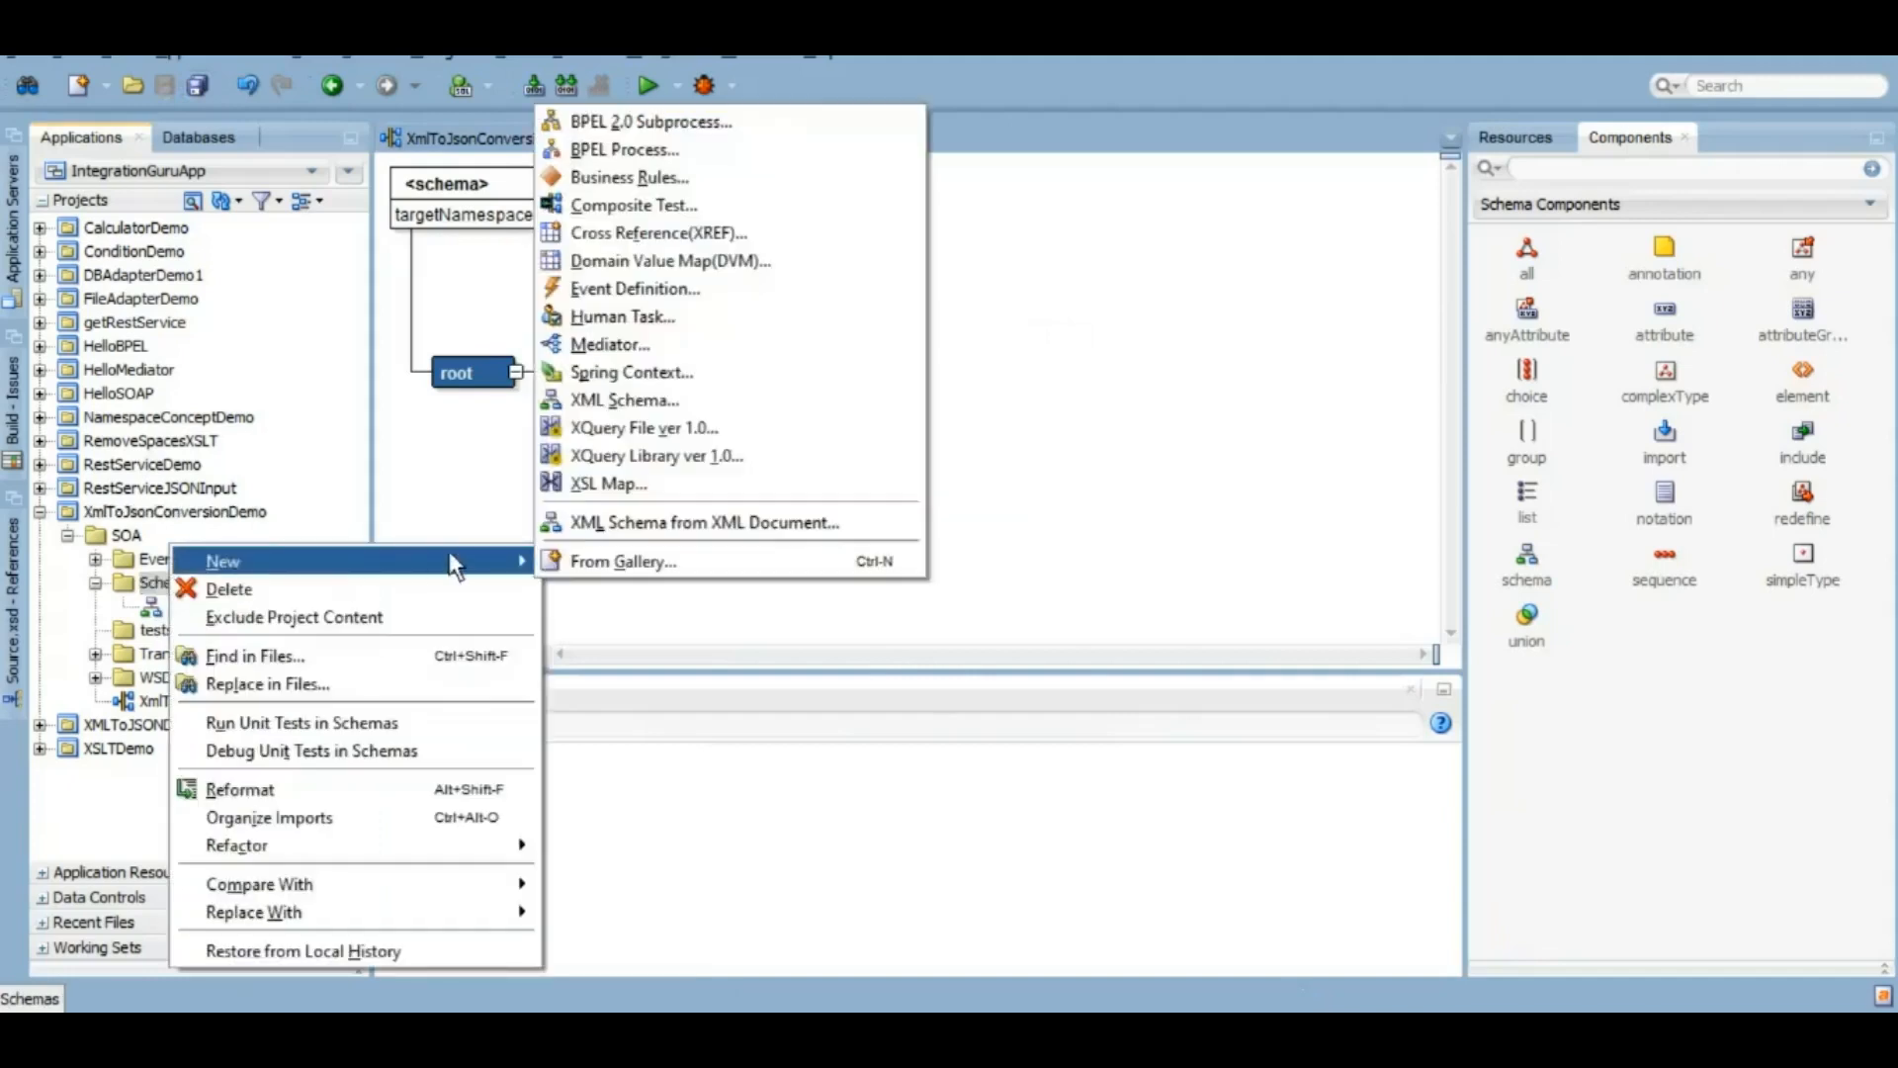
{"action": "mouse_move", "coordinate": [641, 572]}
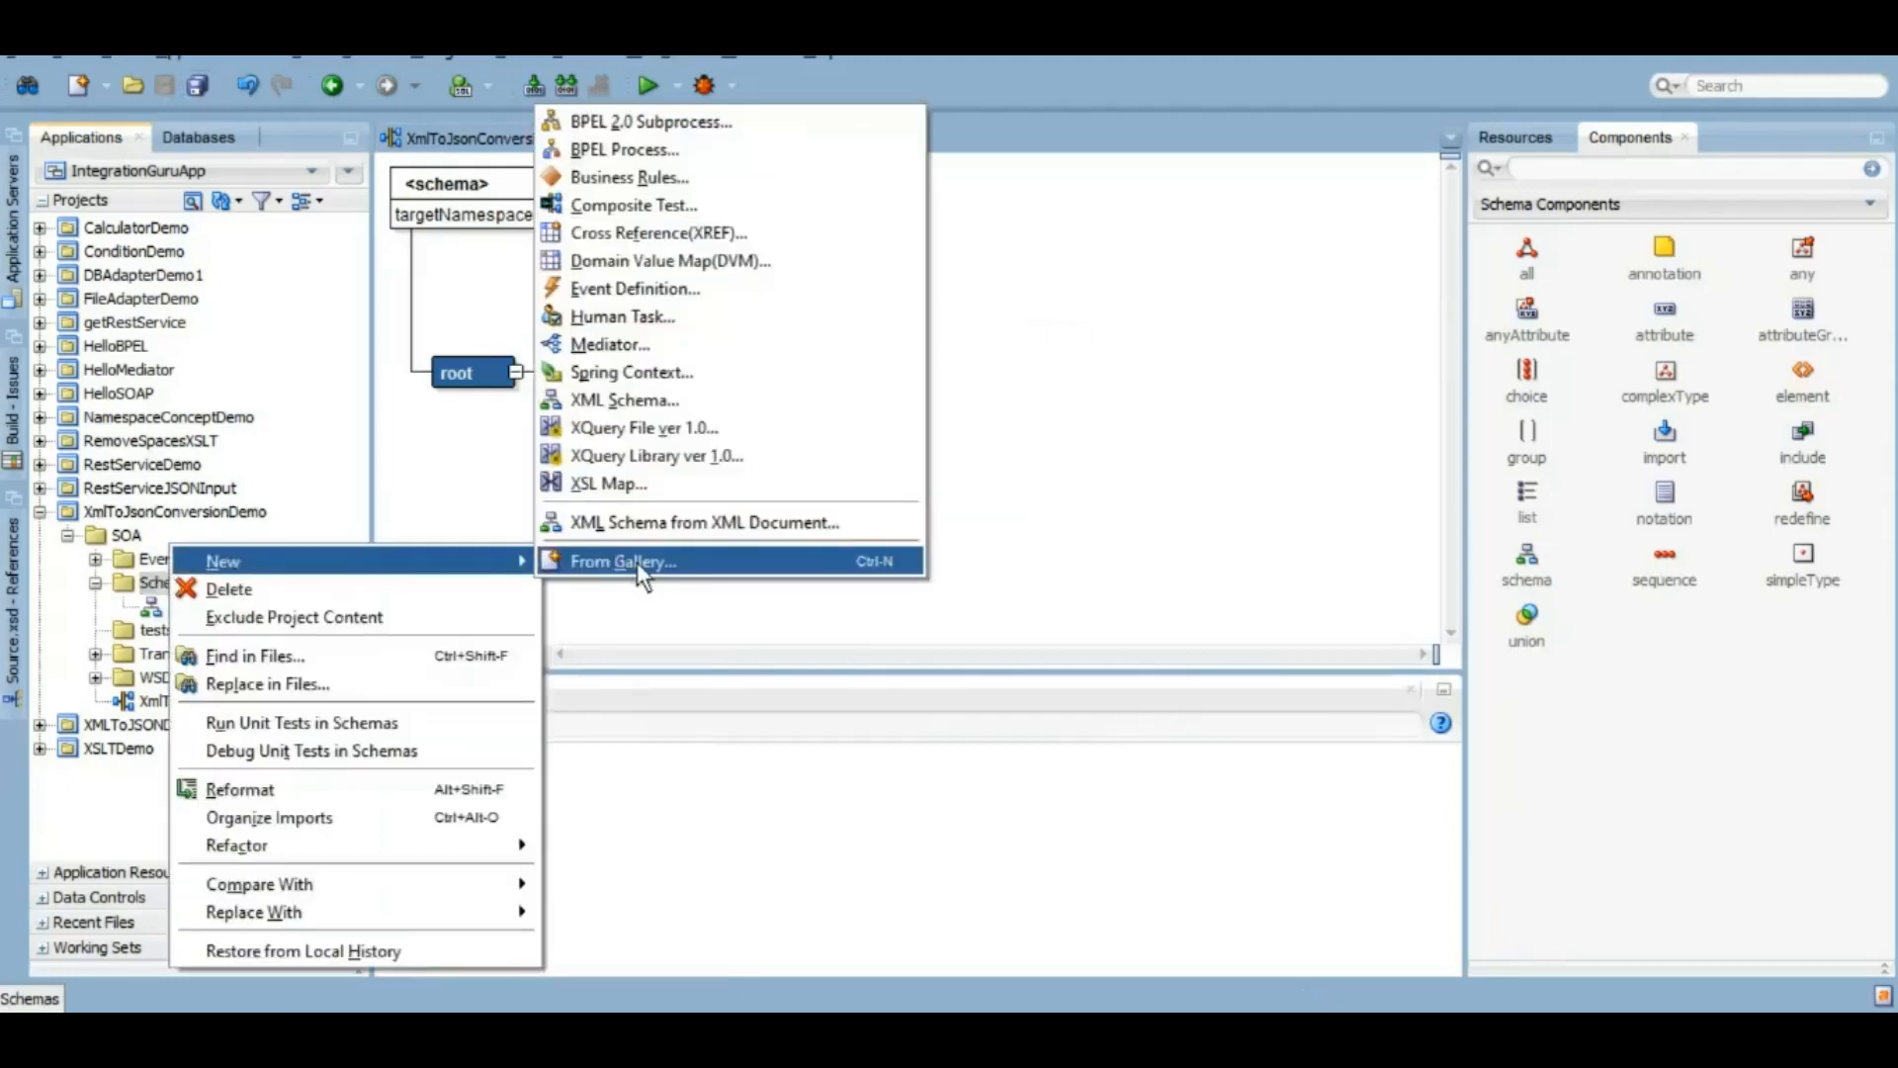
{"action": "left_click", "coordinate": [623, 559]}
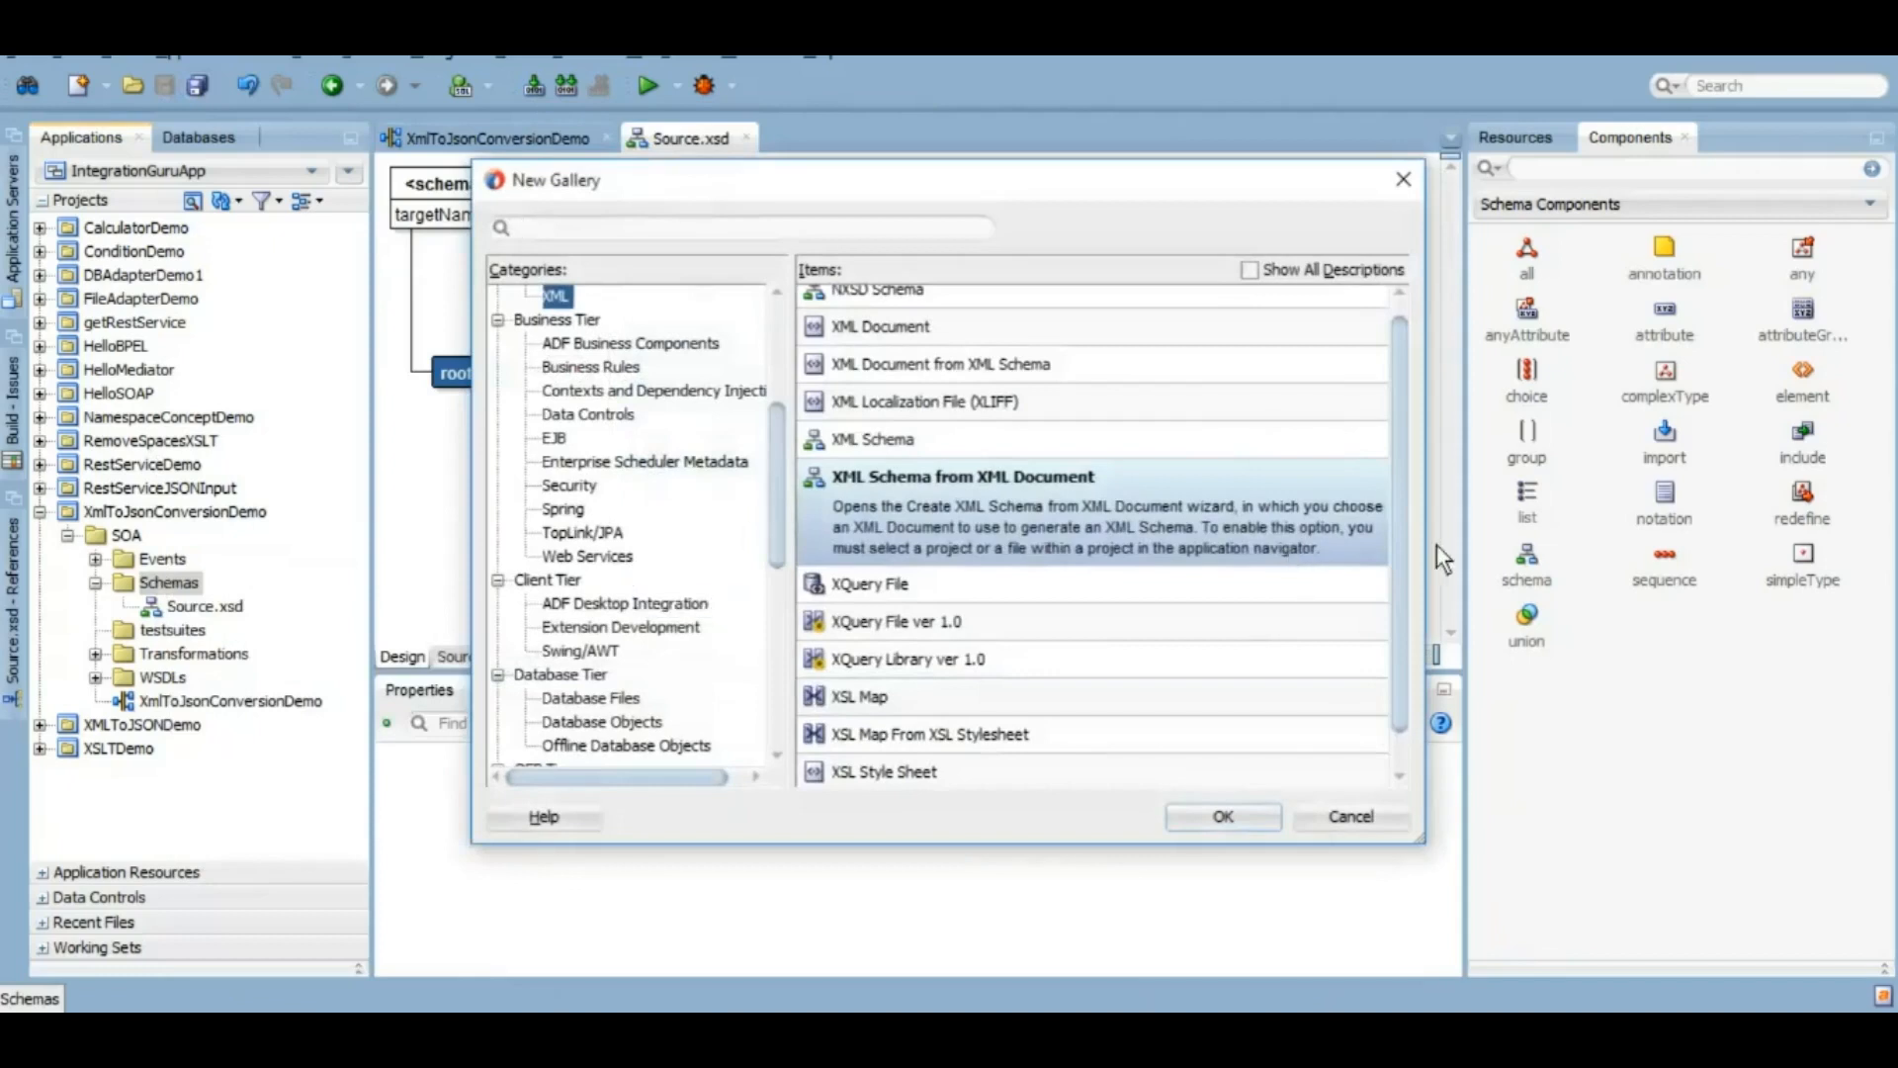
{"action": "scroll", "scroll_direction": "down", "scroll_amount": 3}
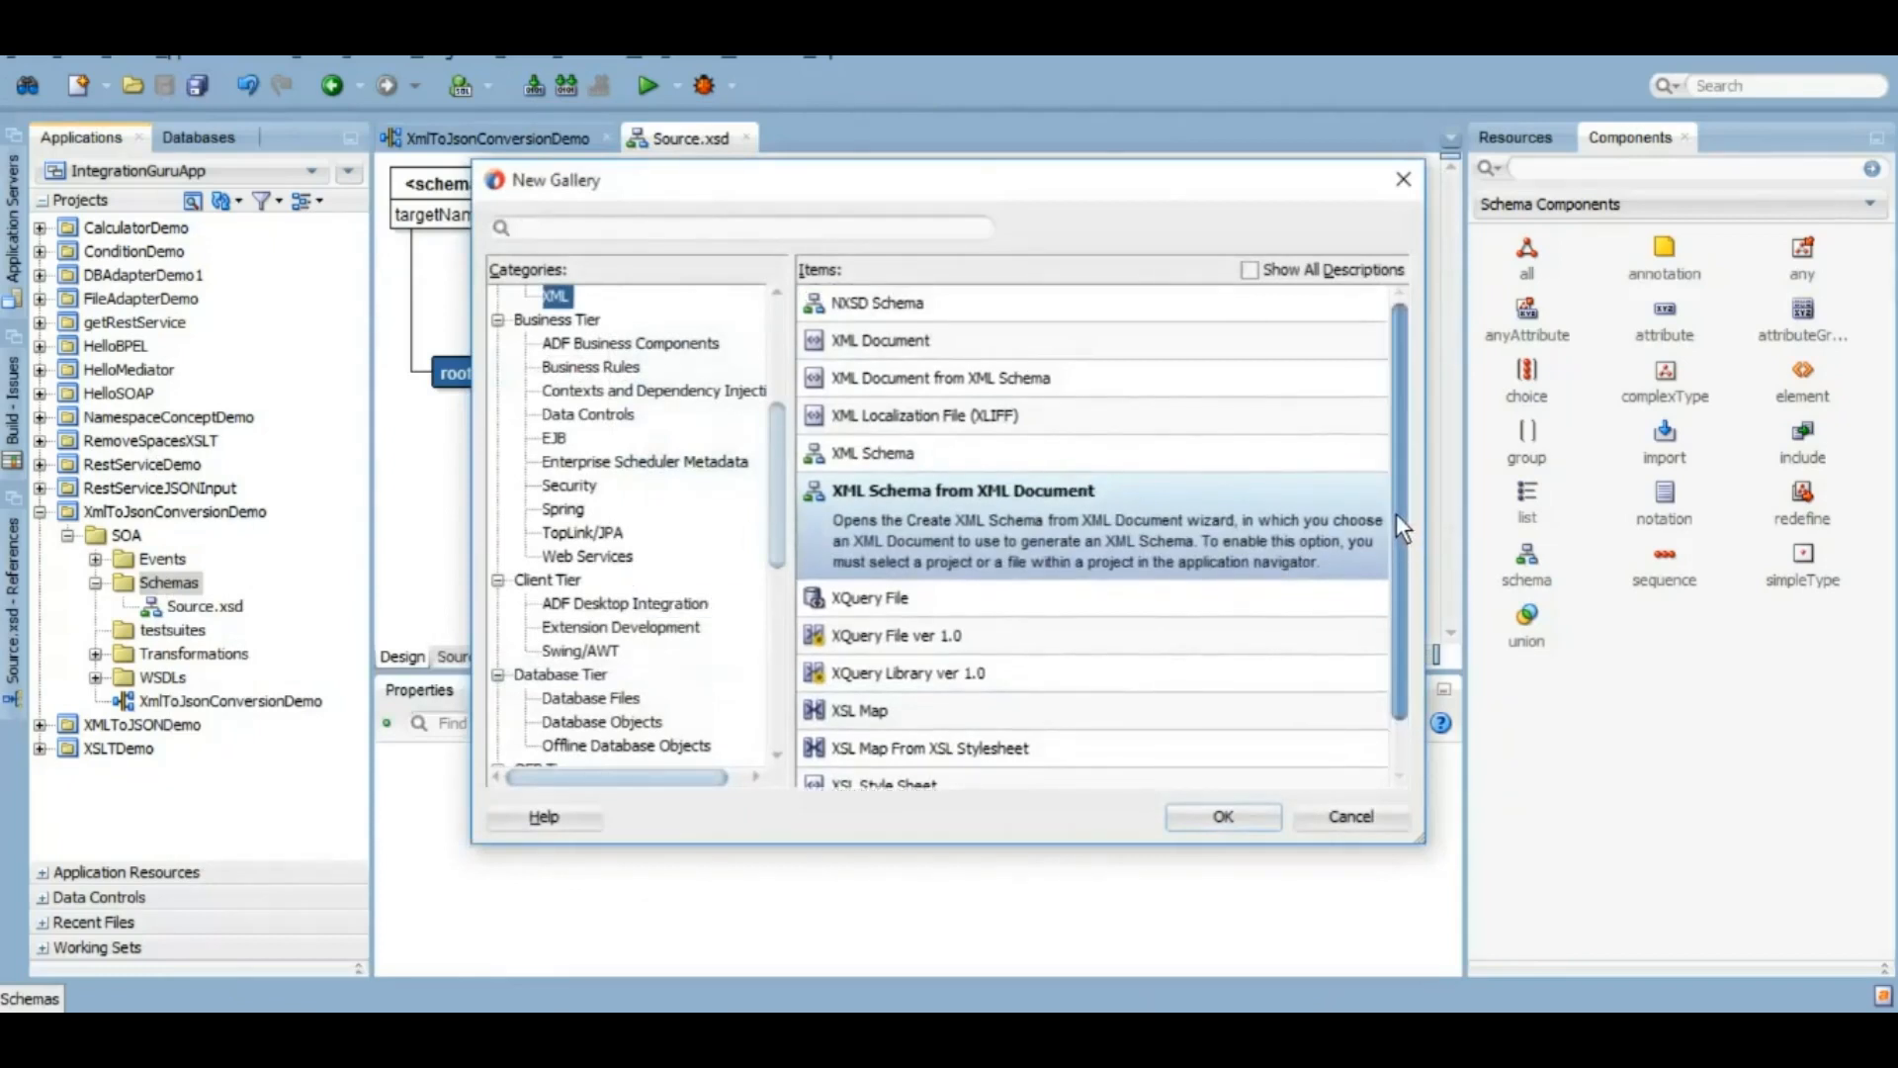
{"action": "scroll", "scroll_direction": "down", "scroll_amount": 3}
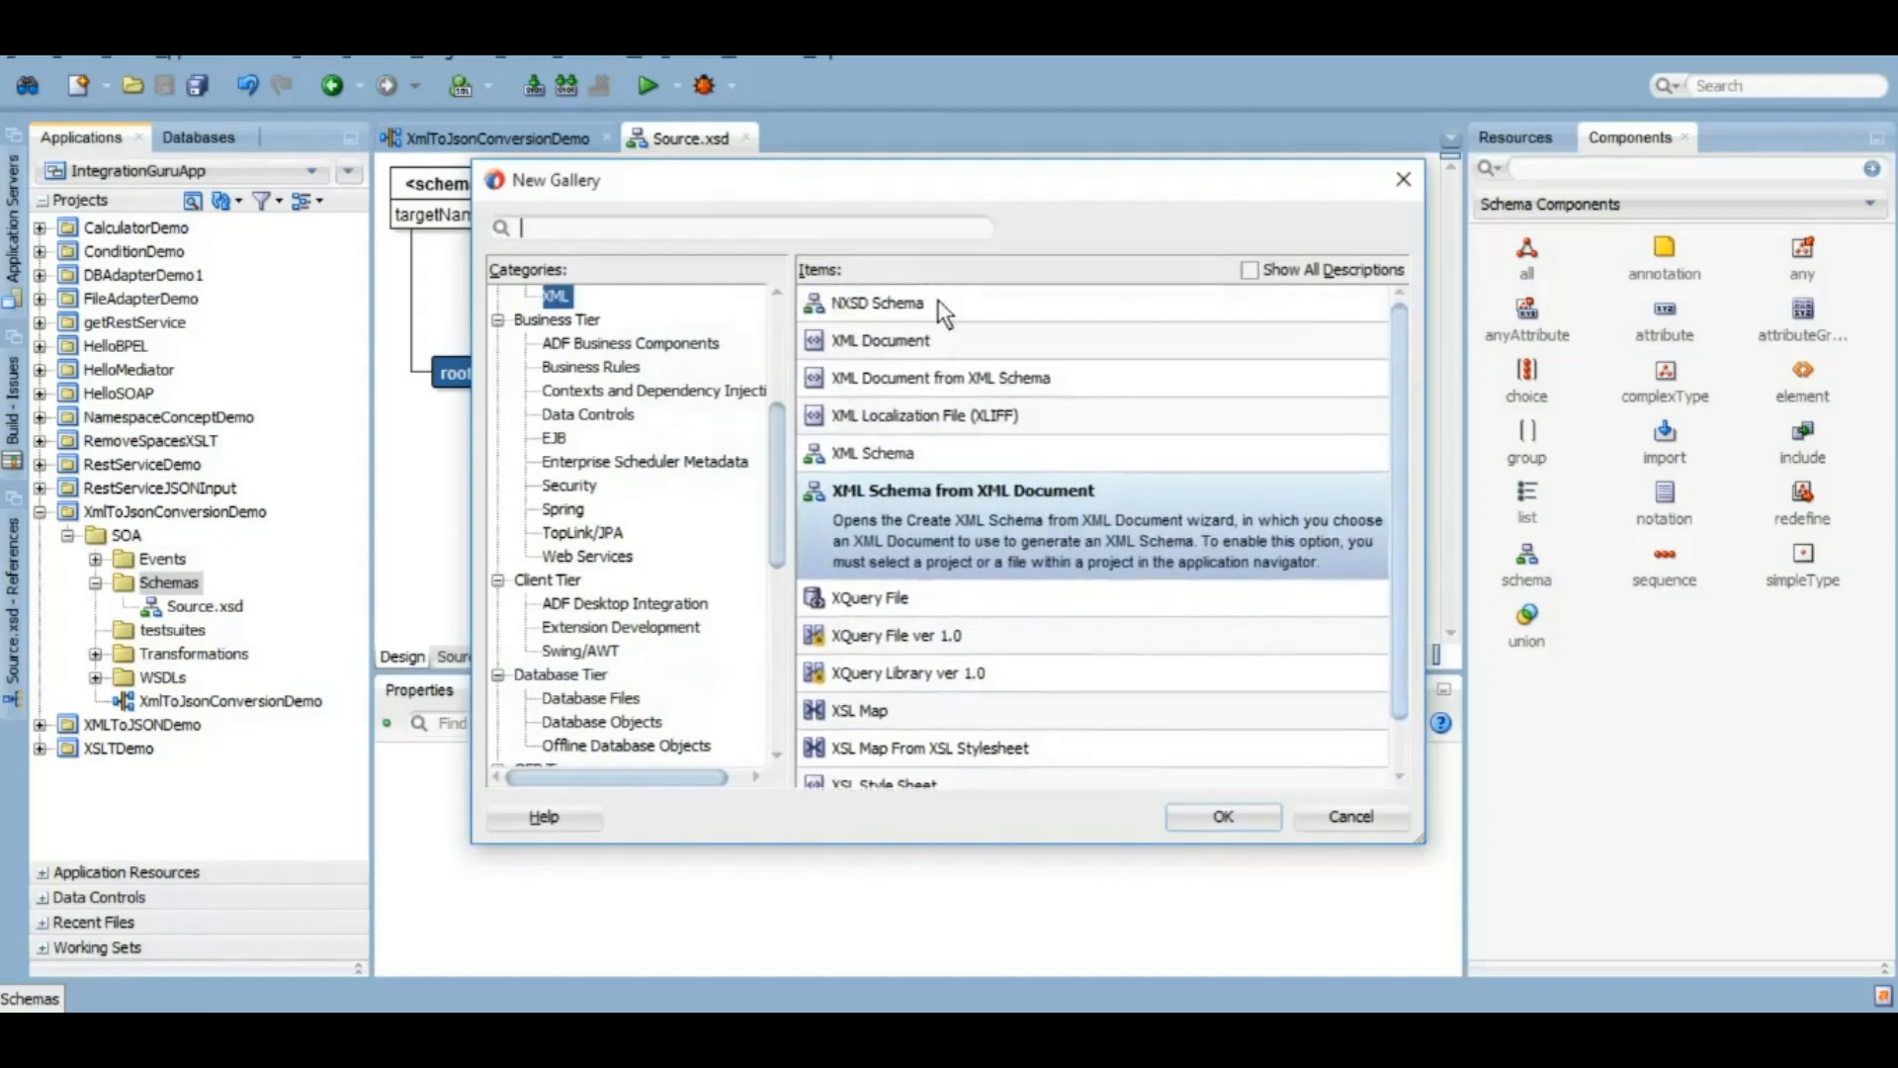
{"action": "left_click", "coordinate": [1221, 817]}
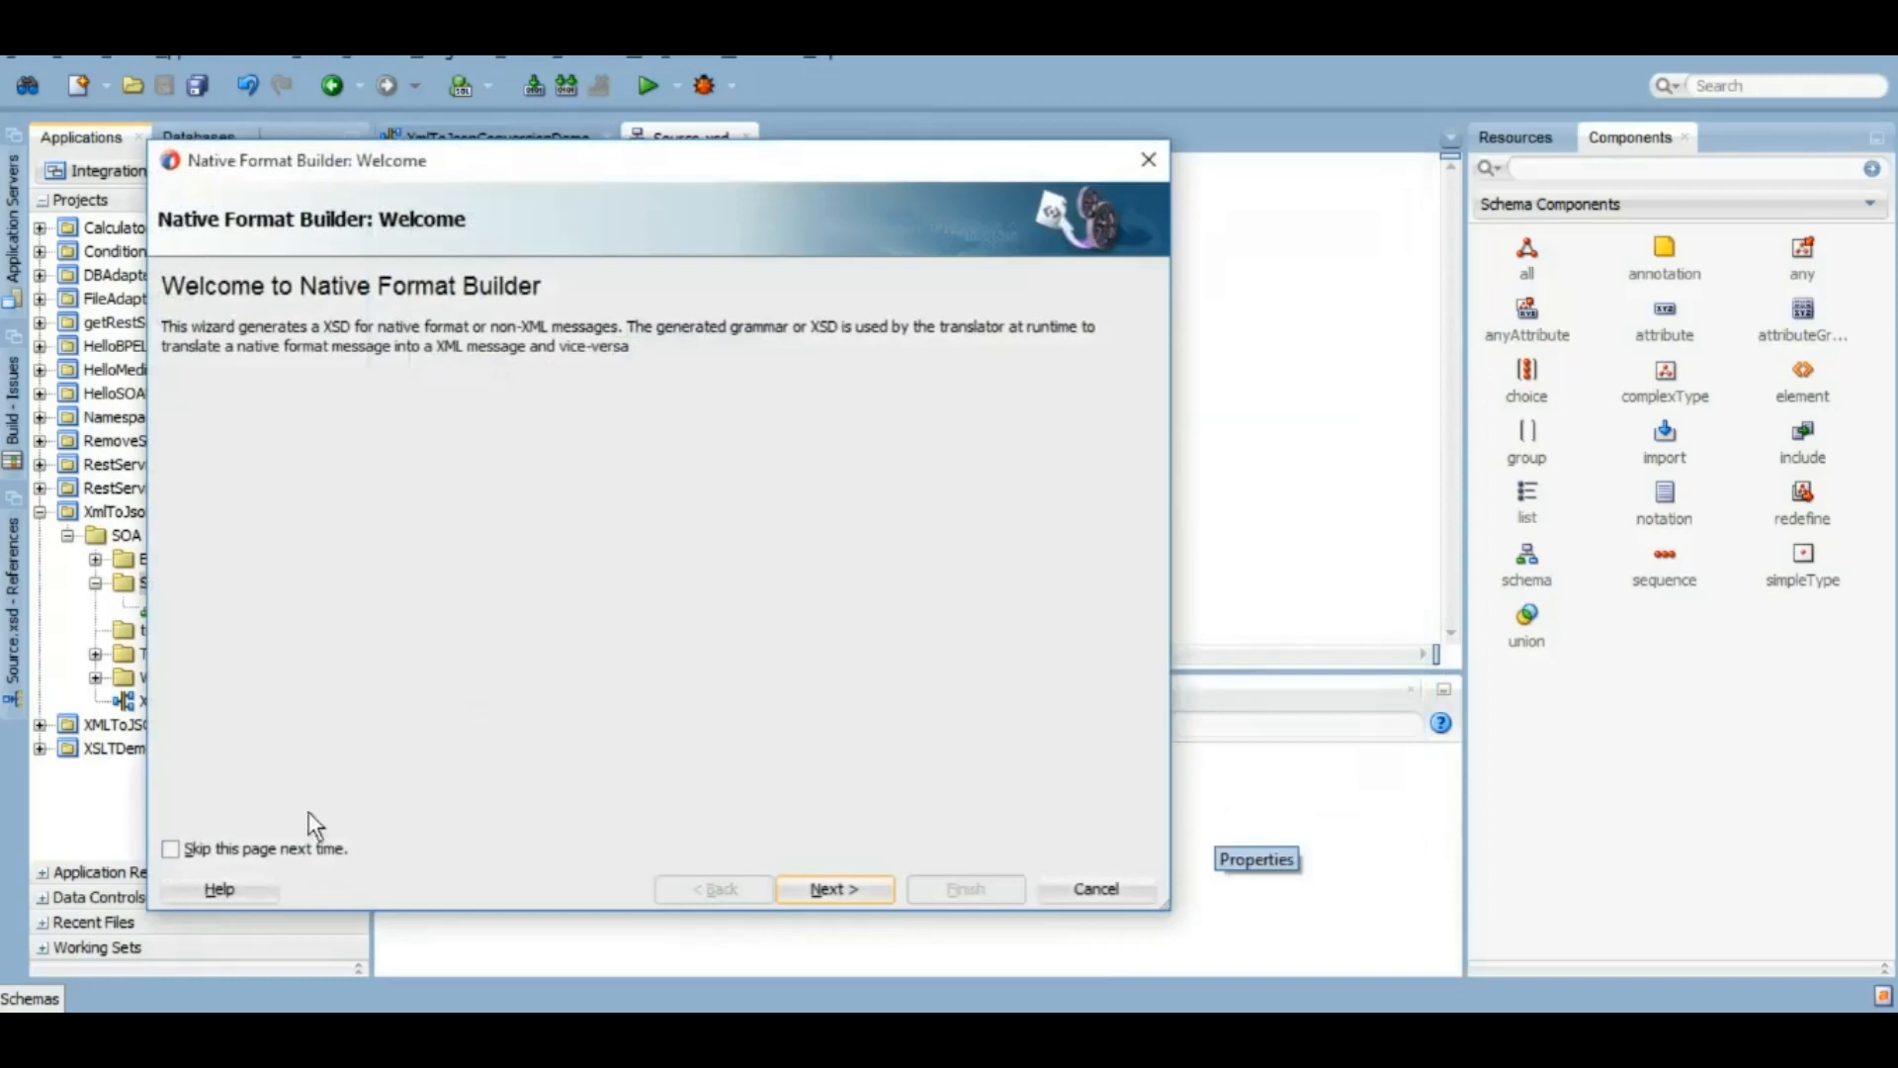
Step: Name the schema nxsd_XmlToJson.xsd and choose JSON Interchange Format as its file type
{"action": "left_click", "coordinate": [832, 888]}
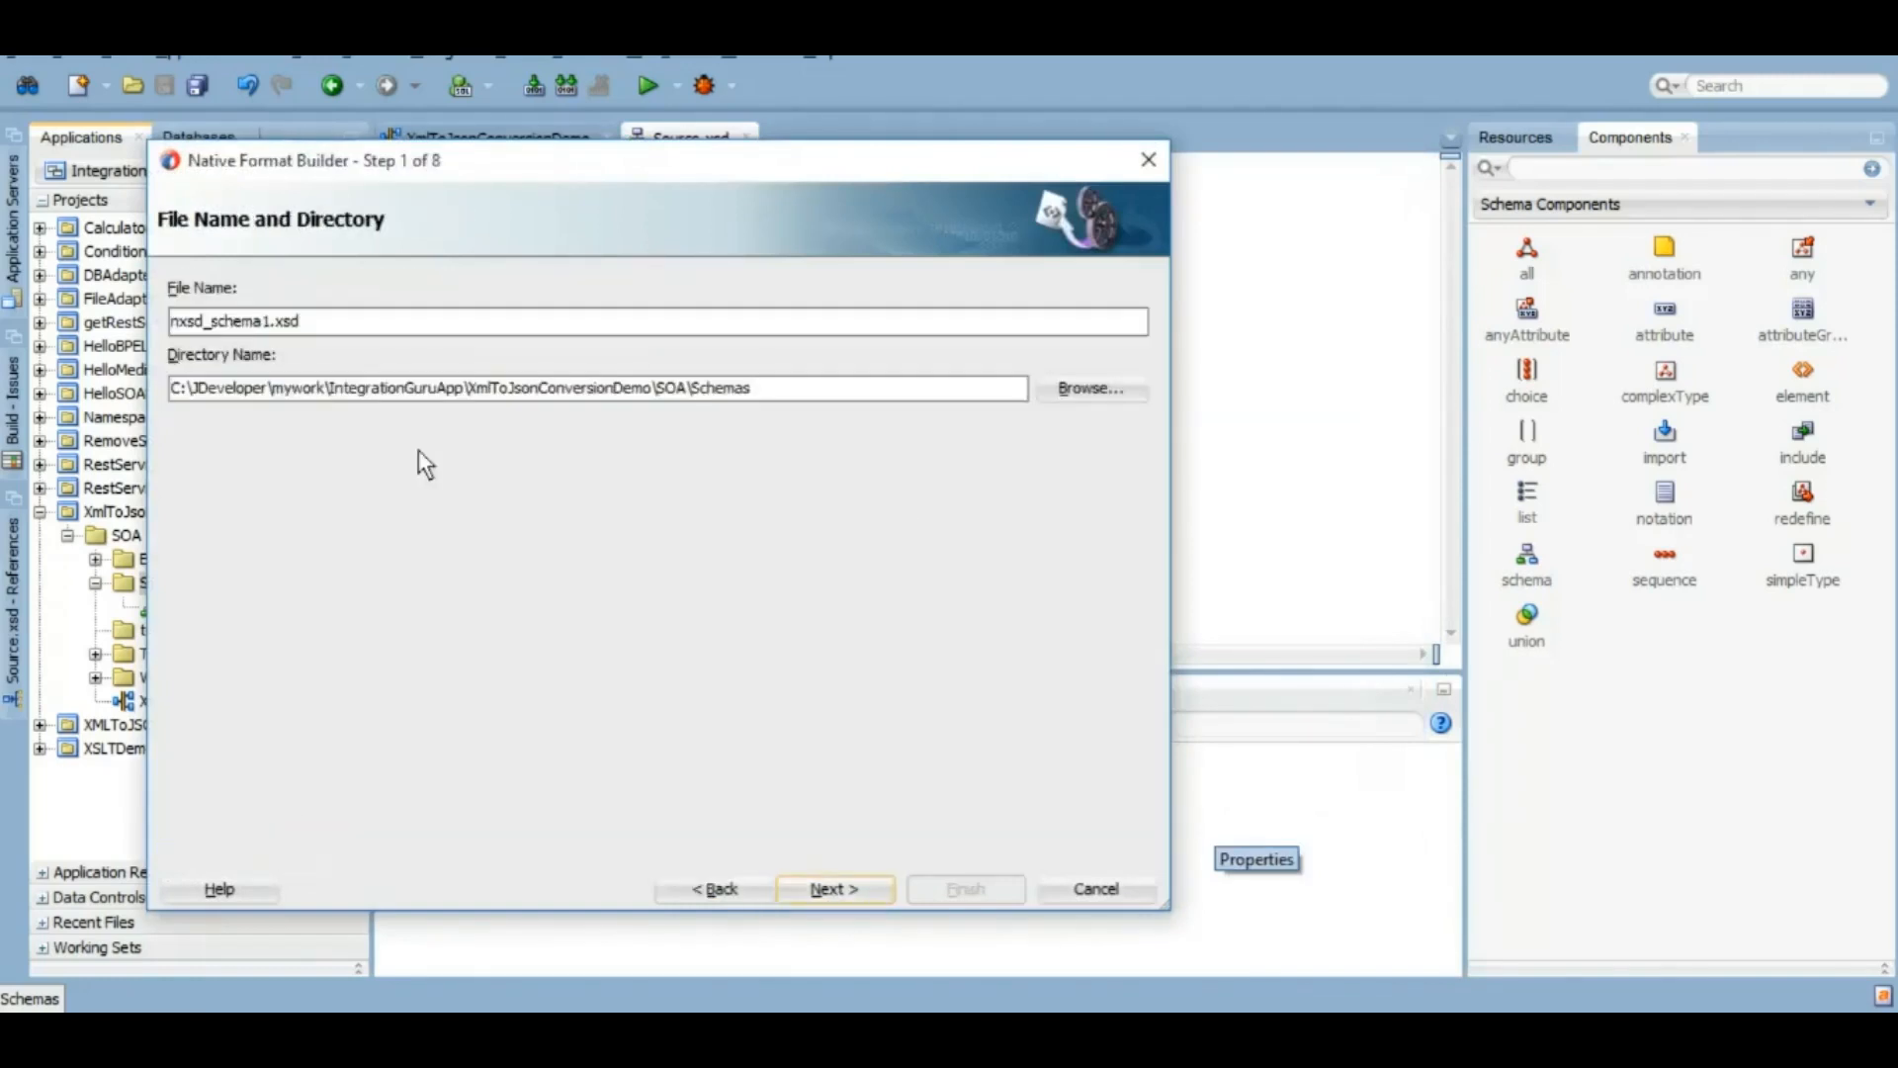
{"action": "double_click", "coordinate": [241, 320]}
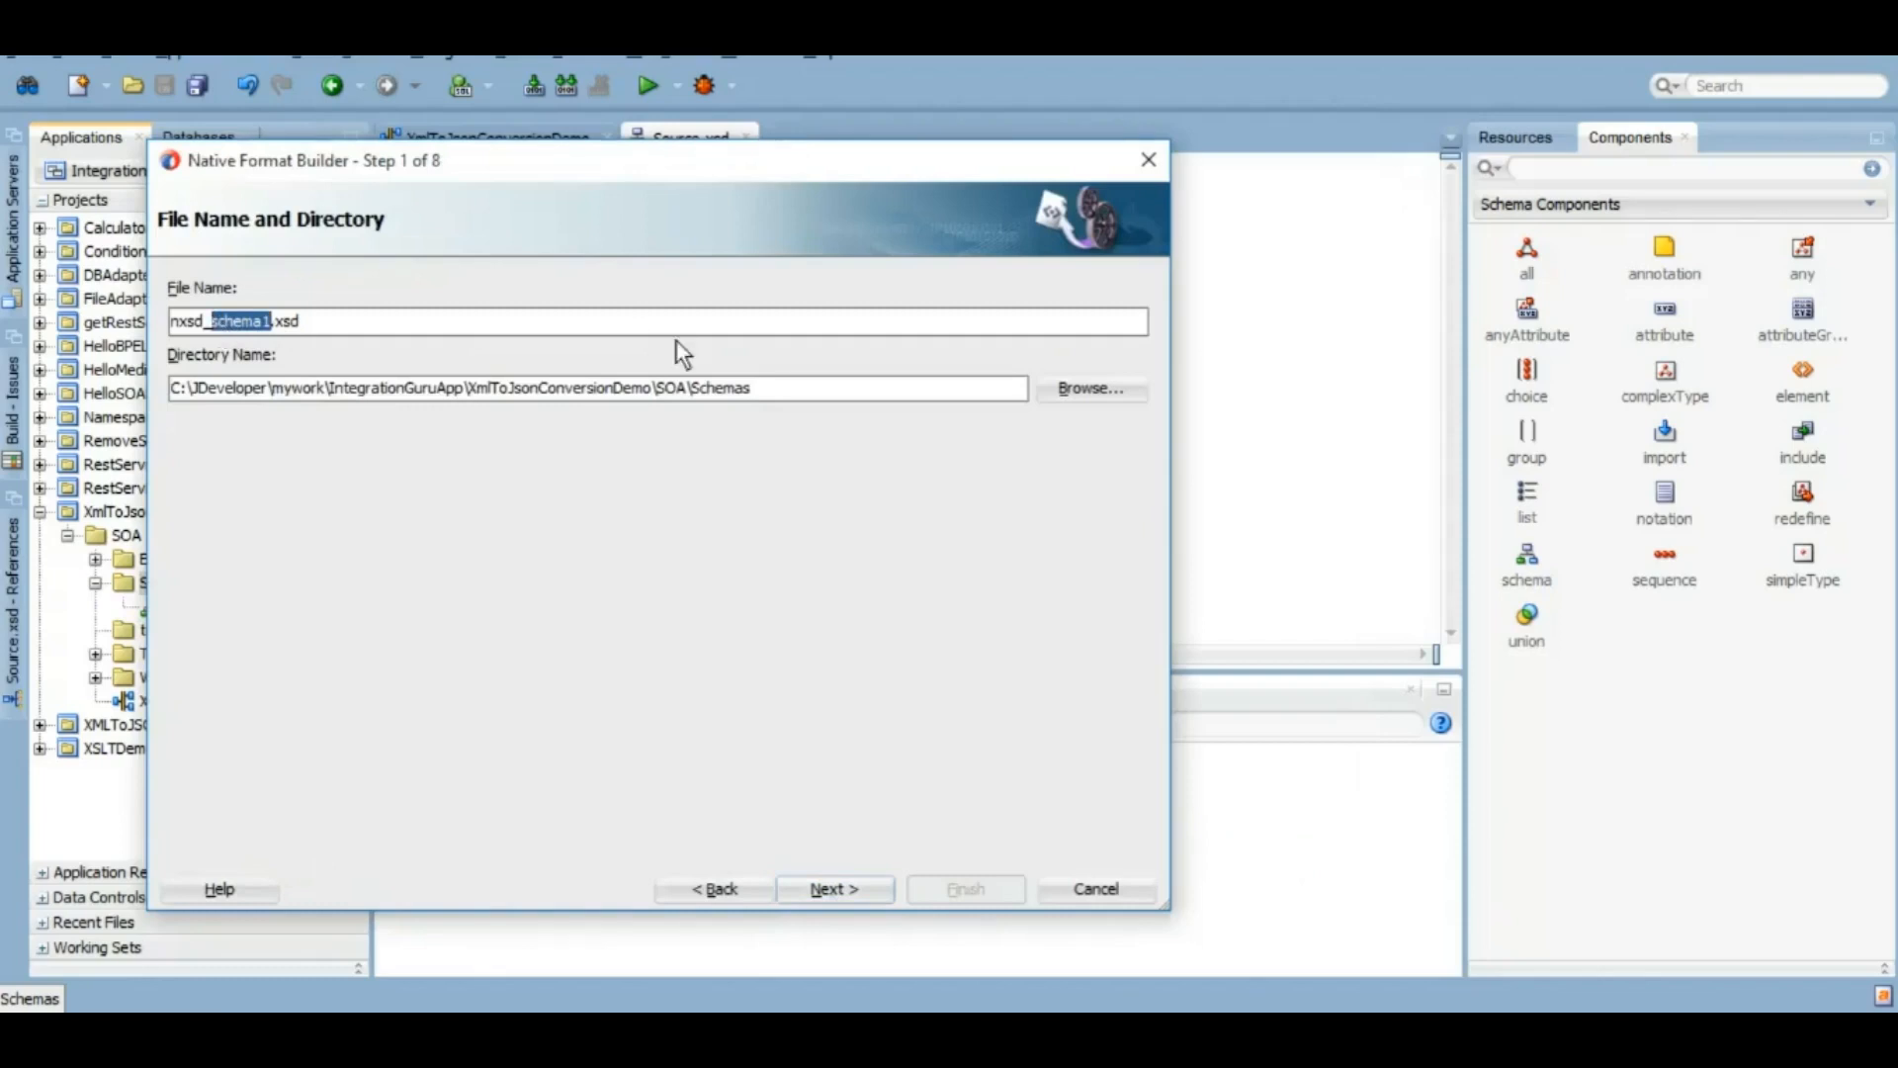
{"action": "type", "text": "XmlTo"}
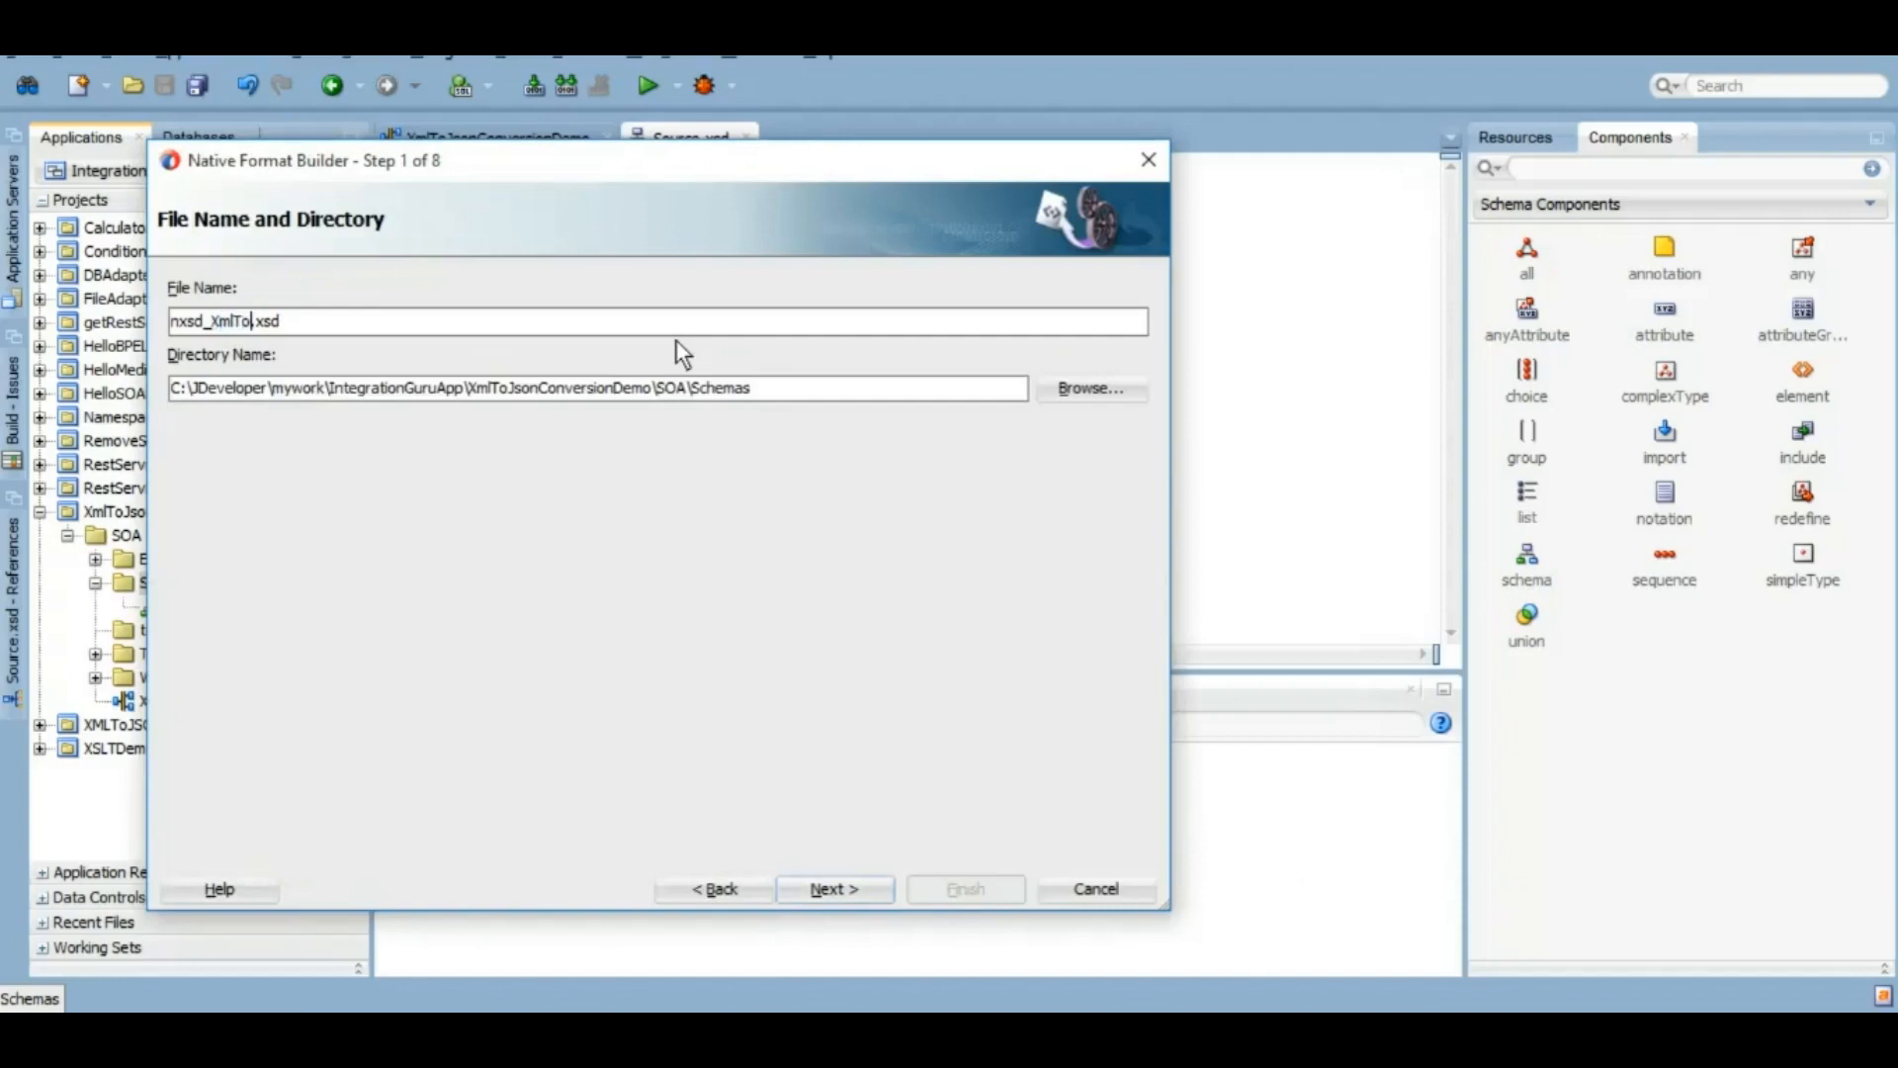
{"action": "type", "text": "Json"}
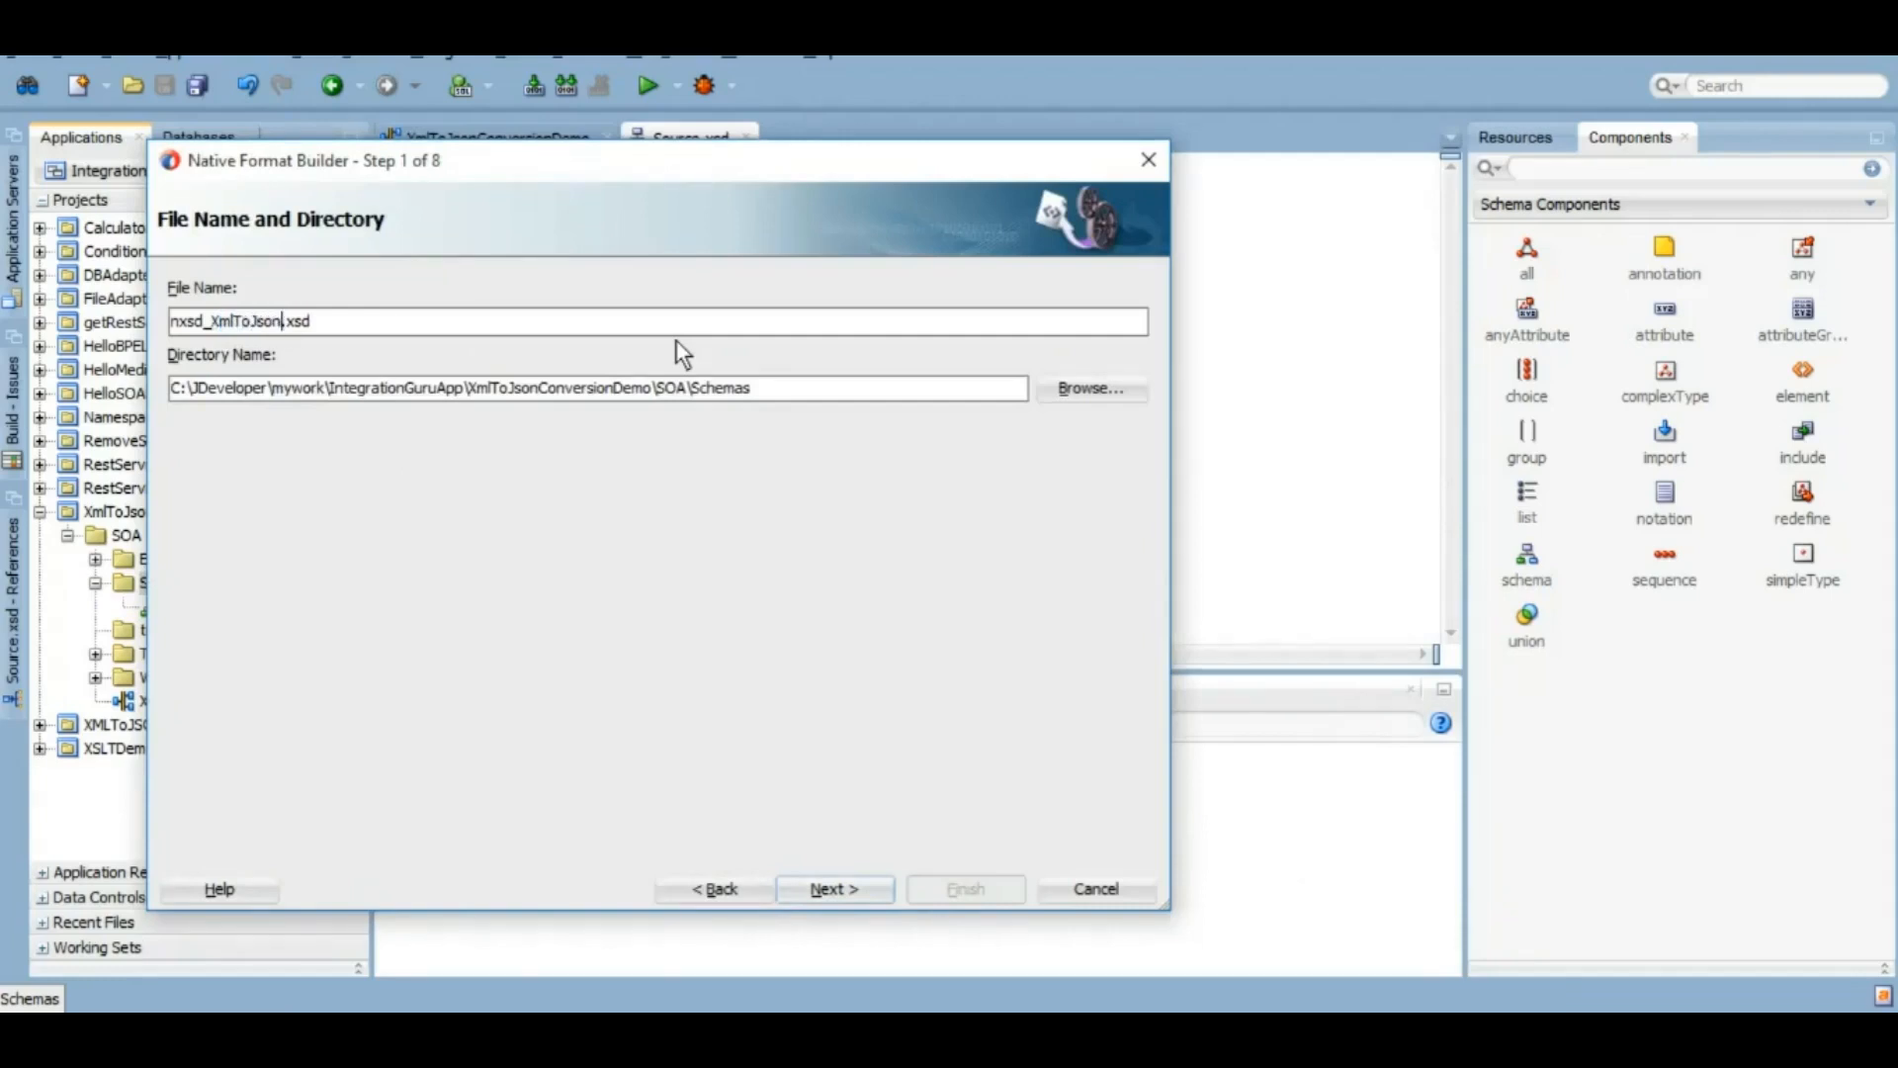
{"action": "left_click", "coordinate": [833, 887]}
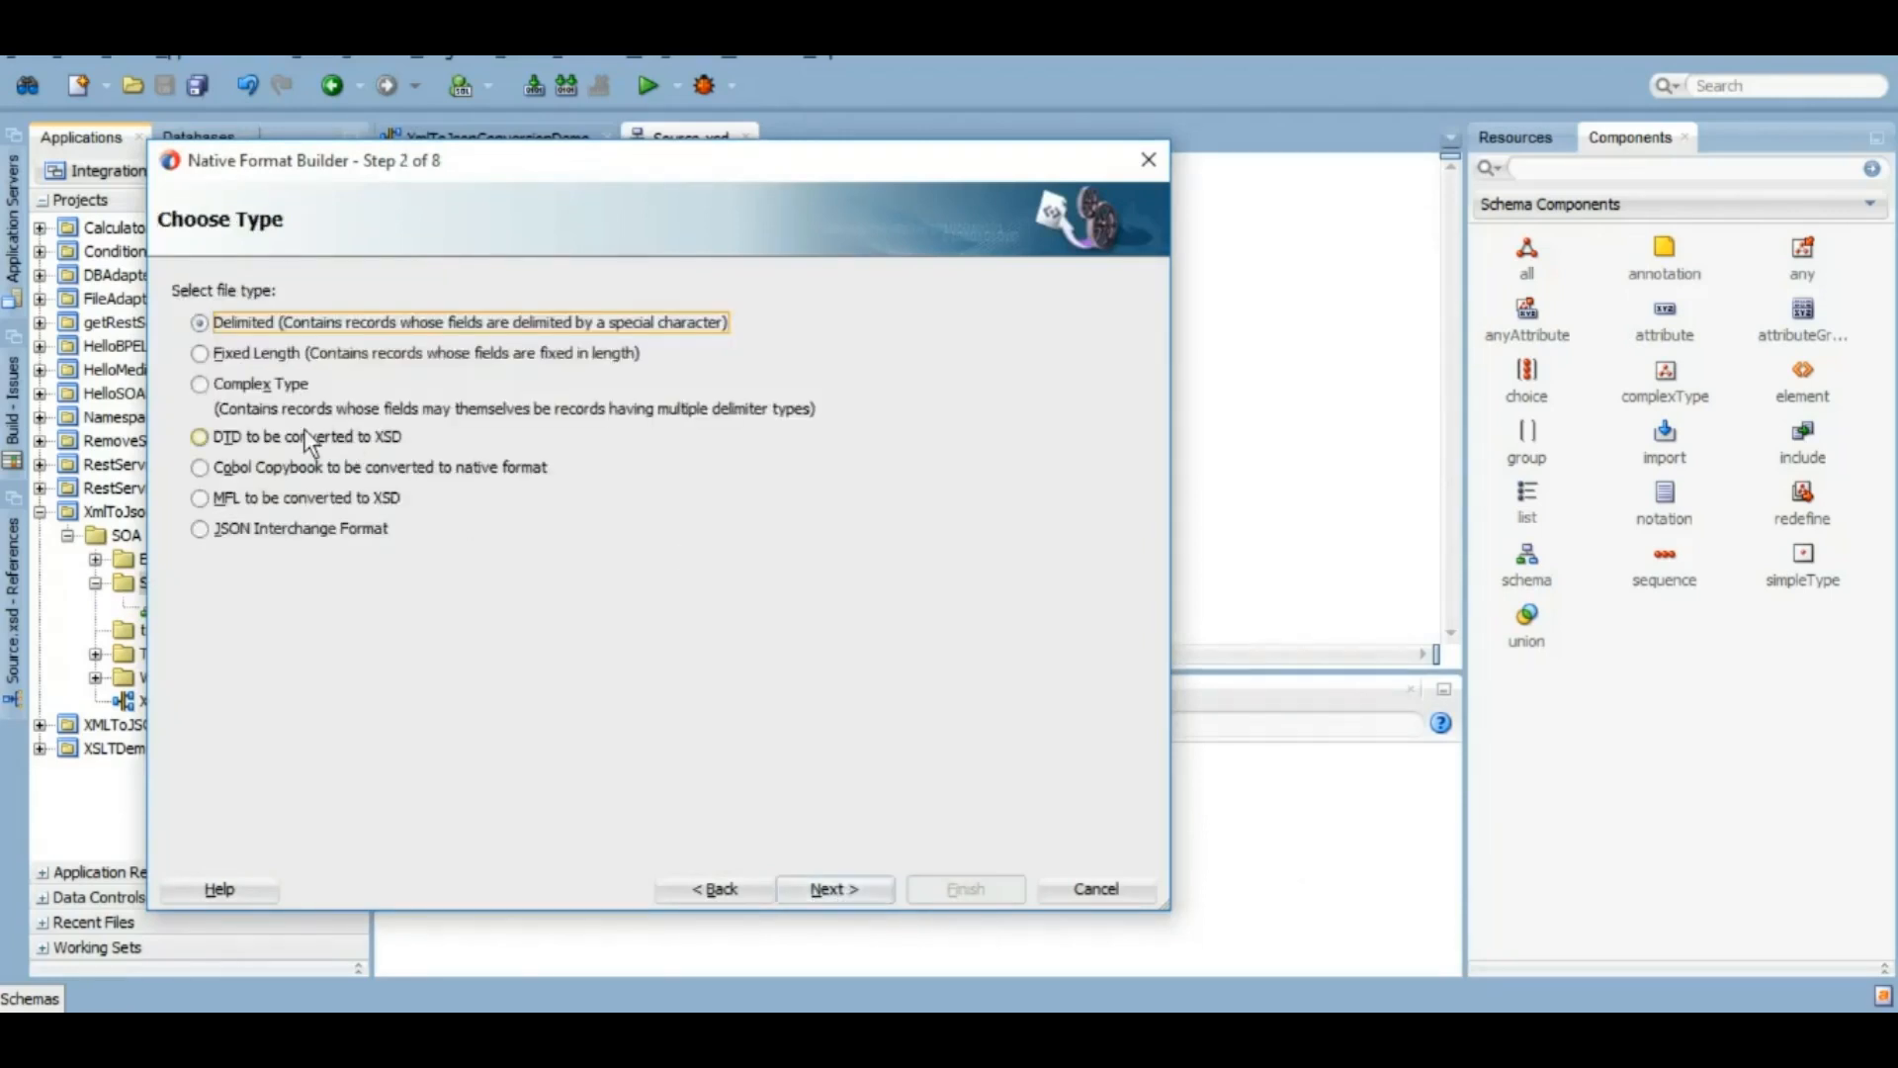
{"action": "left_click", "coordinate": [198, 528]}
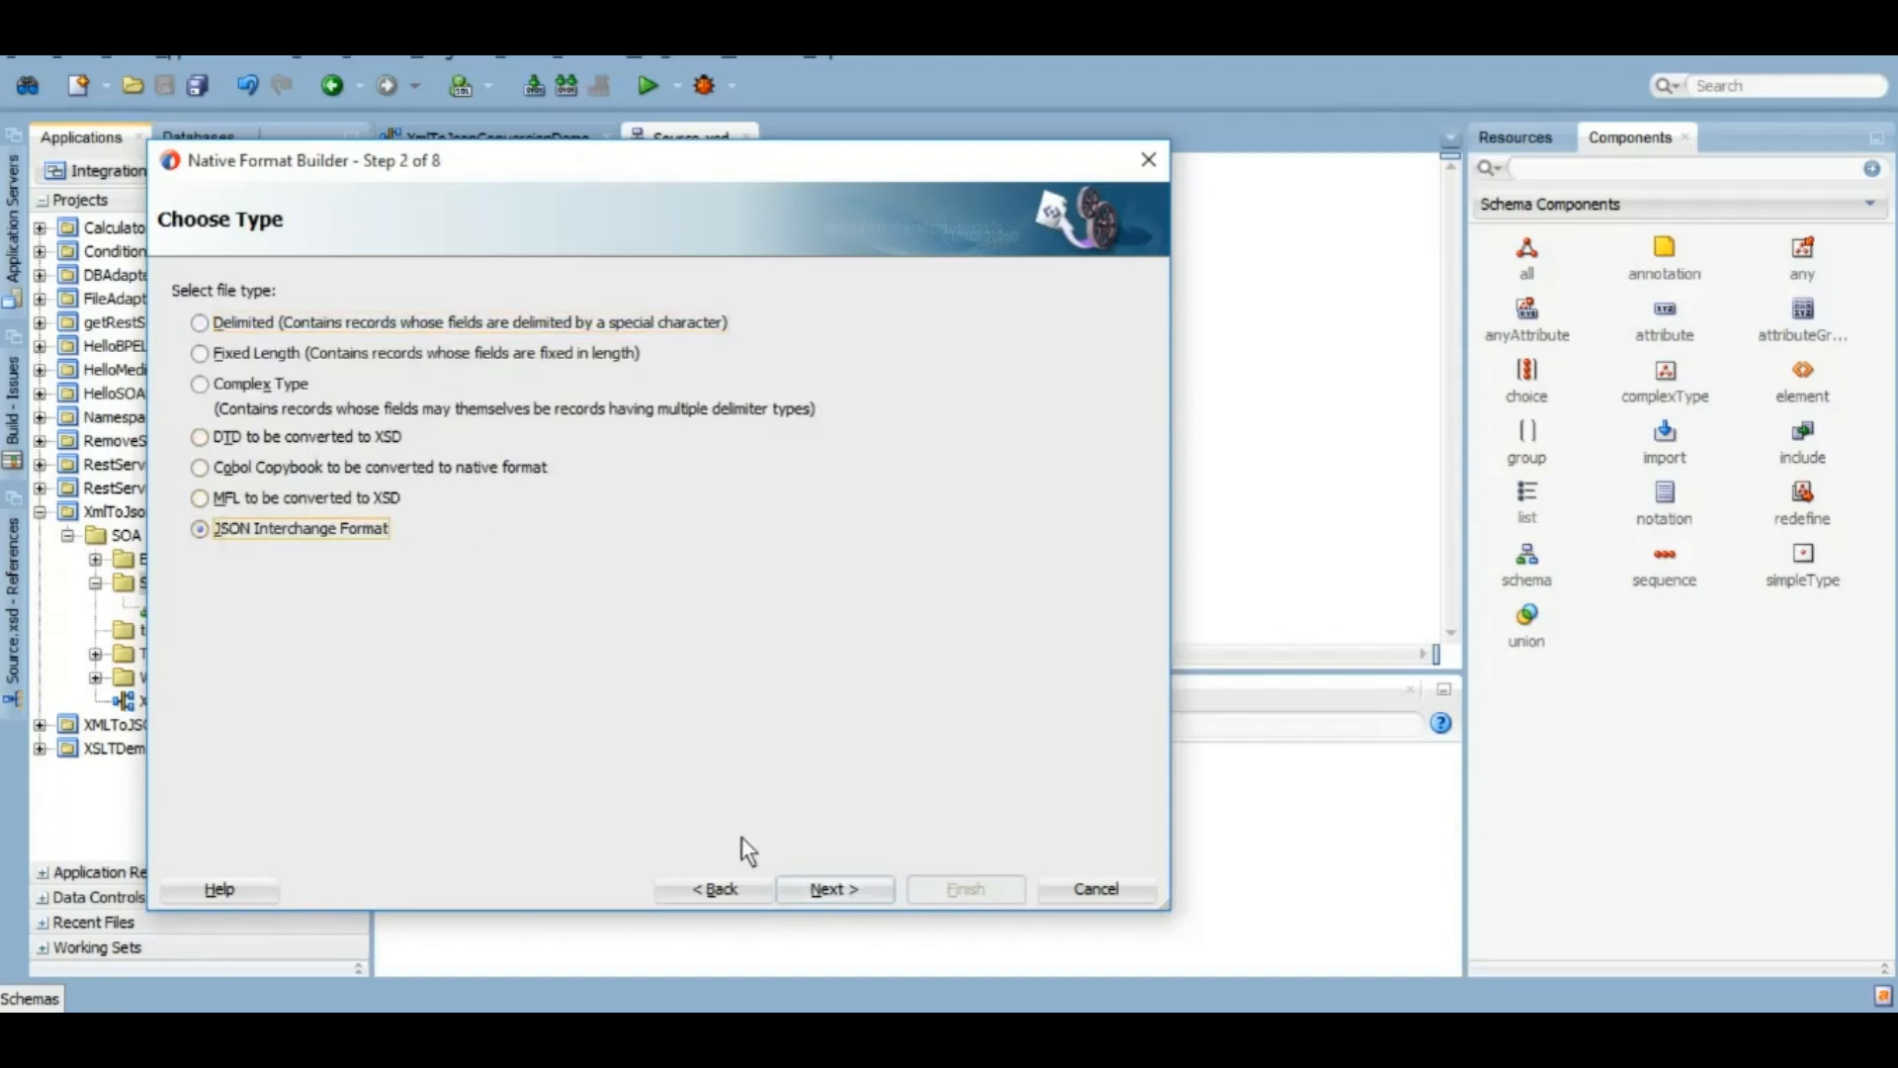
{"action": "left_click", "coordinate": [833, 888]}
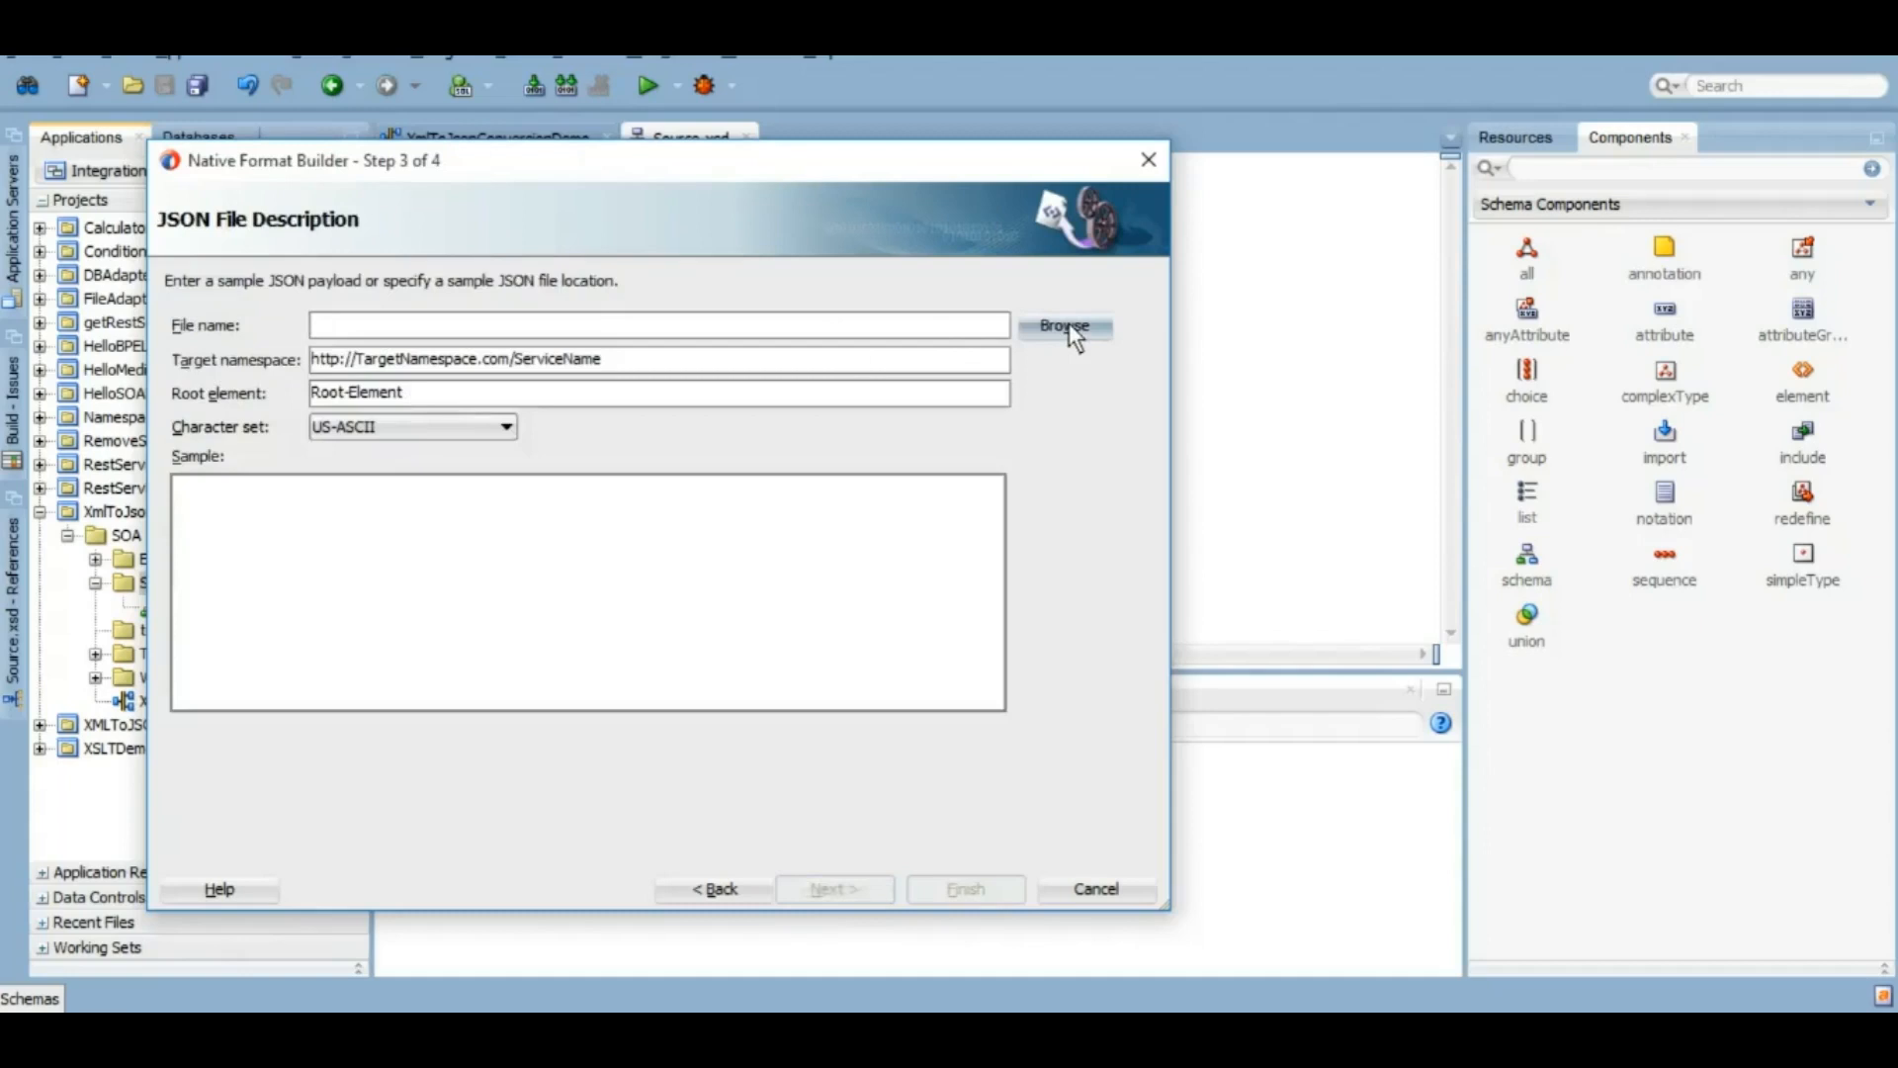
Step: Browse to the sample xmlToJsontest.json and generate the schema from it
{"action": "left_click", "coordinate": [1063, 326]}
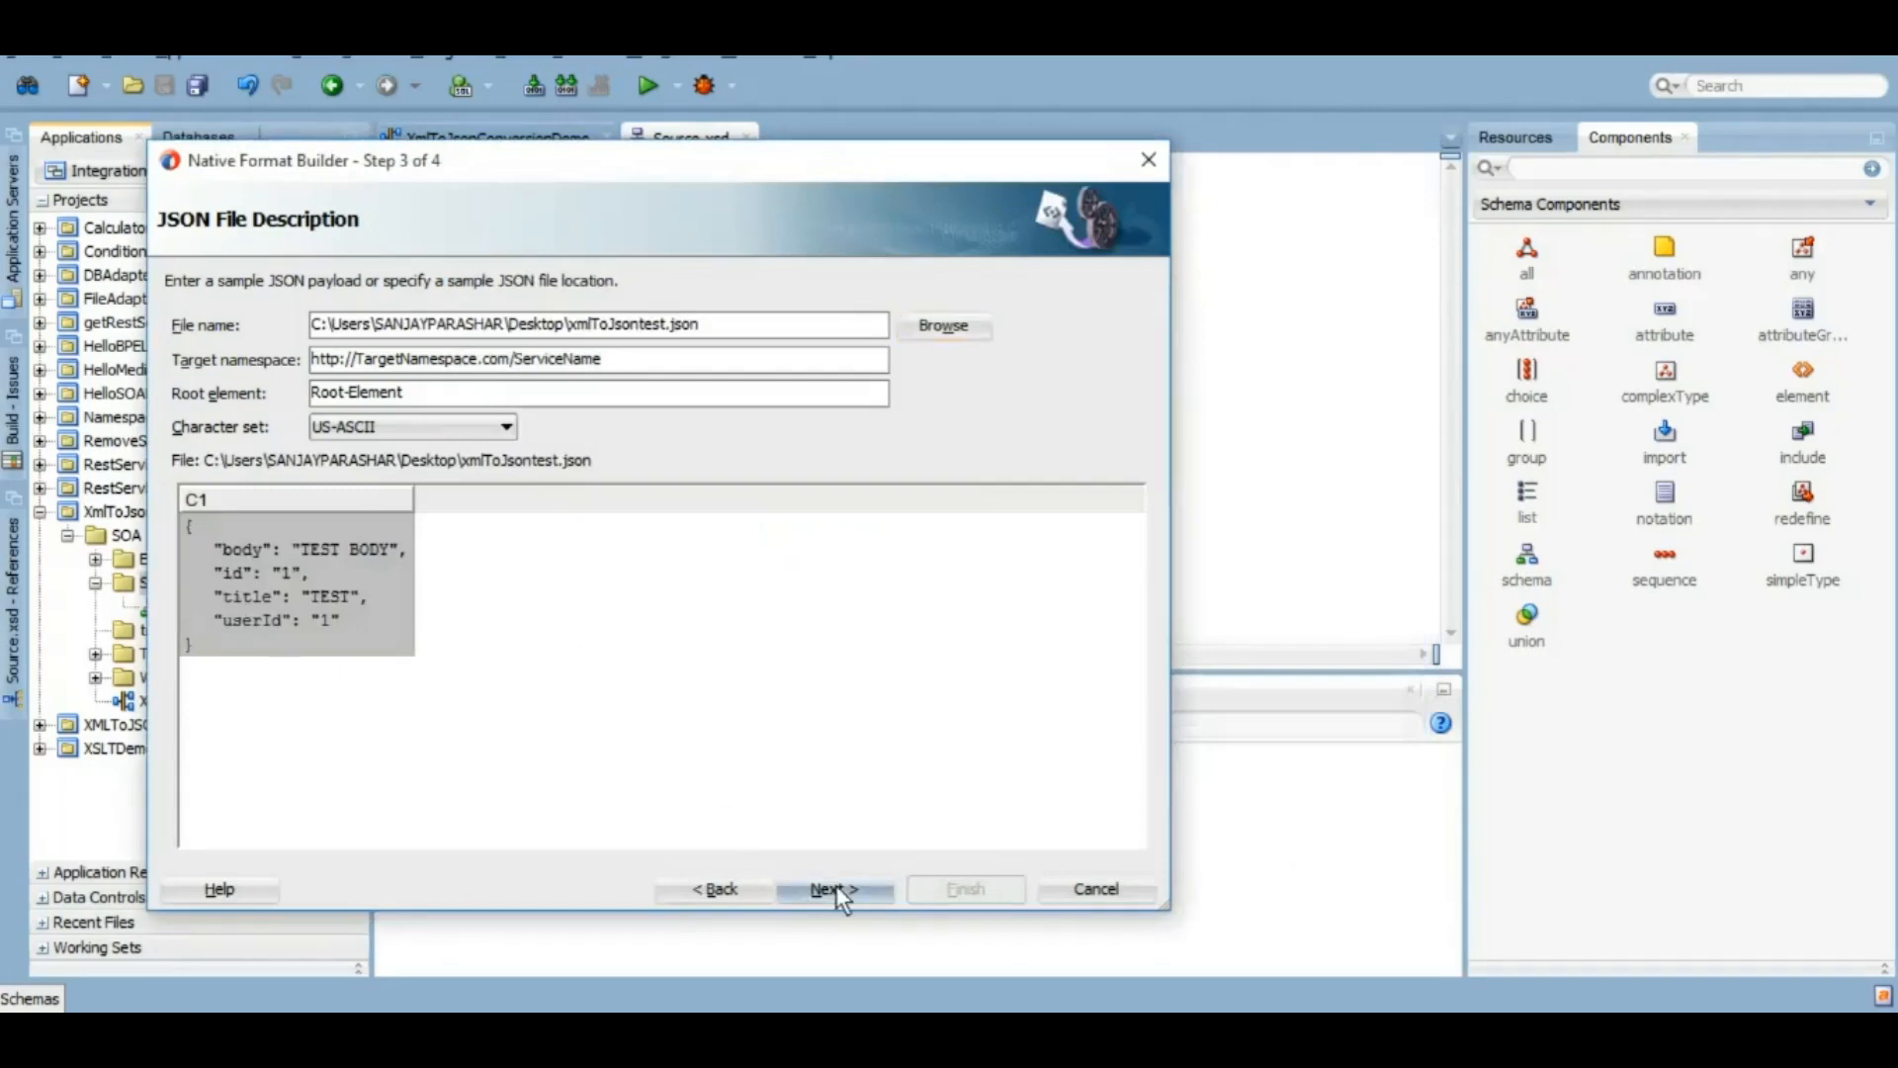
{"action": "left_click", "coordinate": [834, 887]}
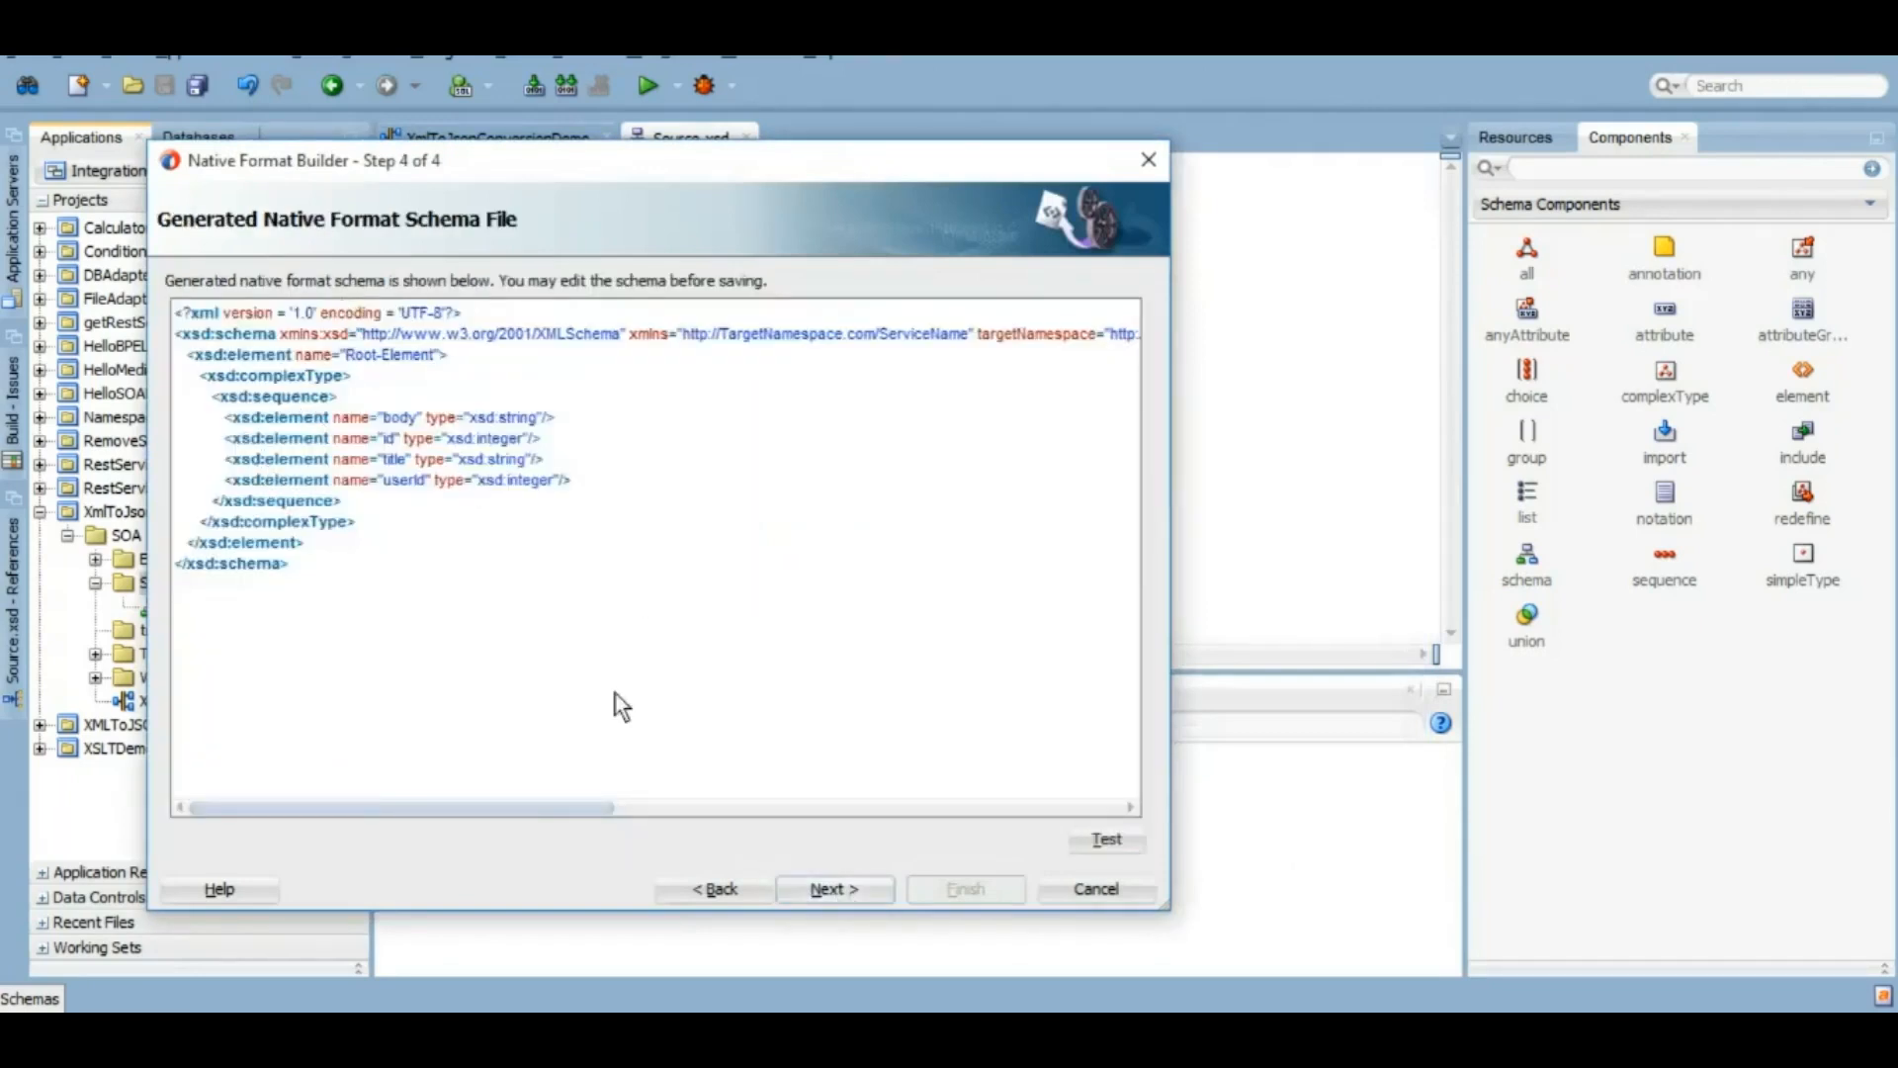
Step: Test the generated schema against the sample JSON, then finish creating nxsd_XmlToJson.xsd
{"action": "scroll", "scroll_direction": "right", "scroll_amount": 3}
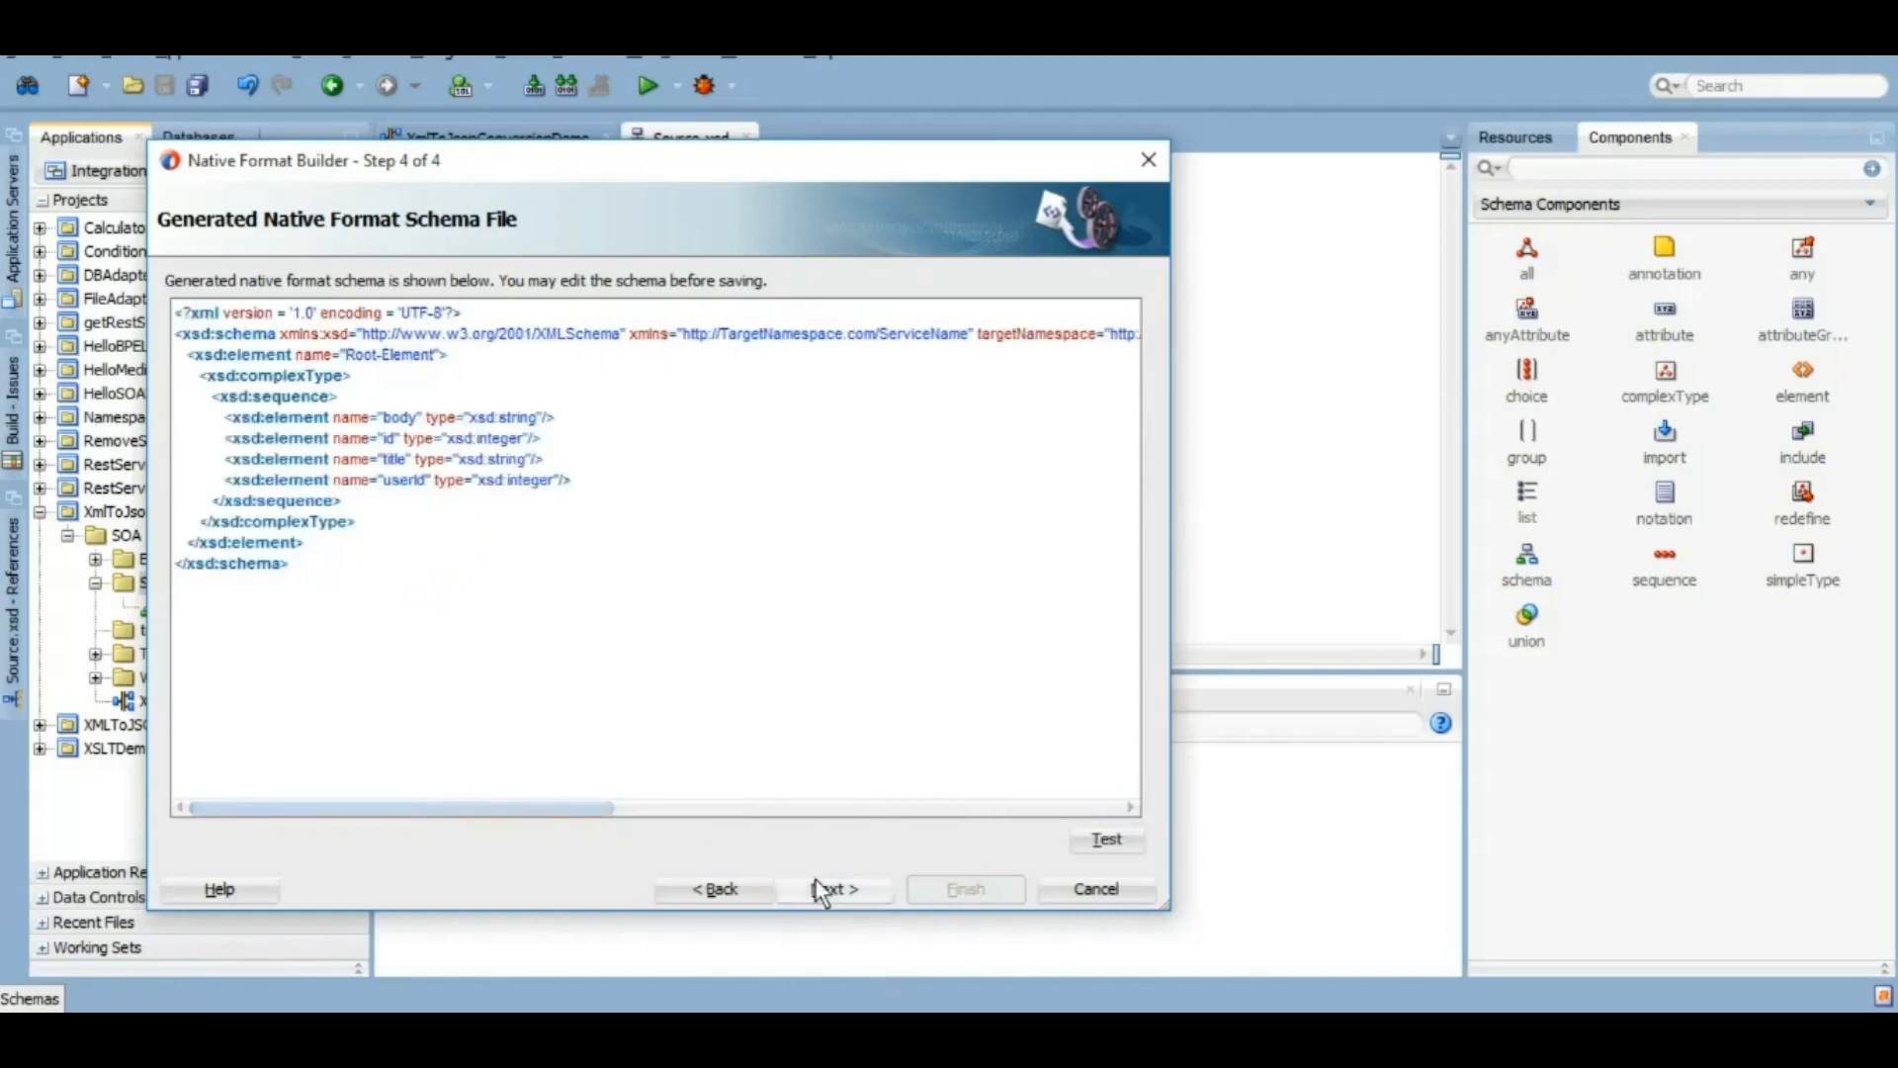
{"action": "left_click", "coordinate": [1105, 839]}
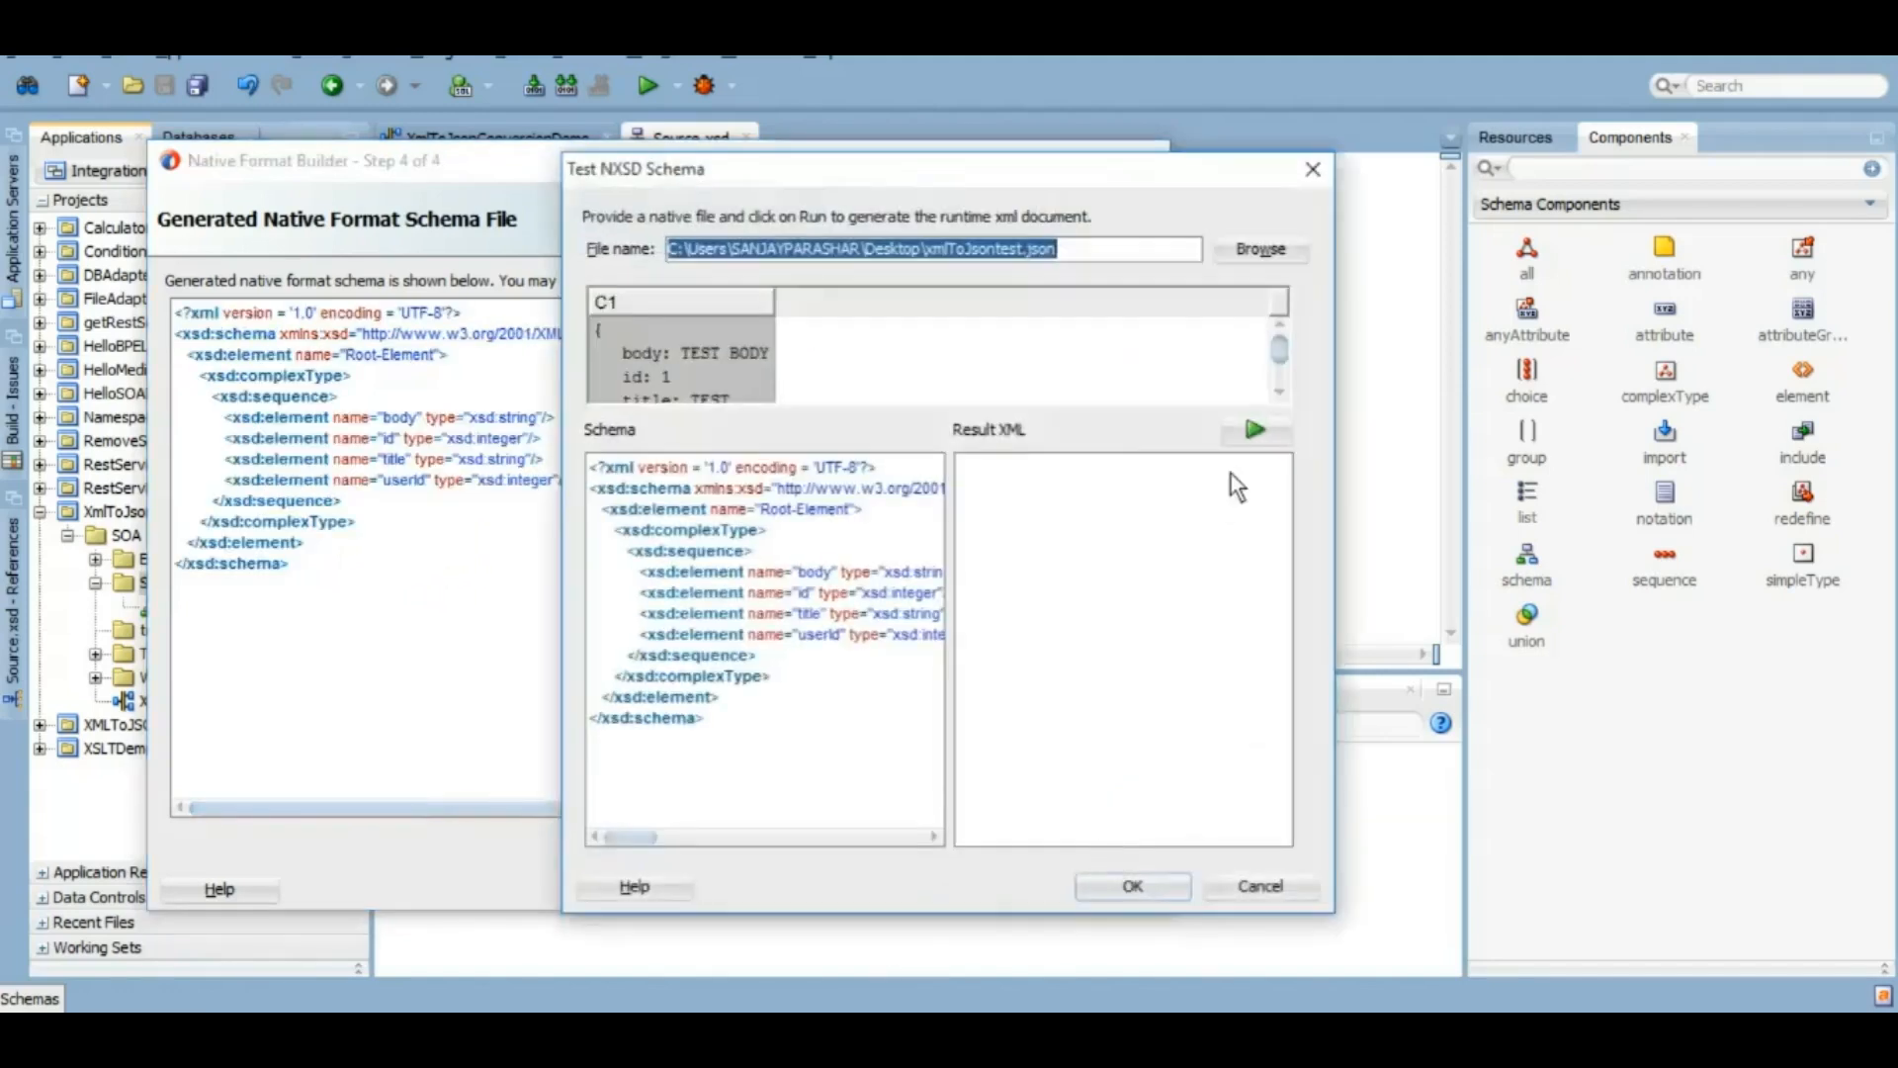
{"action": "left_click", "coordinate": [1256, 429]}
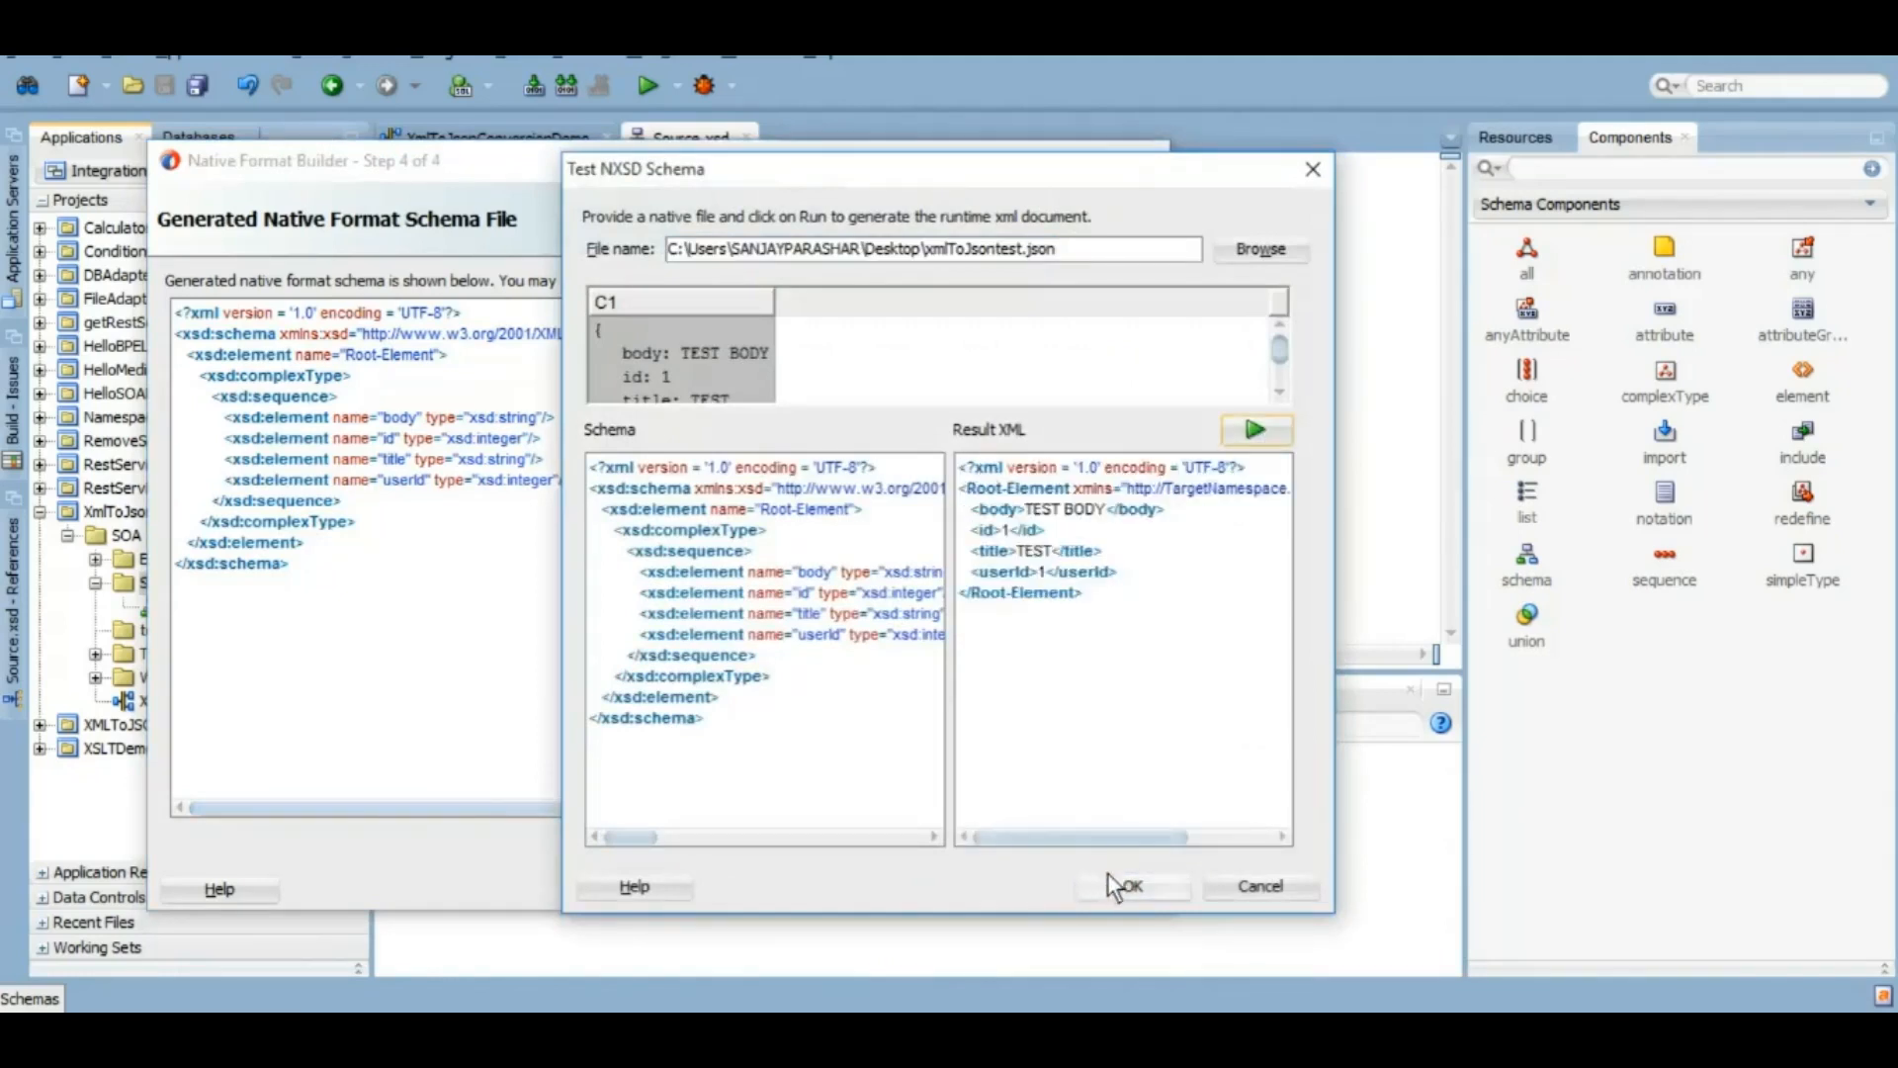
{"action": "left_click", "coordinate": [1127, 885]}
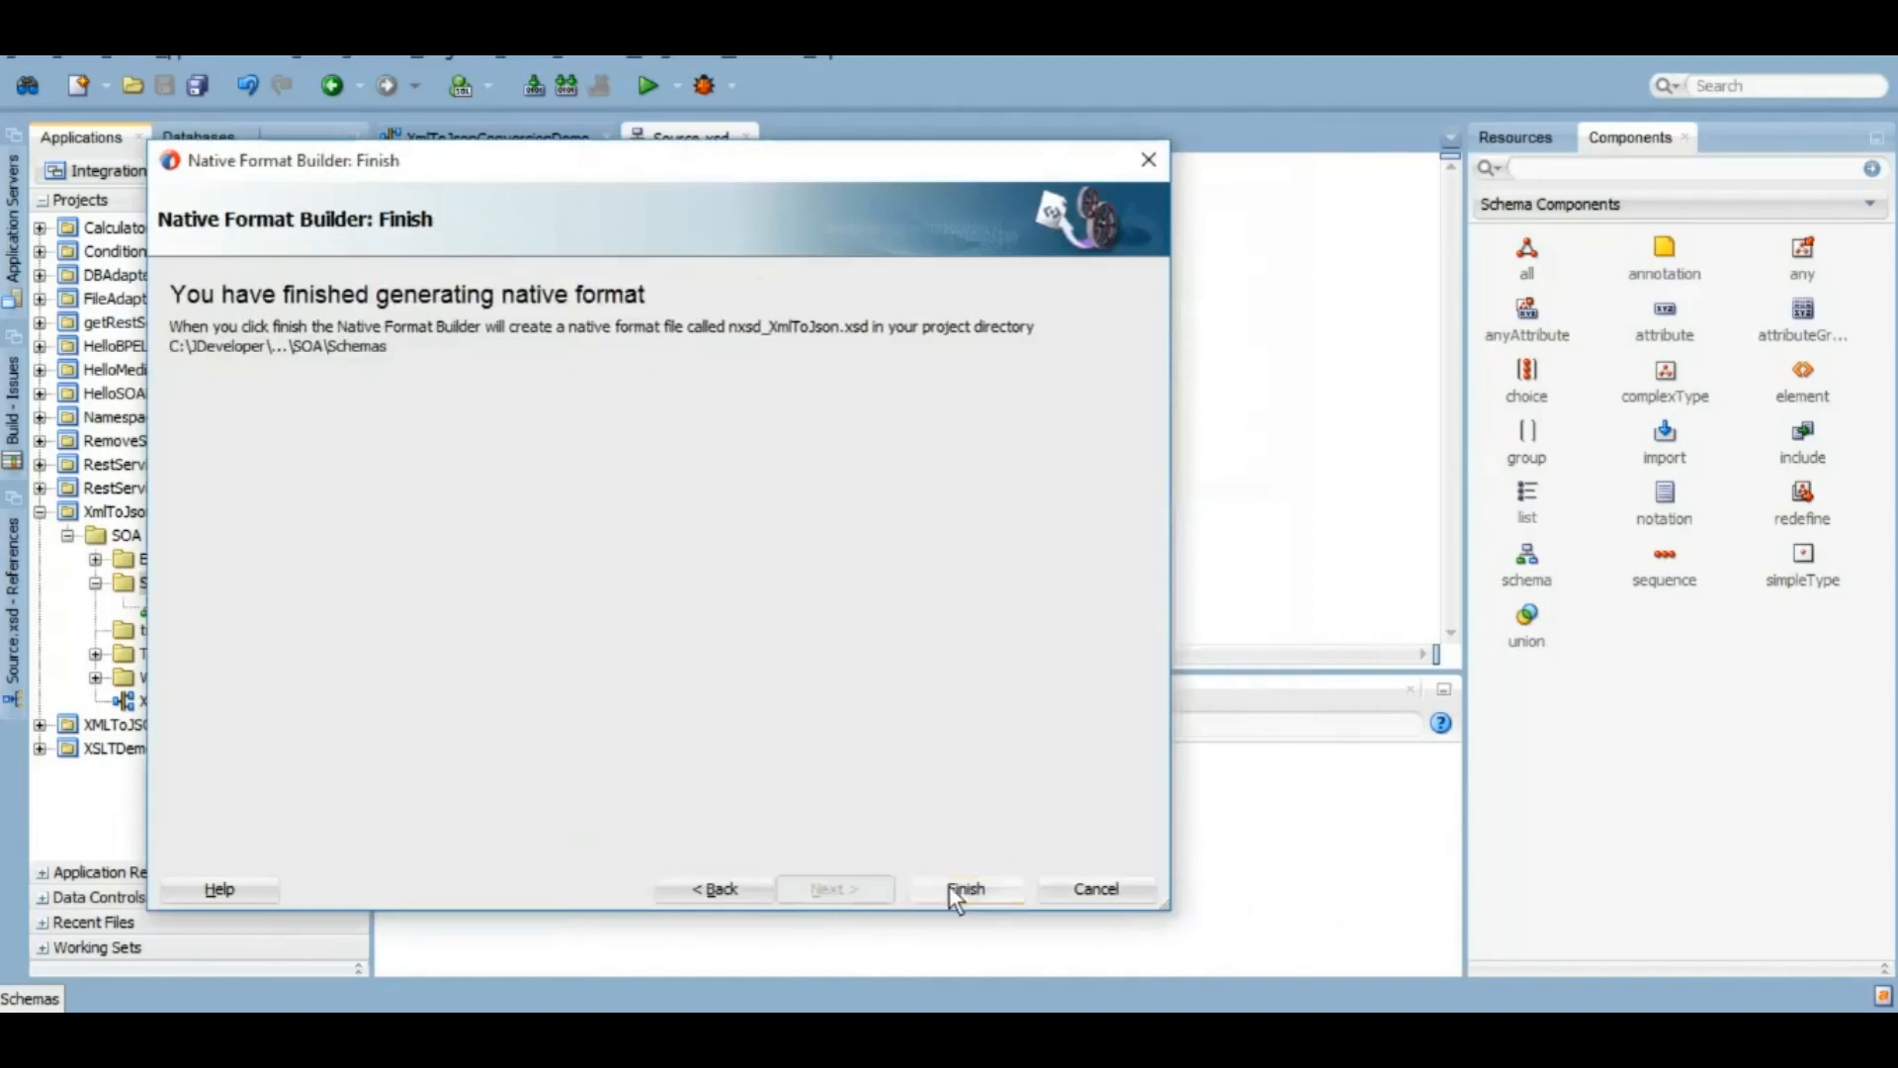
{"action": "left_click", "coordinate": [965, 888]}
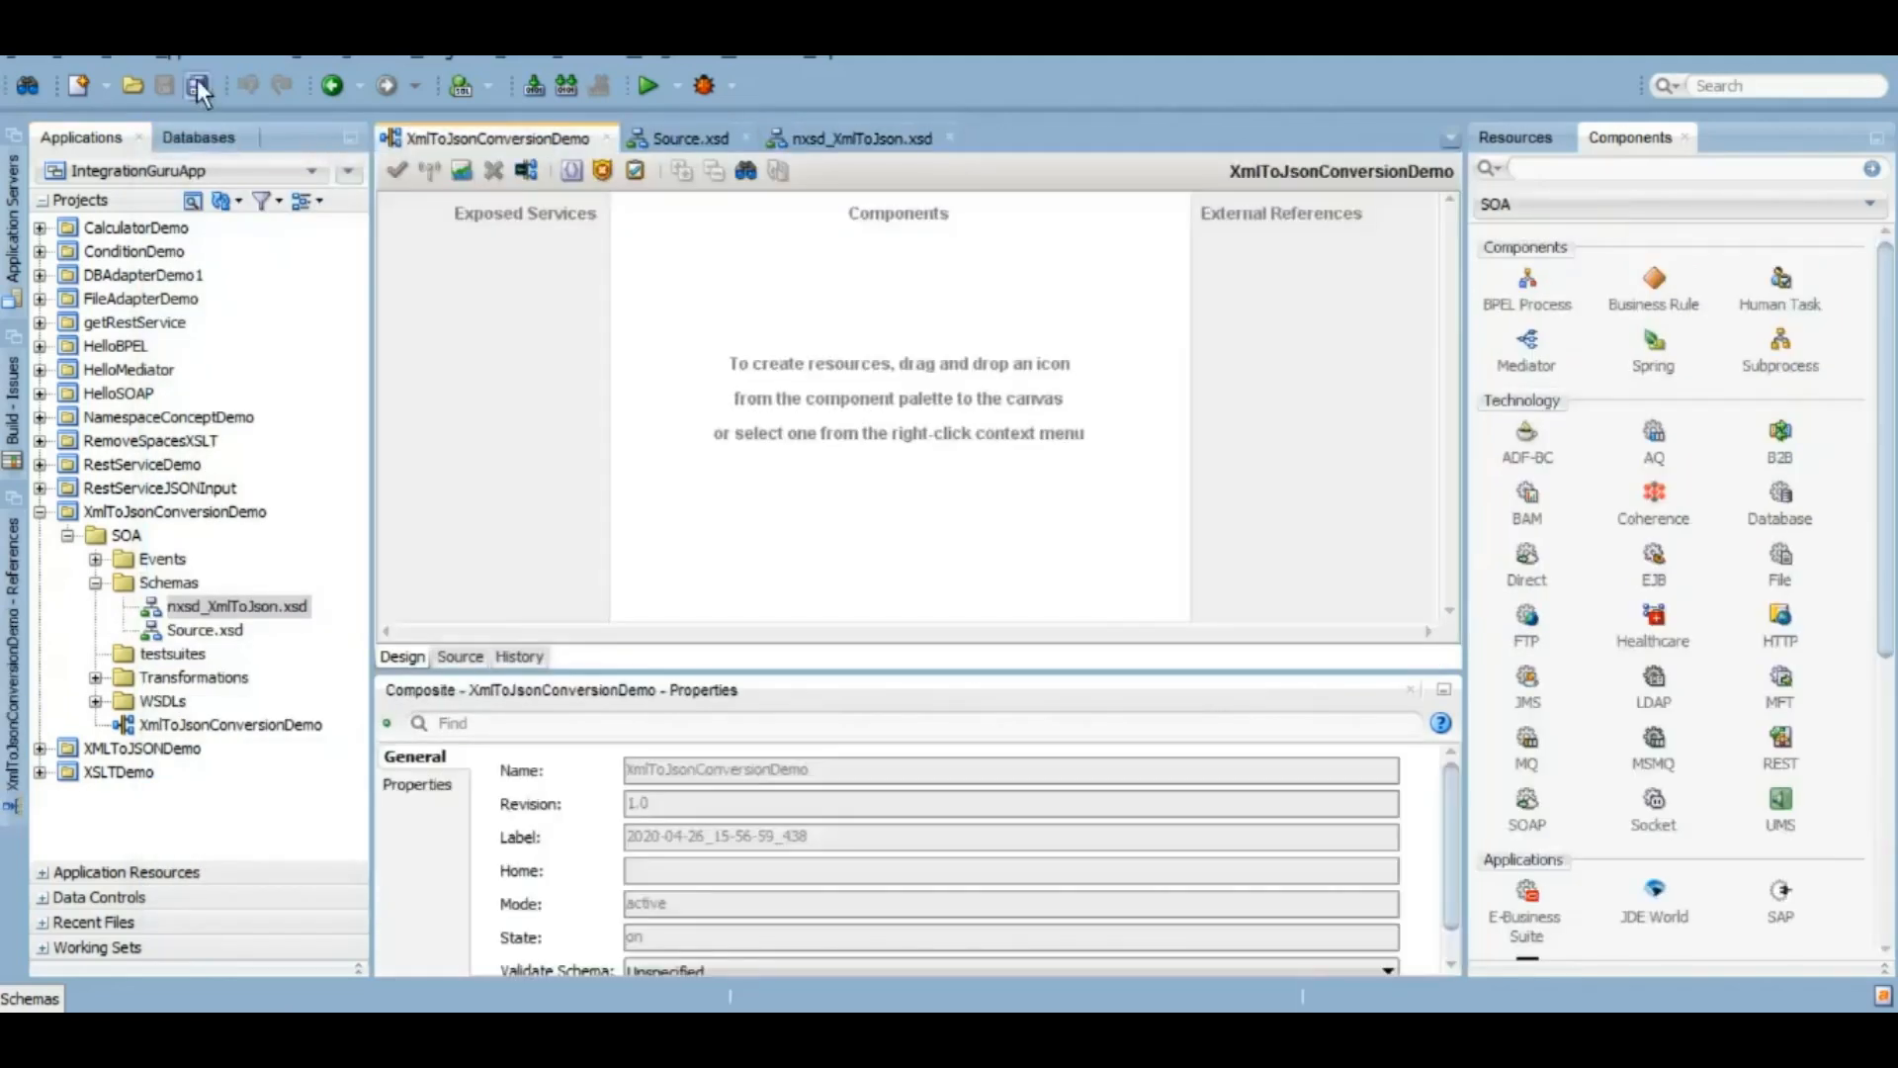
Step: Save, then insert a BPEL process into the composite named XmlToJsonConversionDemoBP
{"action": "left_click", "coordinate": [197, 85]}
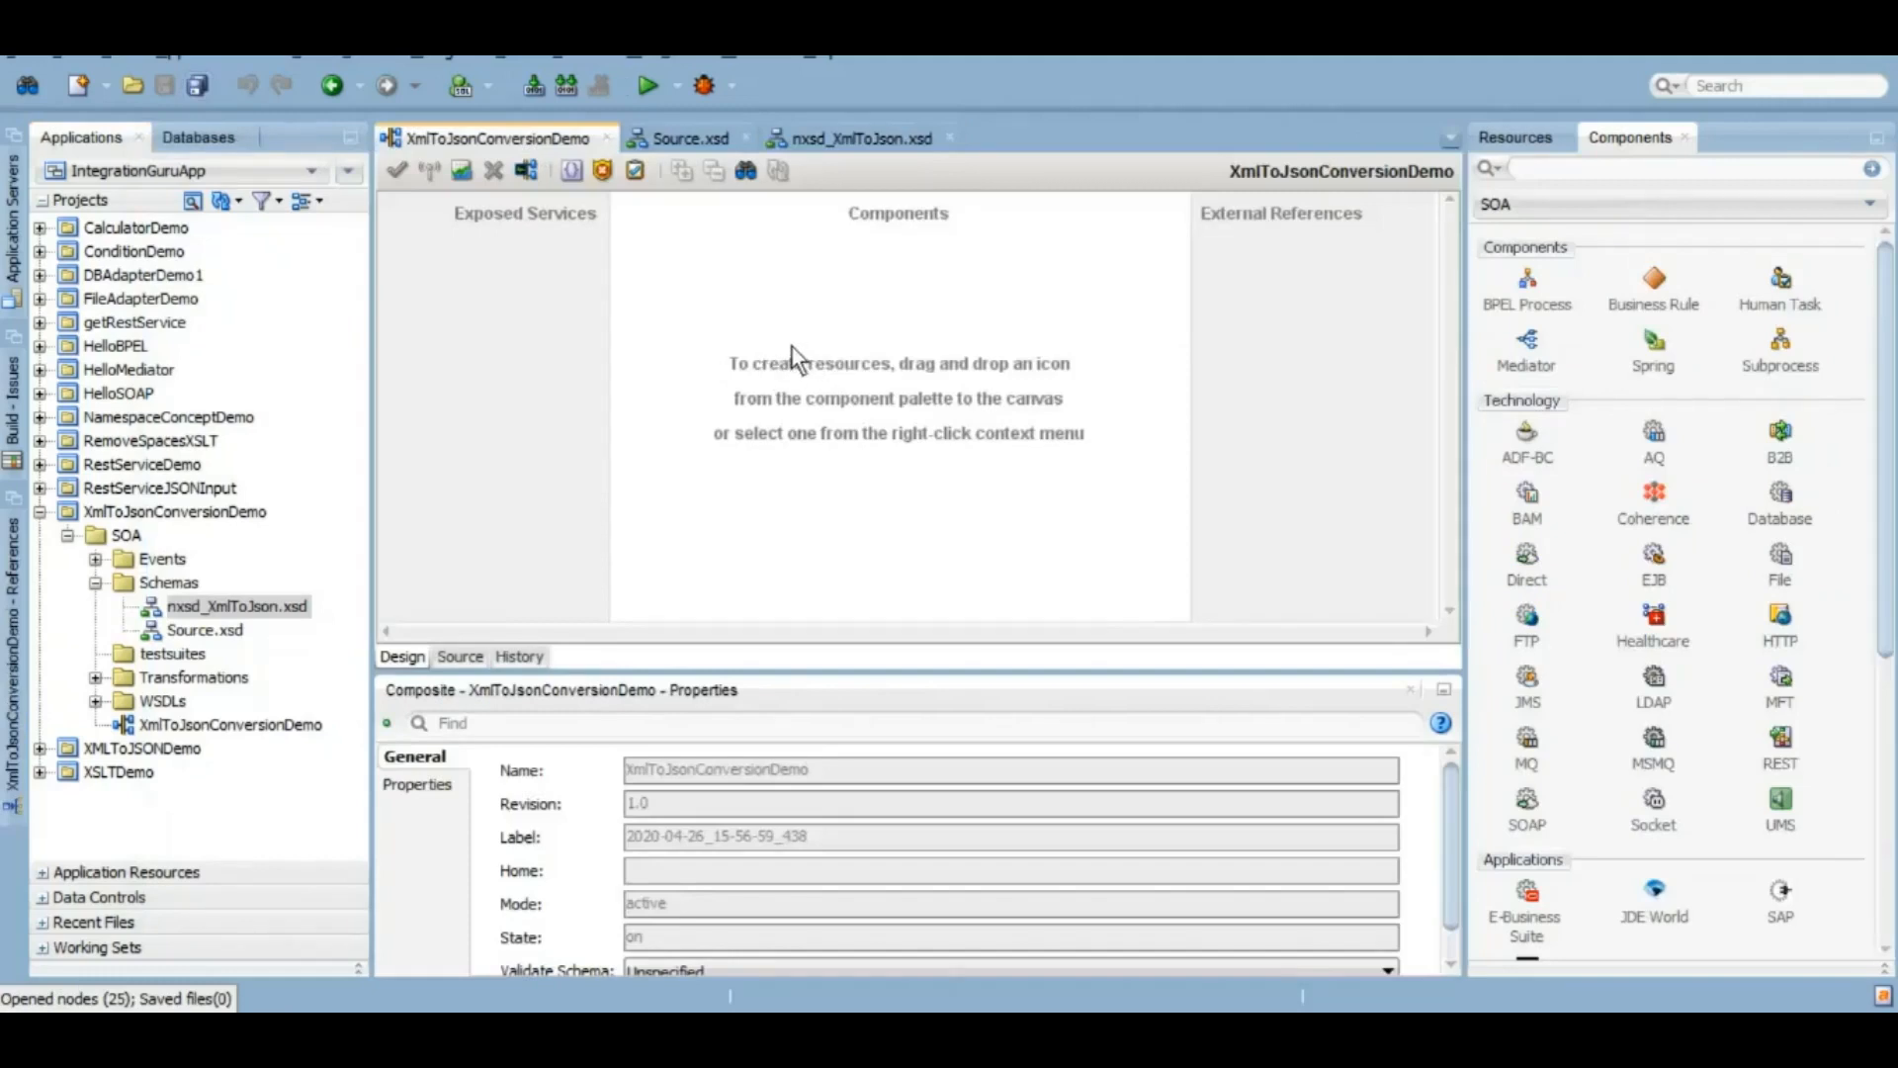
{"action": "right_click", "coordinate": [797, 358]}
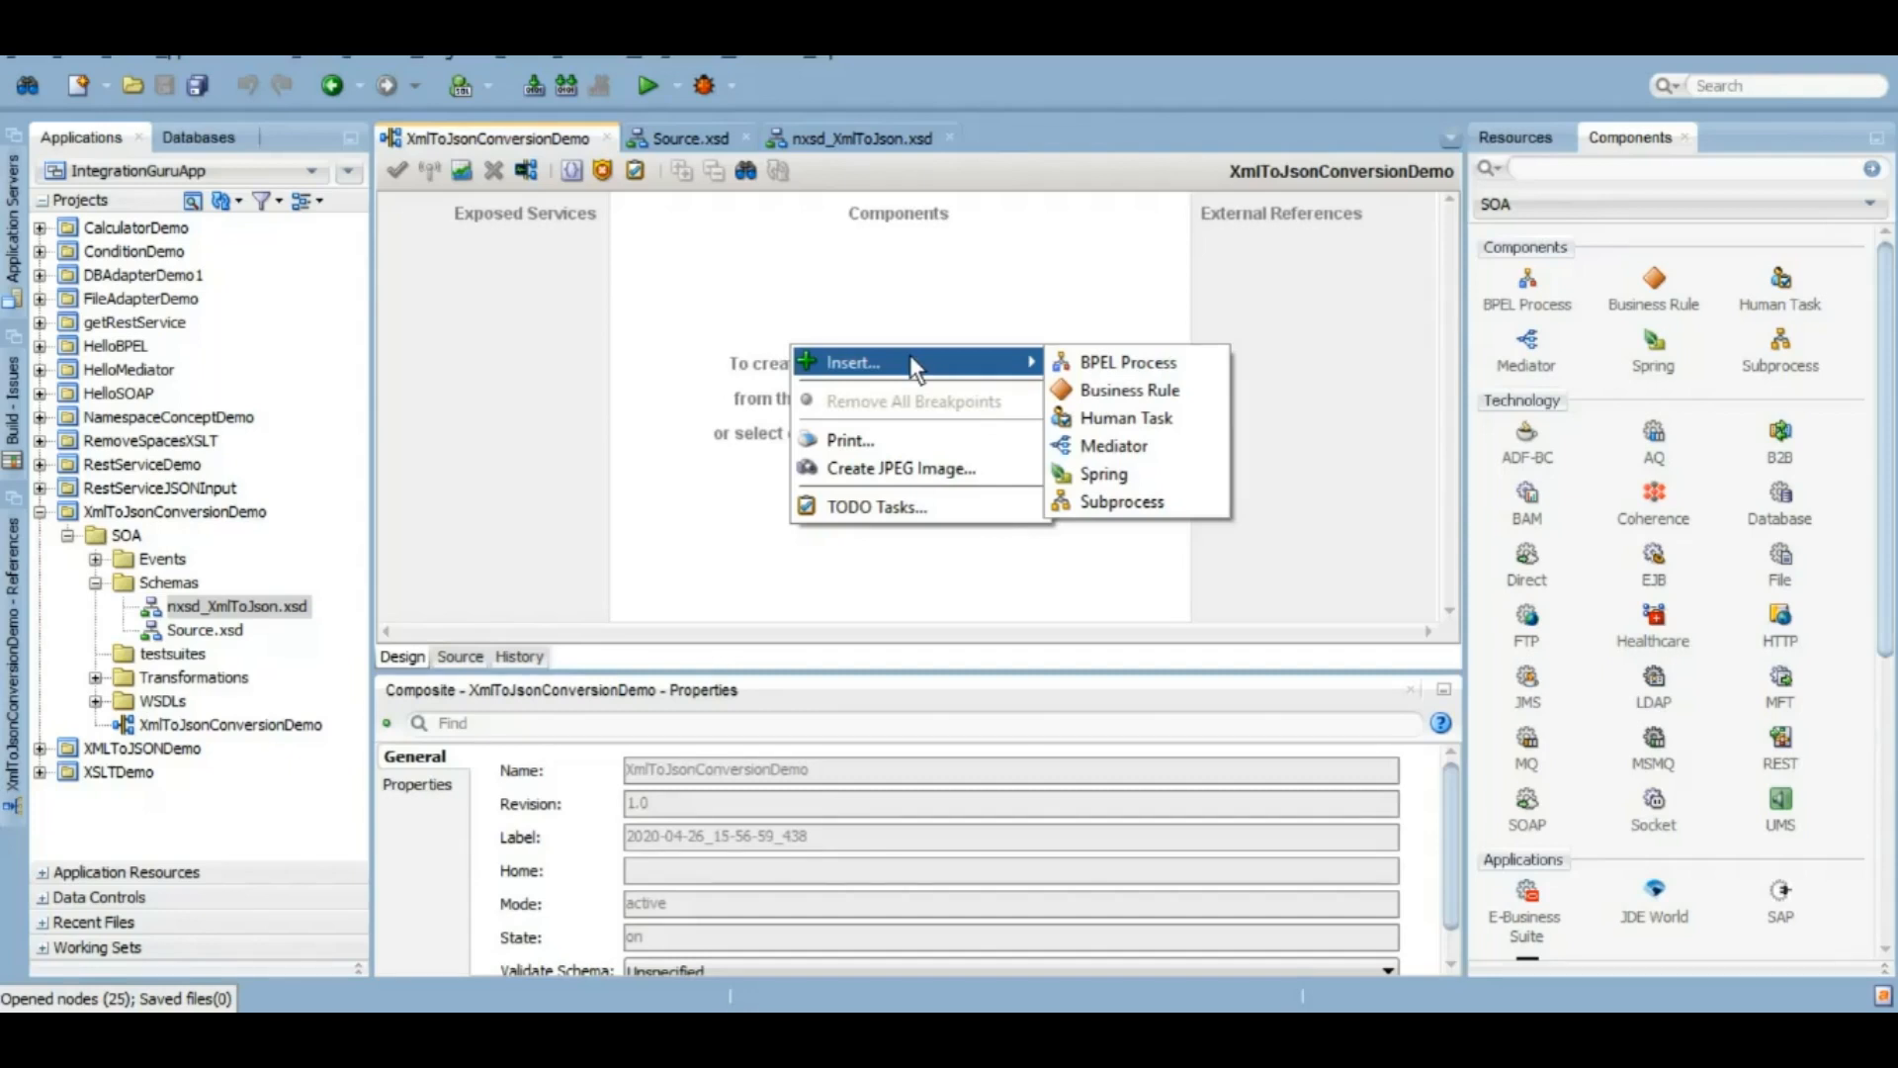
{"action": "left_click", "coordinate": [1125, 361]}
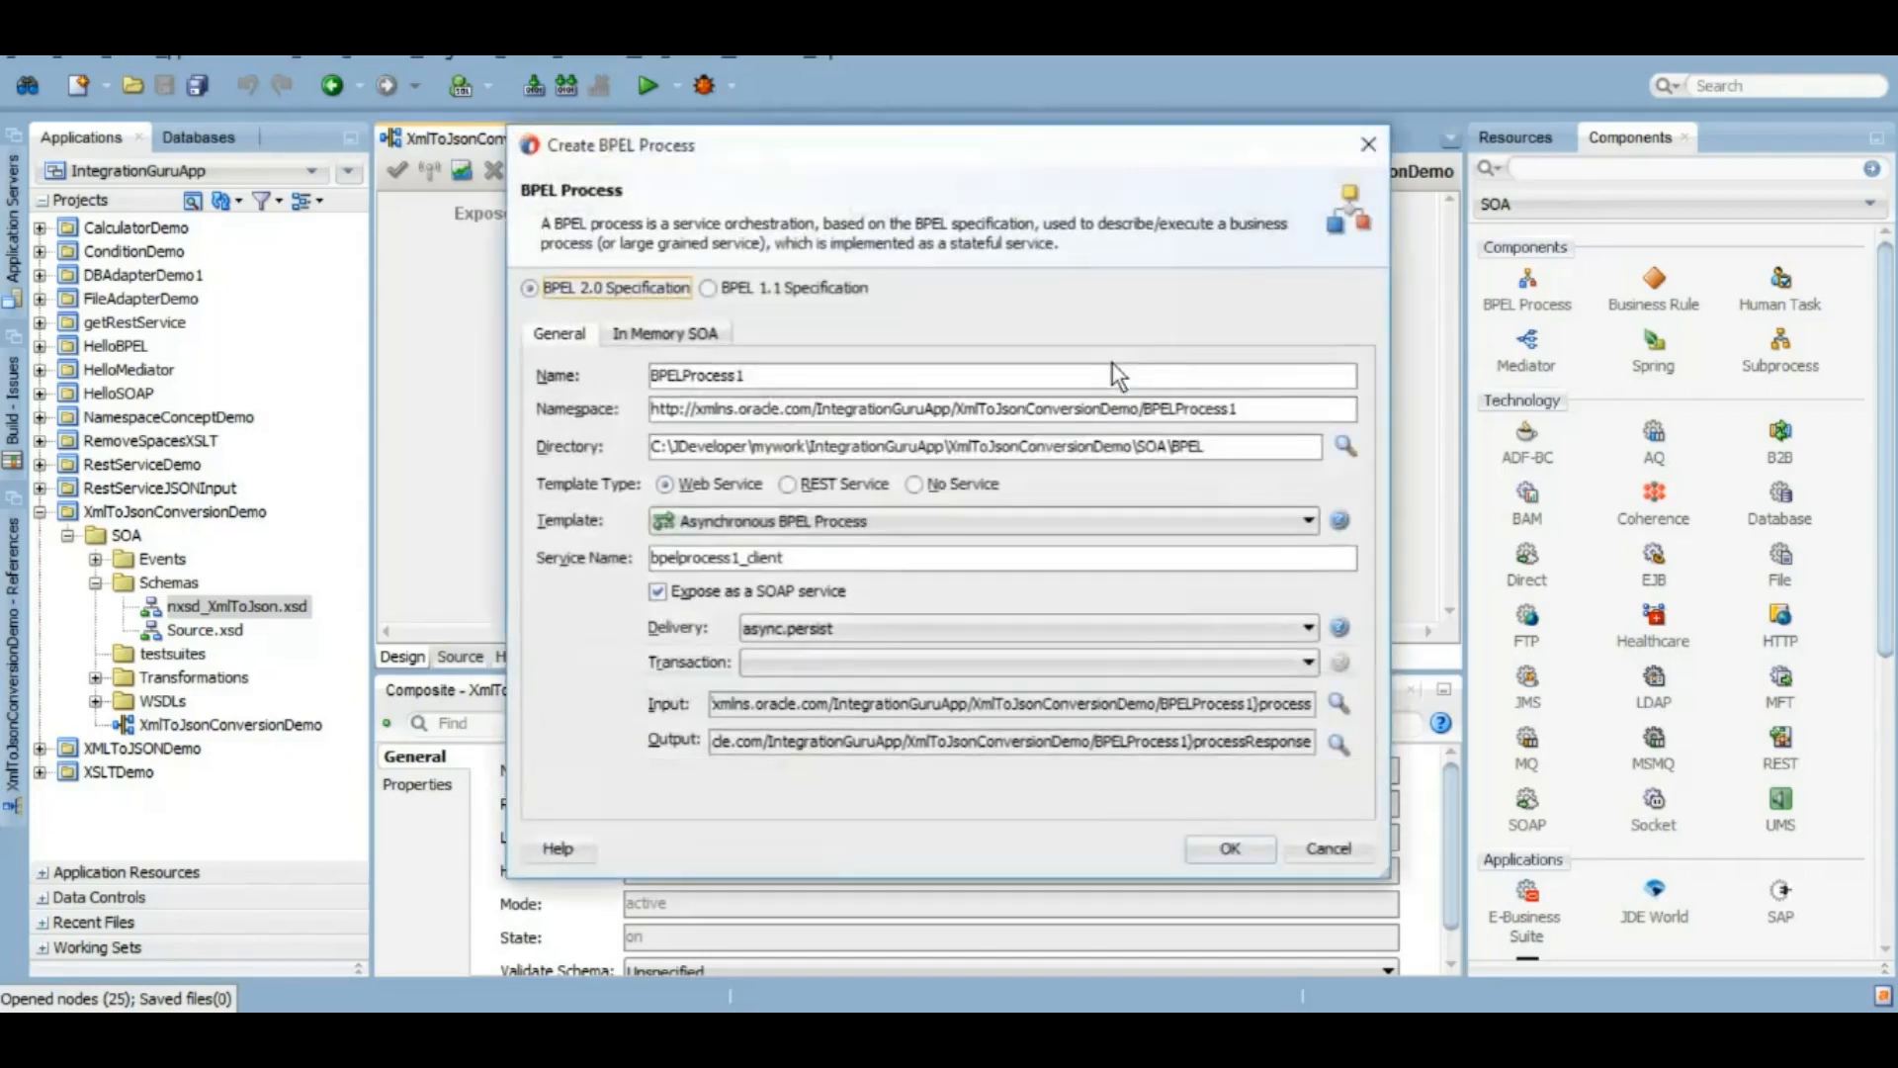
{"action": "key", "text": "Backspace"}
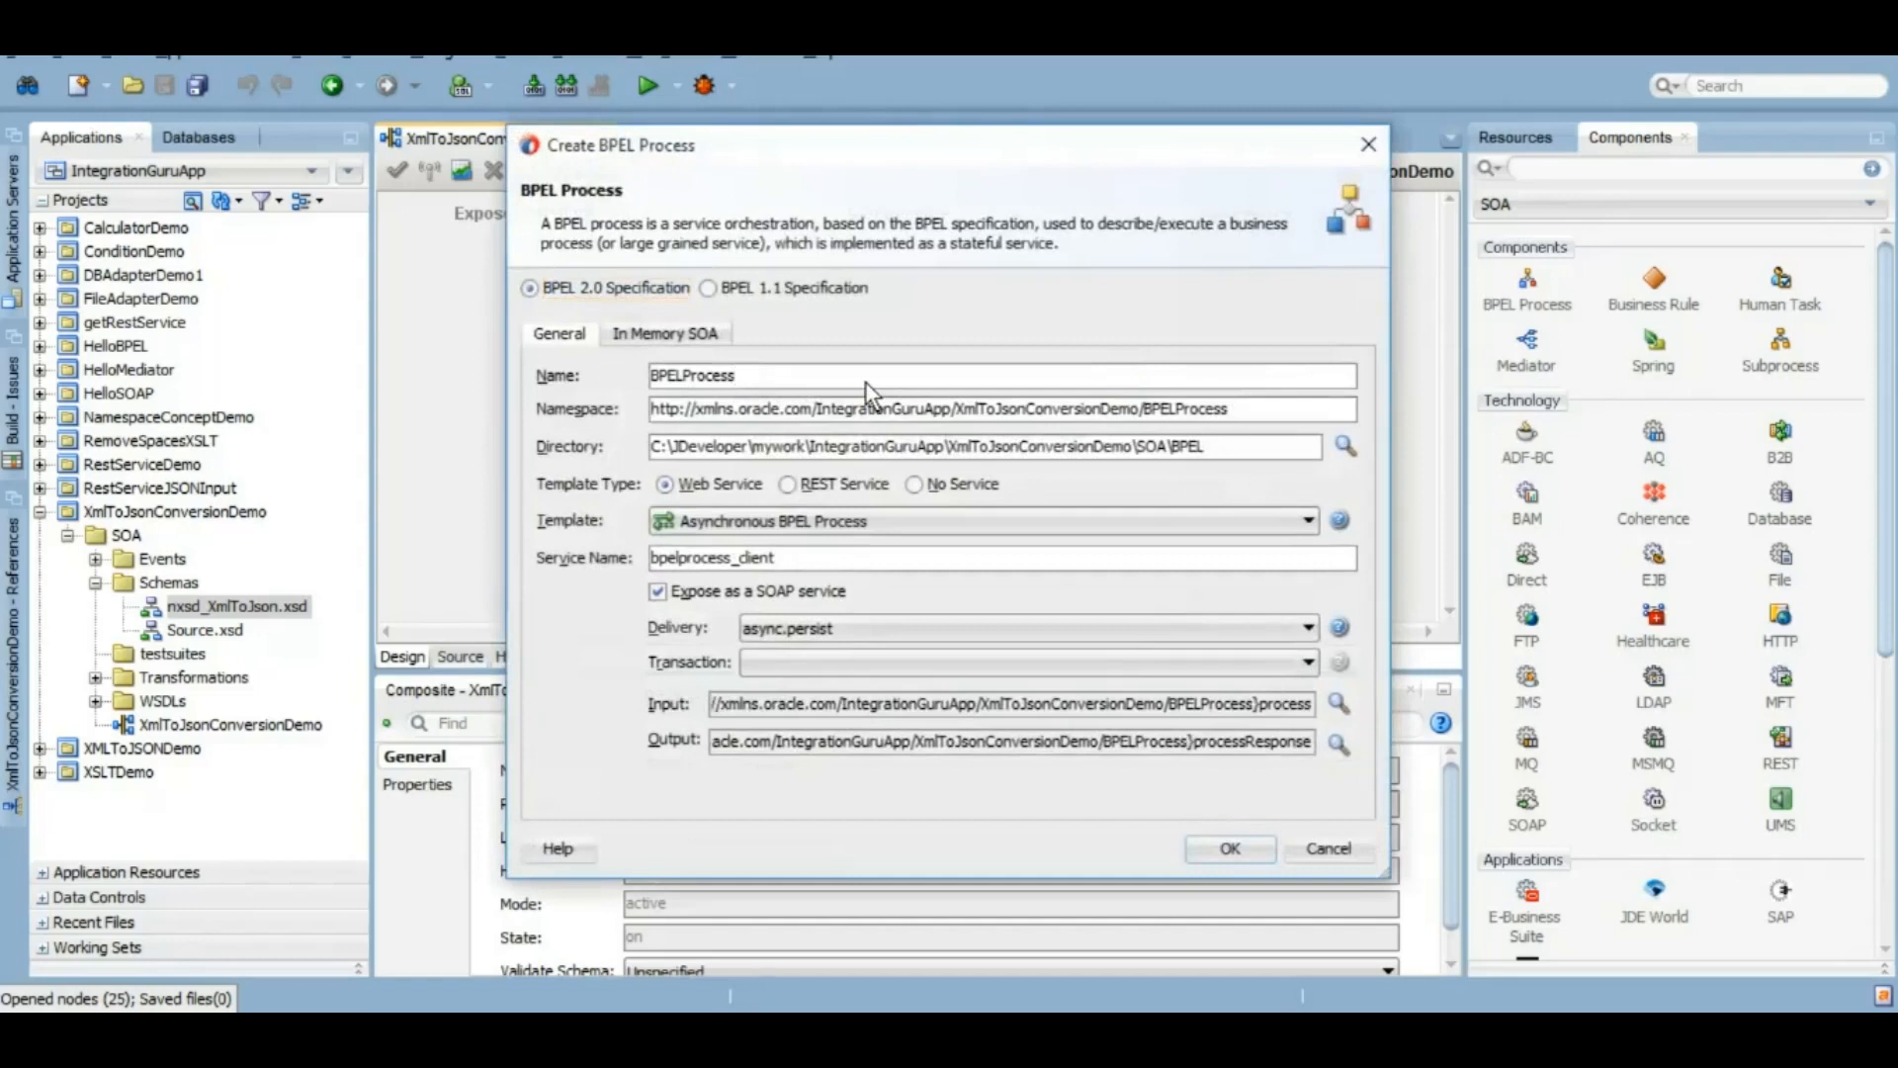
{"action": "type", "text": "XmlToJsonConversionDemoBP"}
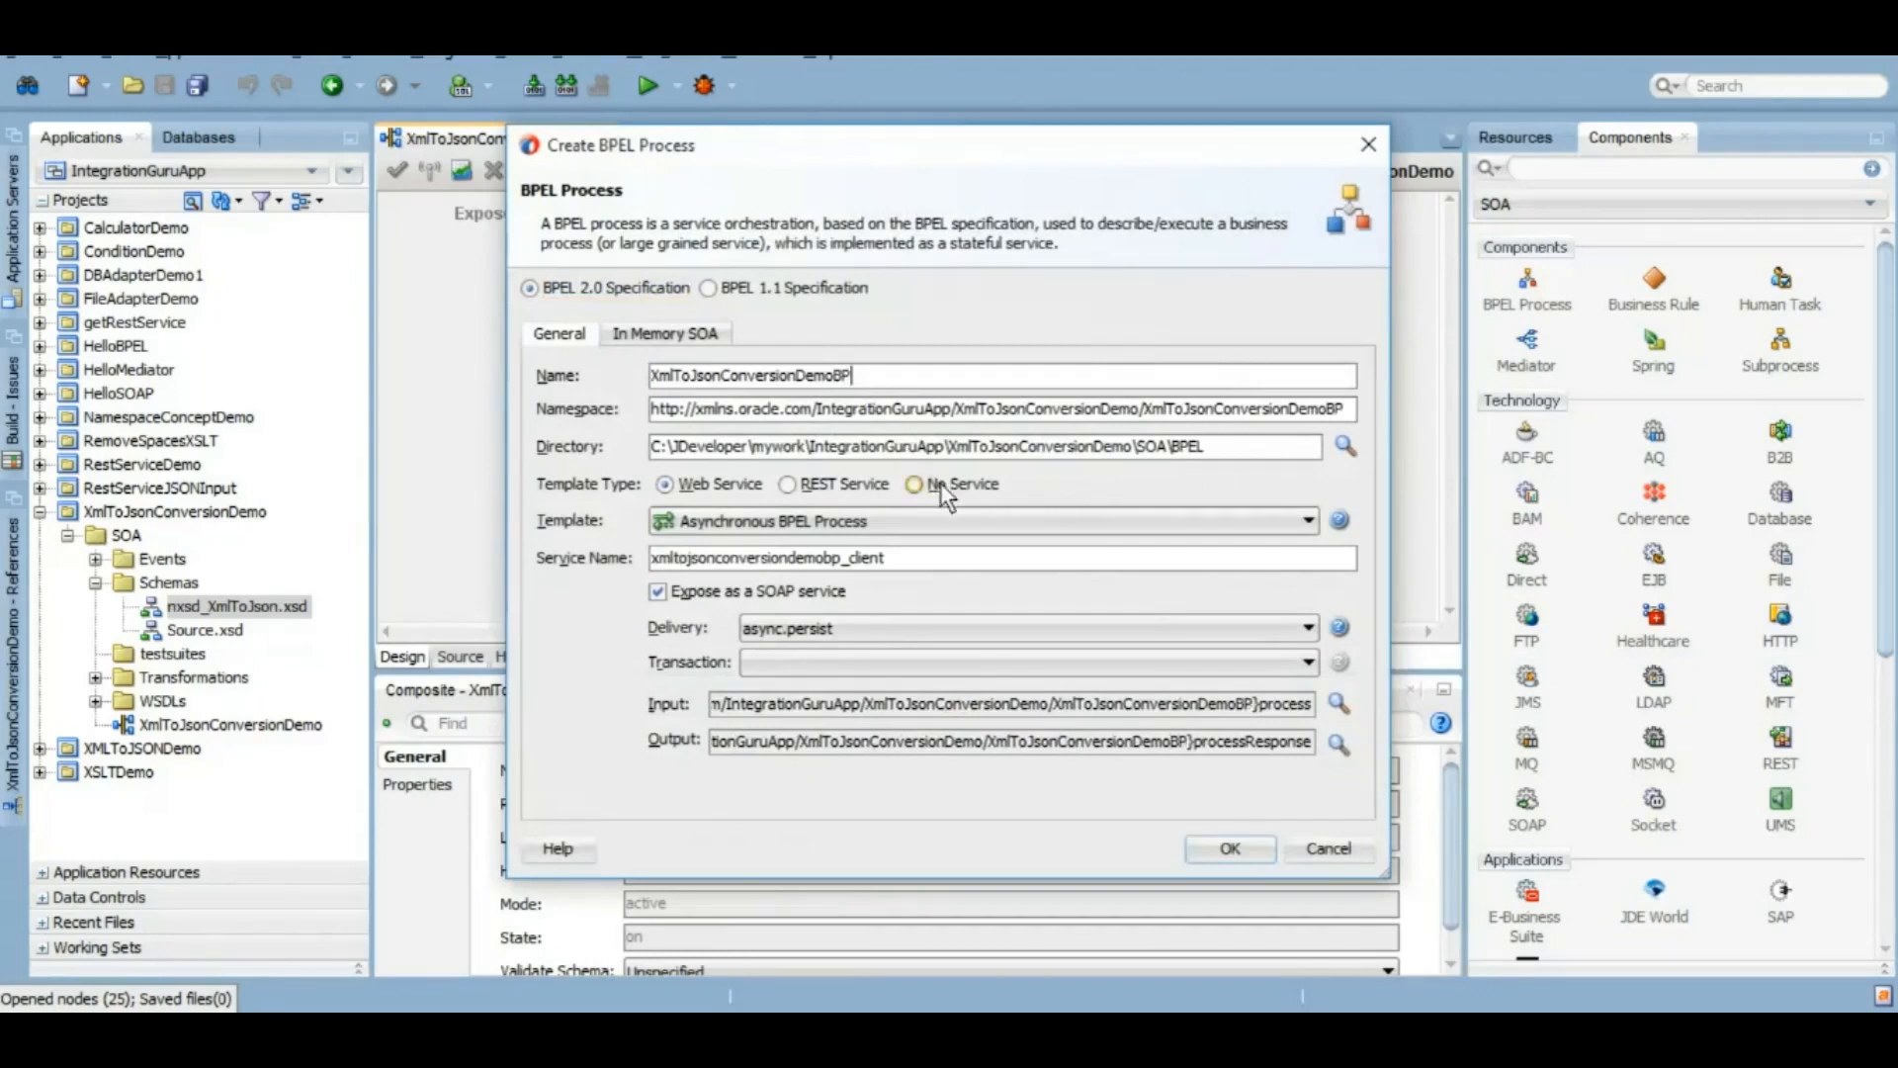
Step: Make it a Synchronous process with the Source.xsd root element as input and create it
{"action": "left_click", "coordinate": [1307, 520]}
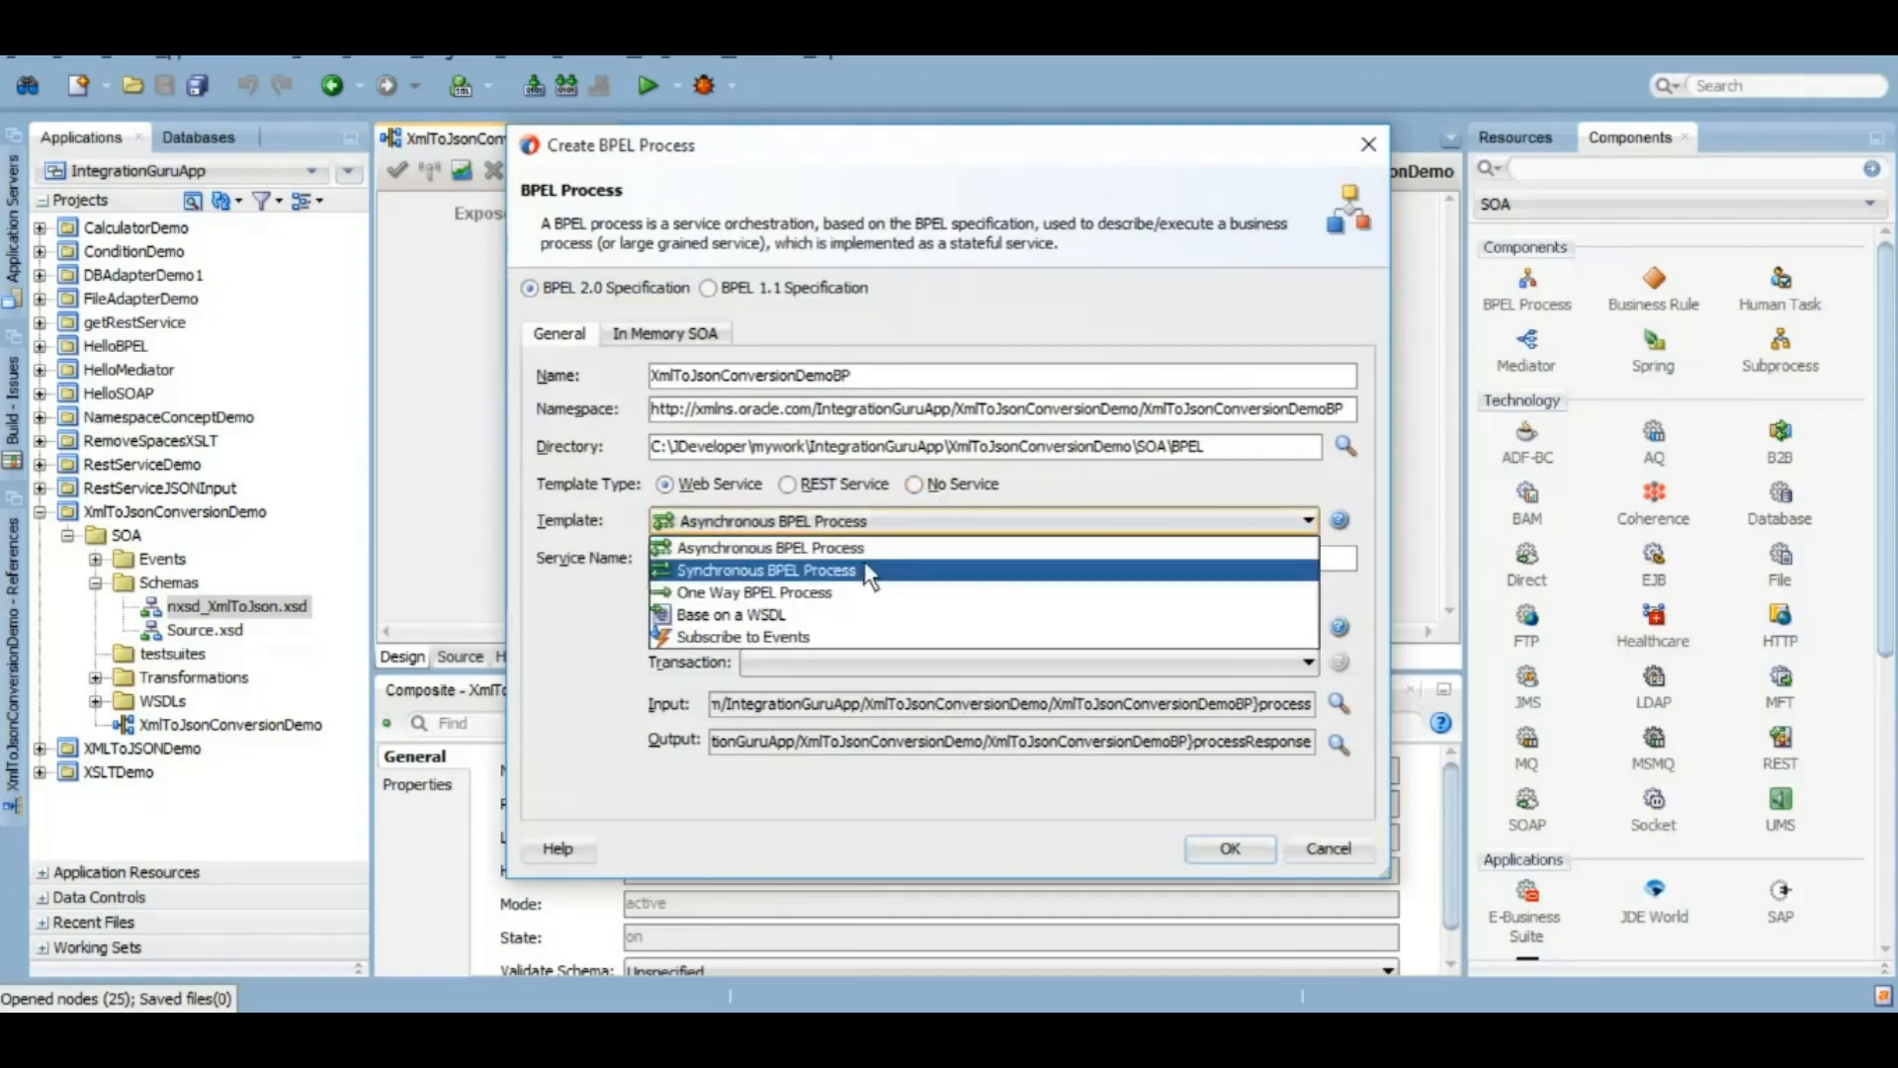
{"action": "left_click", "coordinate": [769, 569]}
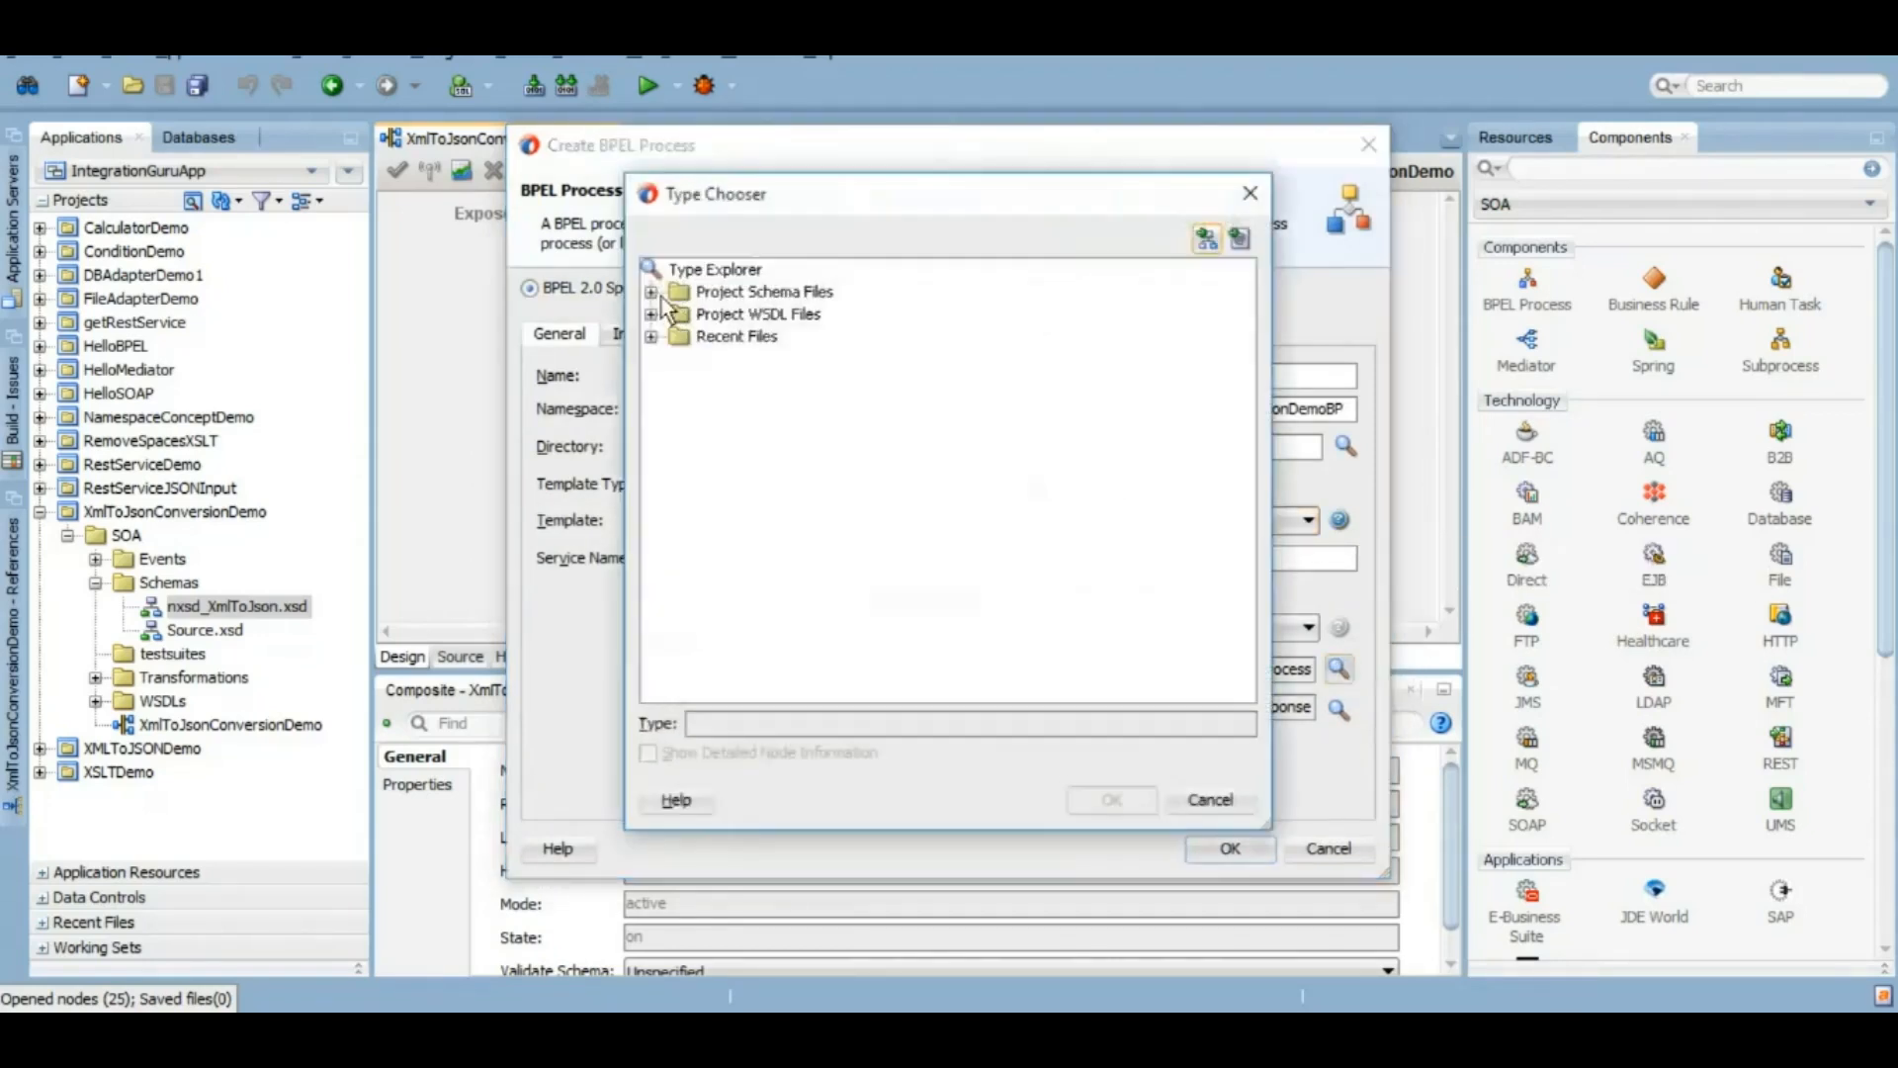
{"action": "left_click", "coordinate": [650, 290]}
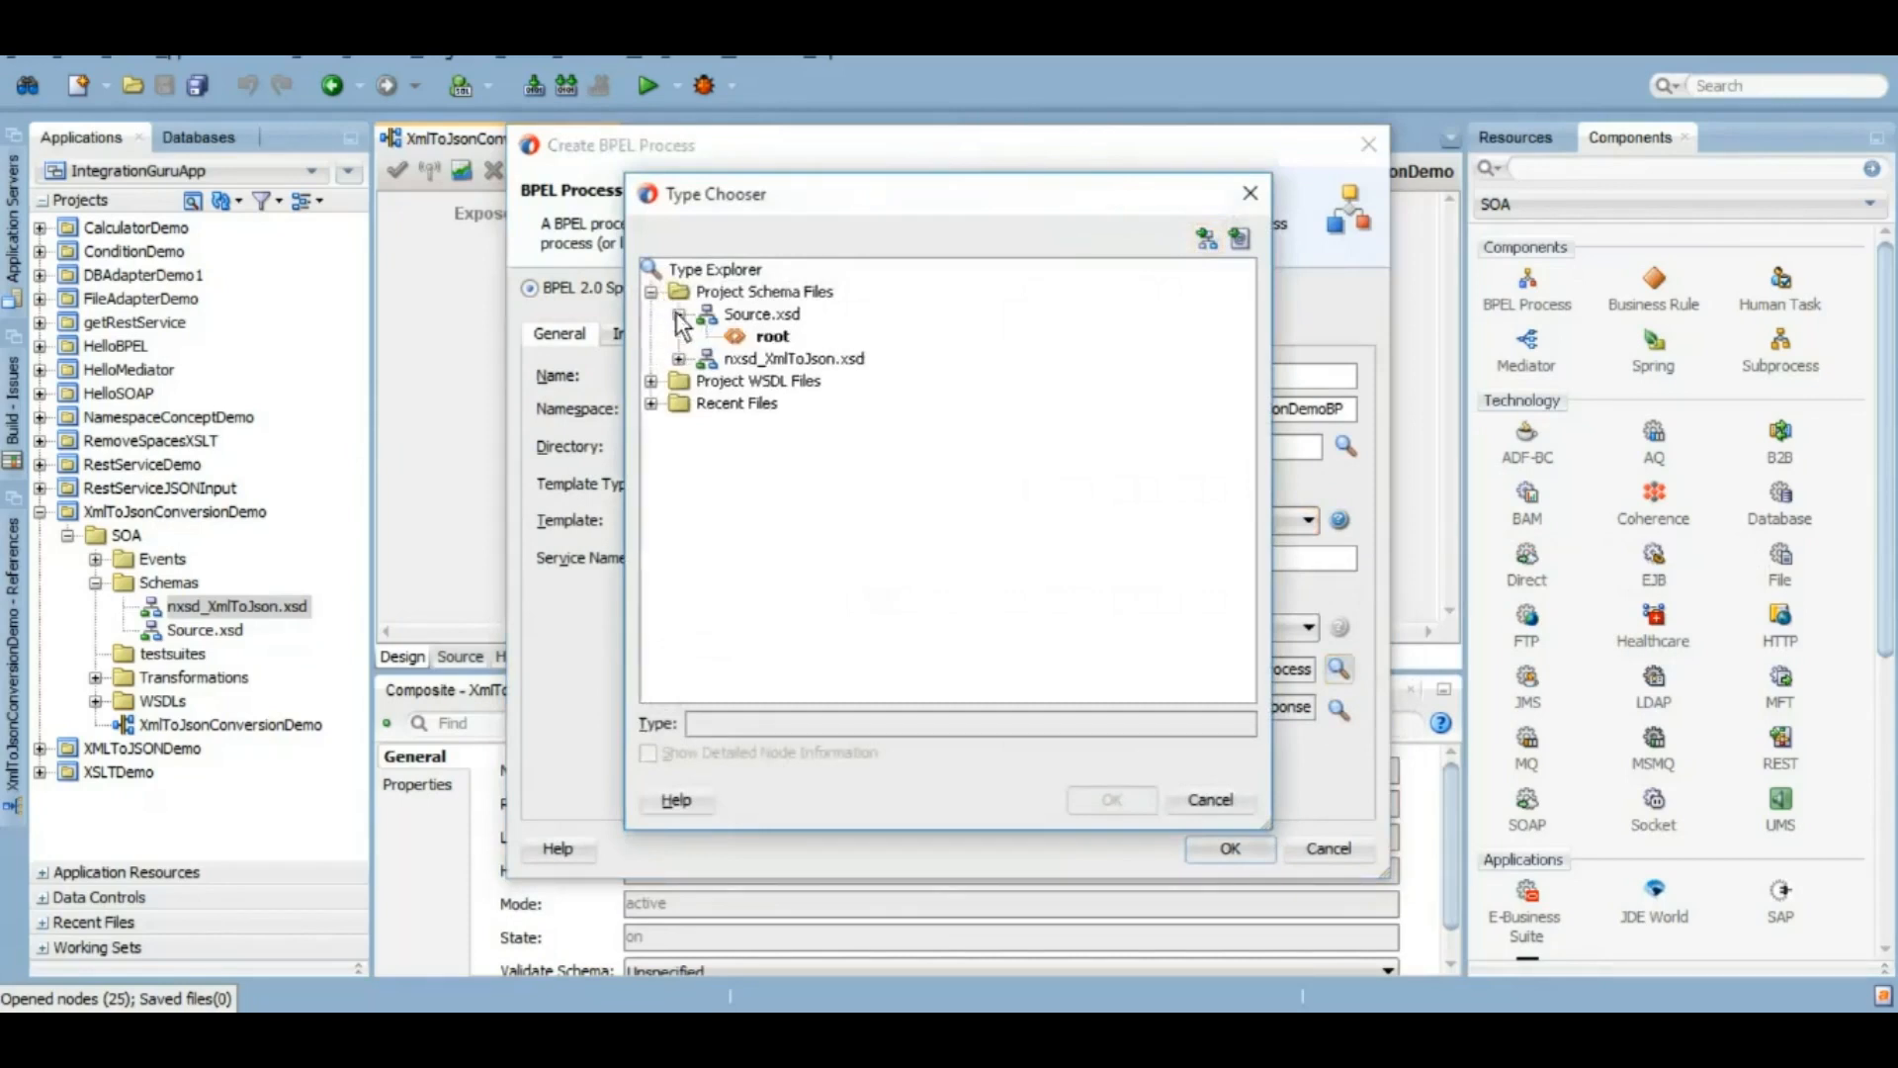
{"action": "left_click", "coordinate": [1109, 799]}
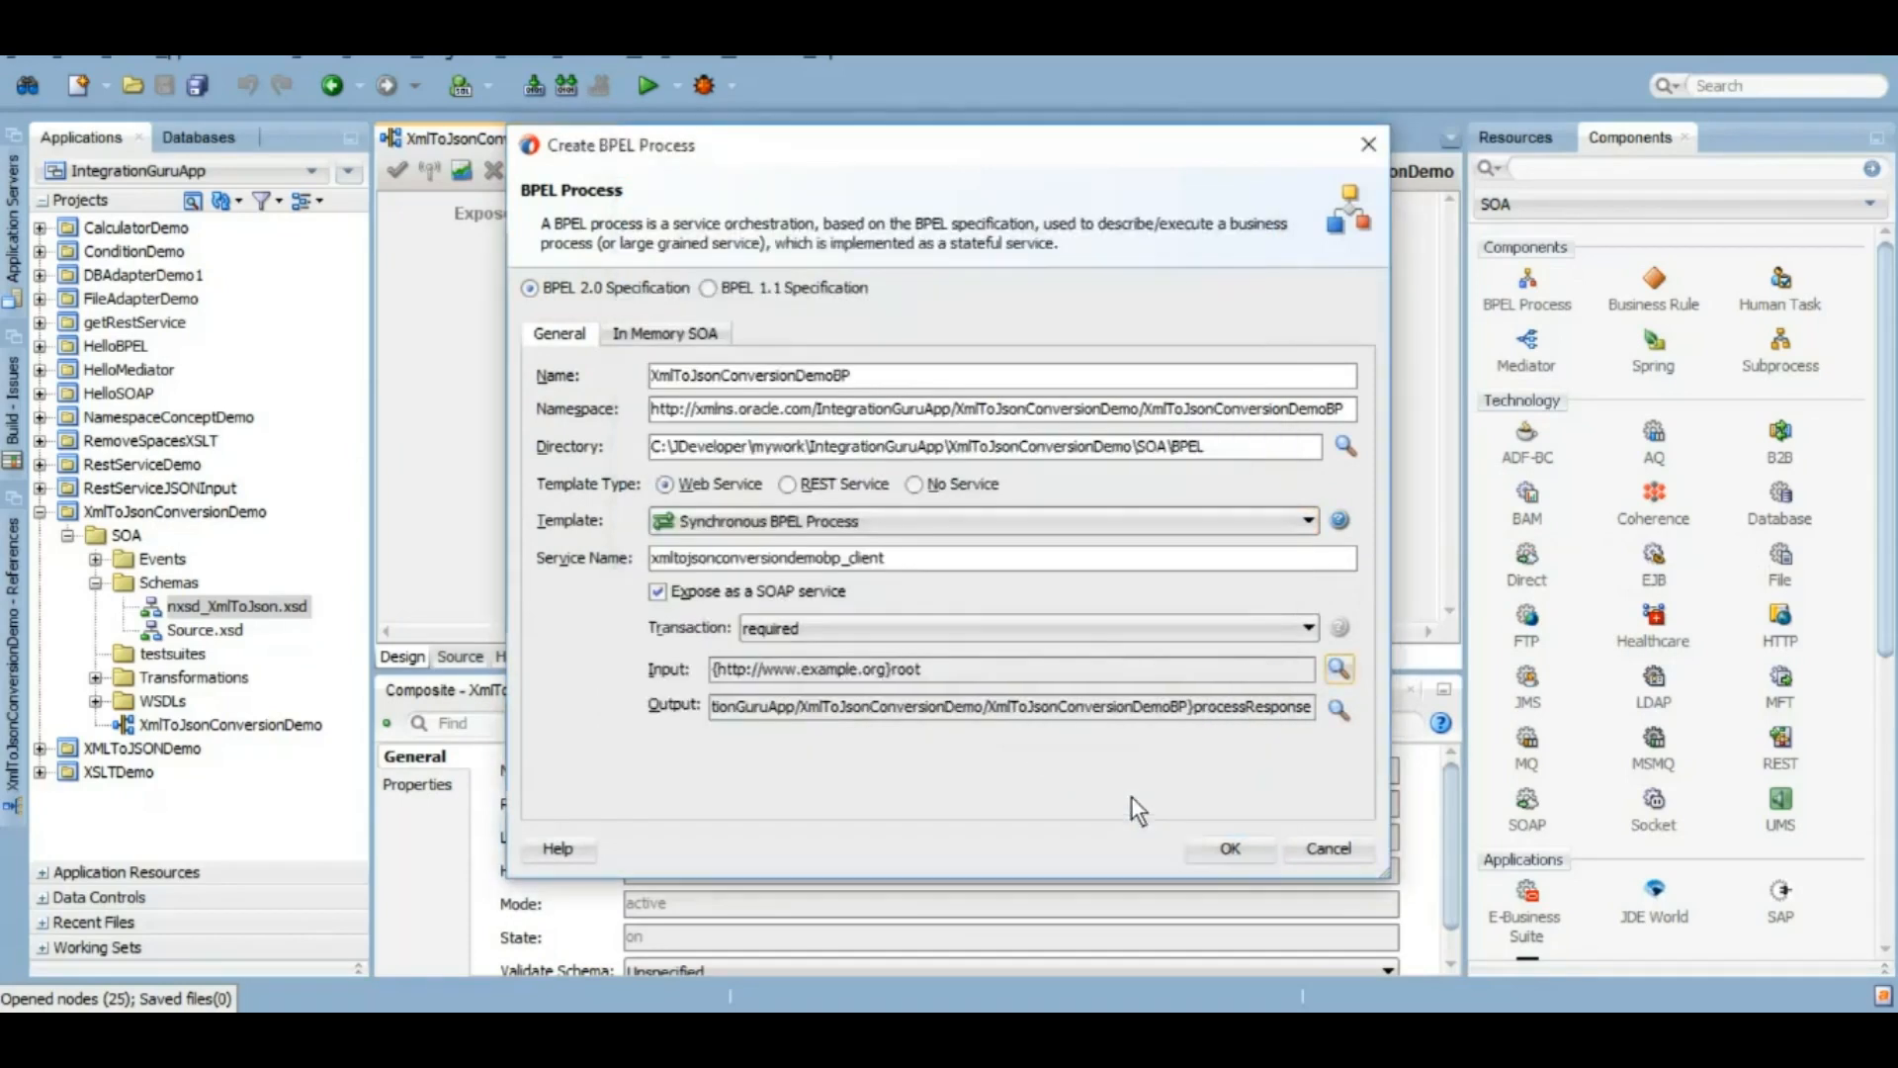
{"action": "mouse_move", "coordinate": [1271, 763]}
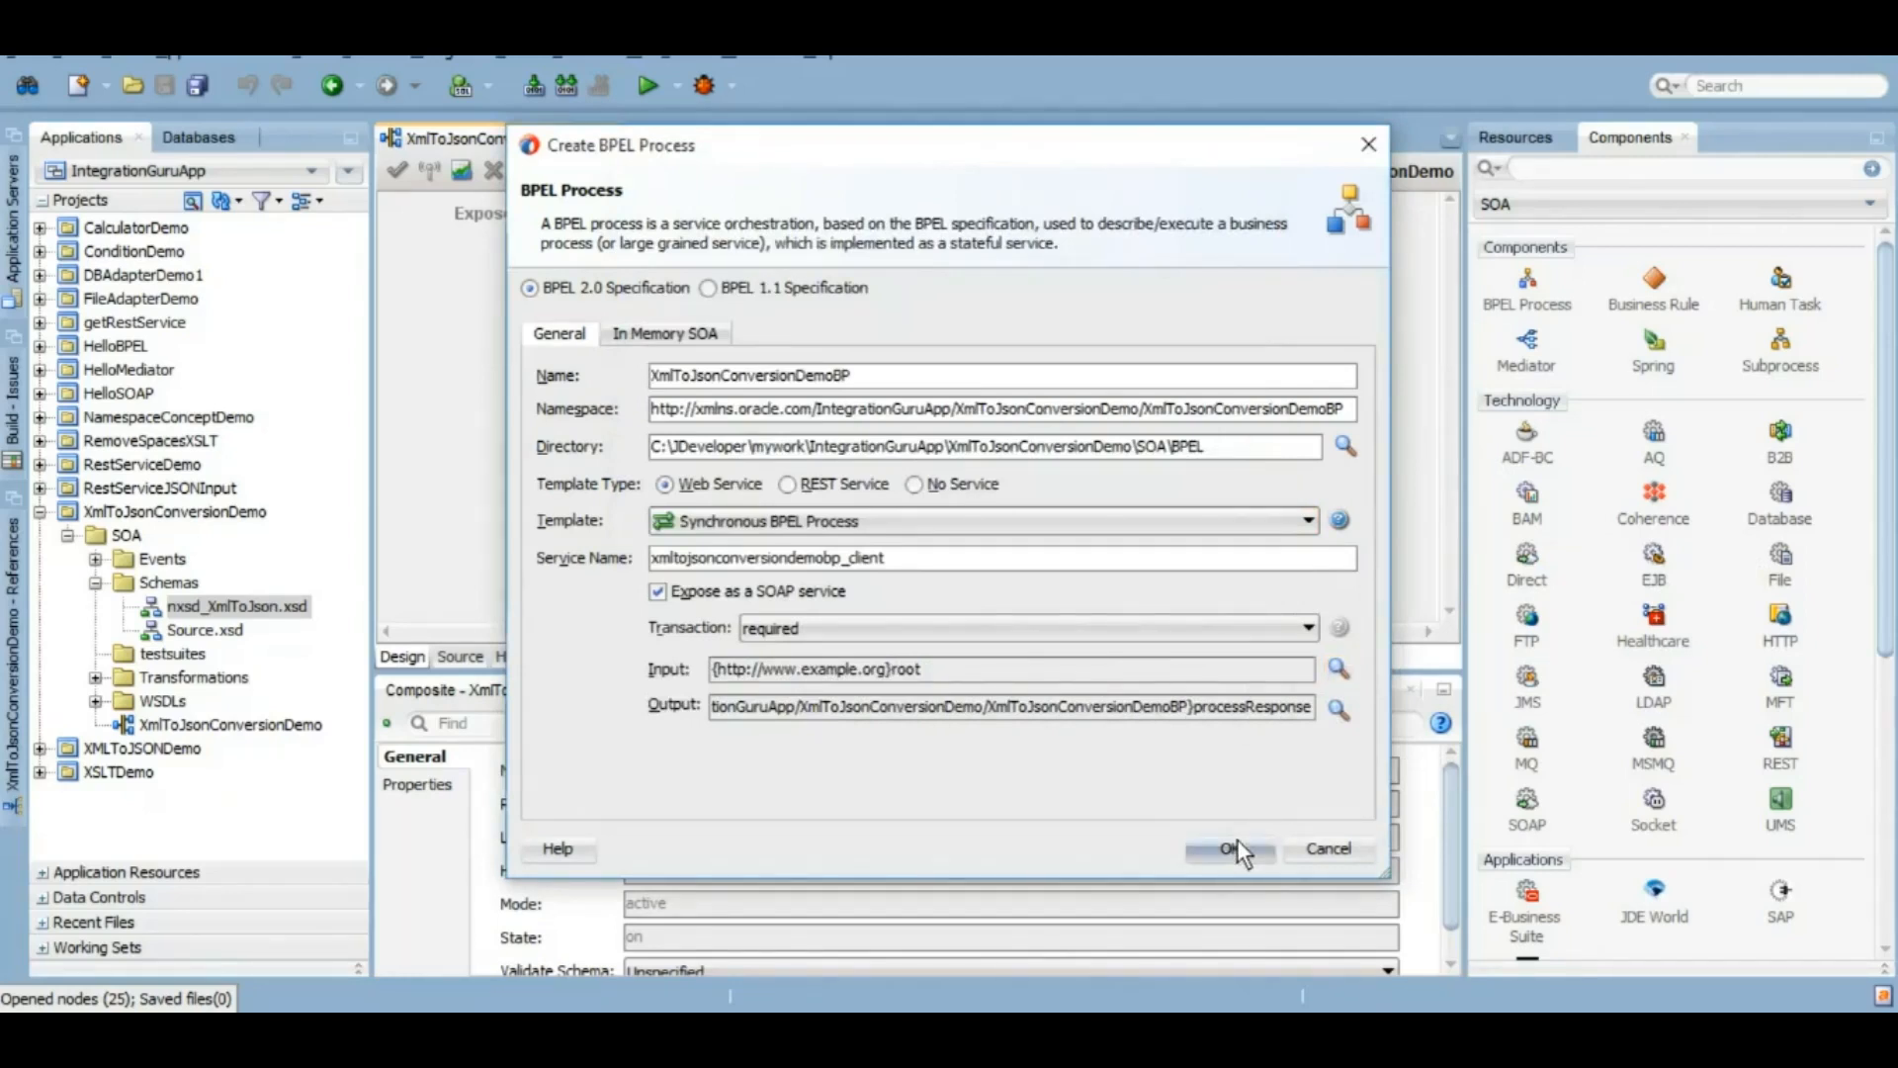
{"action": "left_click", "coordinate": [1230, 848]}
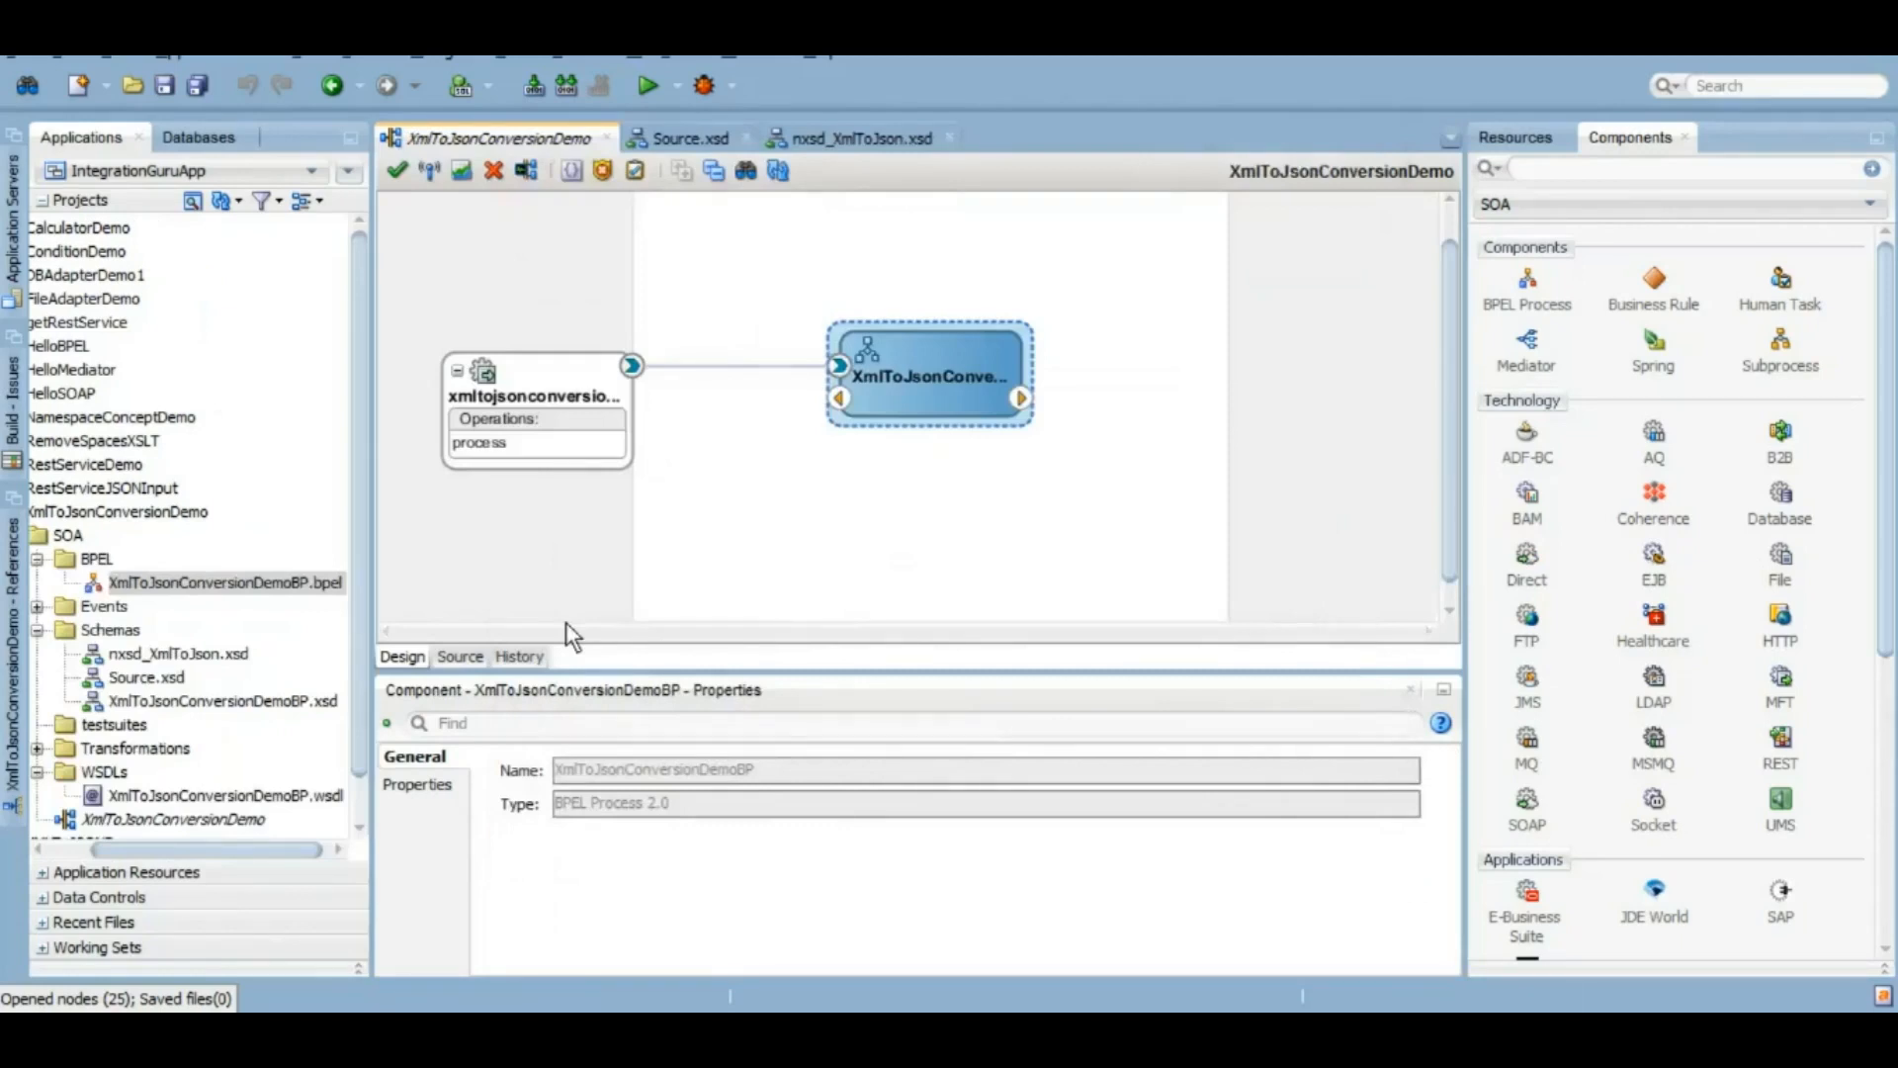
Step: Save and open XmlToJsonConversionDemoBP in the BPEL editor with its process-level settings
{"action": "left_click", "coordinate": [197, 85]}
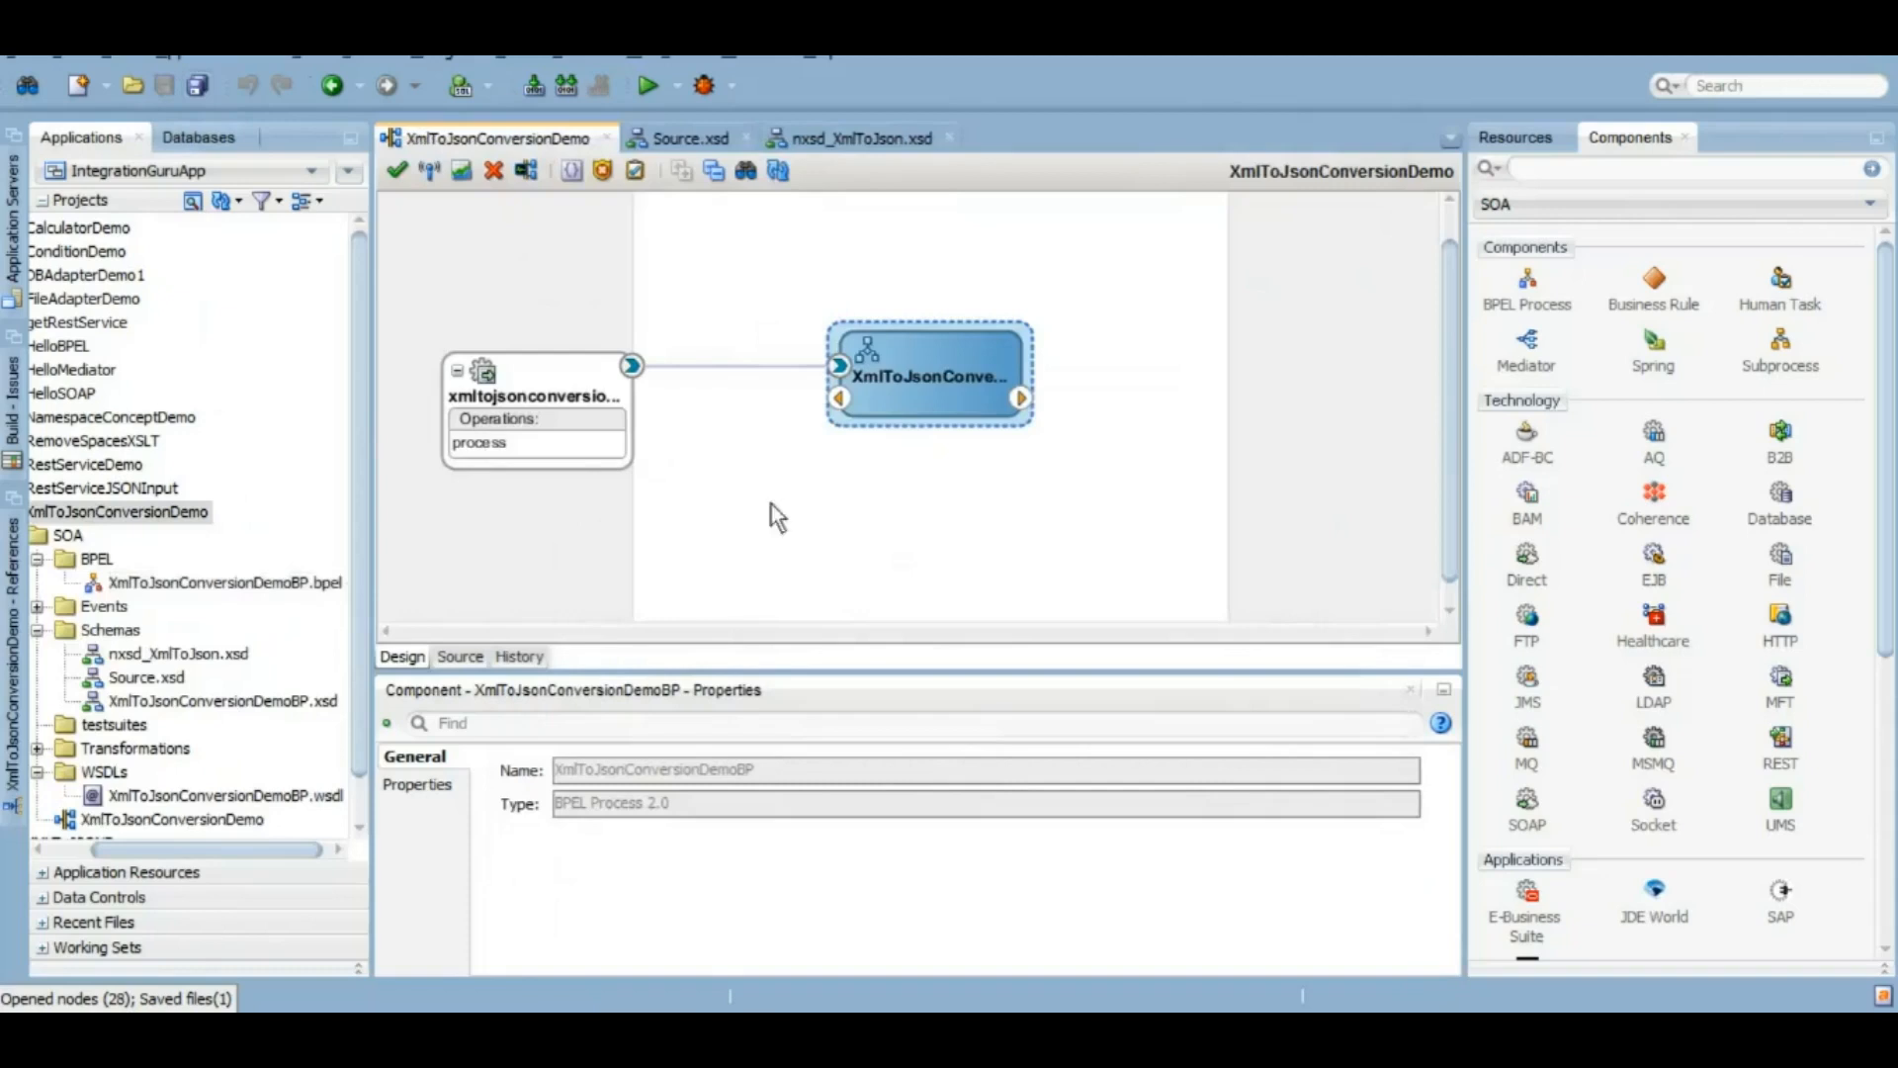
{"action": "double_click", "coordinate": [927, 376]}
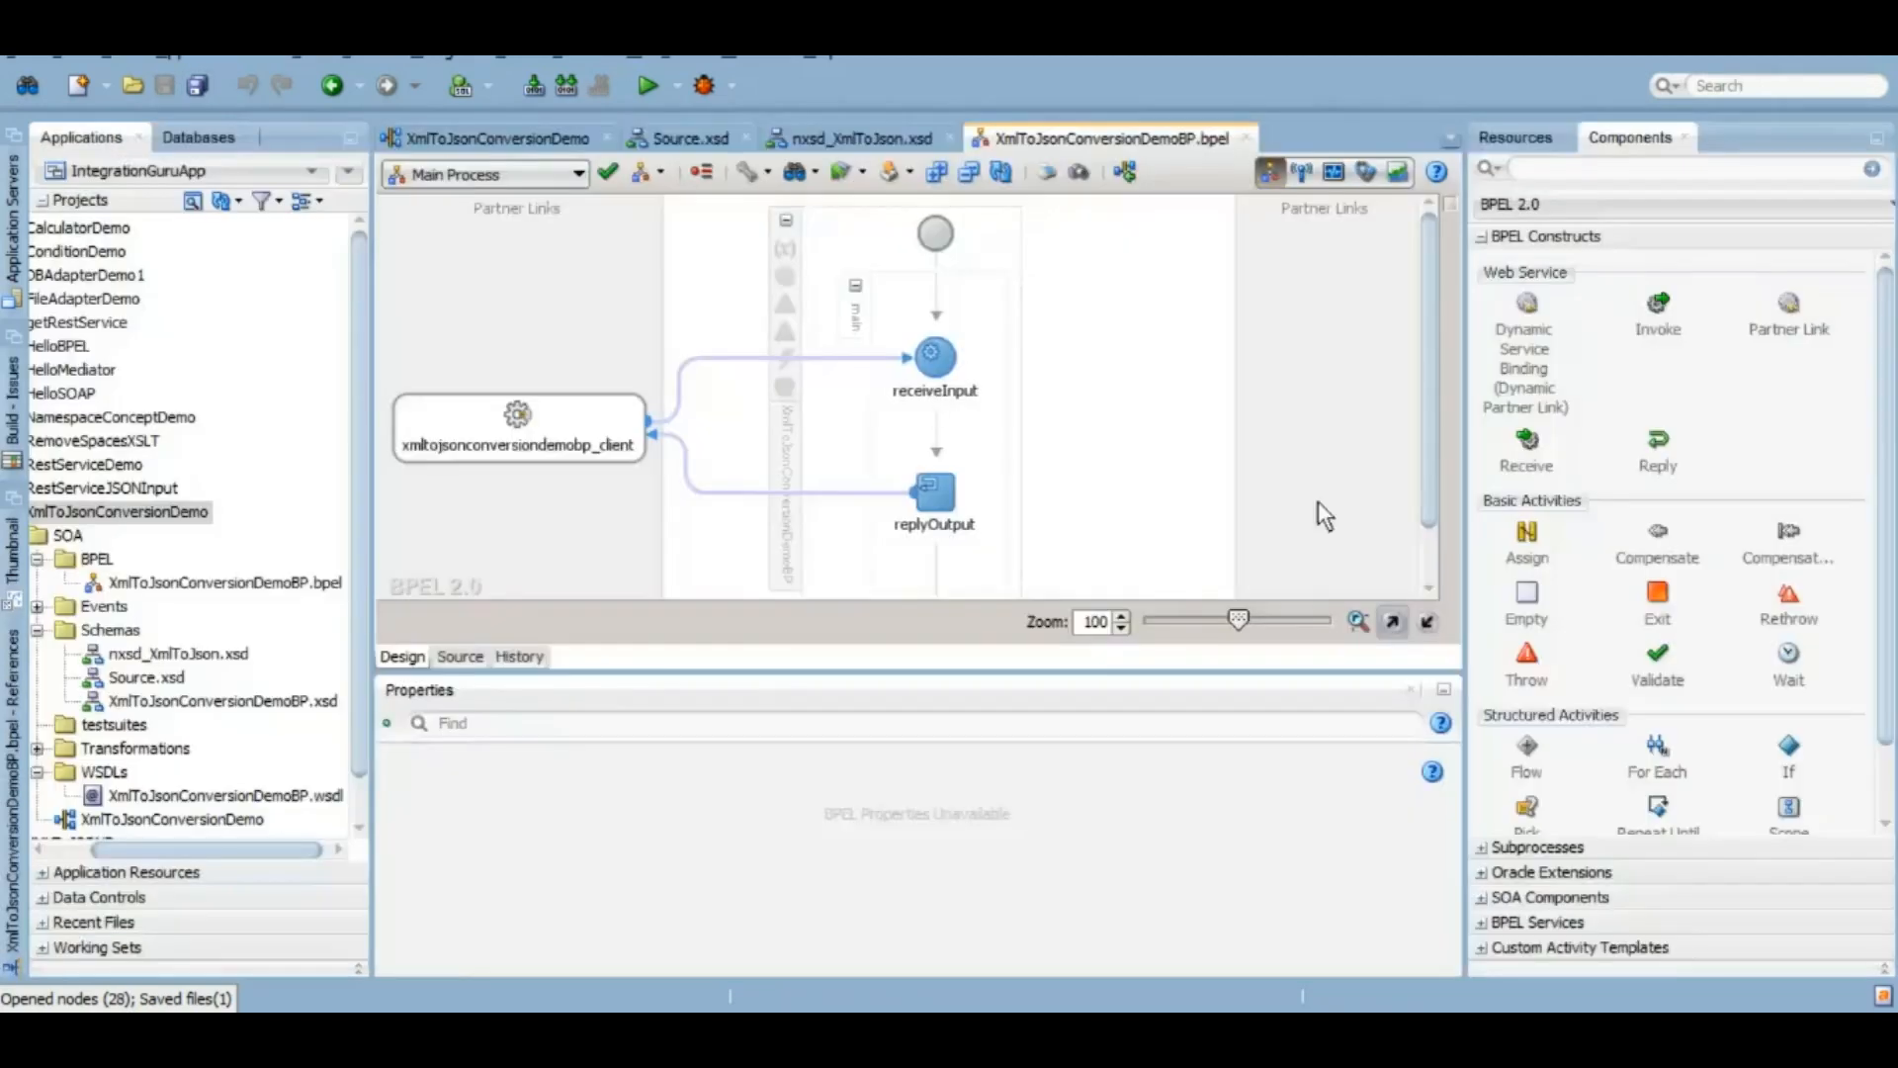
{"action": "mouse_move", "coordinate": [1399, 569]}
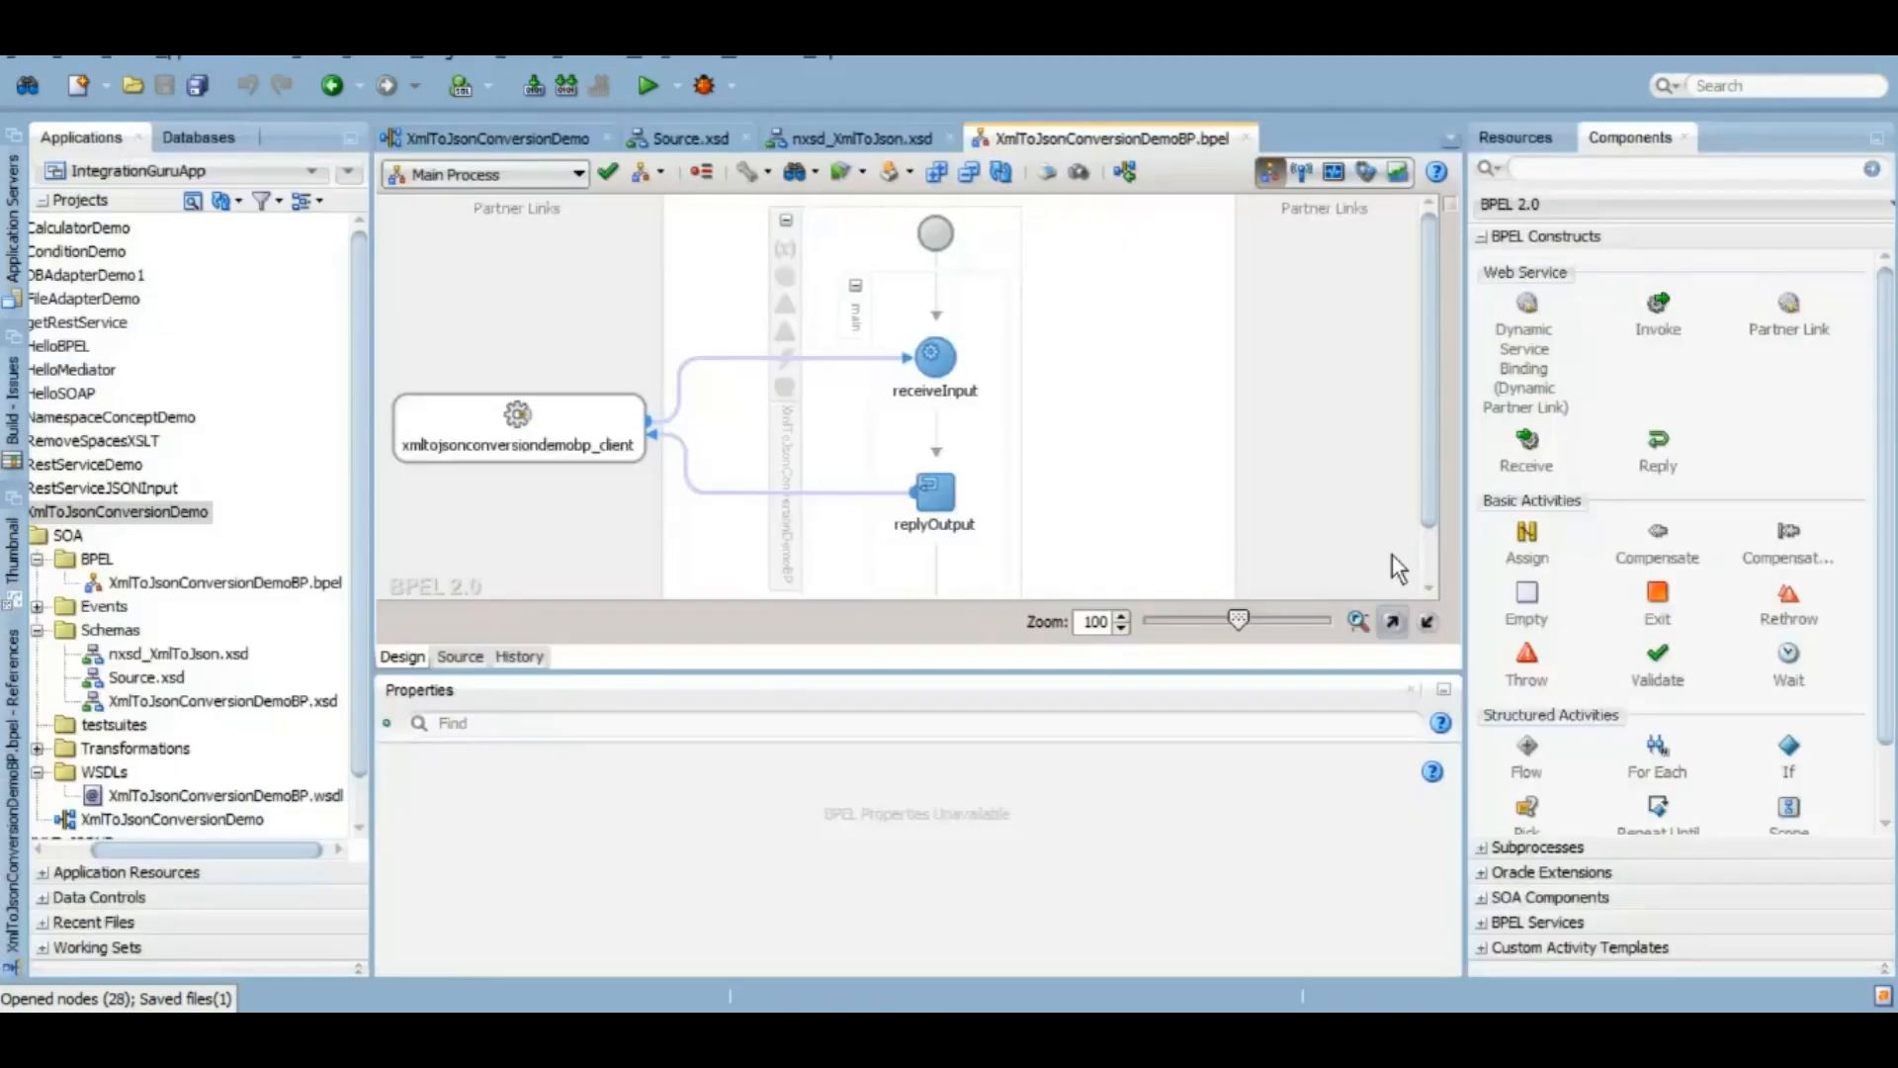
{"action": "mouse_move", "coordinate": [1609, 184]}
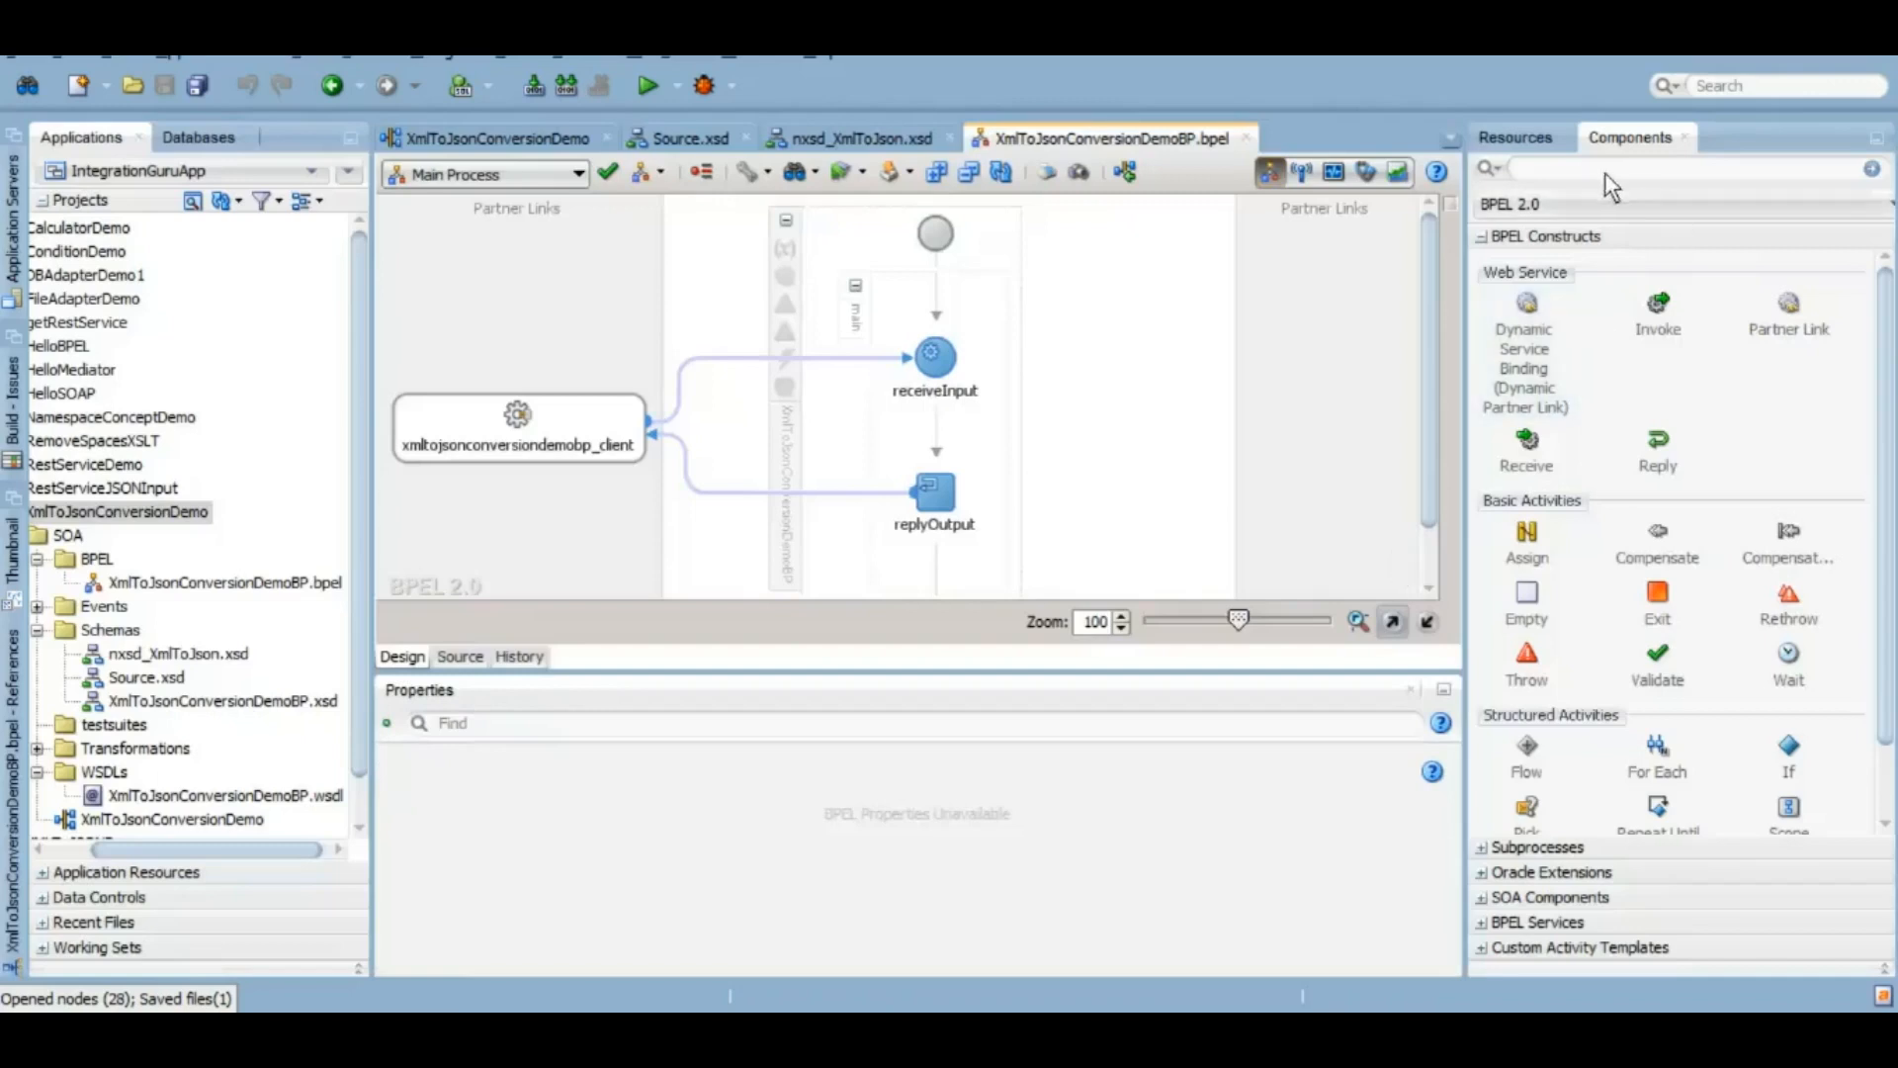
{"action": "left_click", "coordinate": [664, 172]}
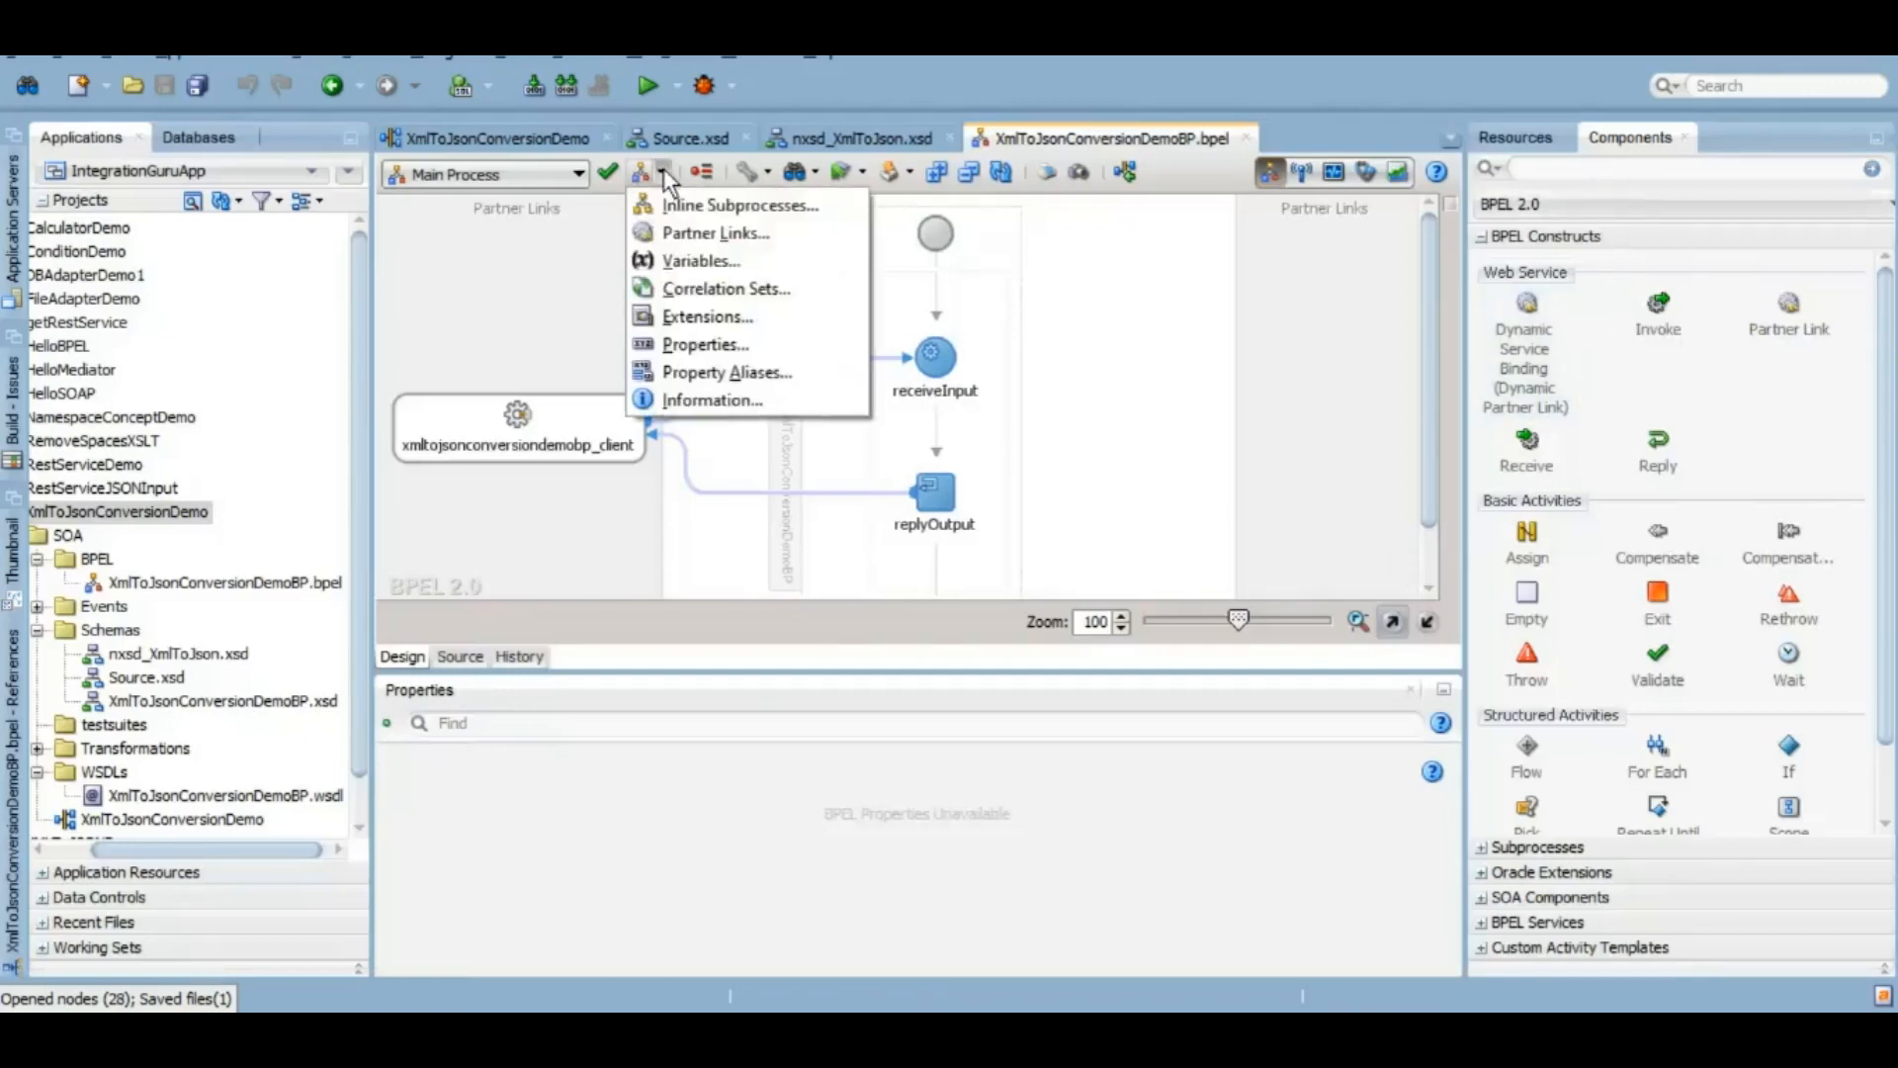
Step: Create element variable TranslateVar typed as nxsd_XmlToJson.xsd Root-Element, then search for a Translate activity
{"action": "left_click", "coordinate": [700, 261]}
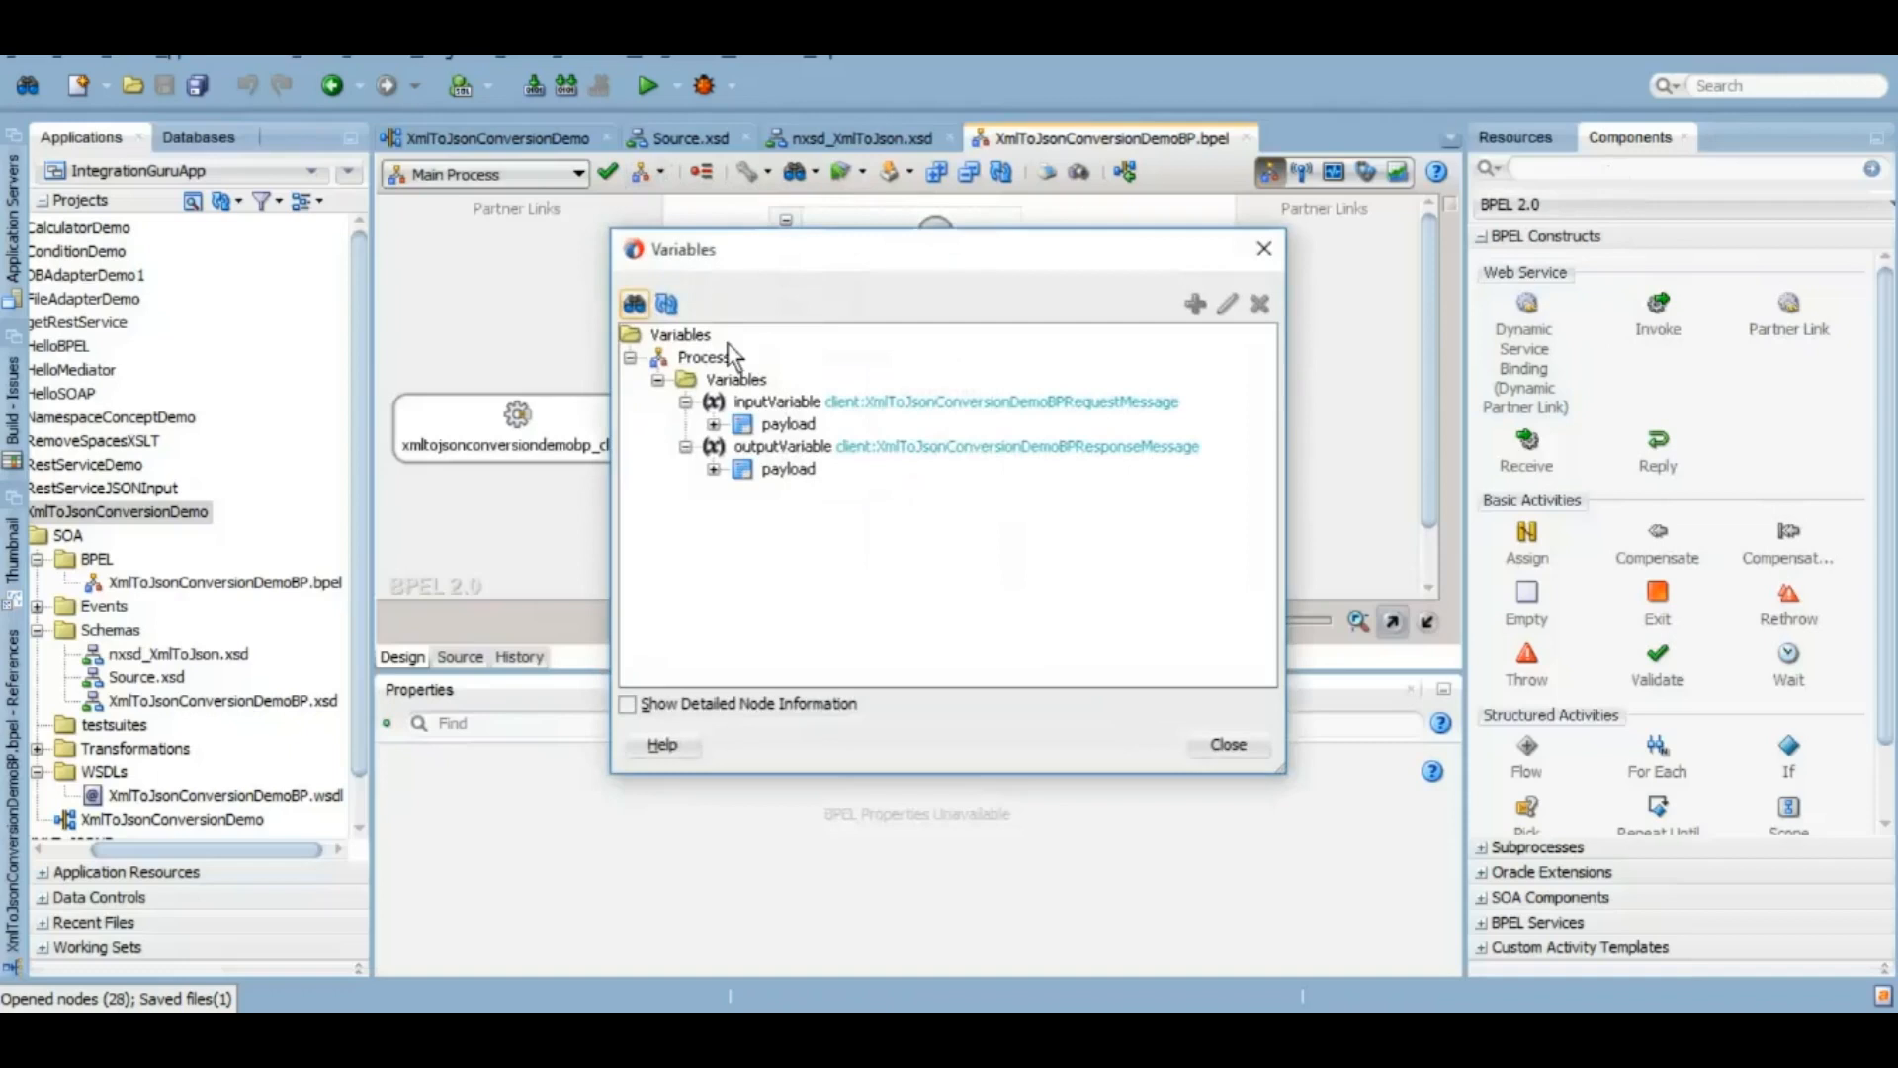
{"action": "left_click", "coordinate": [1194, 304]}
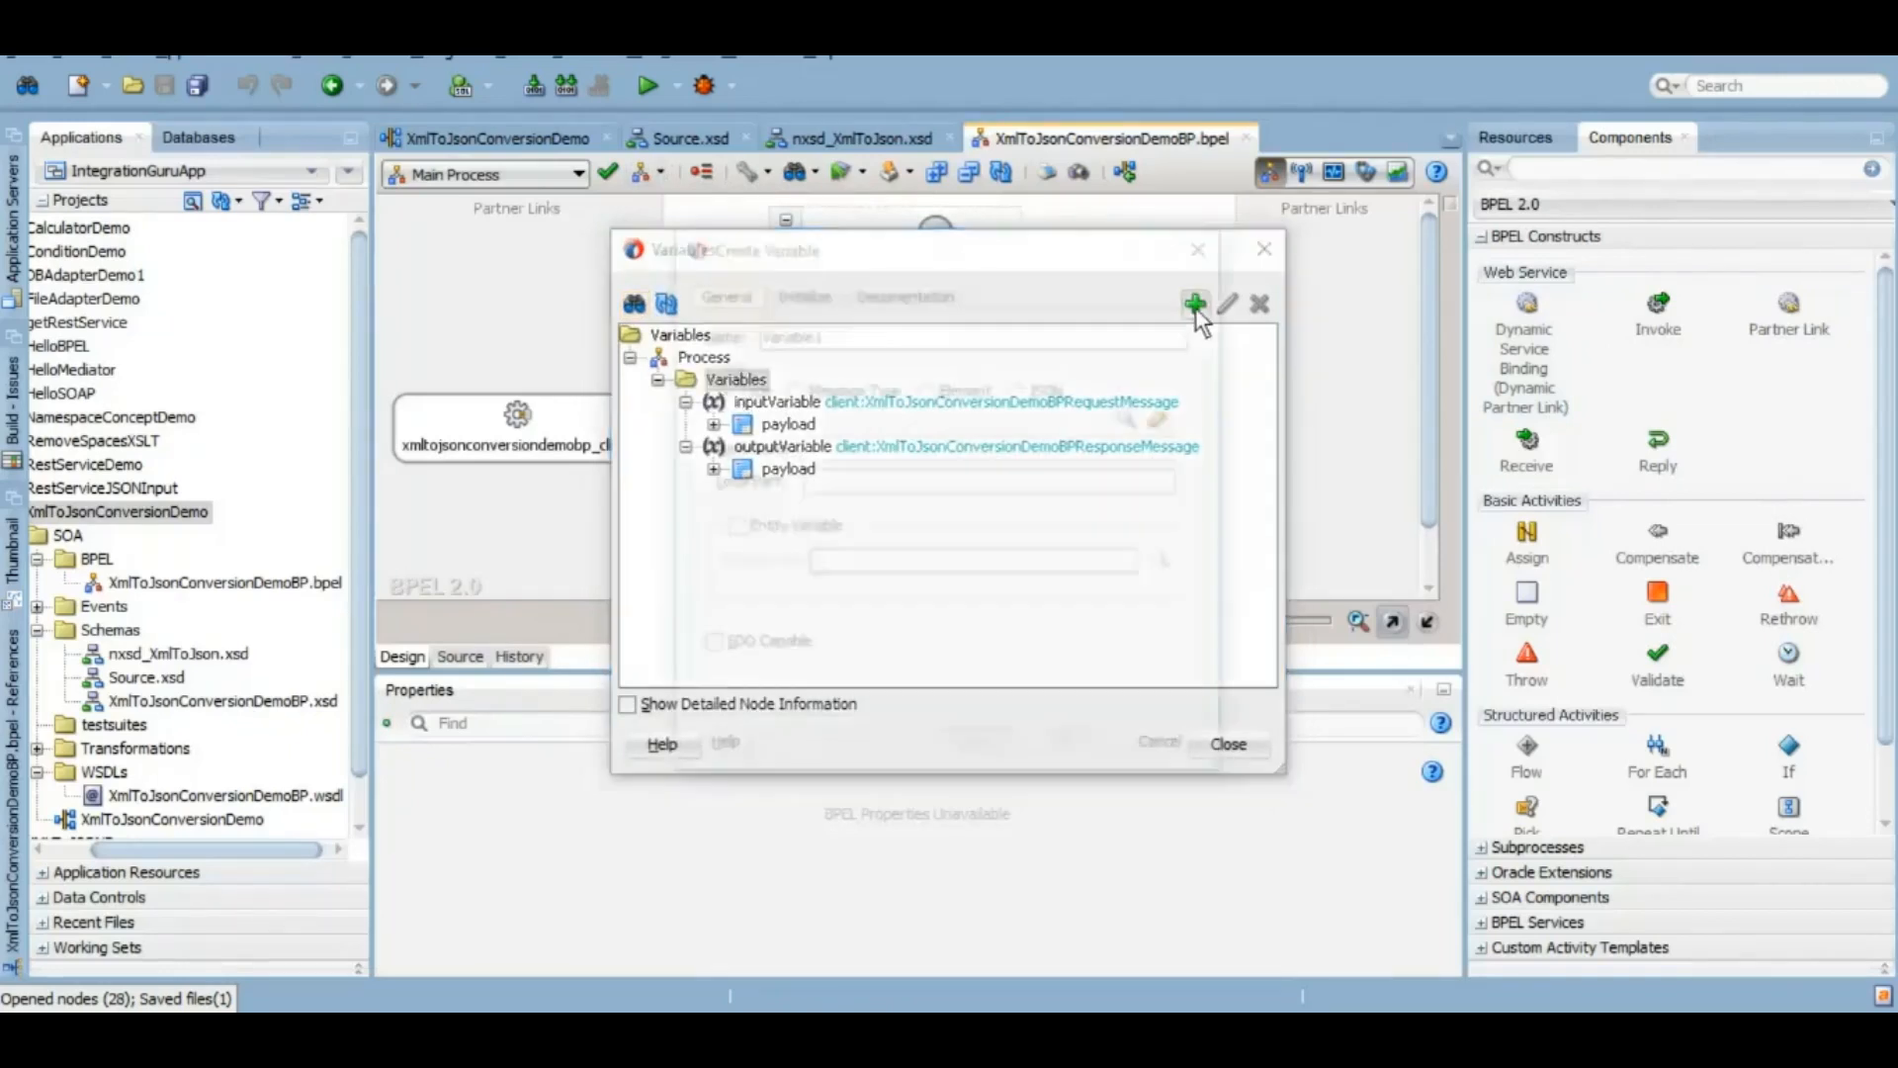
{"action": "left_click", "coordinate": [1195, 305]}
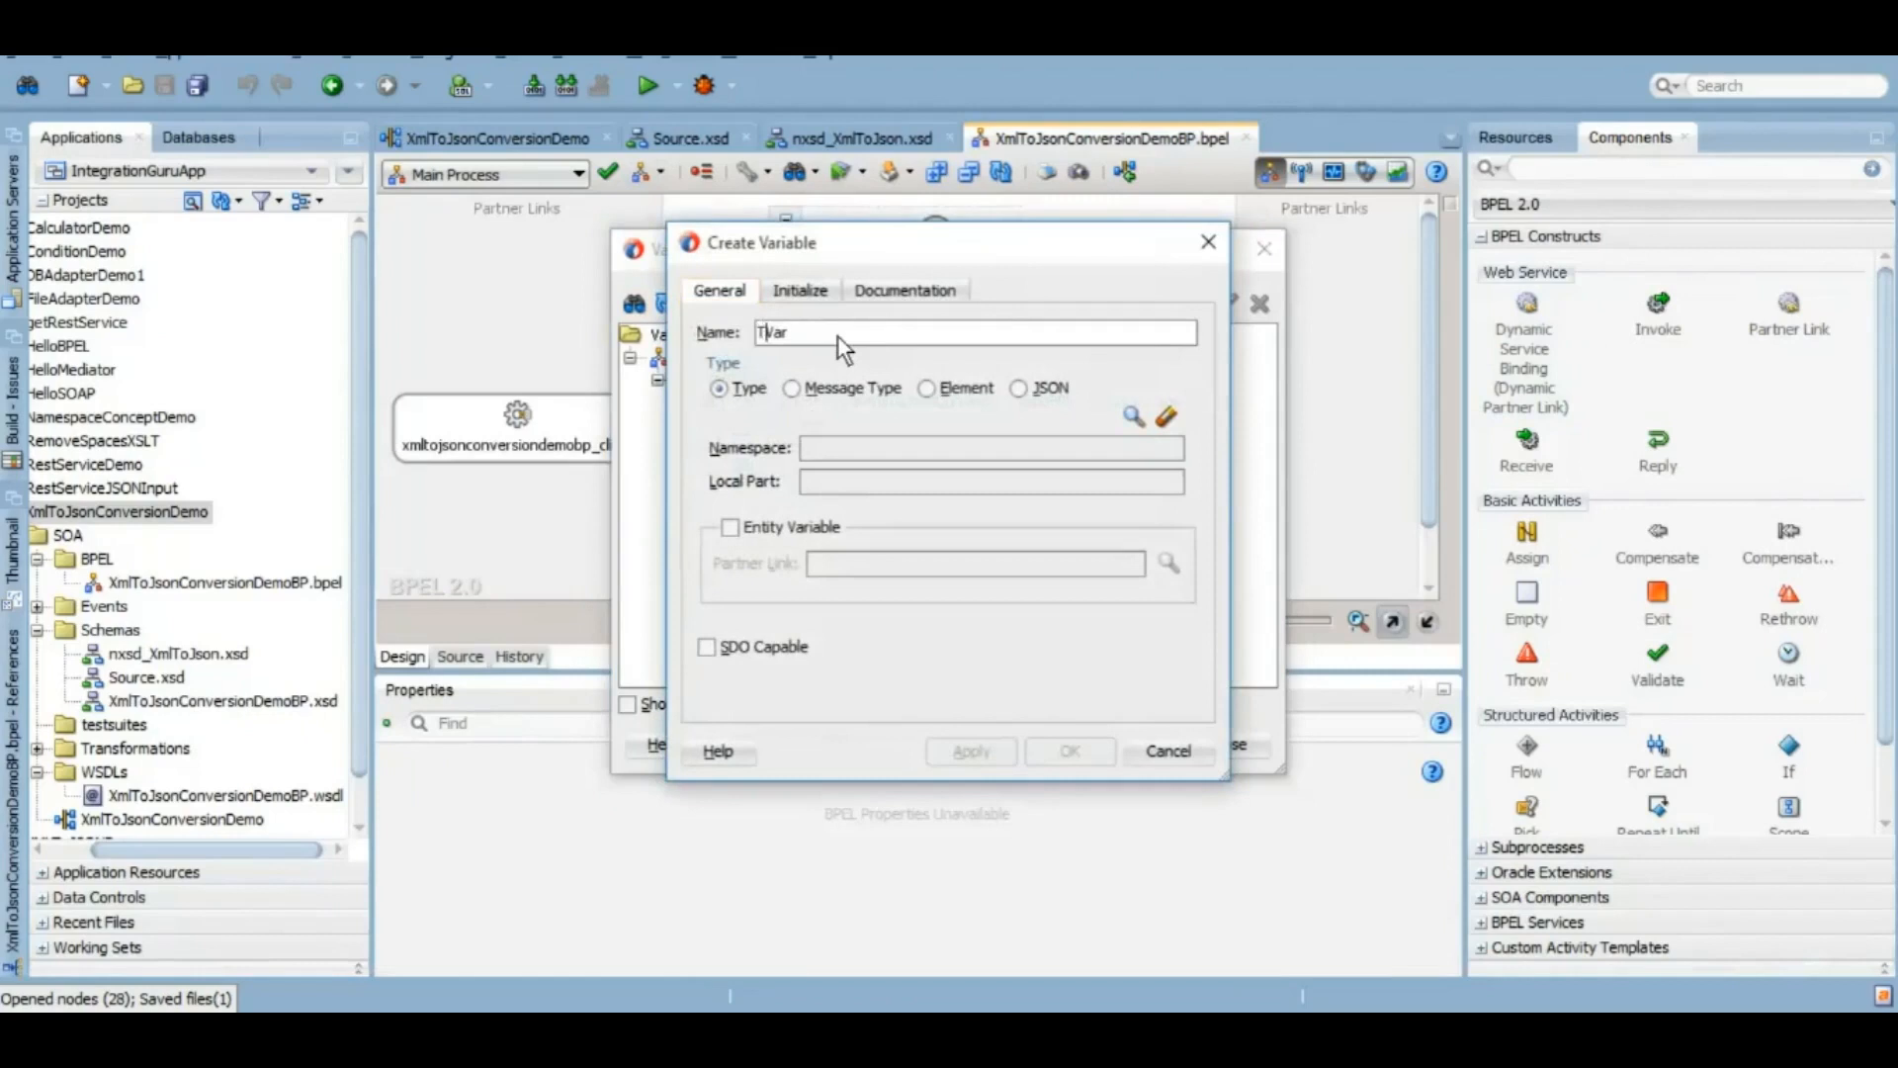
{"action": "type", "text": "TranslateVar"}
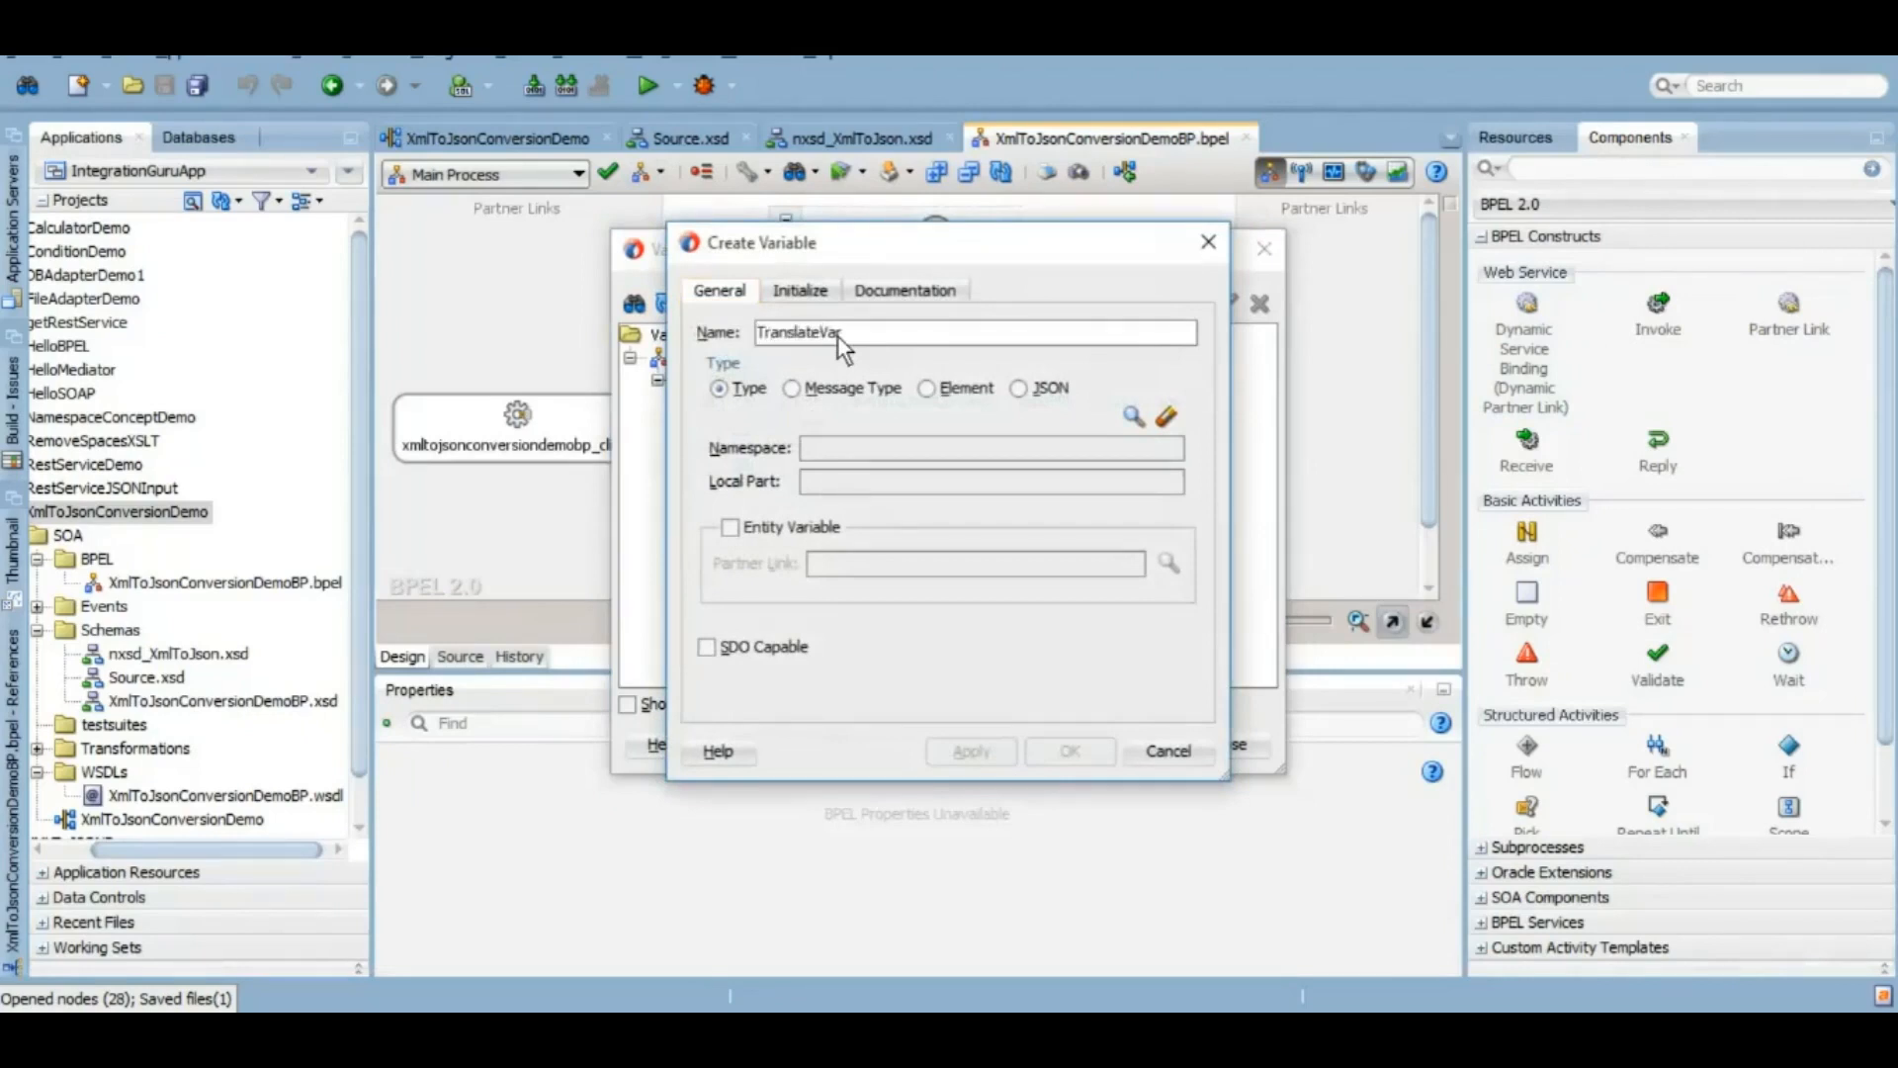
{"action": "left_click", "coordinate": [927, 388]}
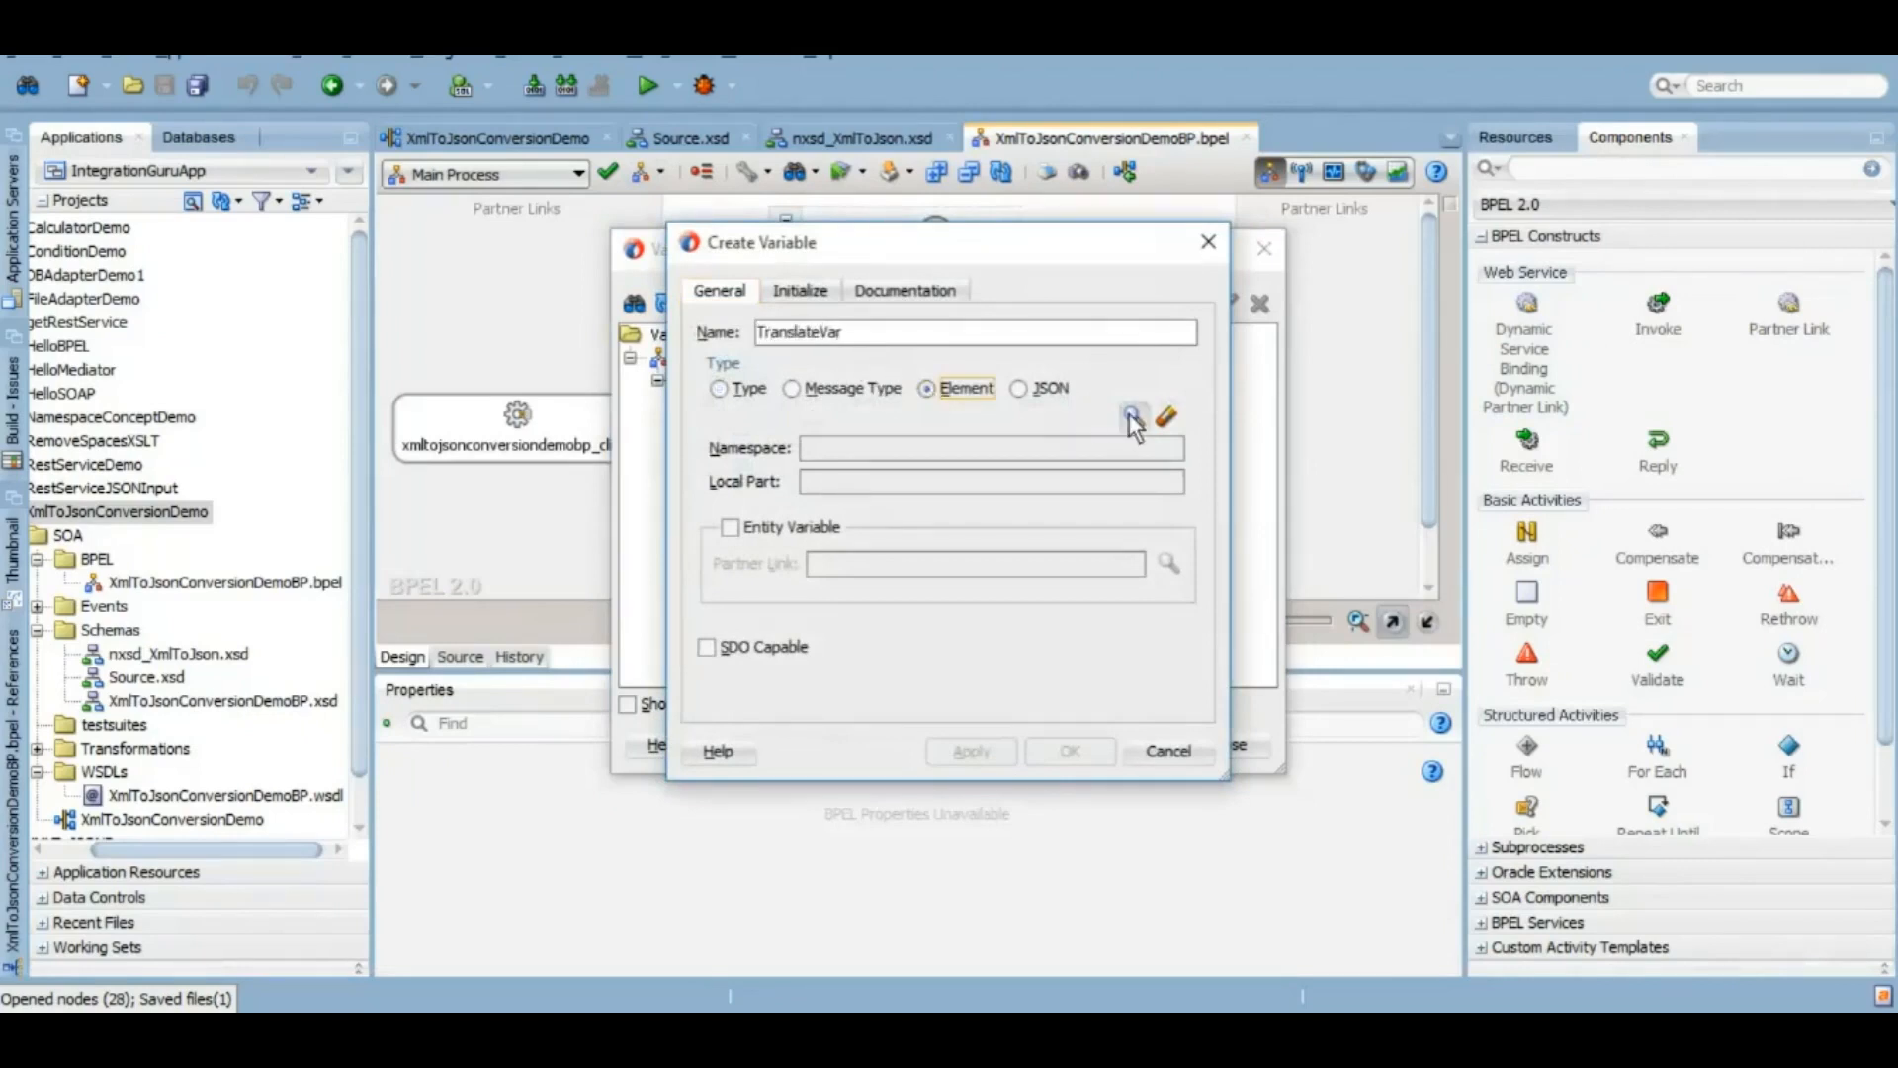
{"action": "left_click", "coordinate": [1131, 417]}
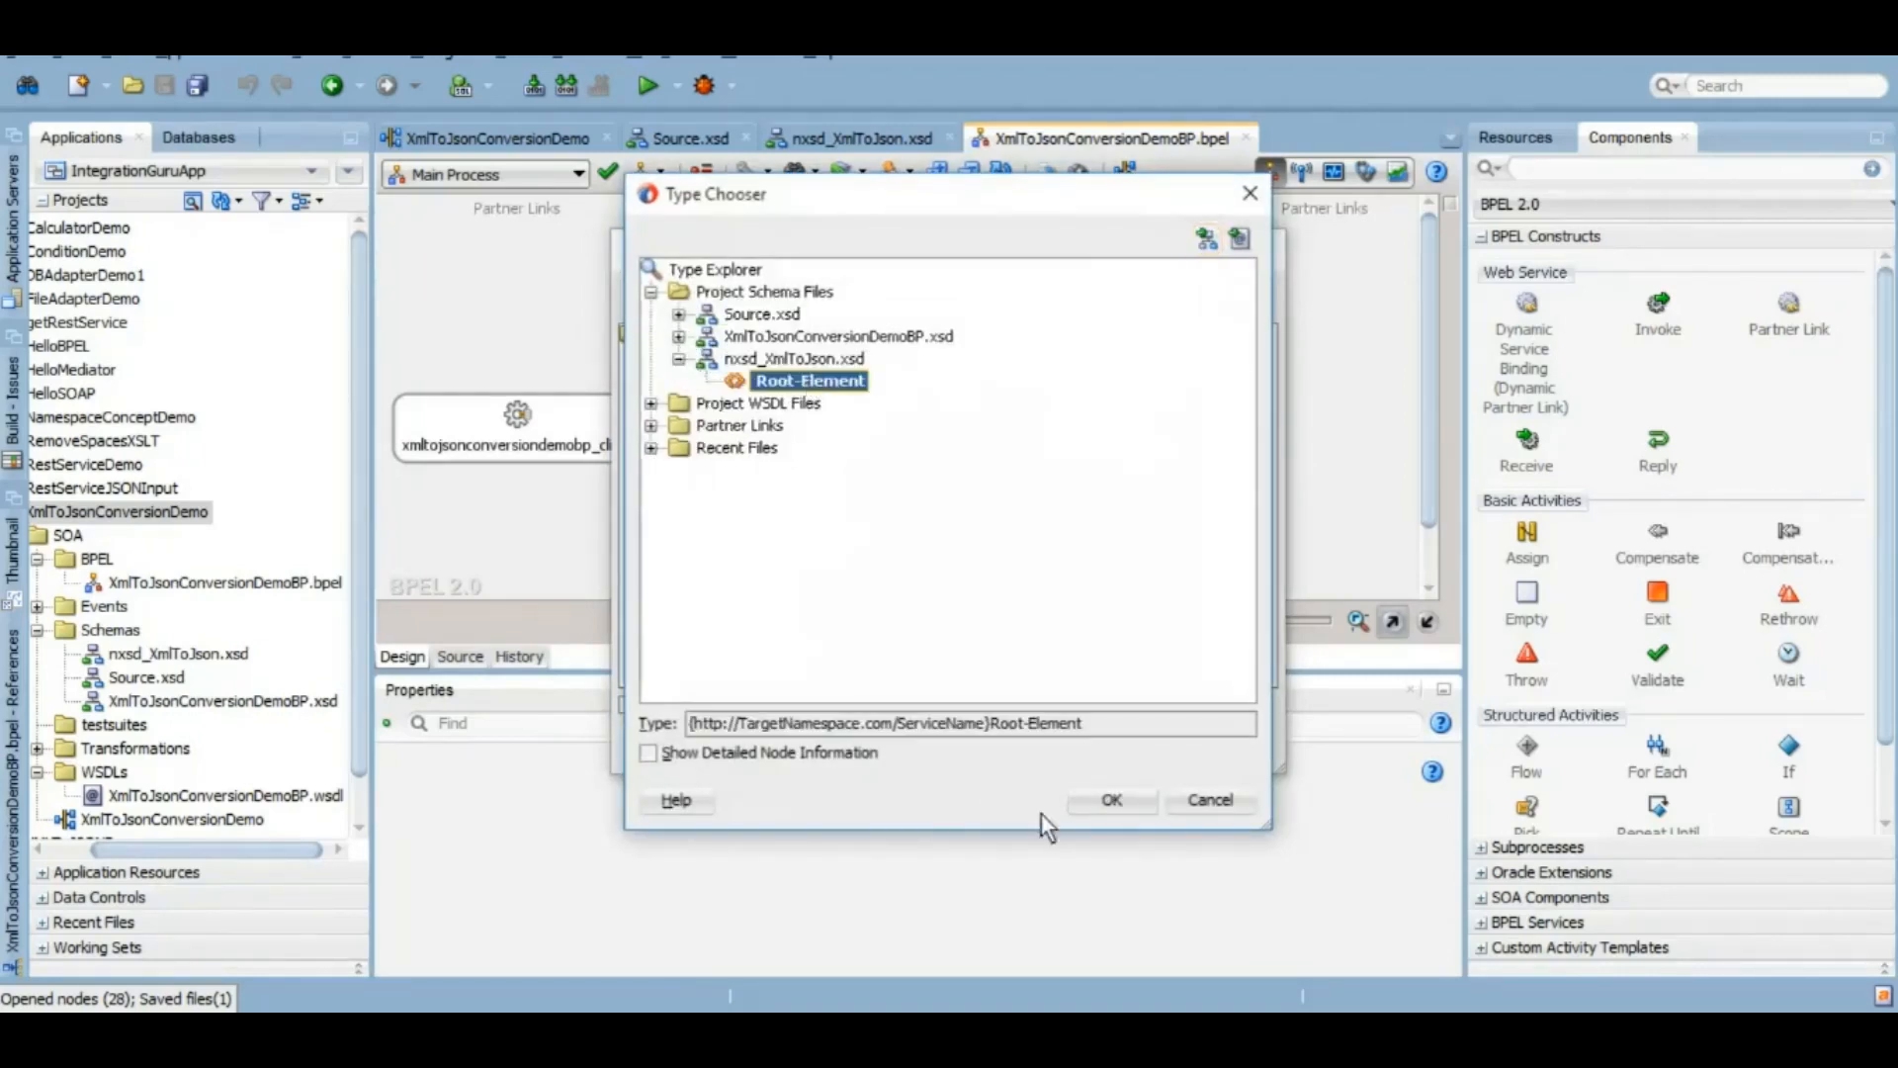
{"action": "left_click", "coordinate": [1109, 798]}
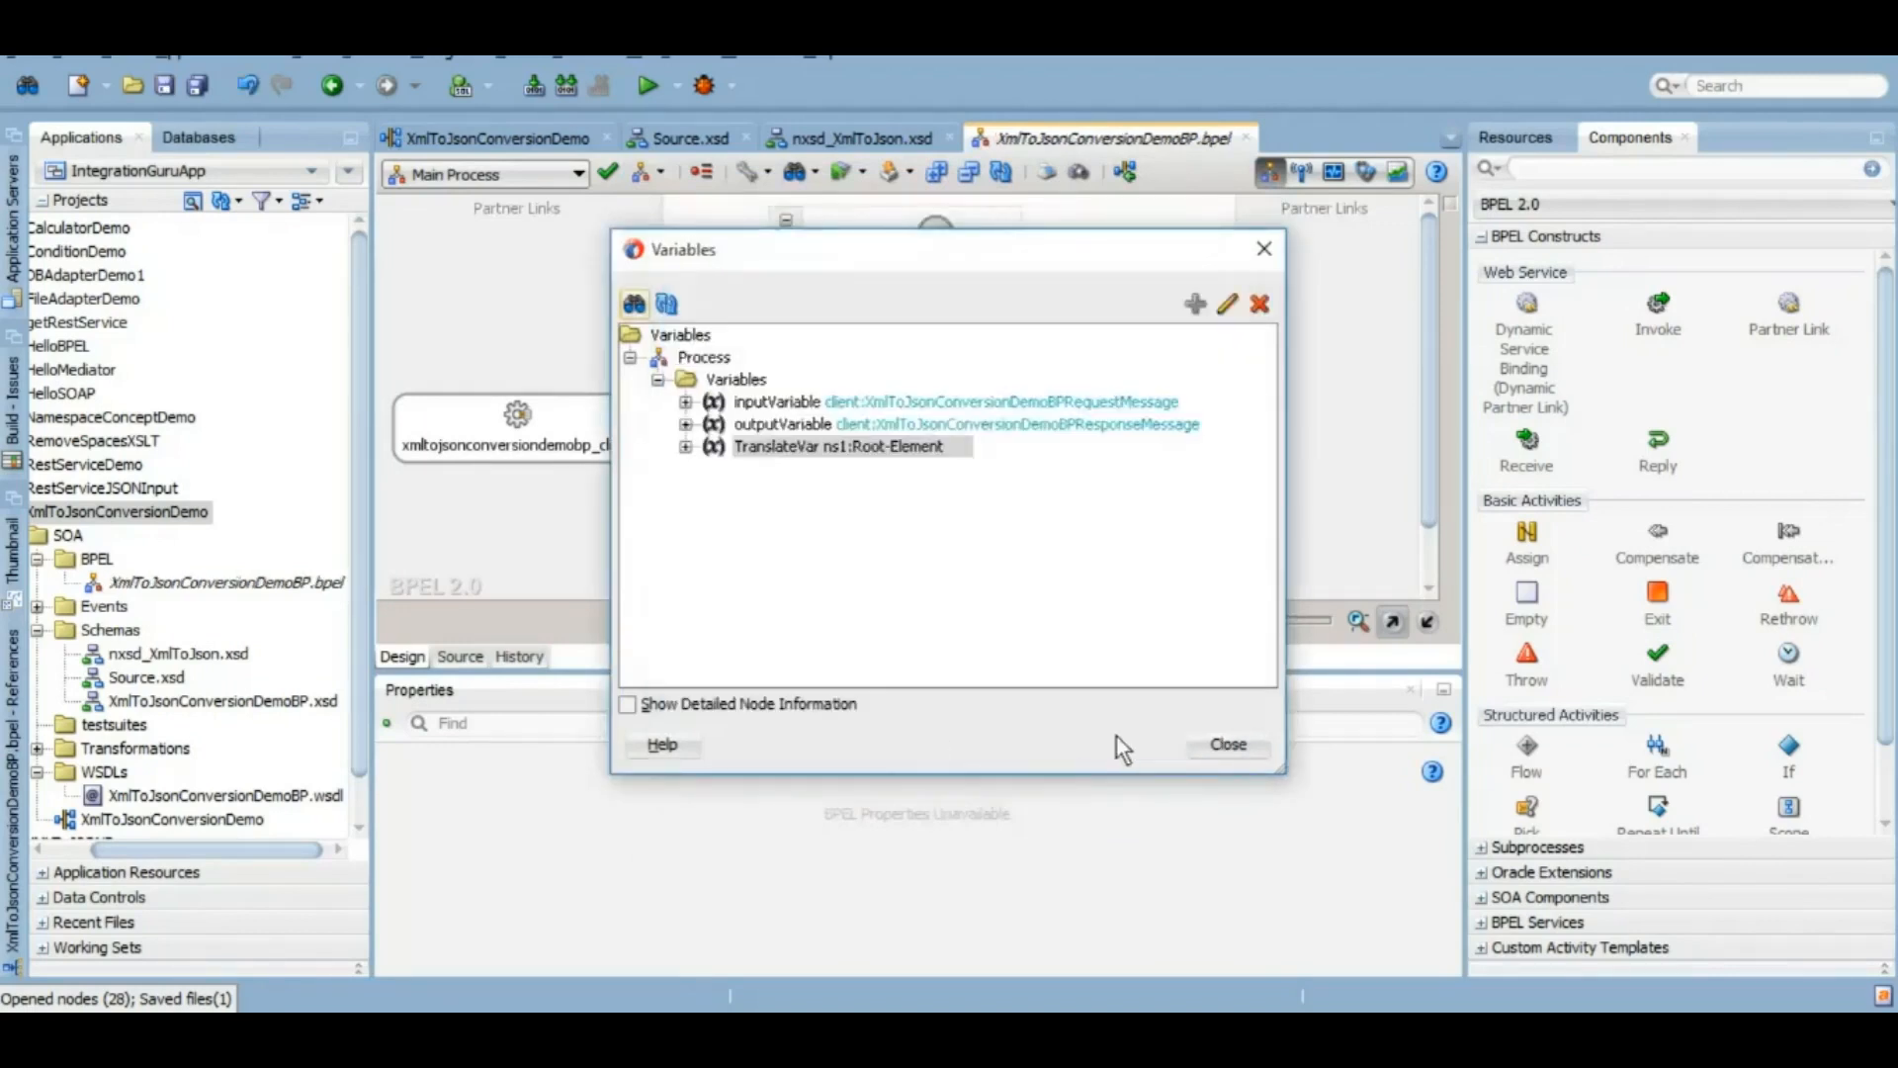
{"action": "left_click", "coordinate": [1225, 743]}
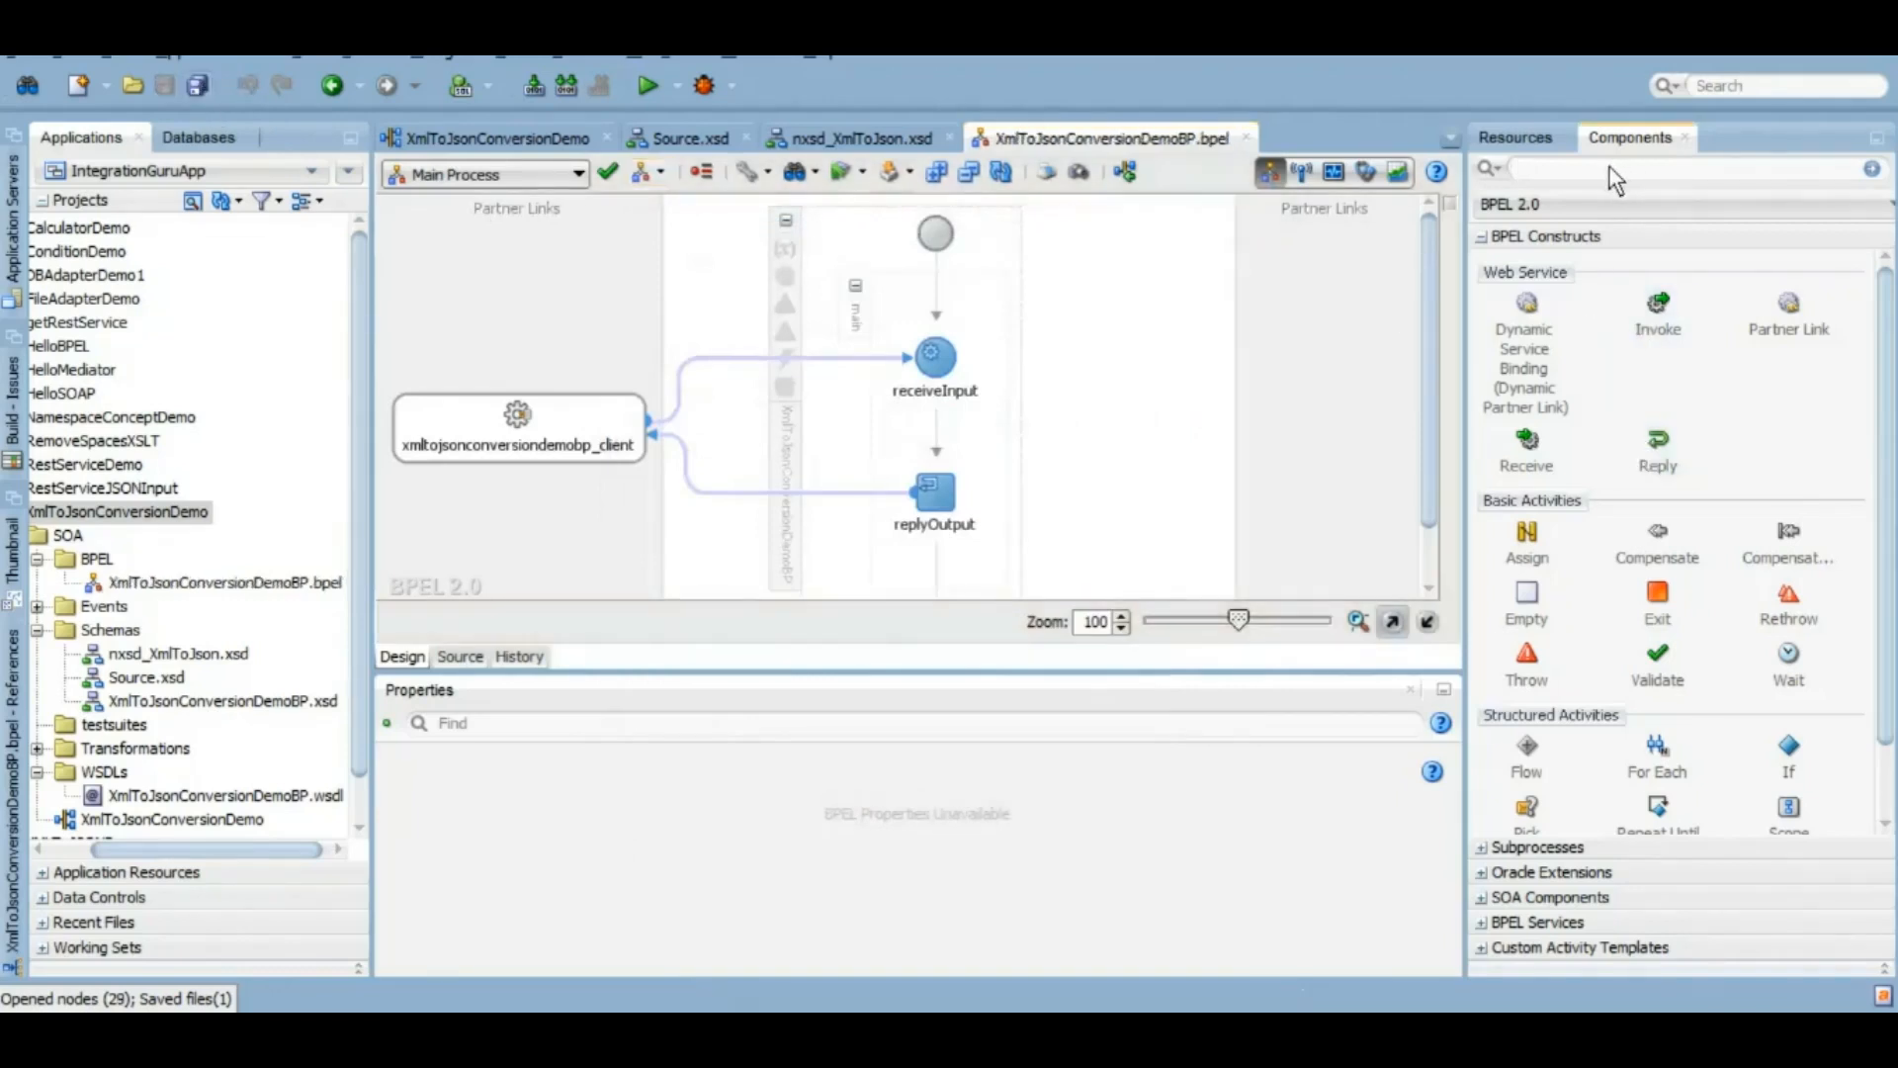
{"action": "type", "text": "trans"}
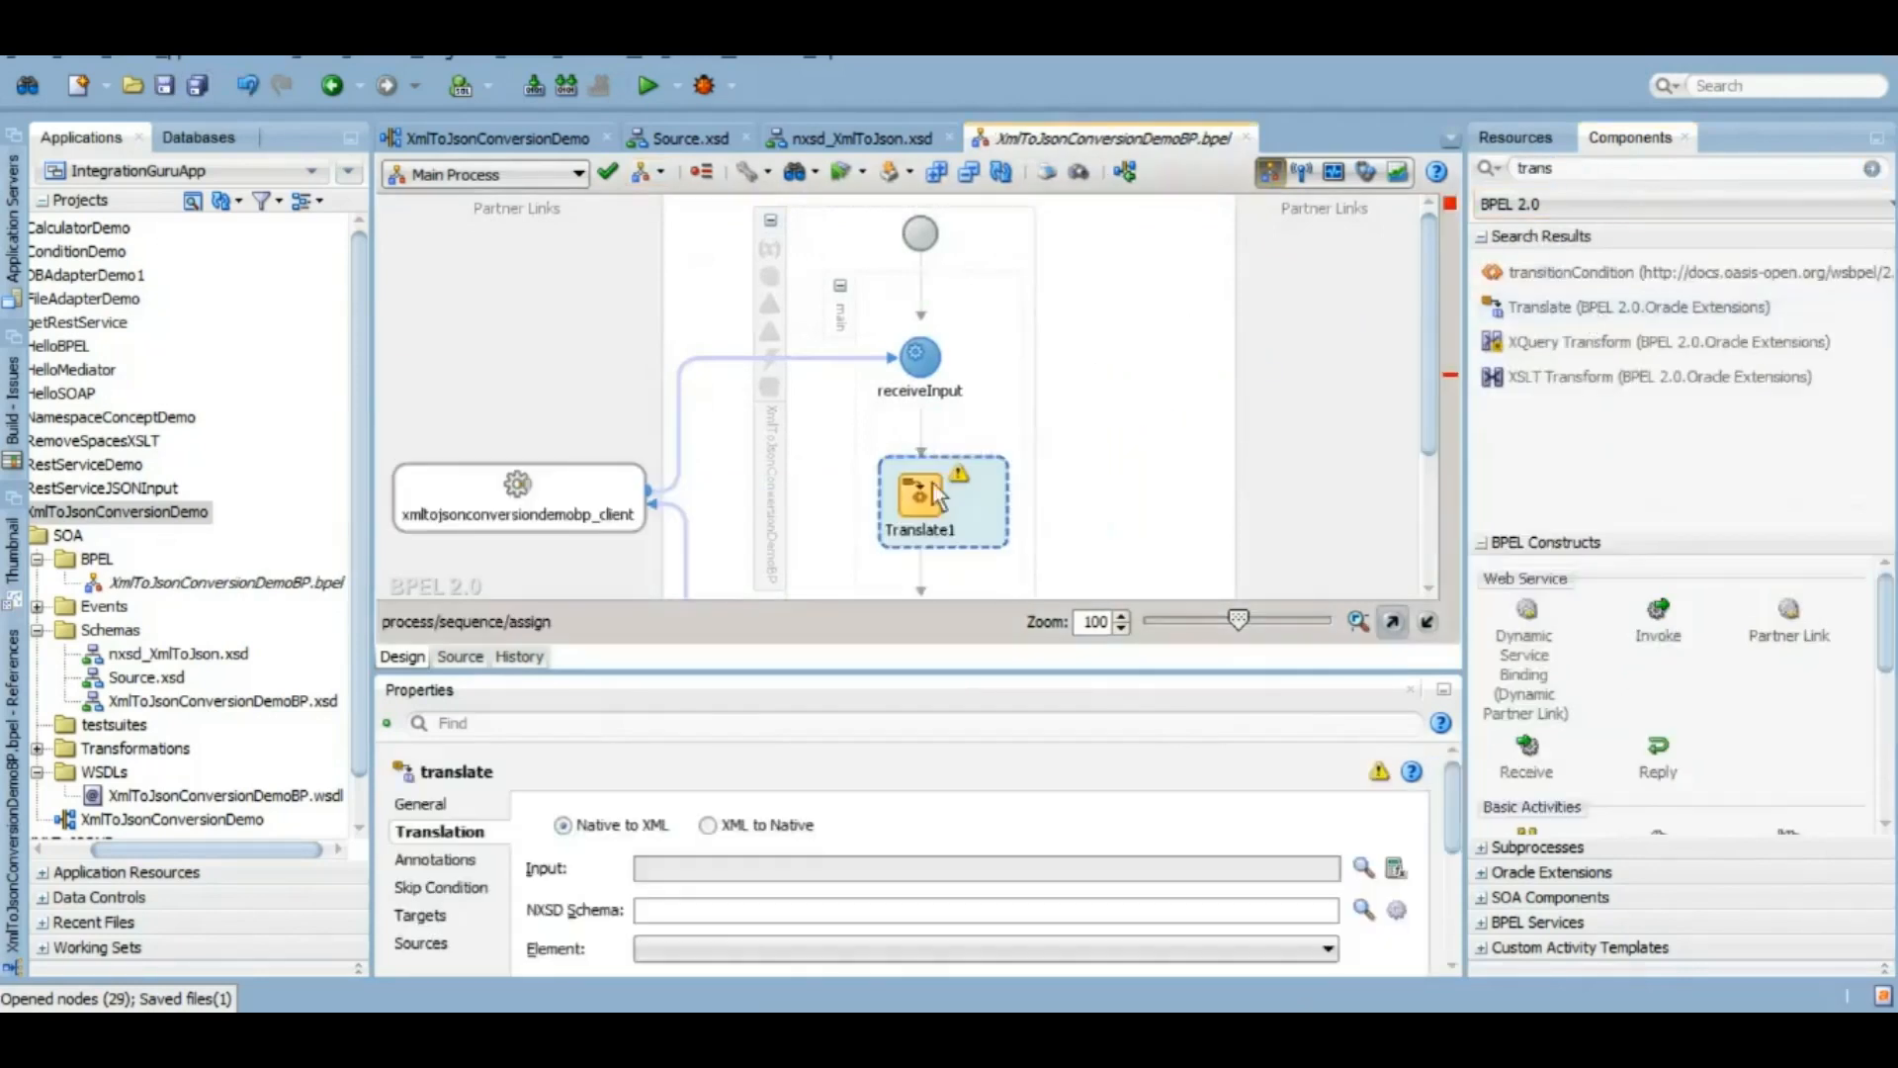
Step: Rename the Translate activity to 'XMLTo...' and set its conversion direction to XML to Native
{"action": "double_click", "coordinate": [919, 529]}
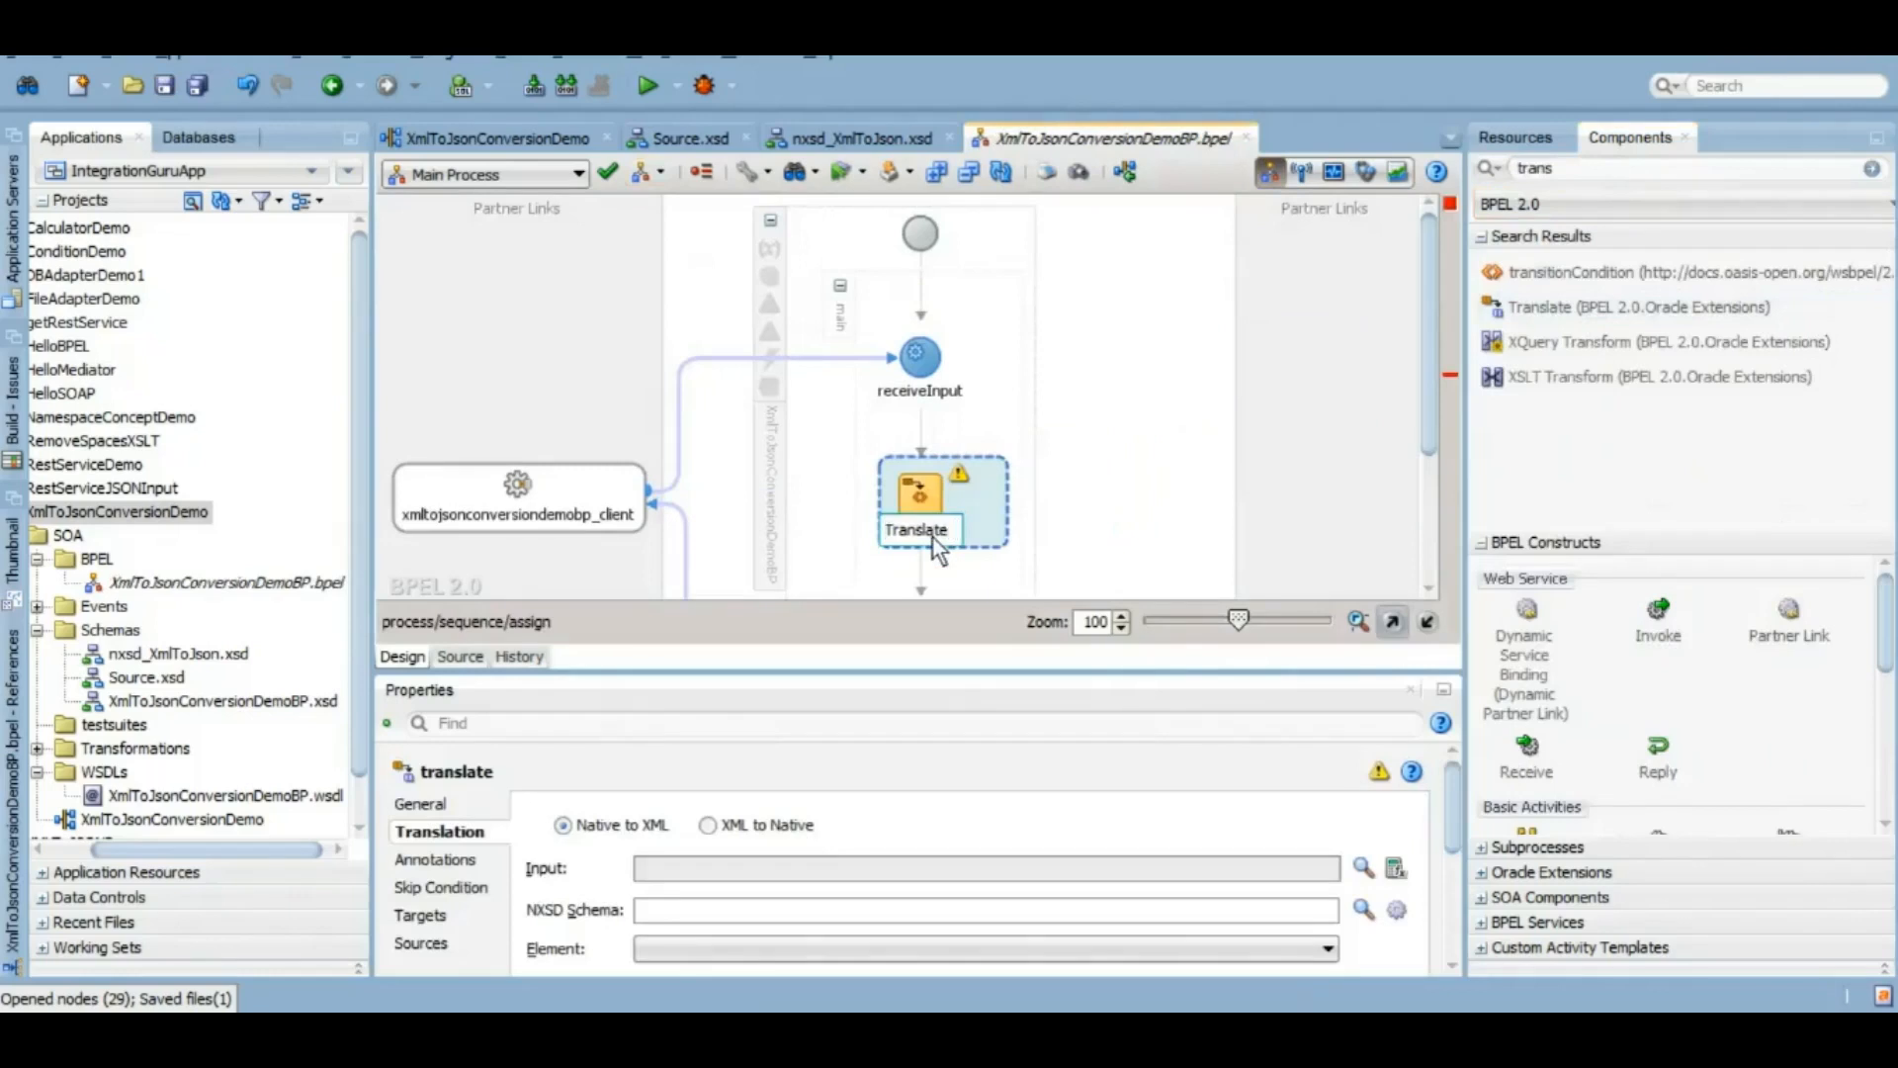
{"action": "type", "text": "XMLTo"}
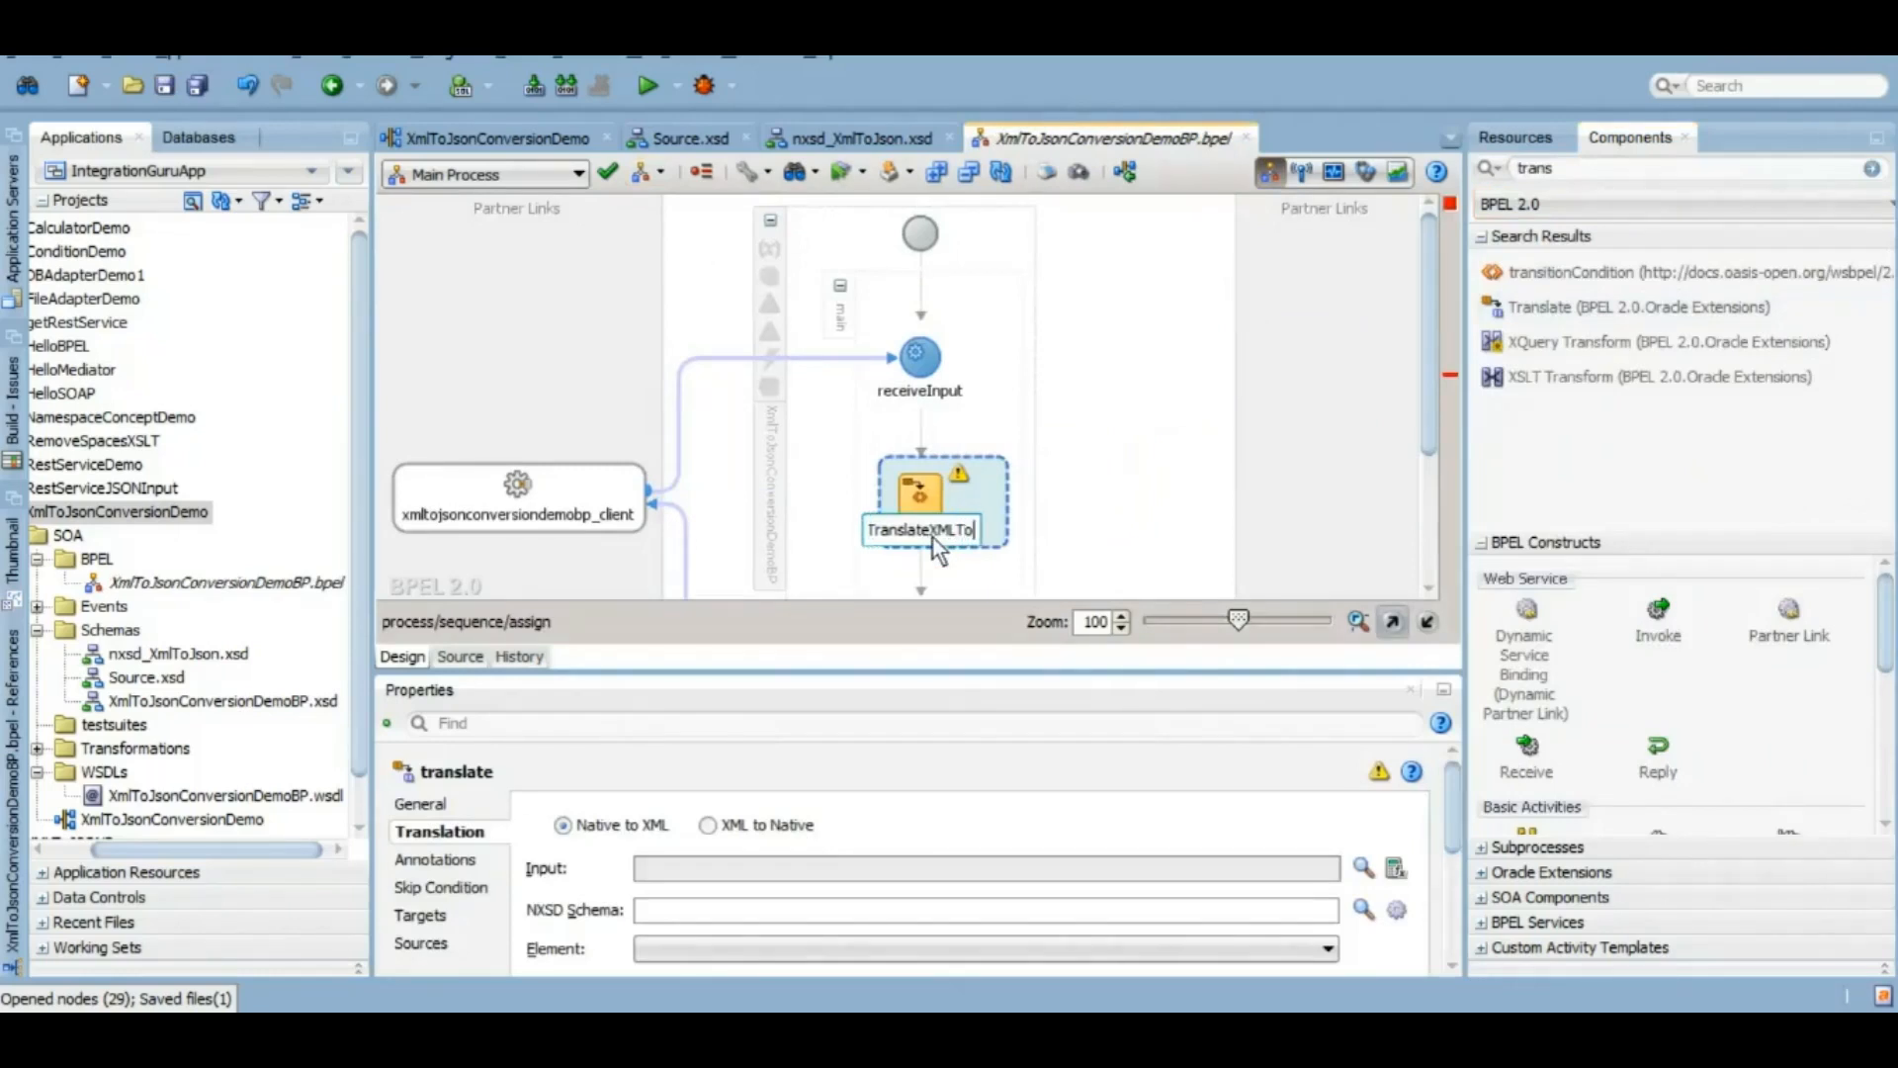
{"action": "double_click", "coordinate": [931, 496]}
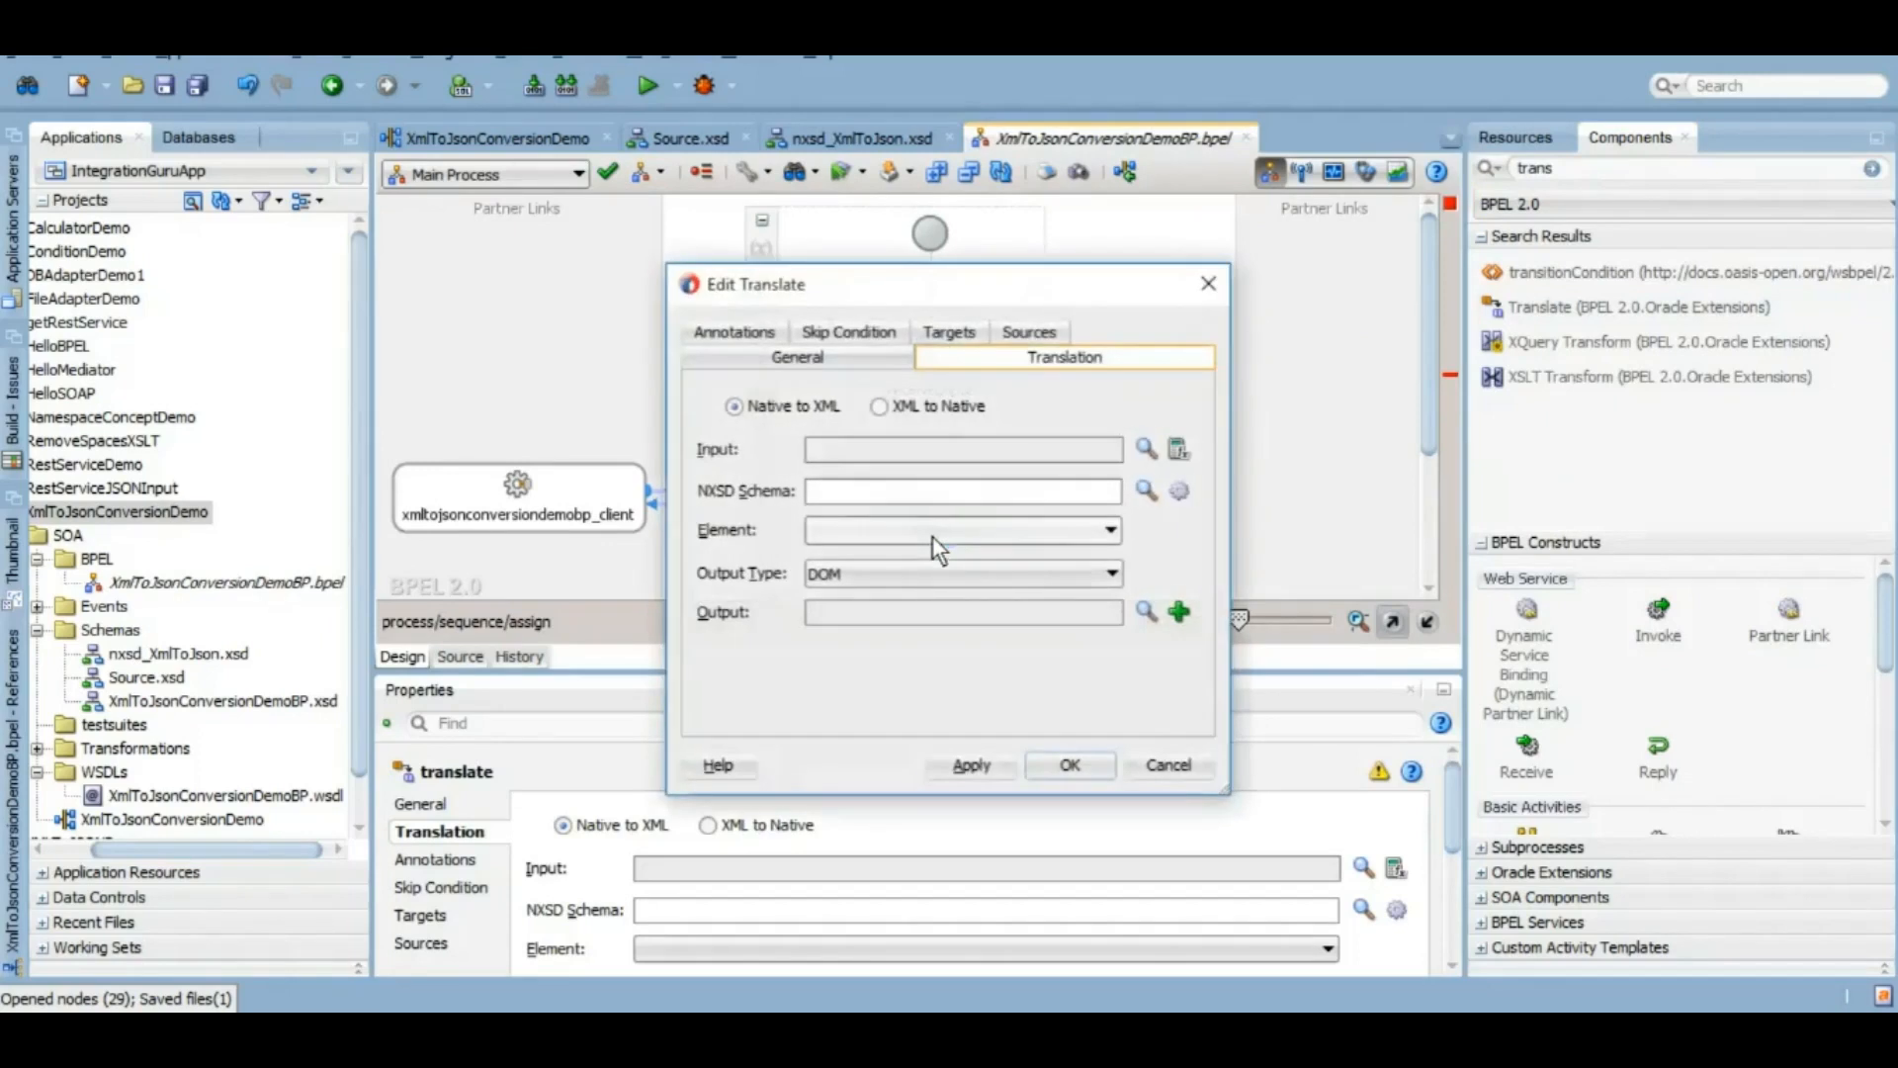
{"action": "left_click", "coordinate": [880, 406]}
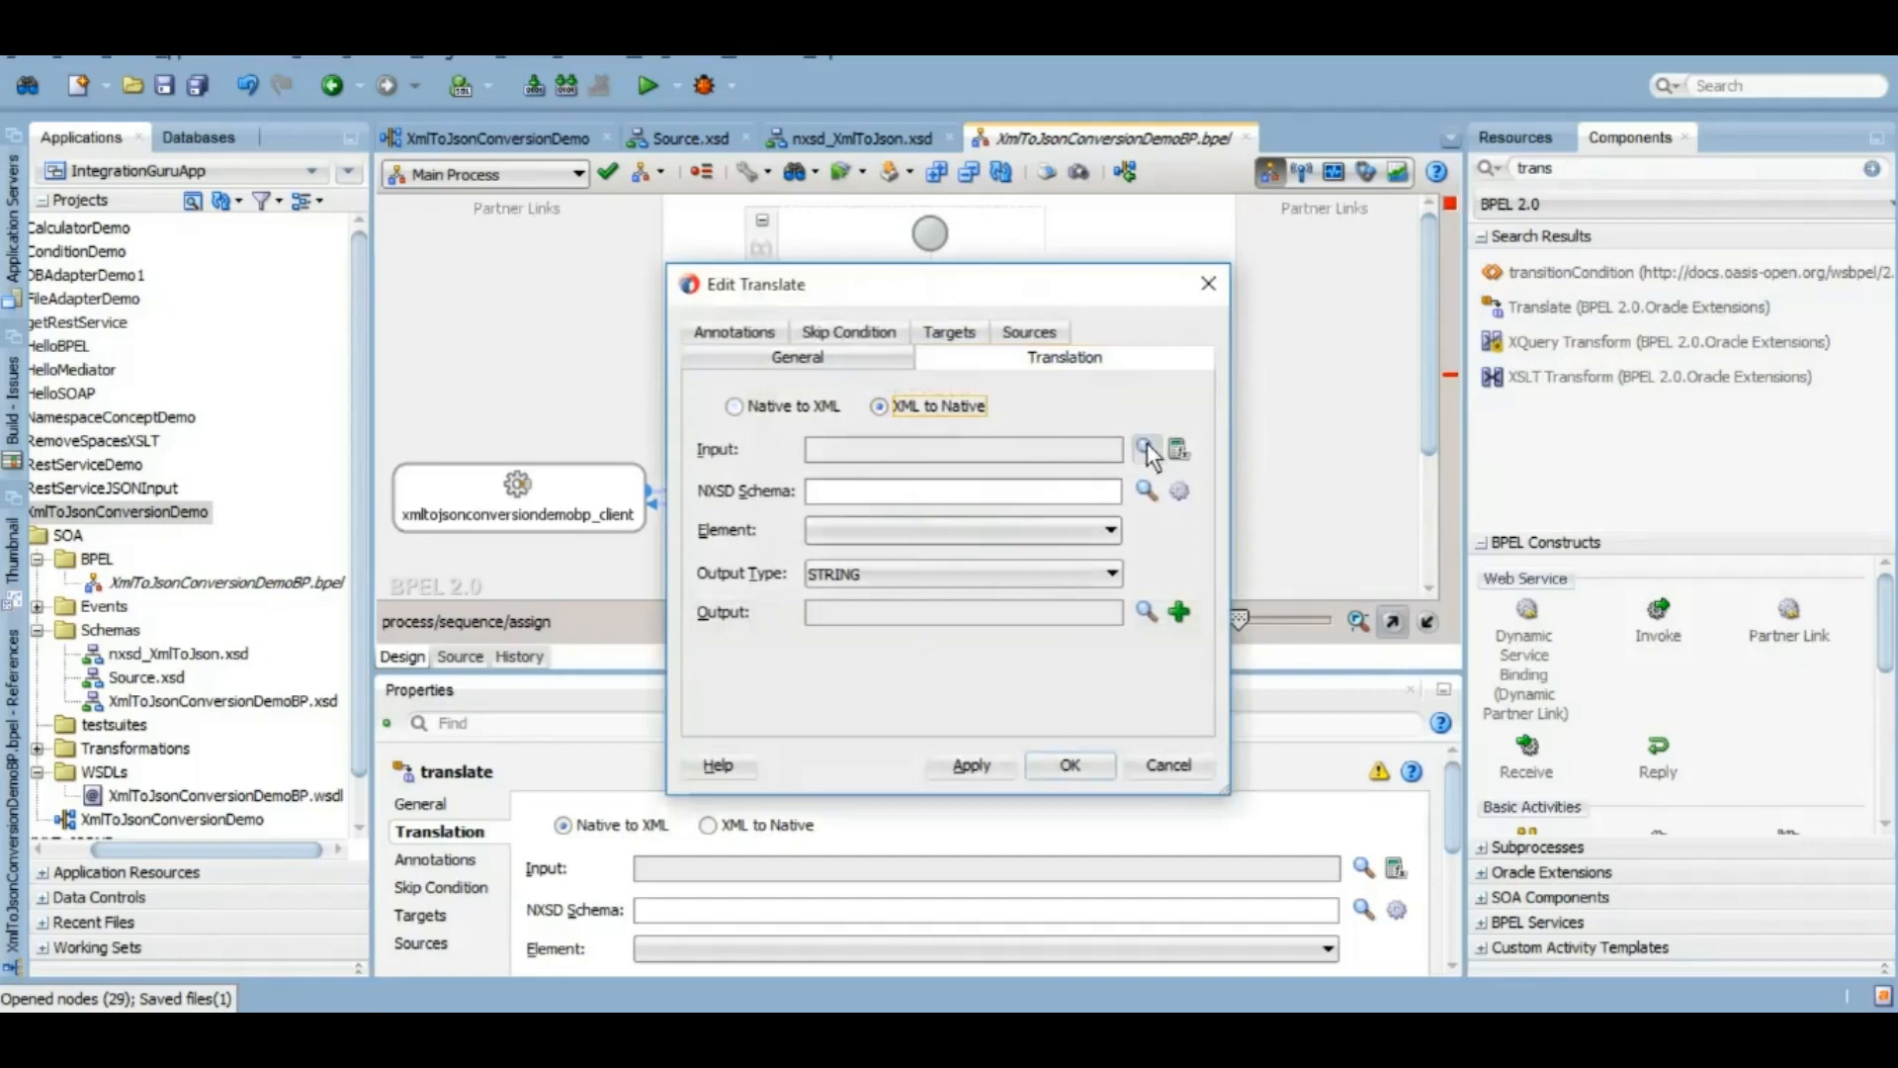
Step: Set the translation input to $TranslateVar and the NXSD schema to nxsd_XmlToJson.xsd
{"action": "left_click", "coordinate": [1145, 449]}
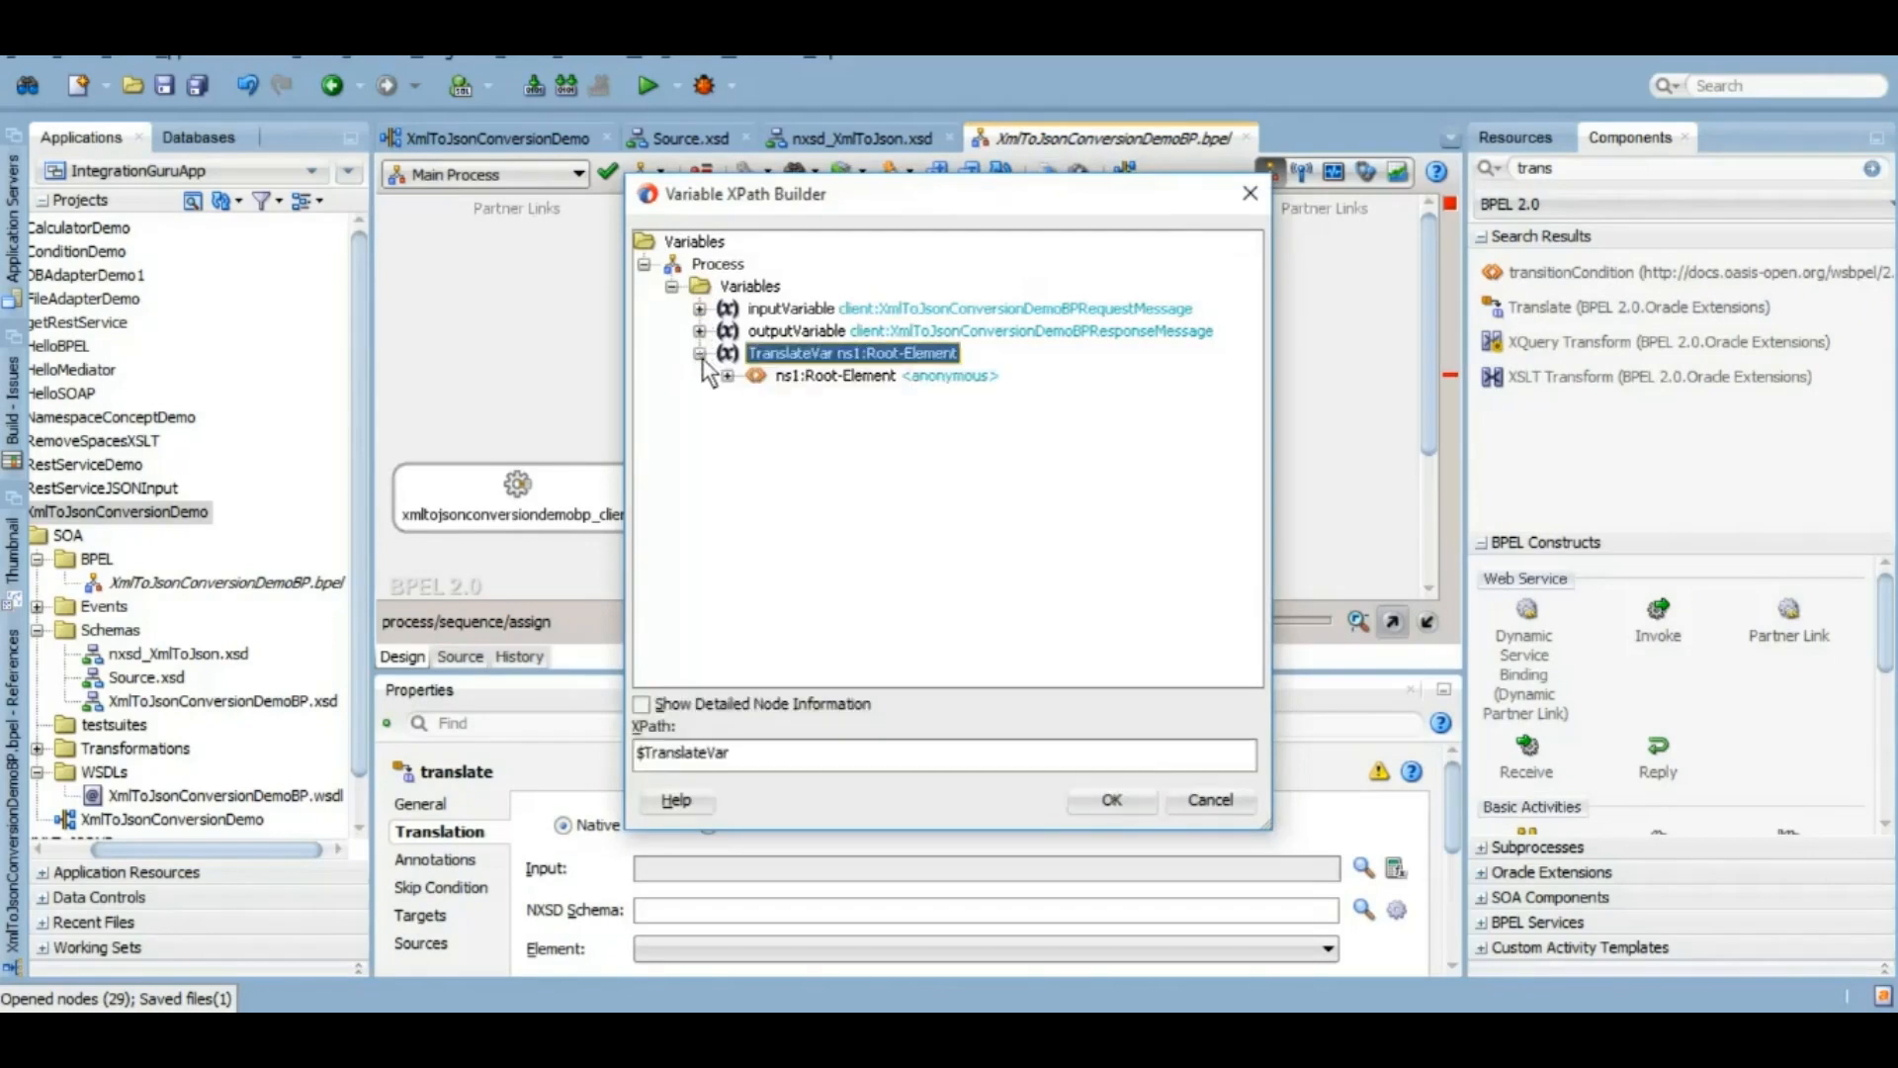
{"action": "left_click", "coordinate": [723, 375]}
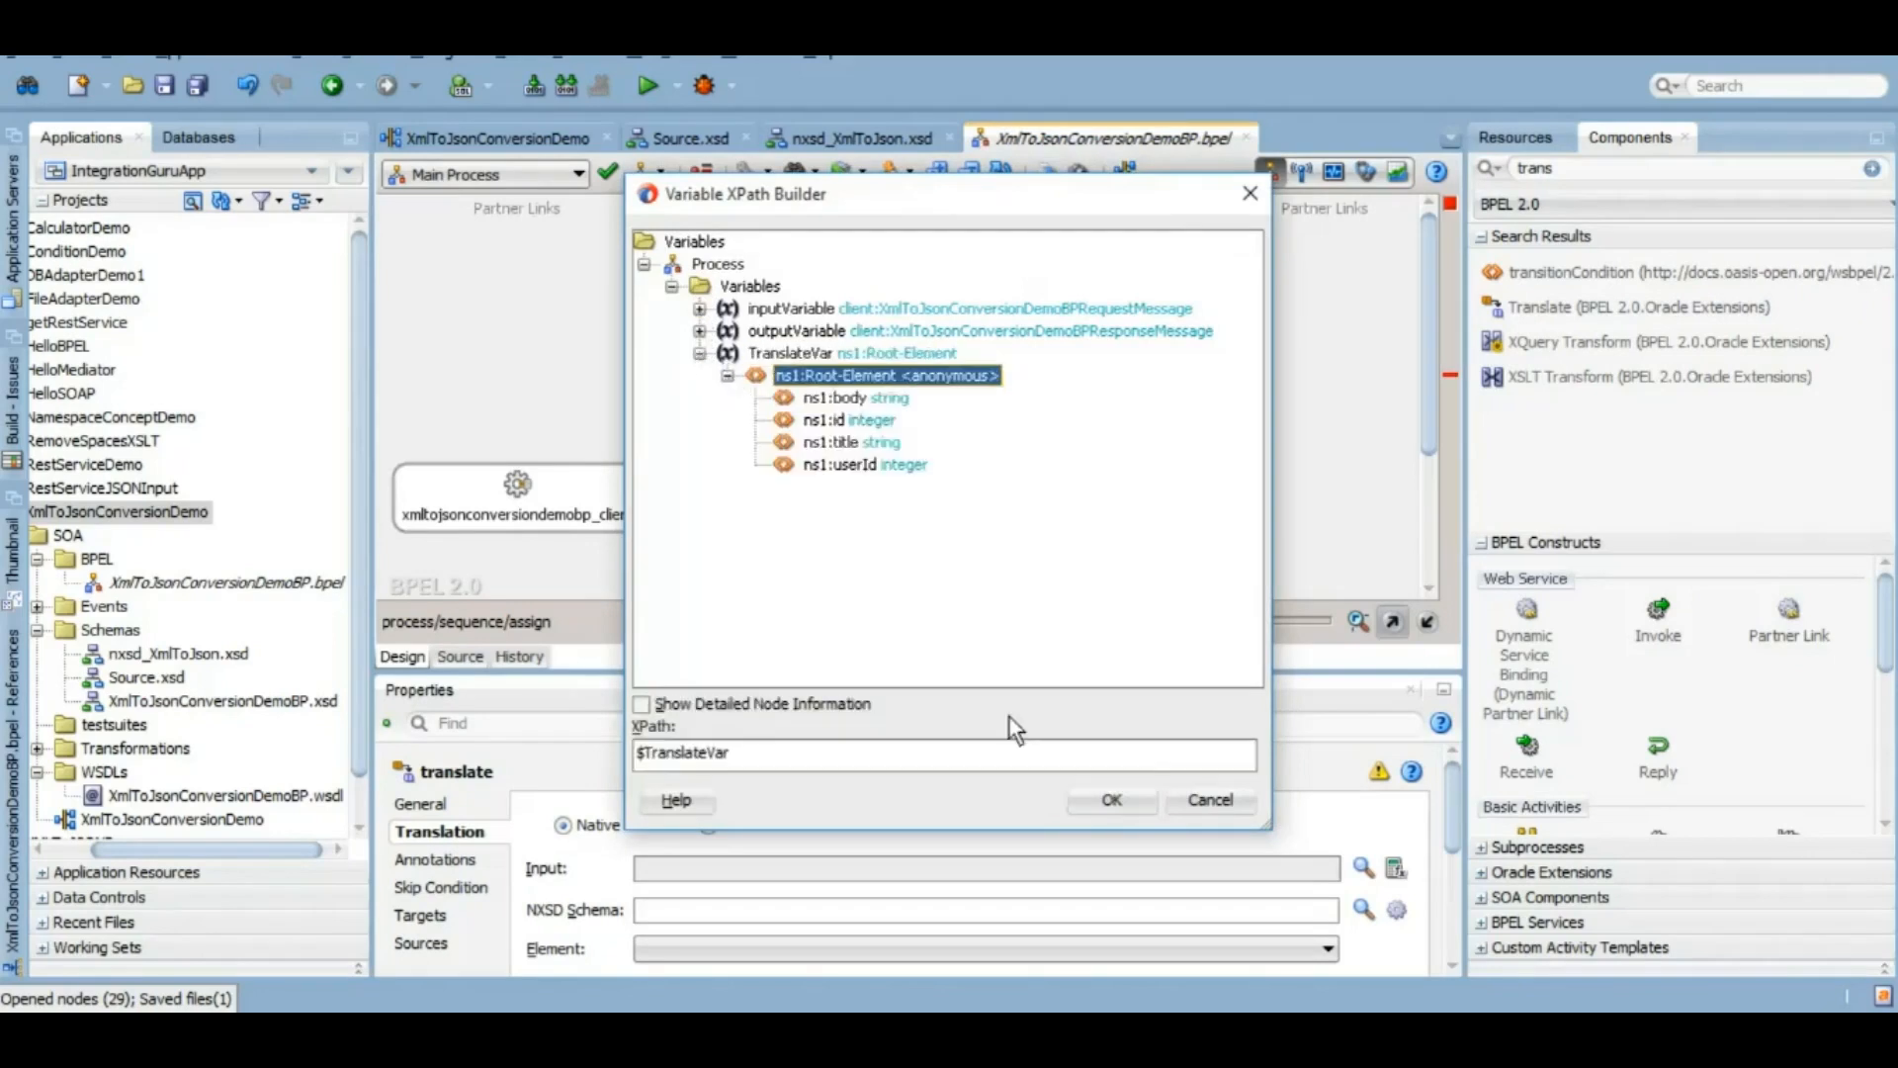
{"action": "left_click", "coordinate": [1107, 799]}
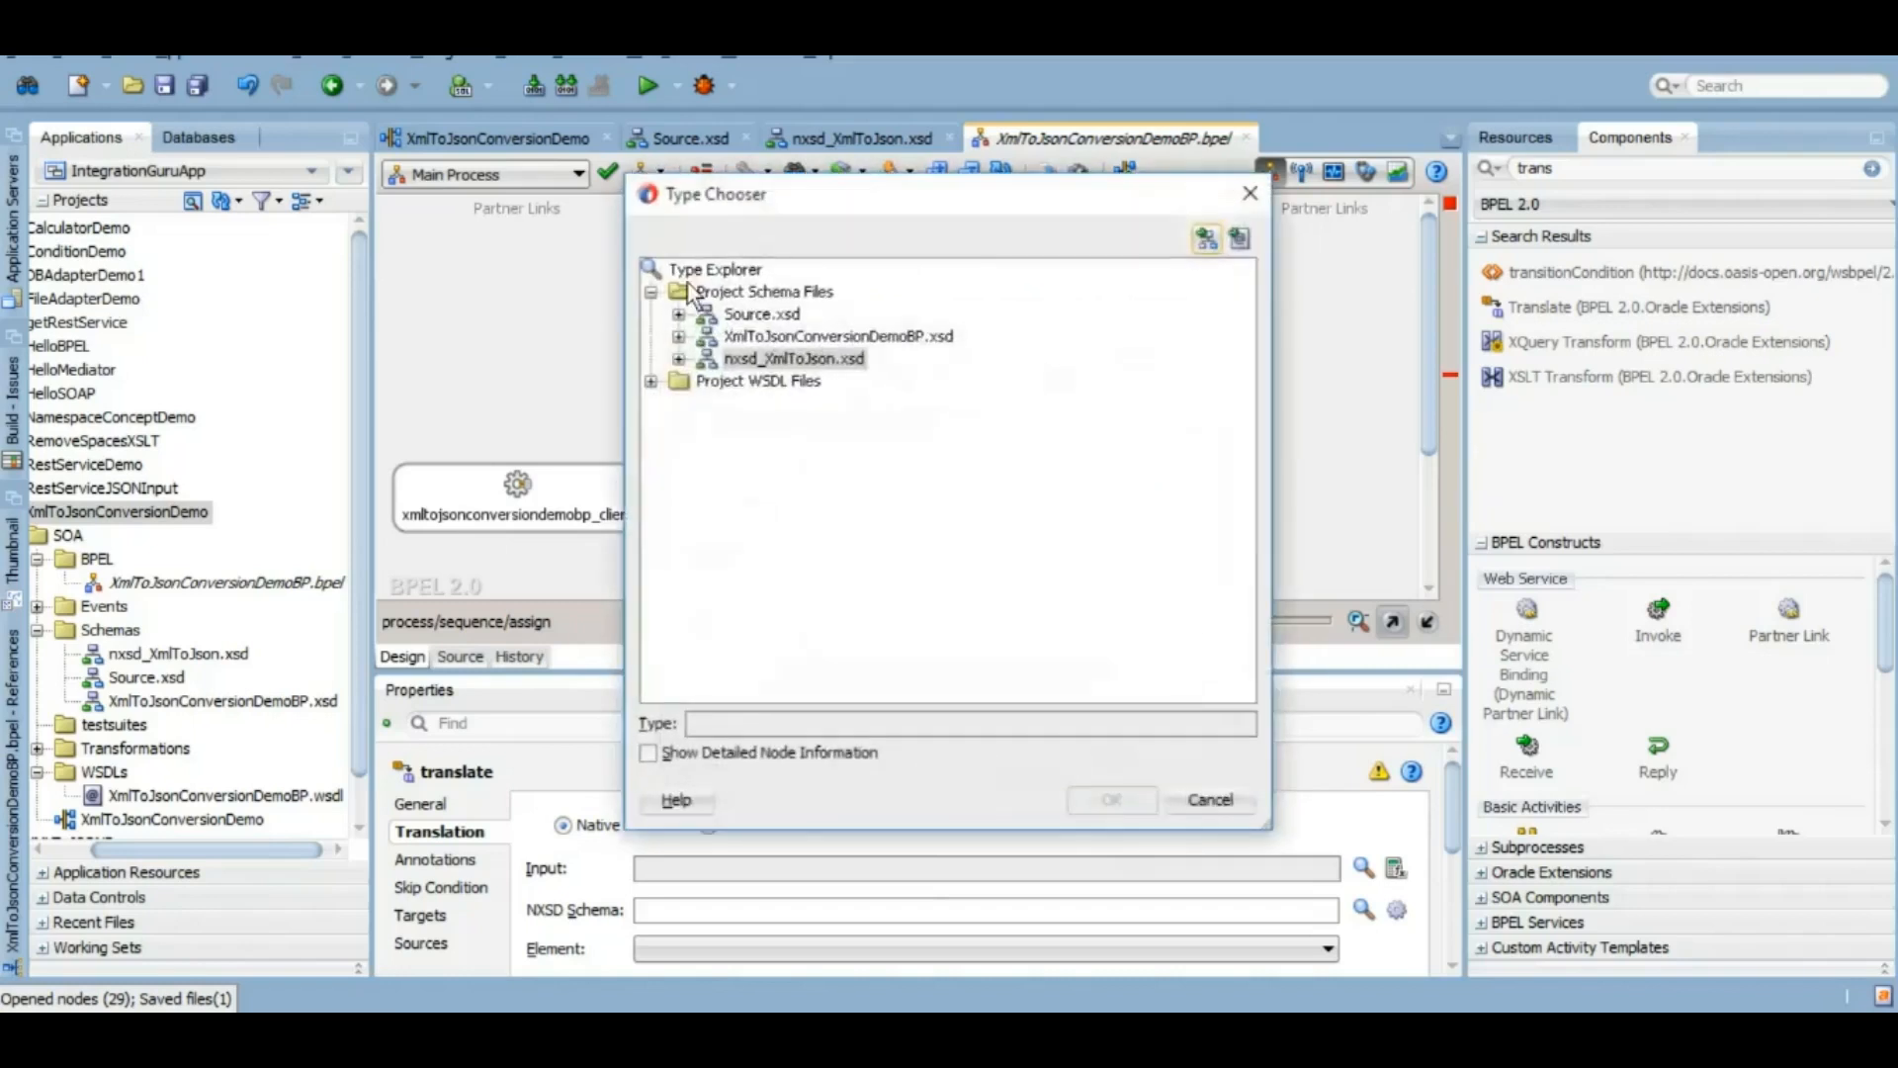
{"action": "left_click", "coordinate": [681, 336]}
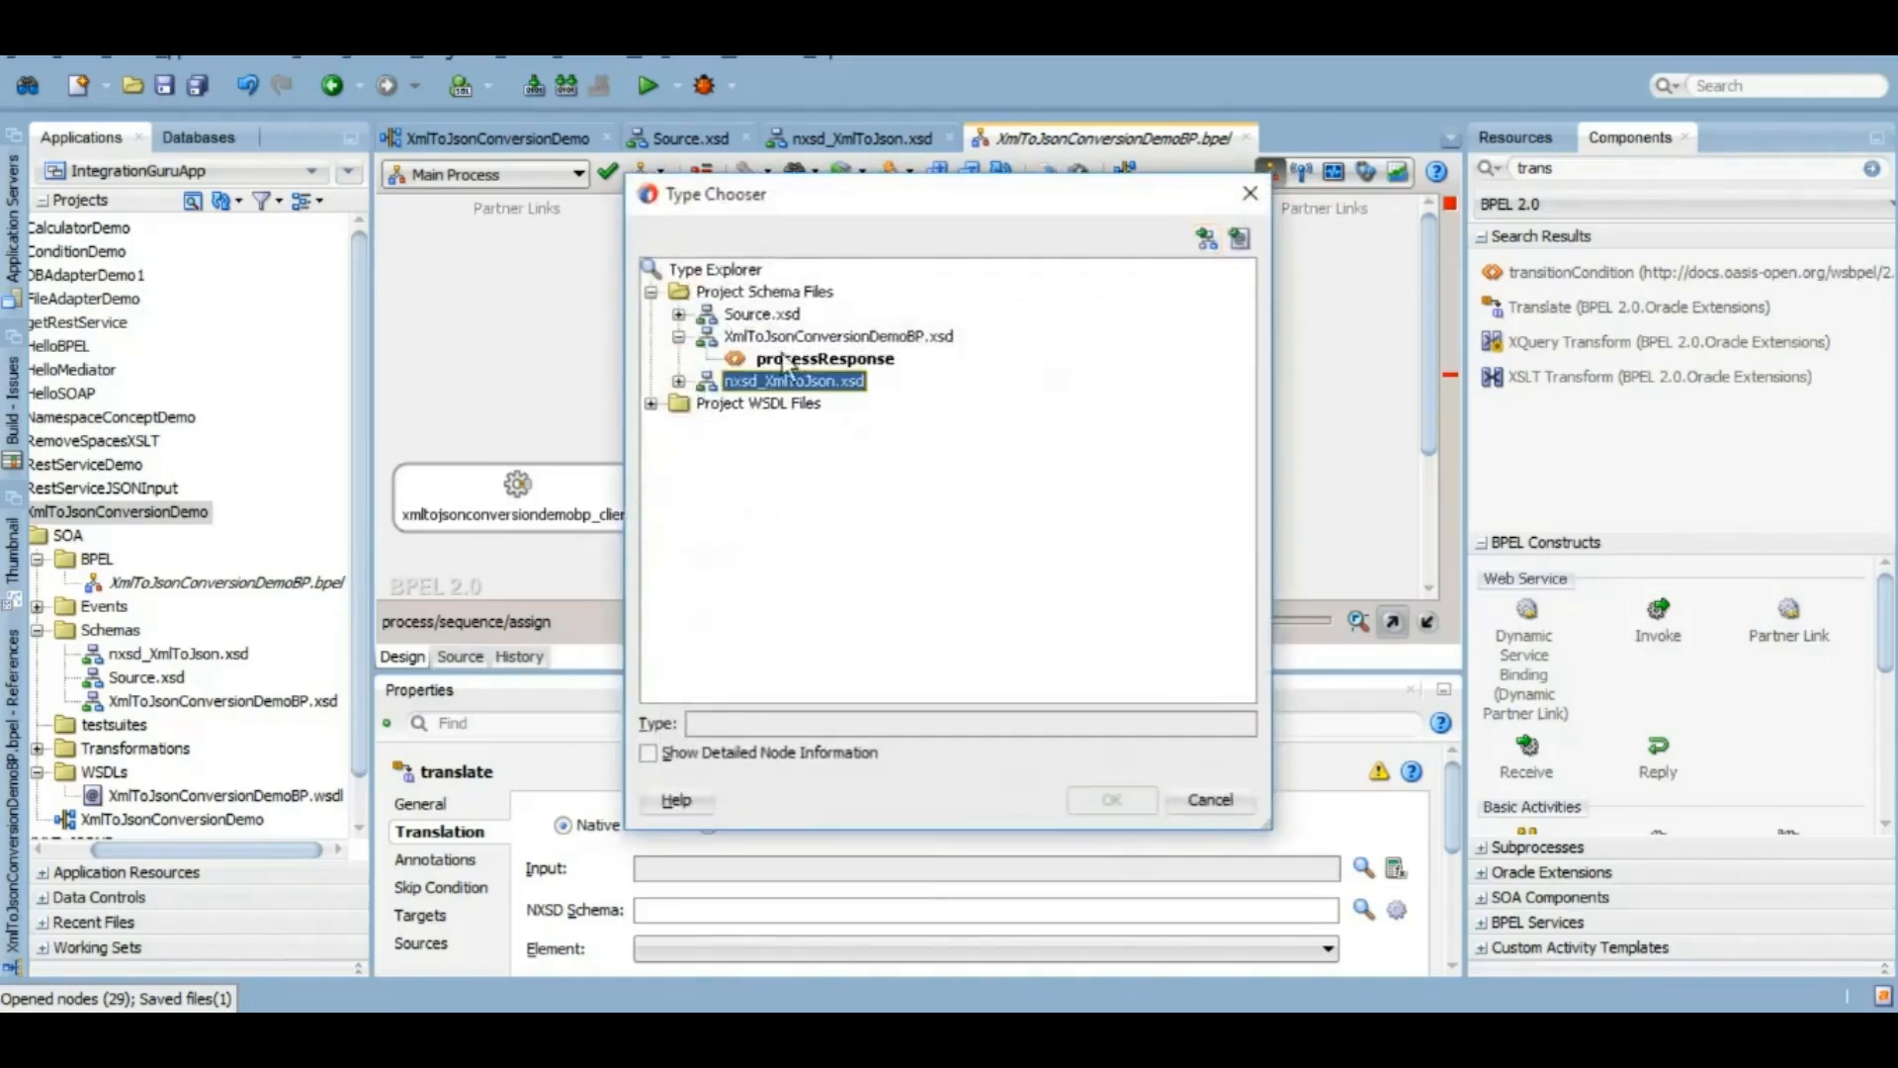
{"action": "left_click", "coordinate": [824, 357]}
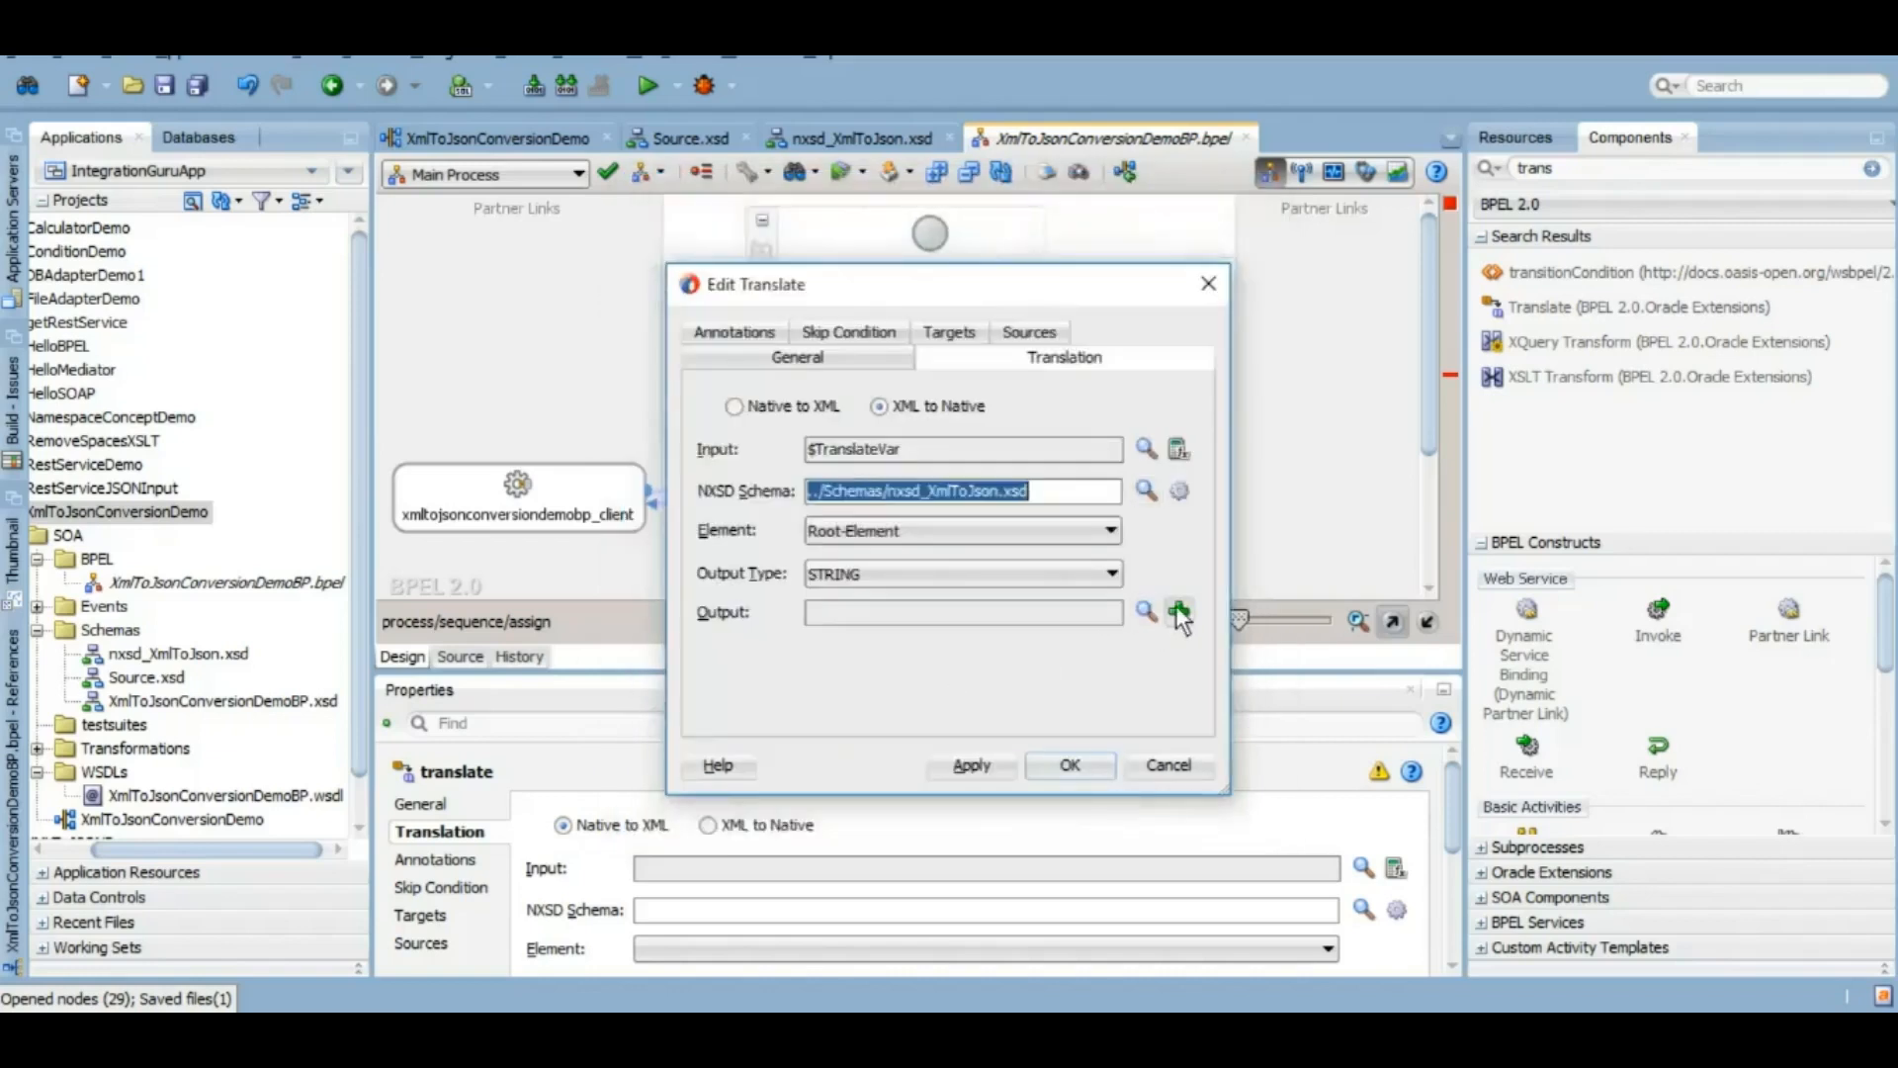
Step: Create a new output variable for the translated string and apply the Translate settings
{"action": "left_click", "coordinate": [1176, 610]}
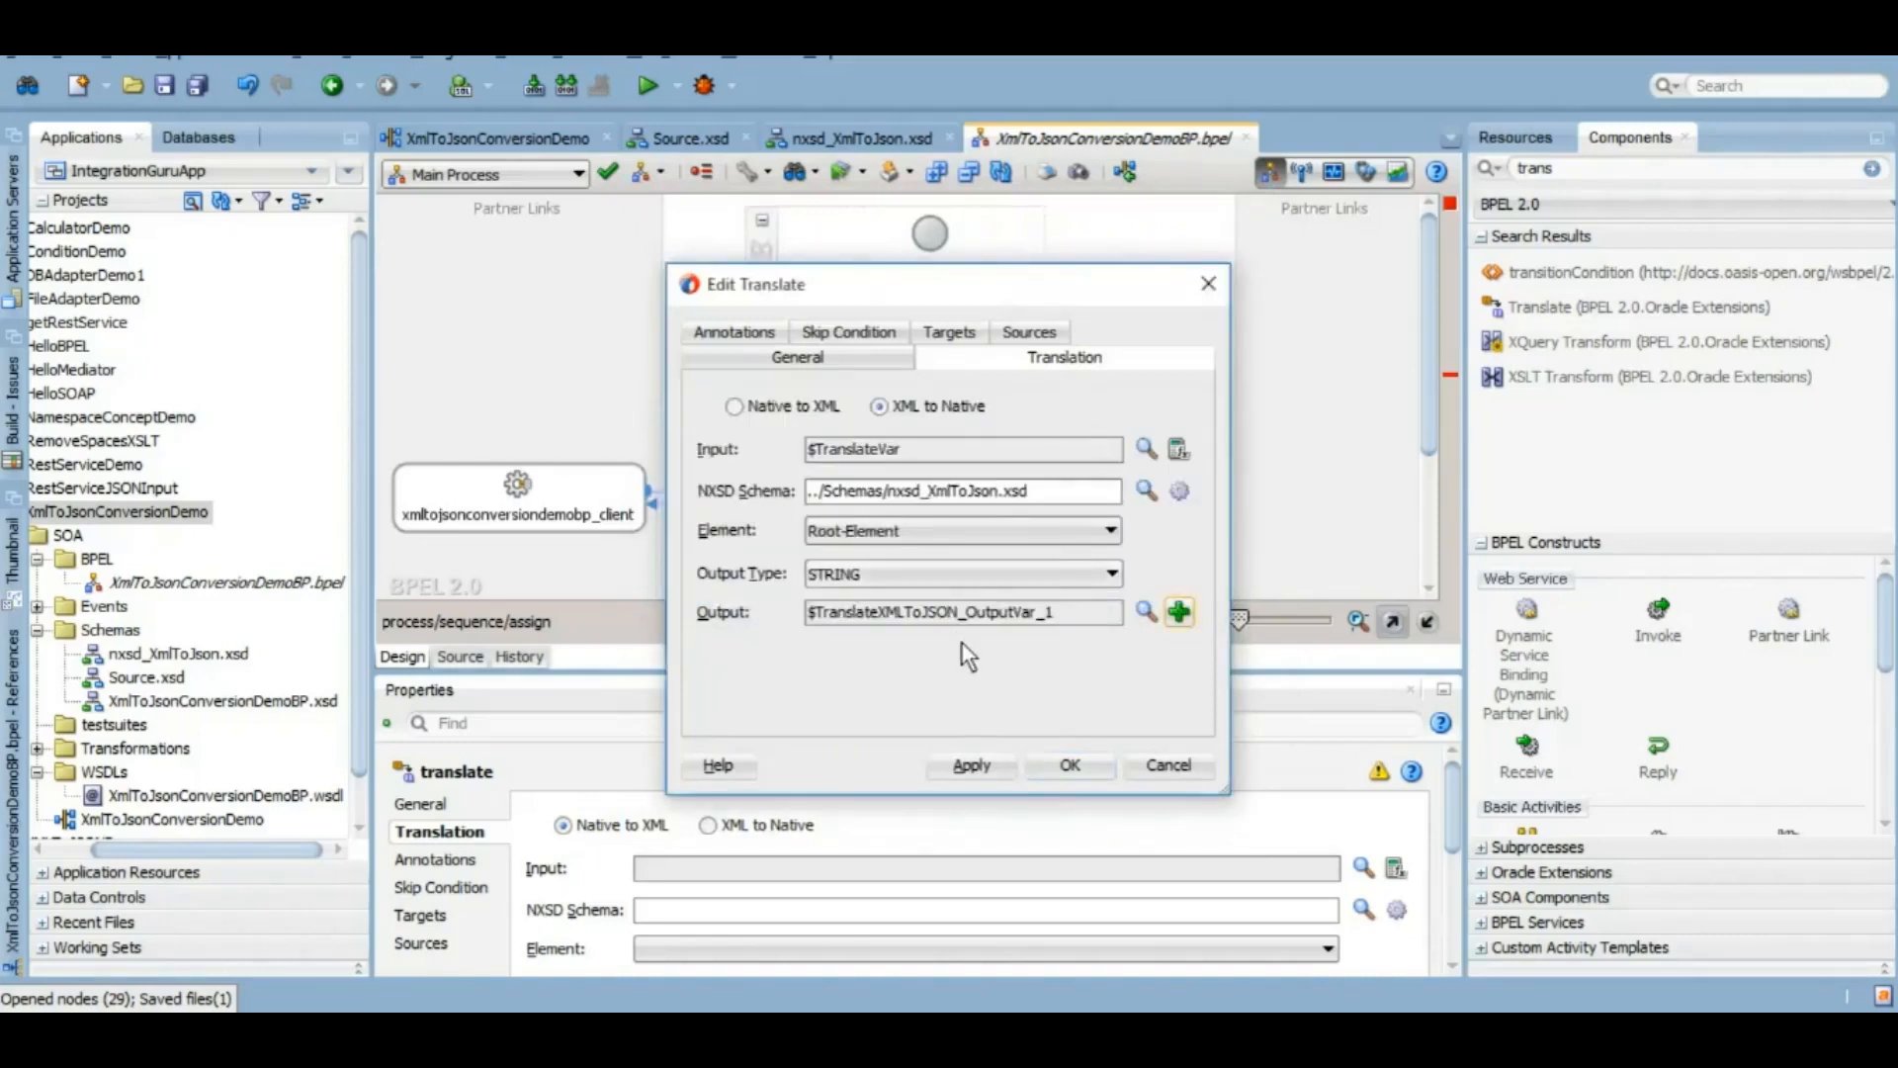
{"action": "left_click", "coordinate": [968, 765]}
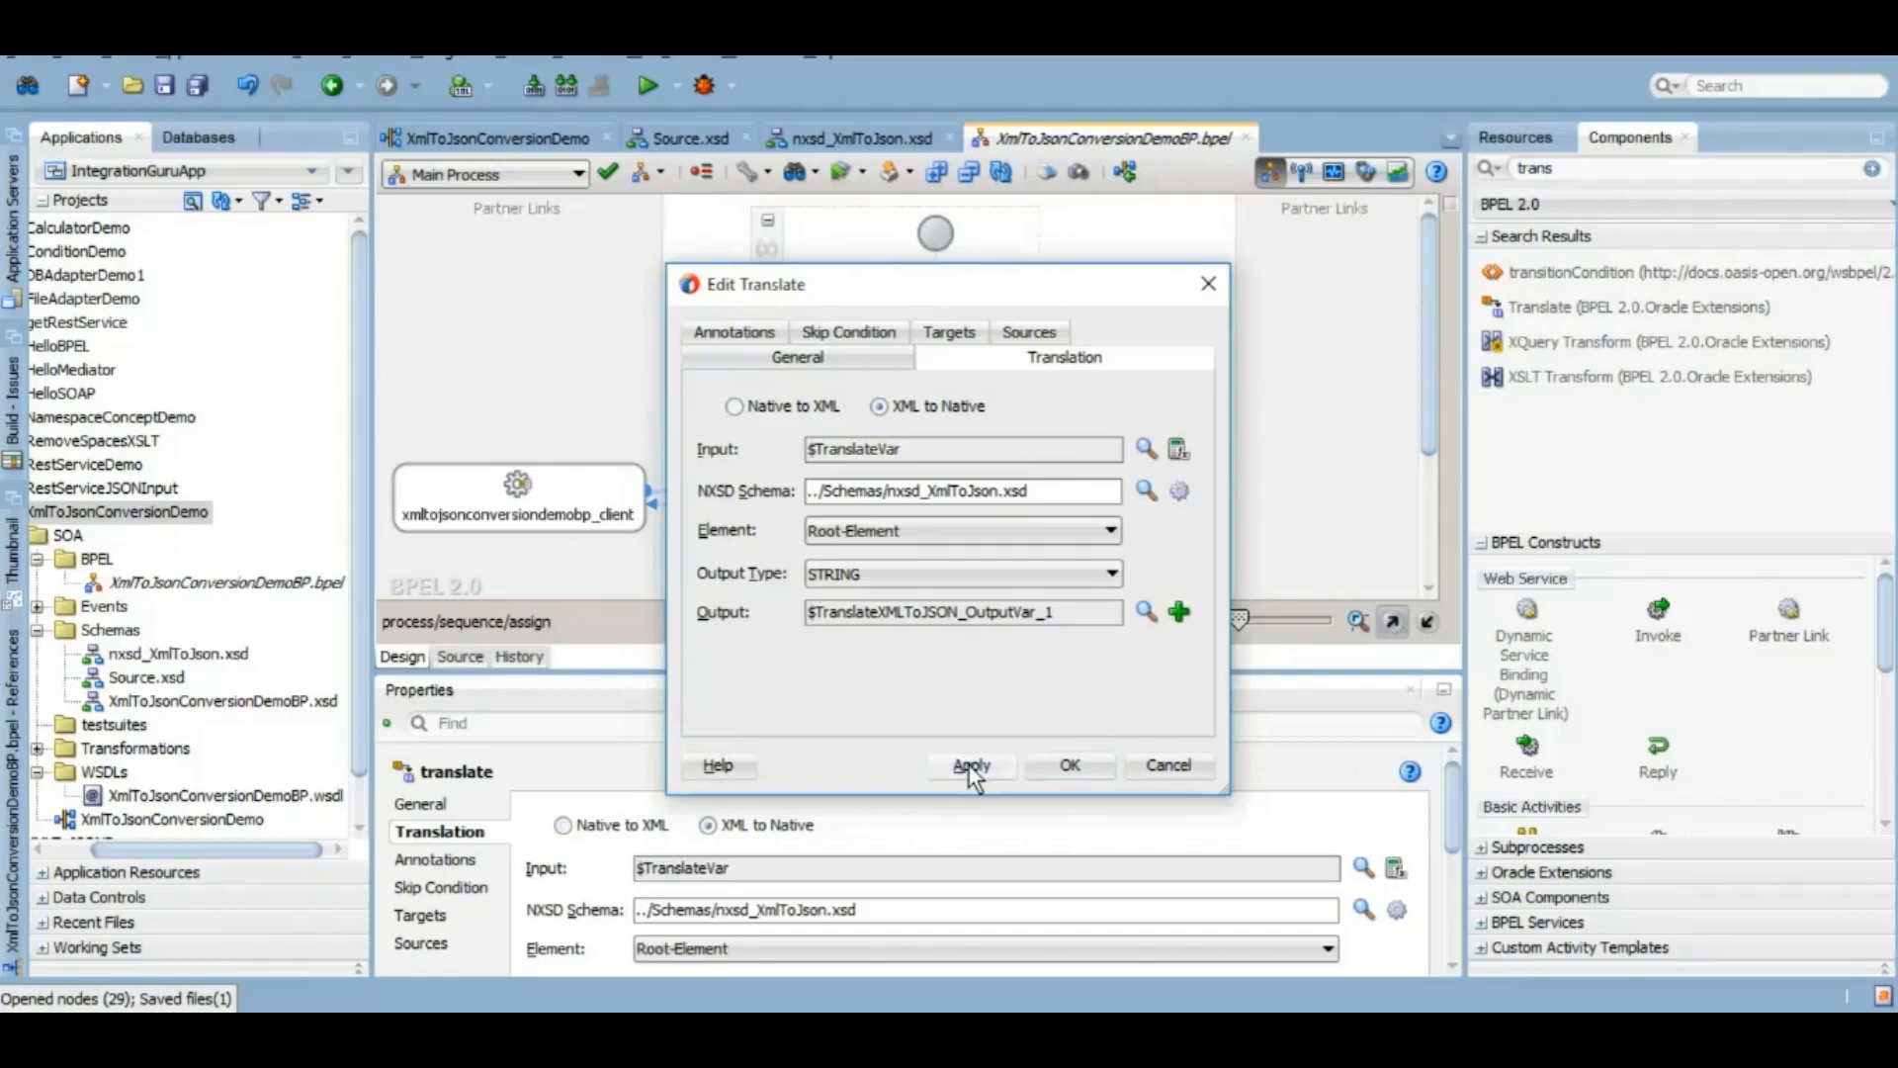
{"action": "left_click", "coordinate": [1068, 763]}
{"action": "type", "text": "AssignInputToNative"}
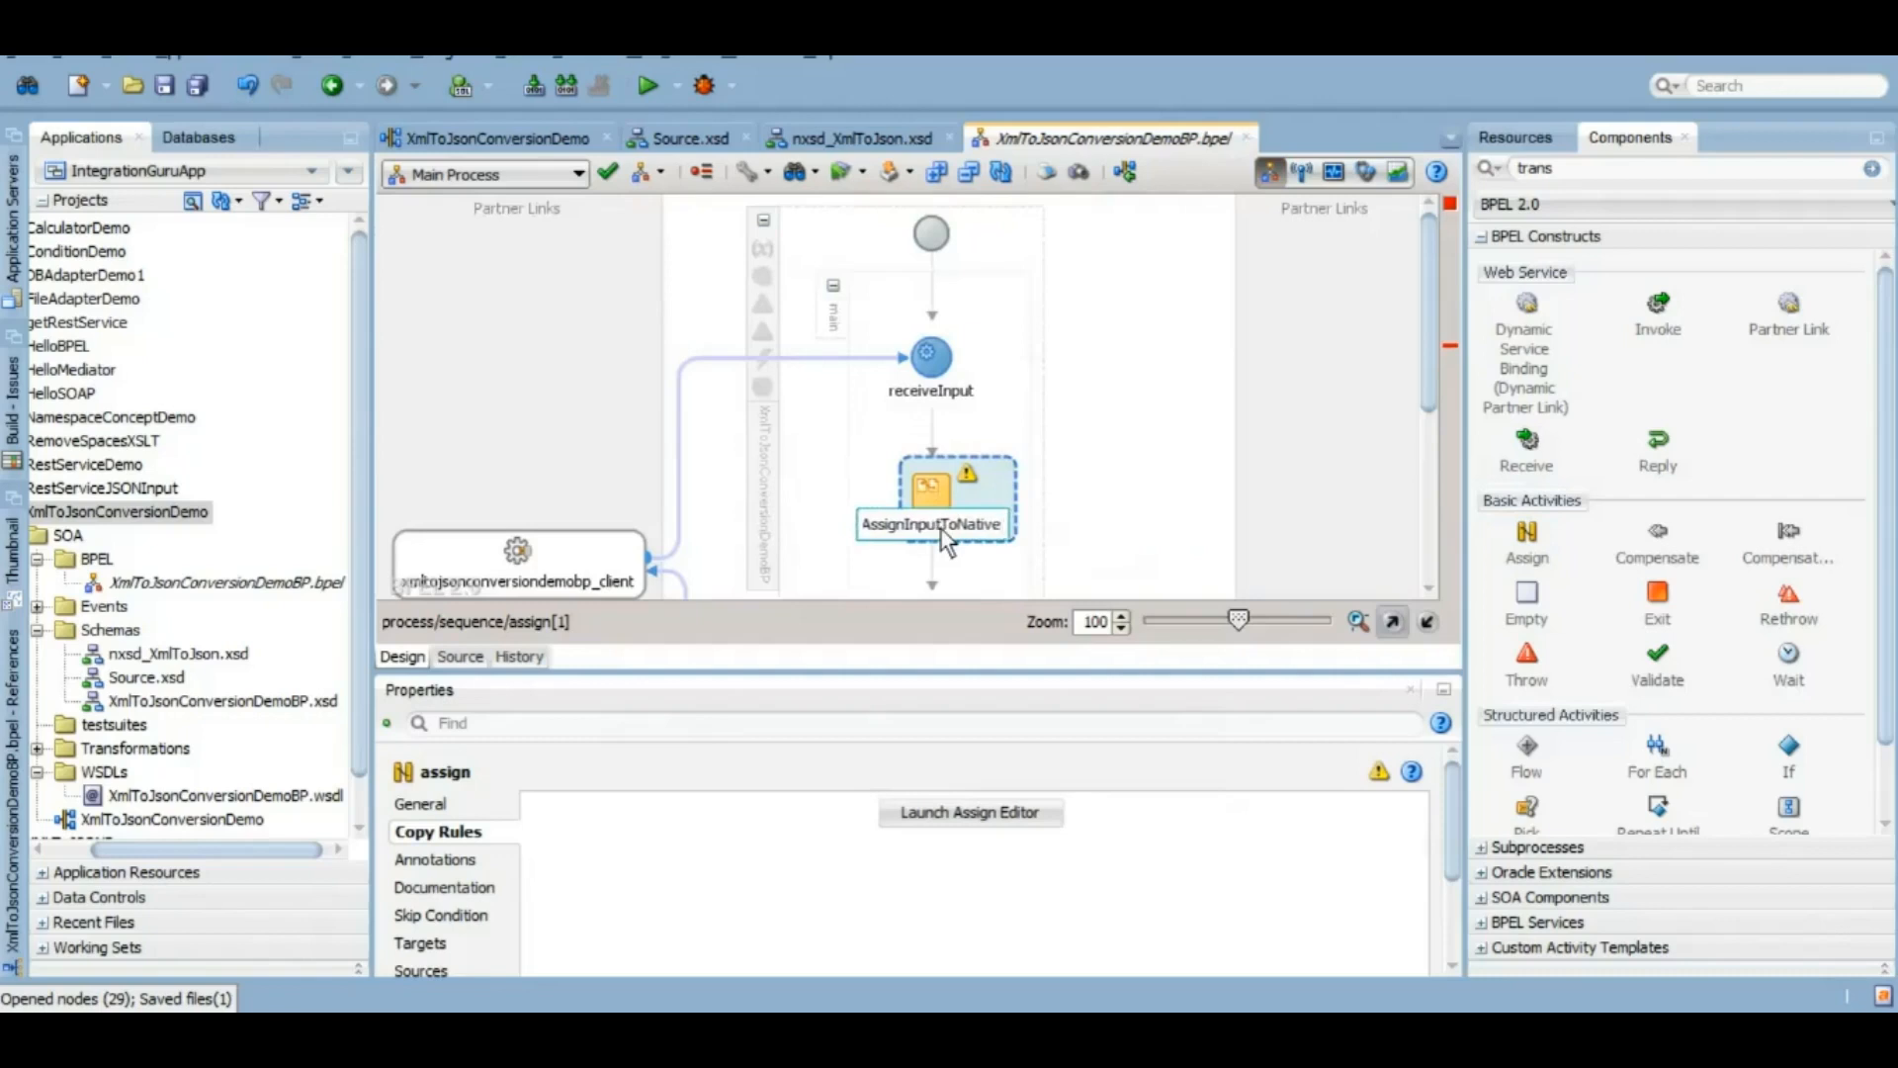
Step: Bring up AssignInputToNative's copy rules with TranslateVar's child fields expanded
{"action": "left_click", "coordinate": [968, 813]}
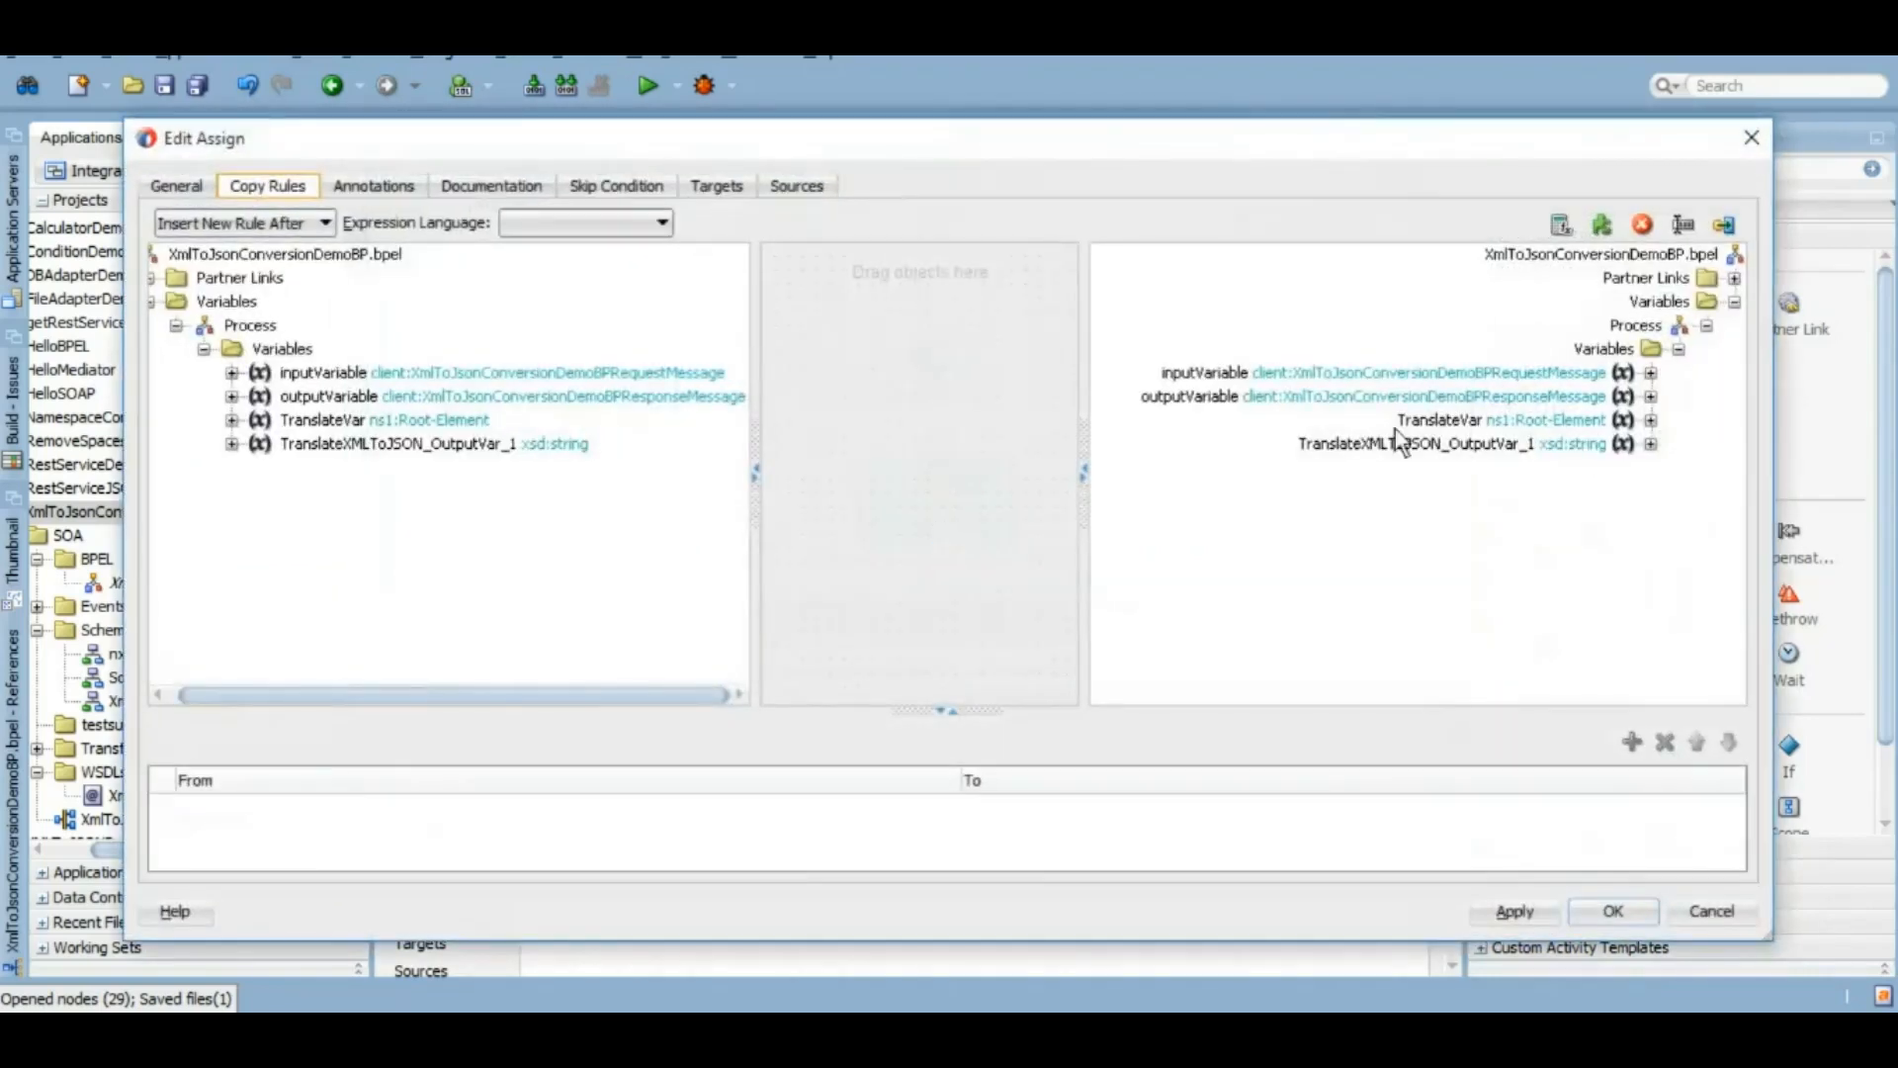
{"action": "right_click", "coordinate": [320, 372]}
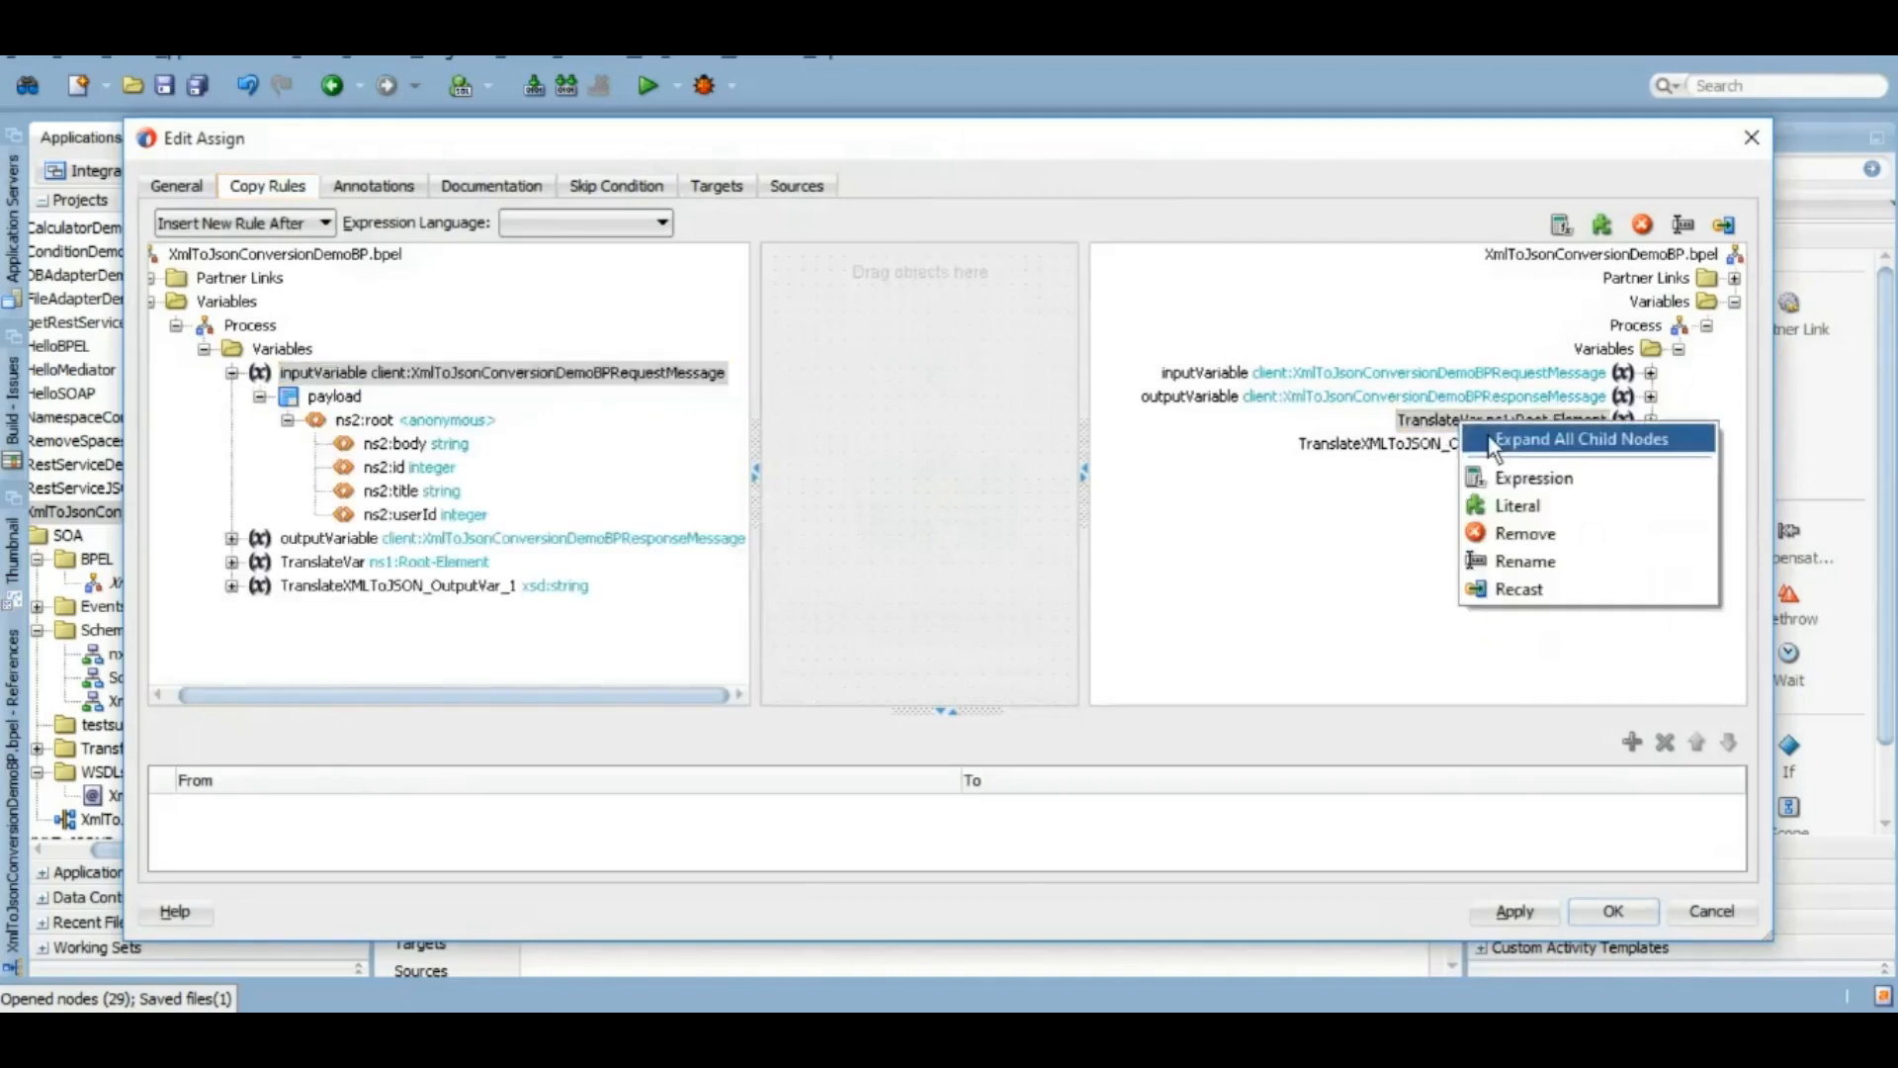
{"action": "left_click", "coordinate": [1582, 439]}
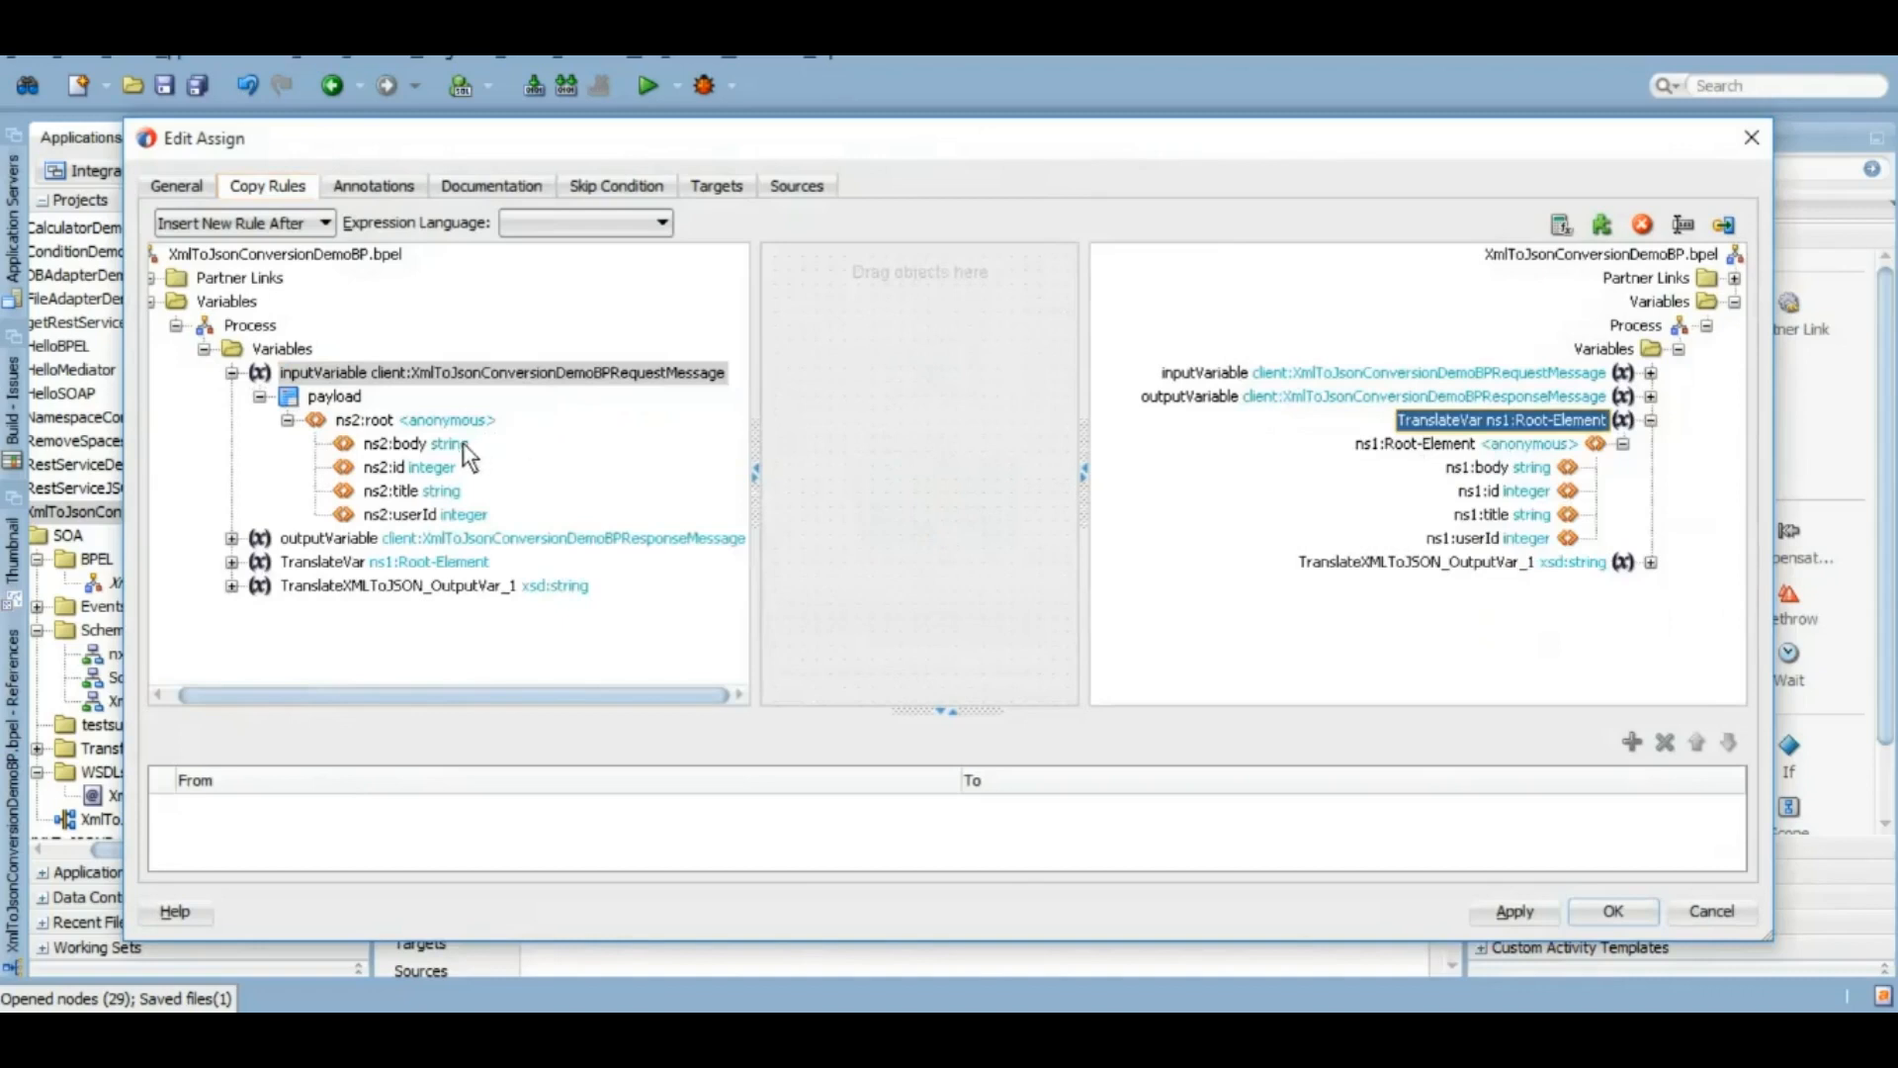
Step: Map the input payload's body, id and next field onto TranslateVar's matching fields
{"action": "left_click", "coordinate": [409, 443]}
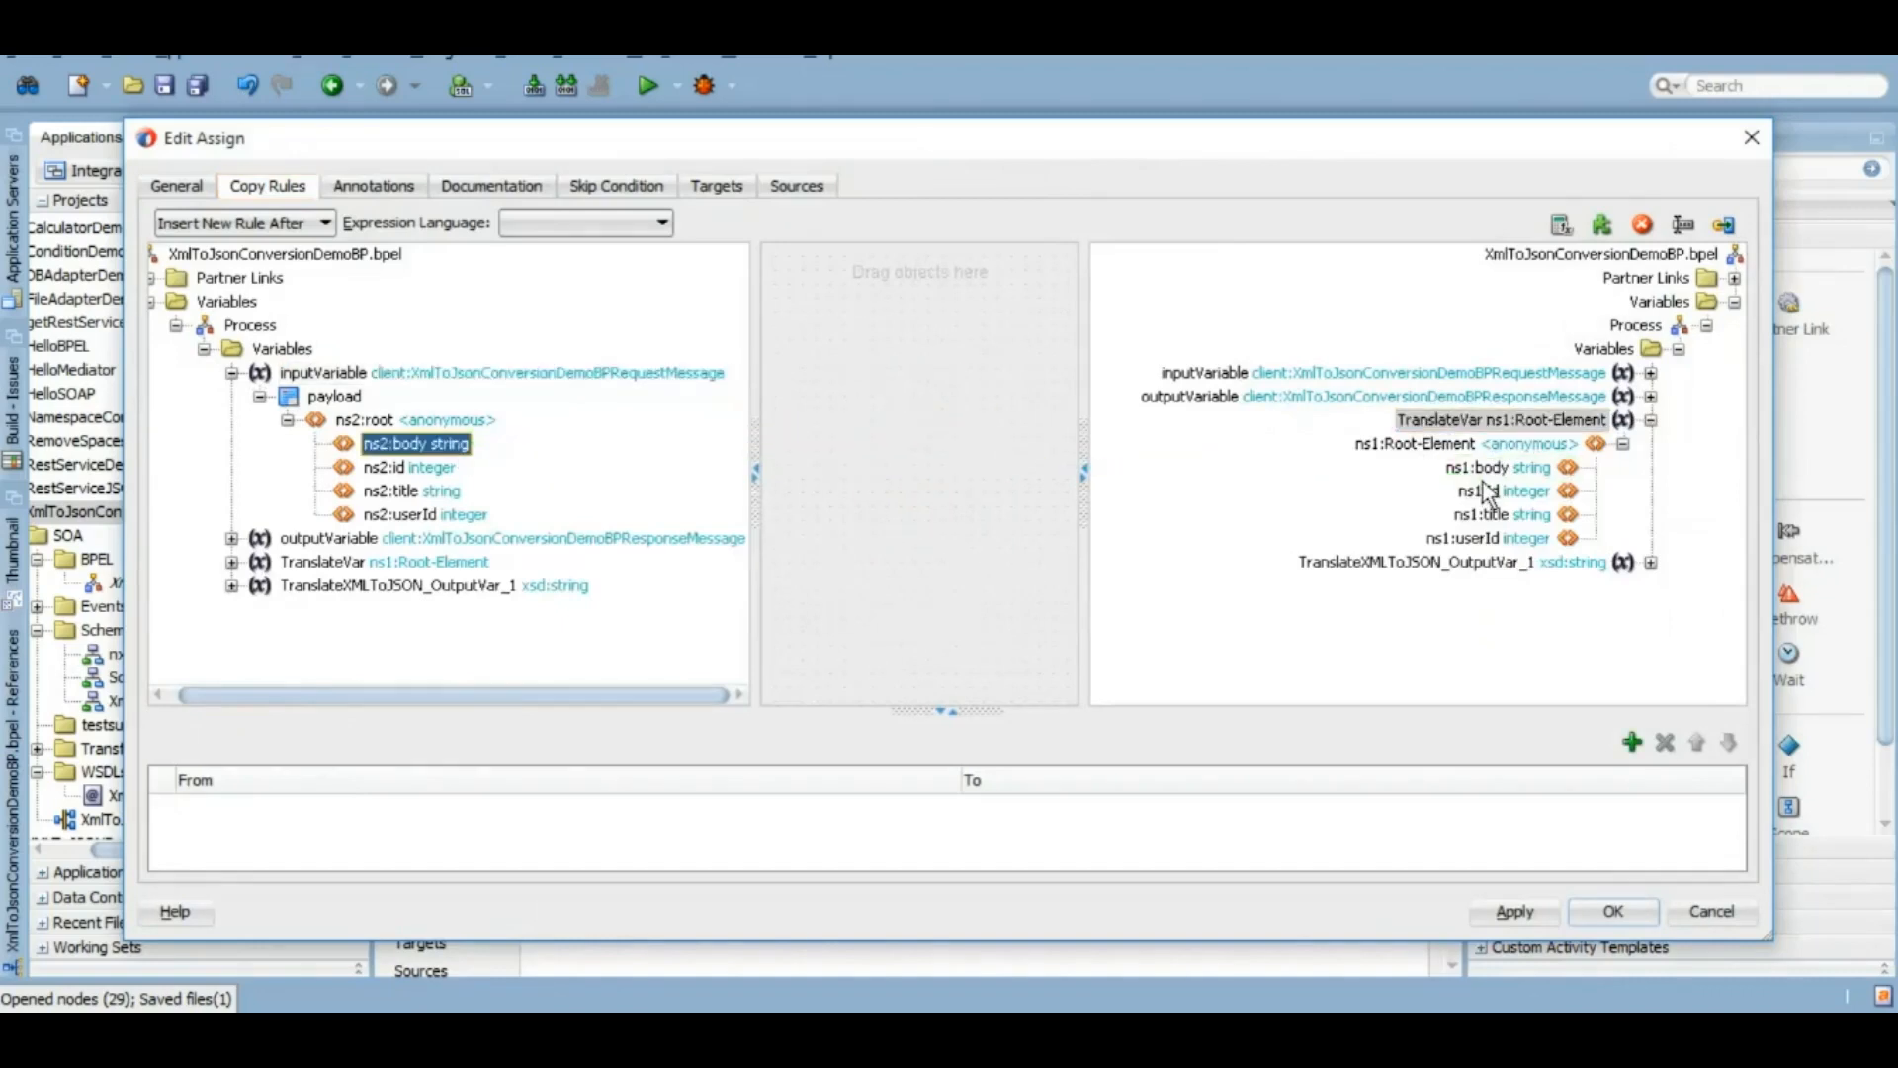
{"action": "left_click_drag", "start_coordinate": [417, 443], "coordinate": [1477, 466]}
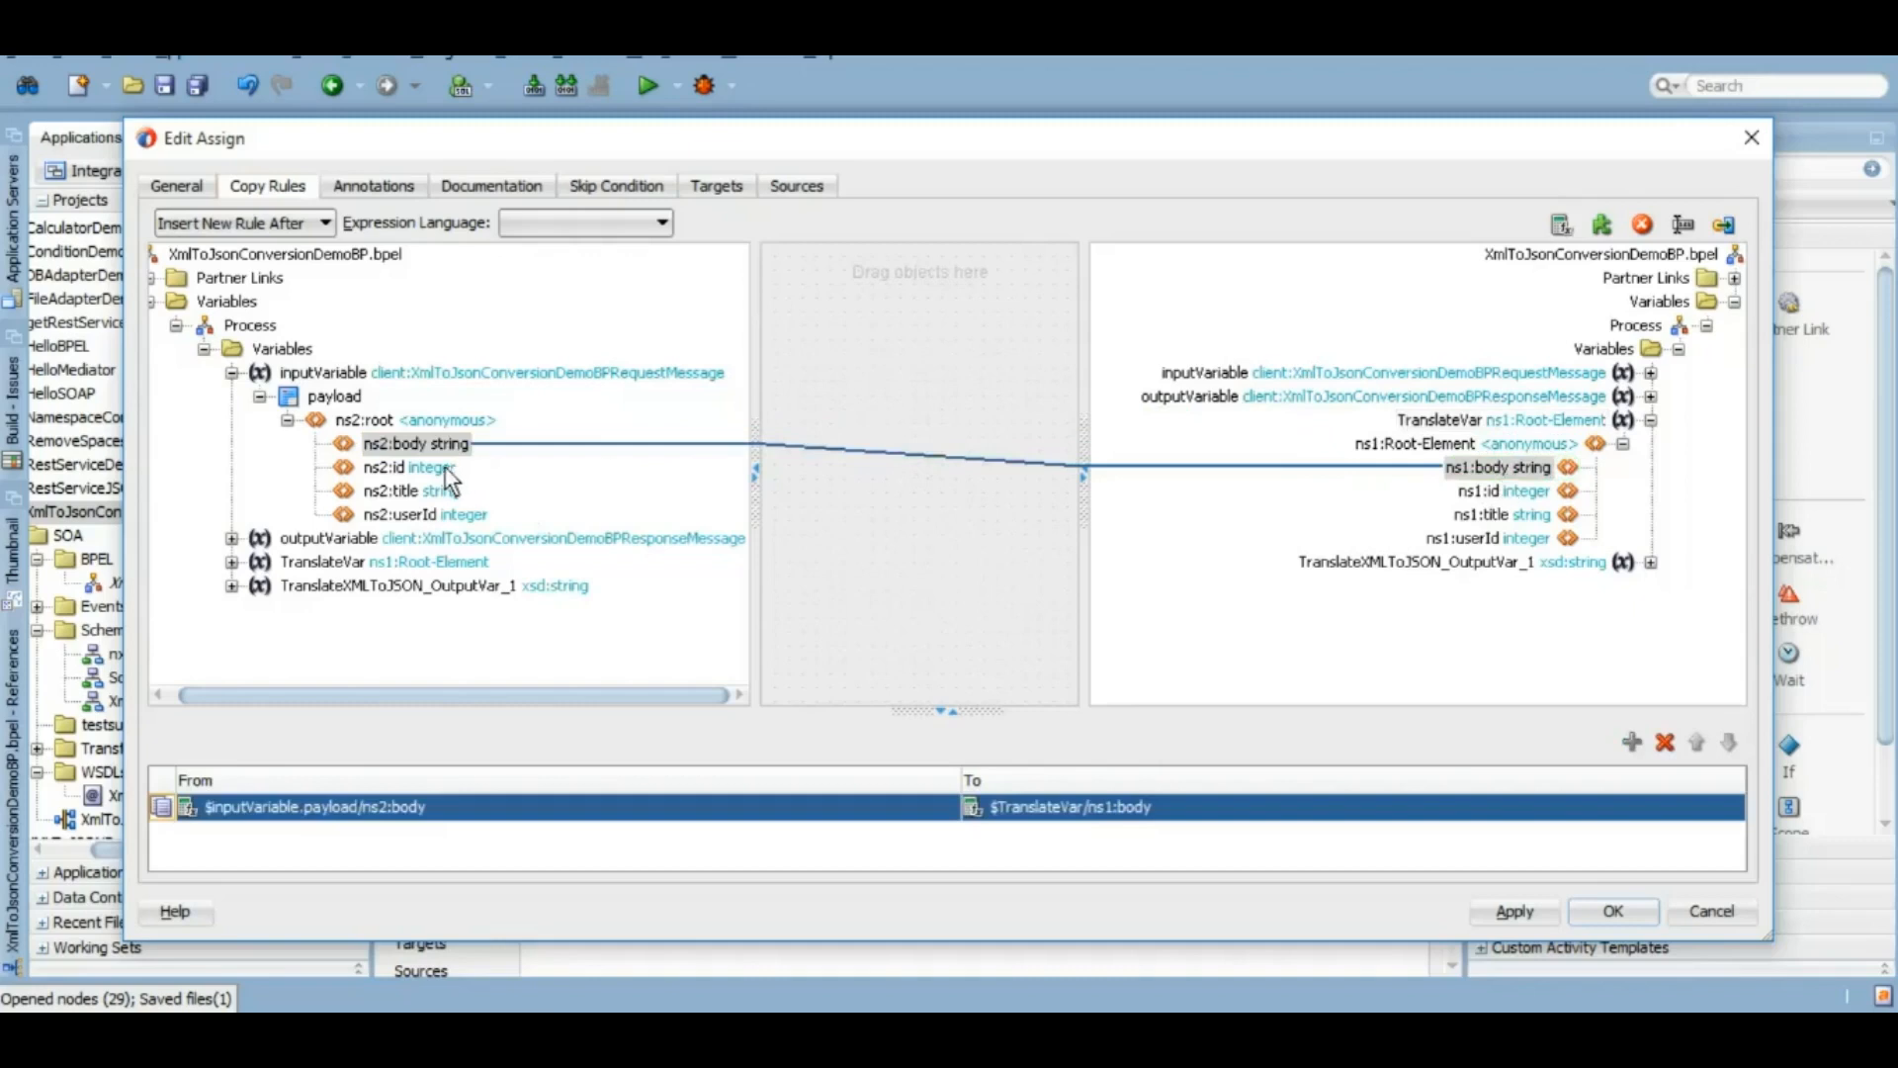
{"action": "left_click_drag", "start_coordinate": [411, 466], "coordinate": [1500, 490]}
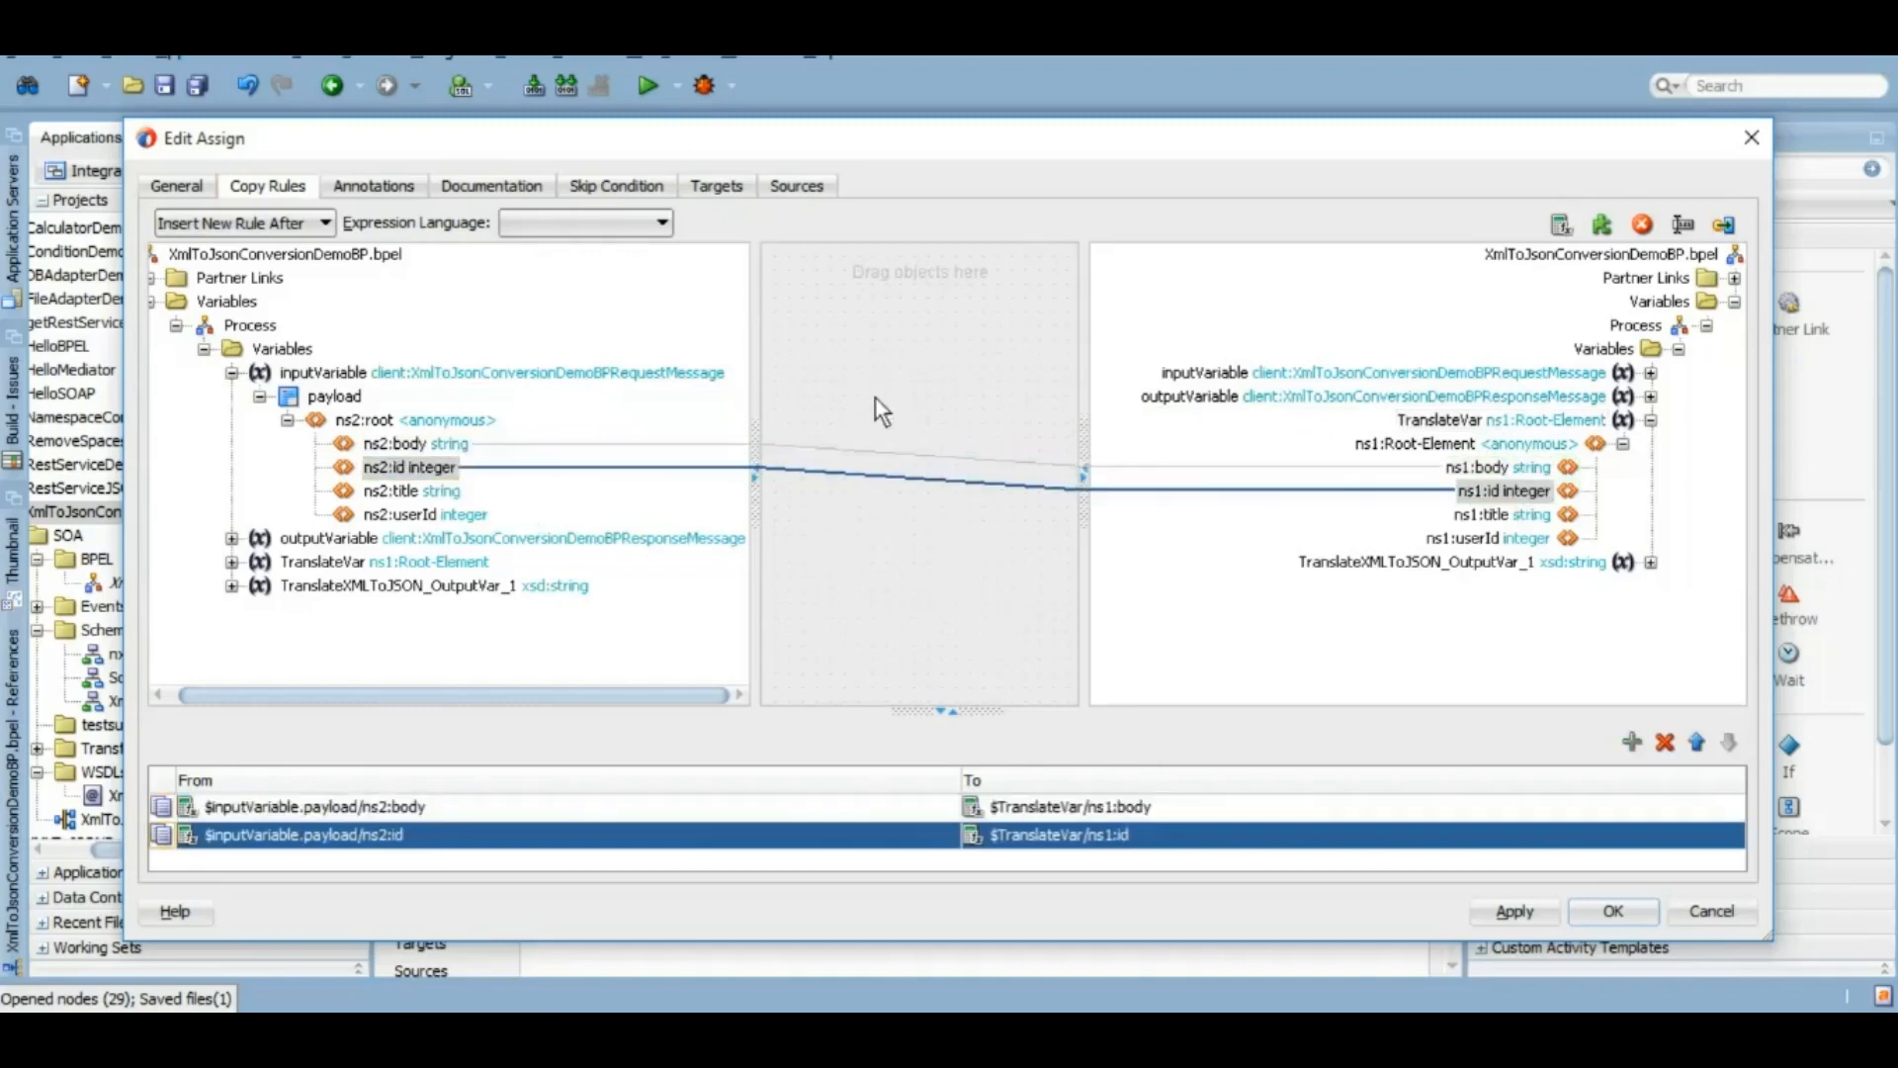
{"action": "left_click_drag", "start_coordinate": [411, 490], "coordinate": [1416, 537]}
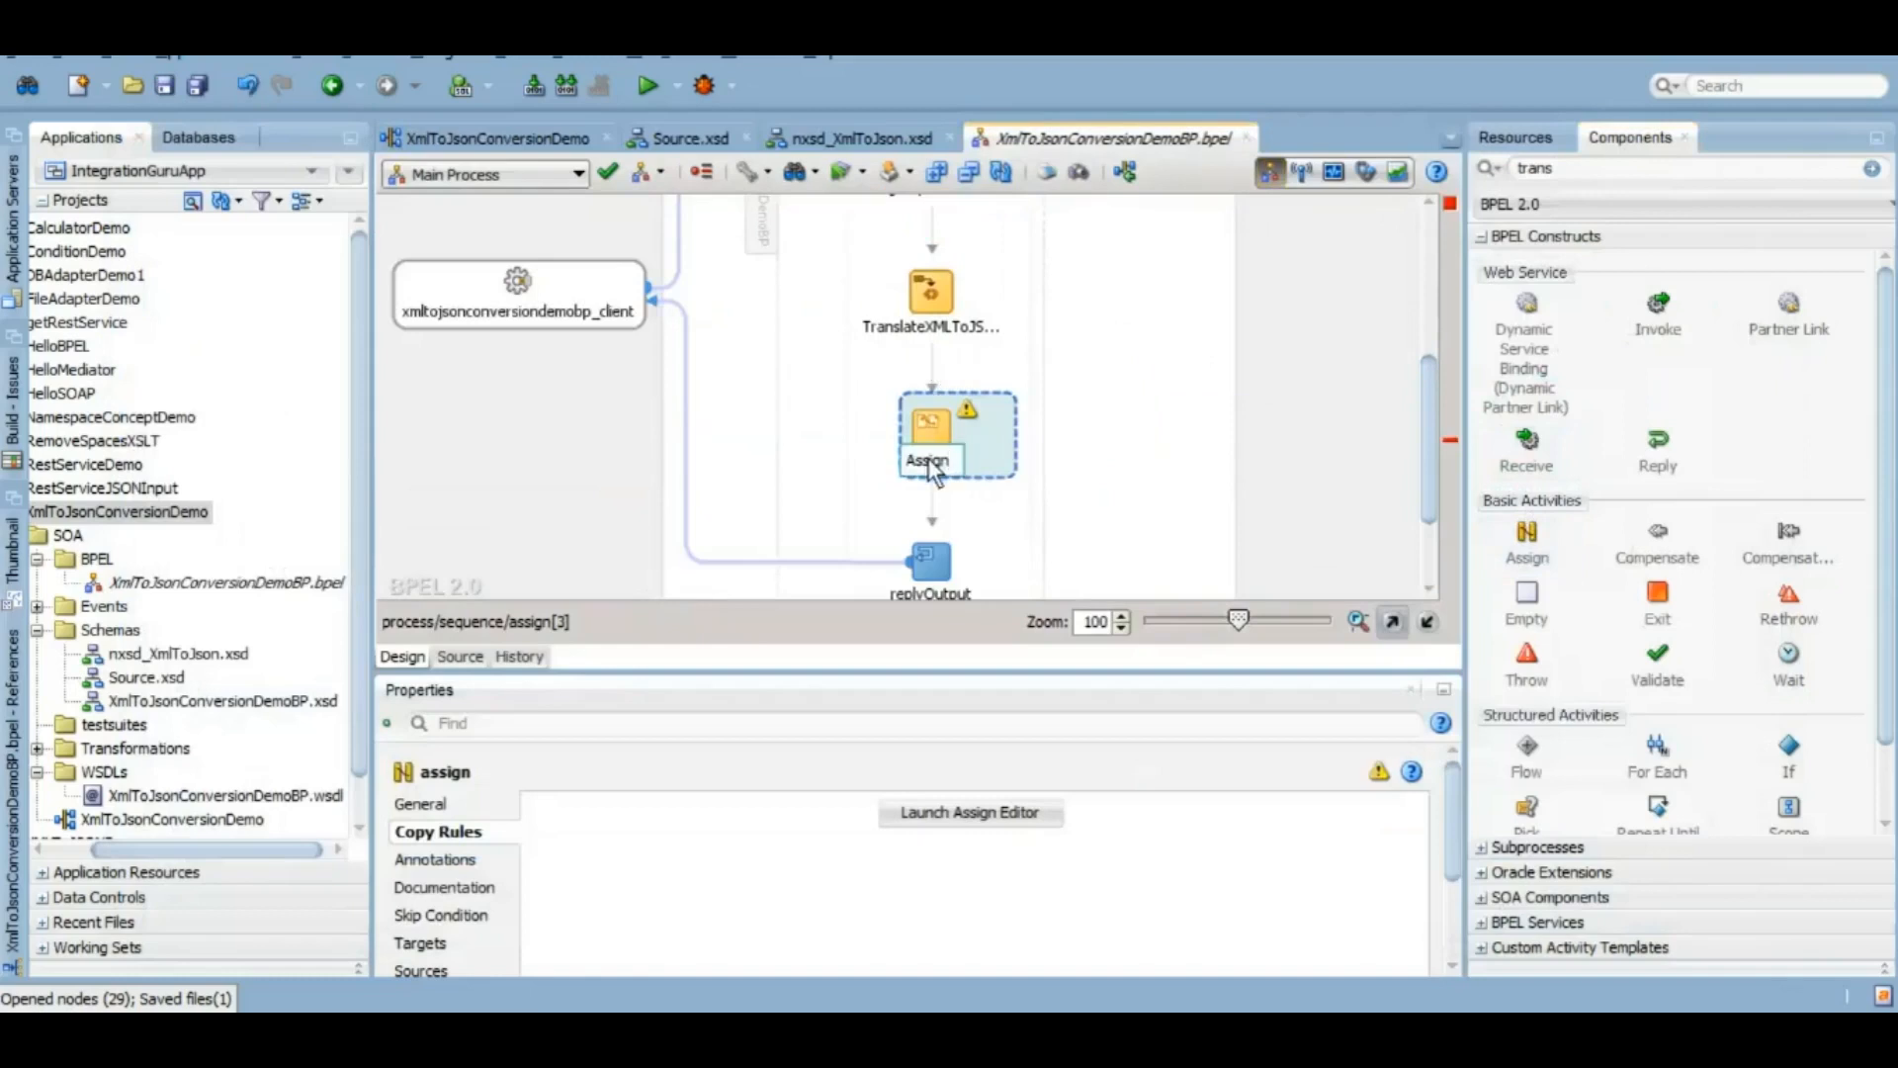
Step: Copy TranslateXMLToJSON_OutputVar_1 into the output payload's client:result and apply the rule
{"action": "left_click", "coordinate": [968, 813]}
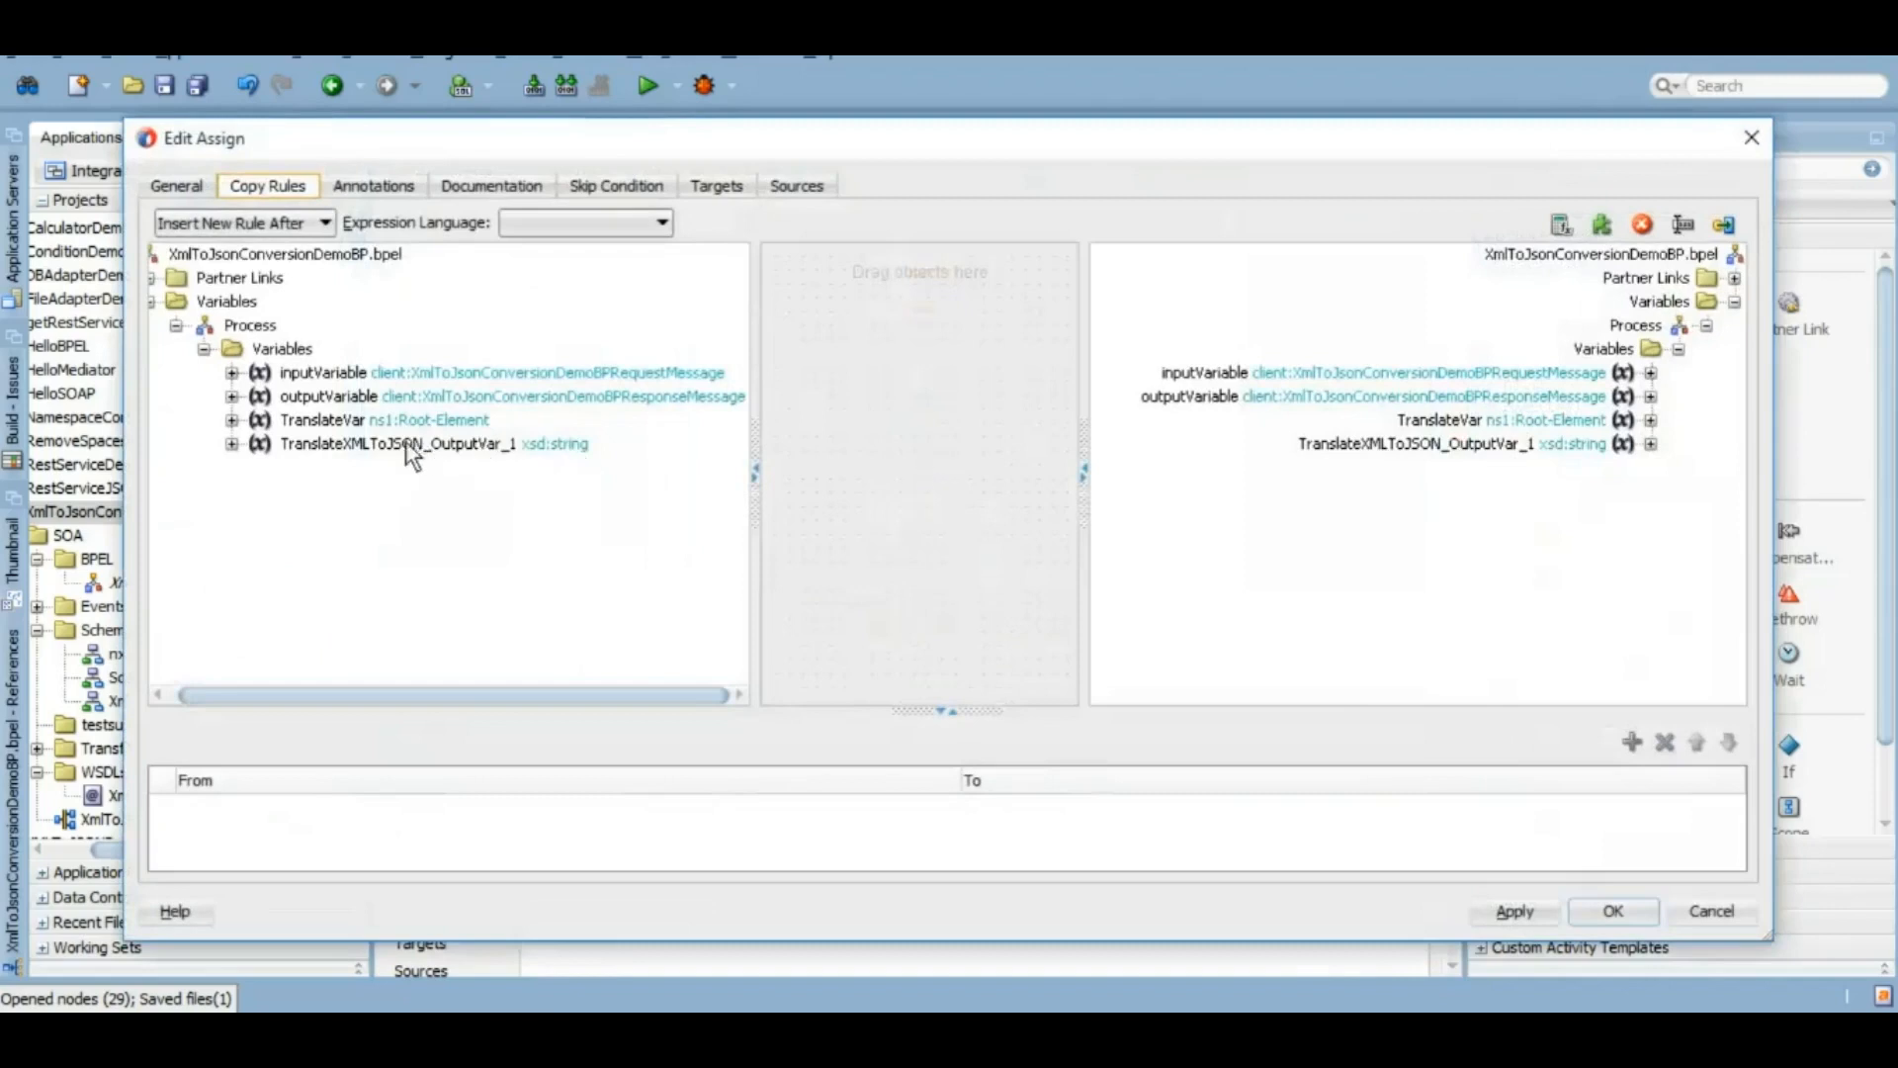
{"action": "left_click", "coordinate": [411, 443]}
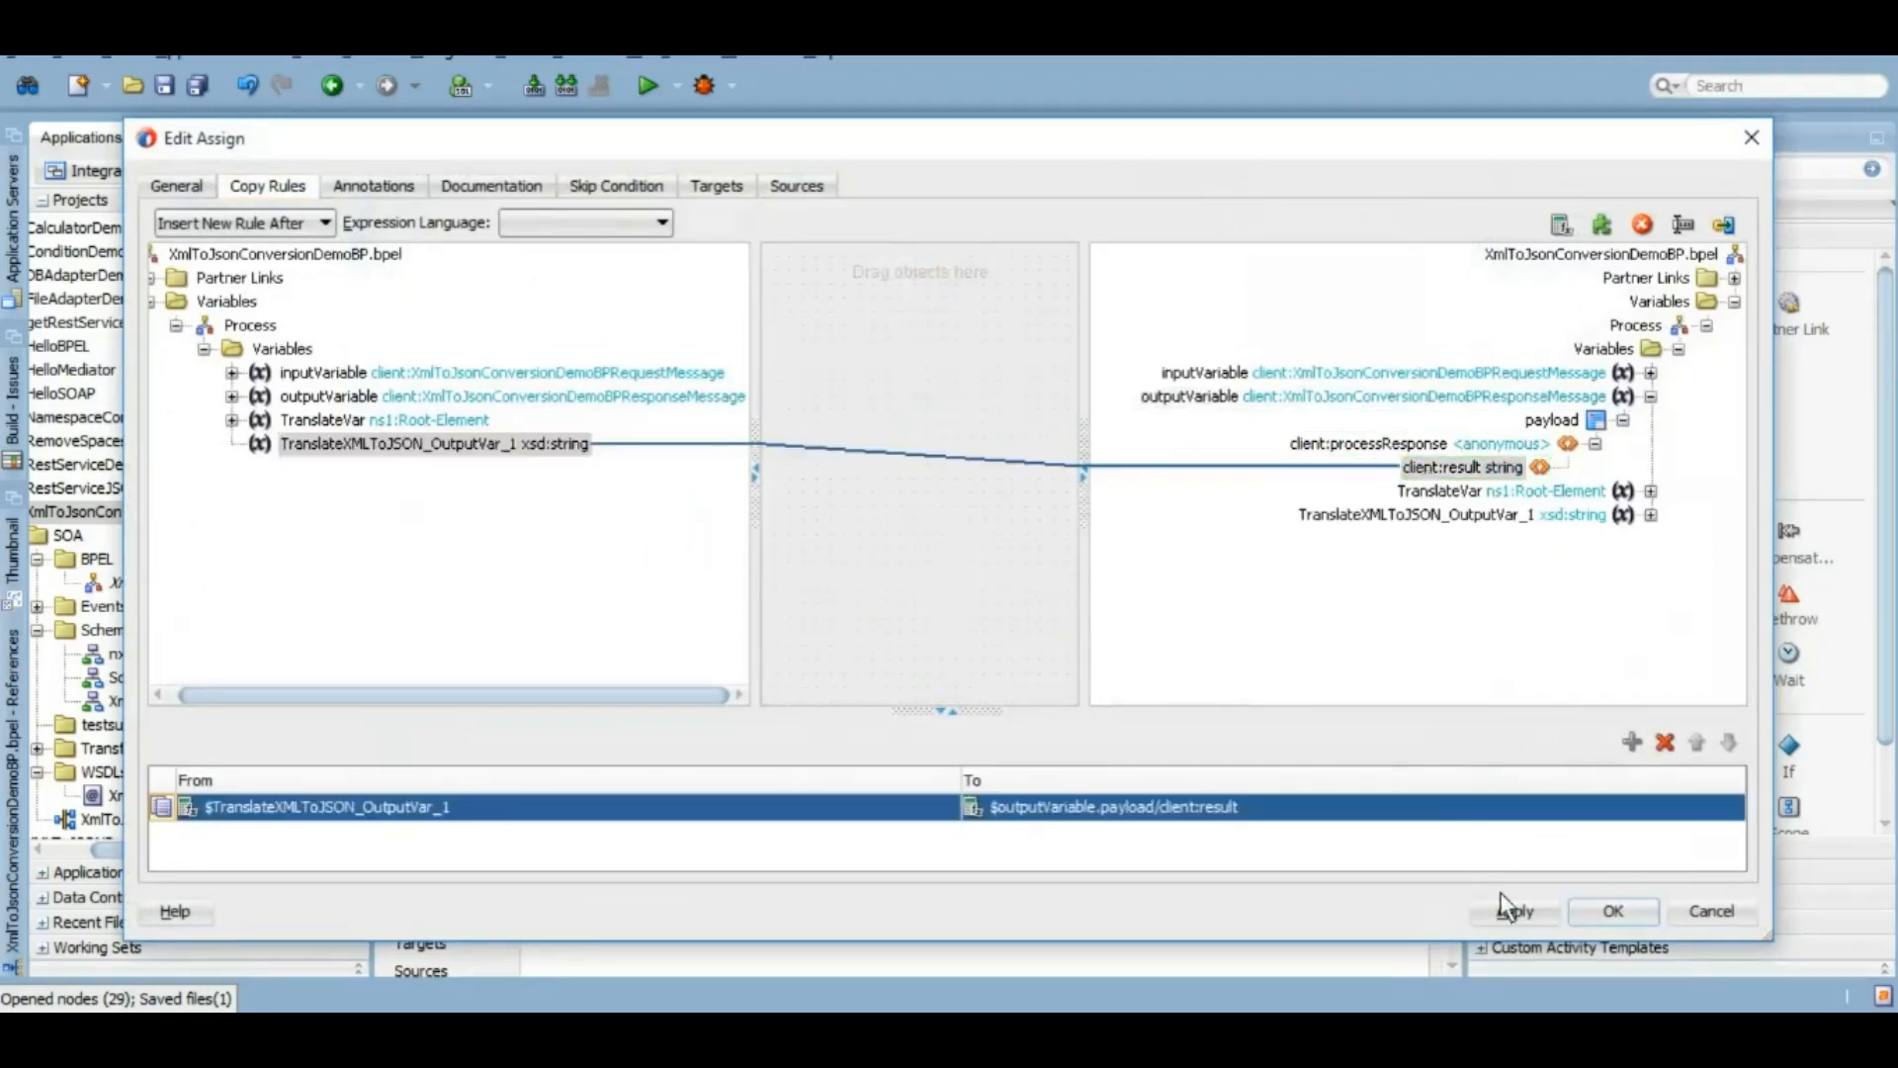
{"action": "left_click", "coordinate": [1611, 910]}
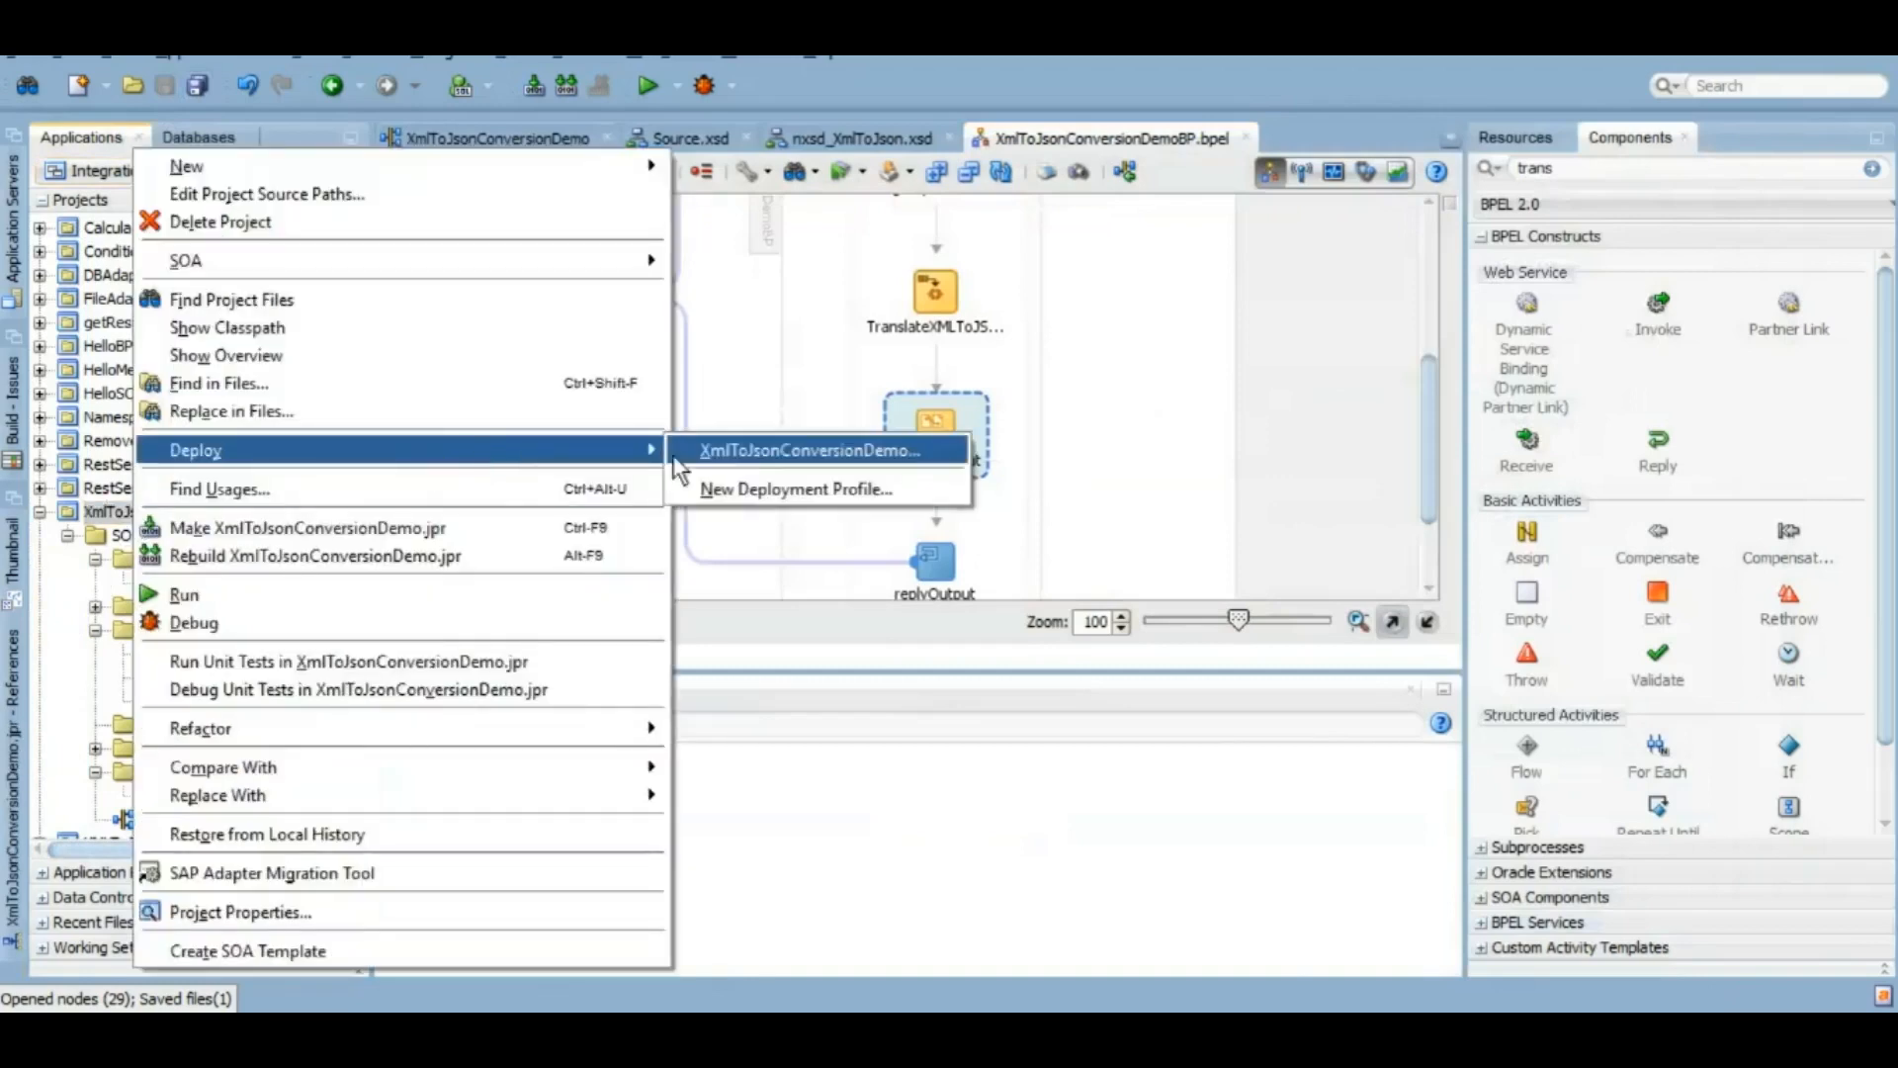
Step: Deploy XmlToJsonConversionDemo to the application server through the Deploy wizard
{"action": "left_click", "coordinate": [811, 449]}
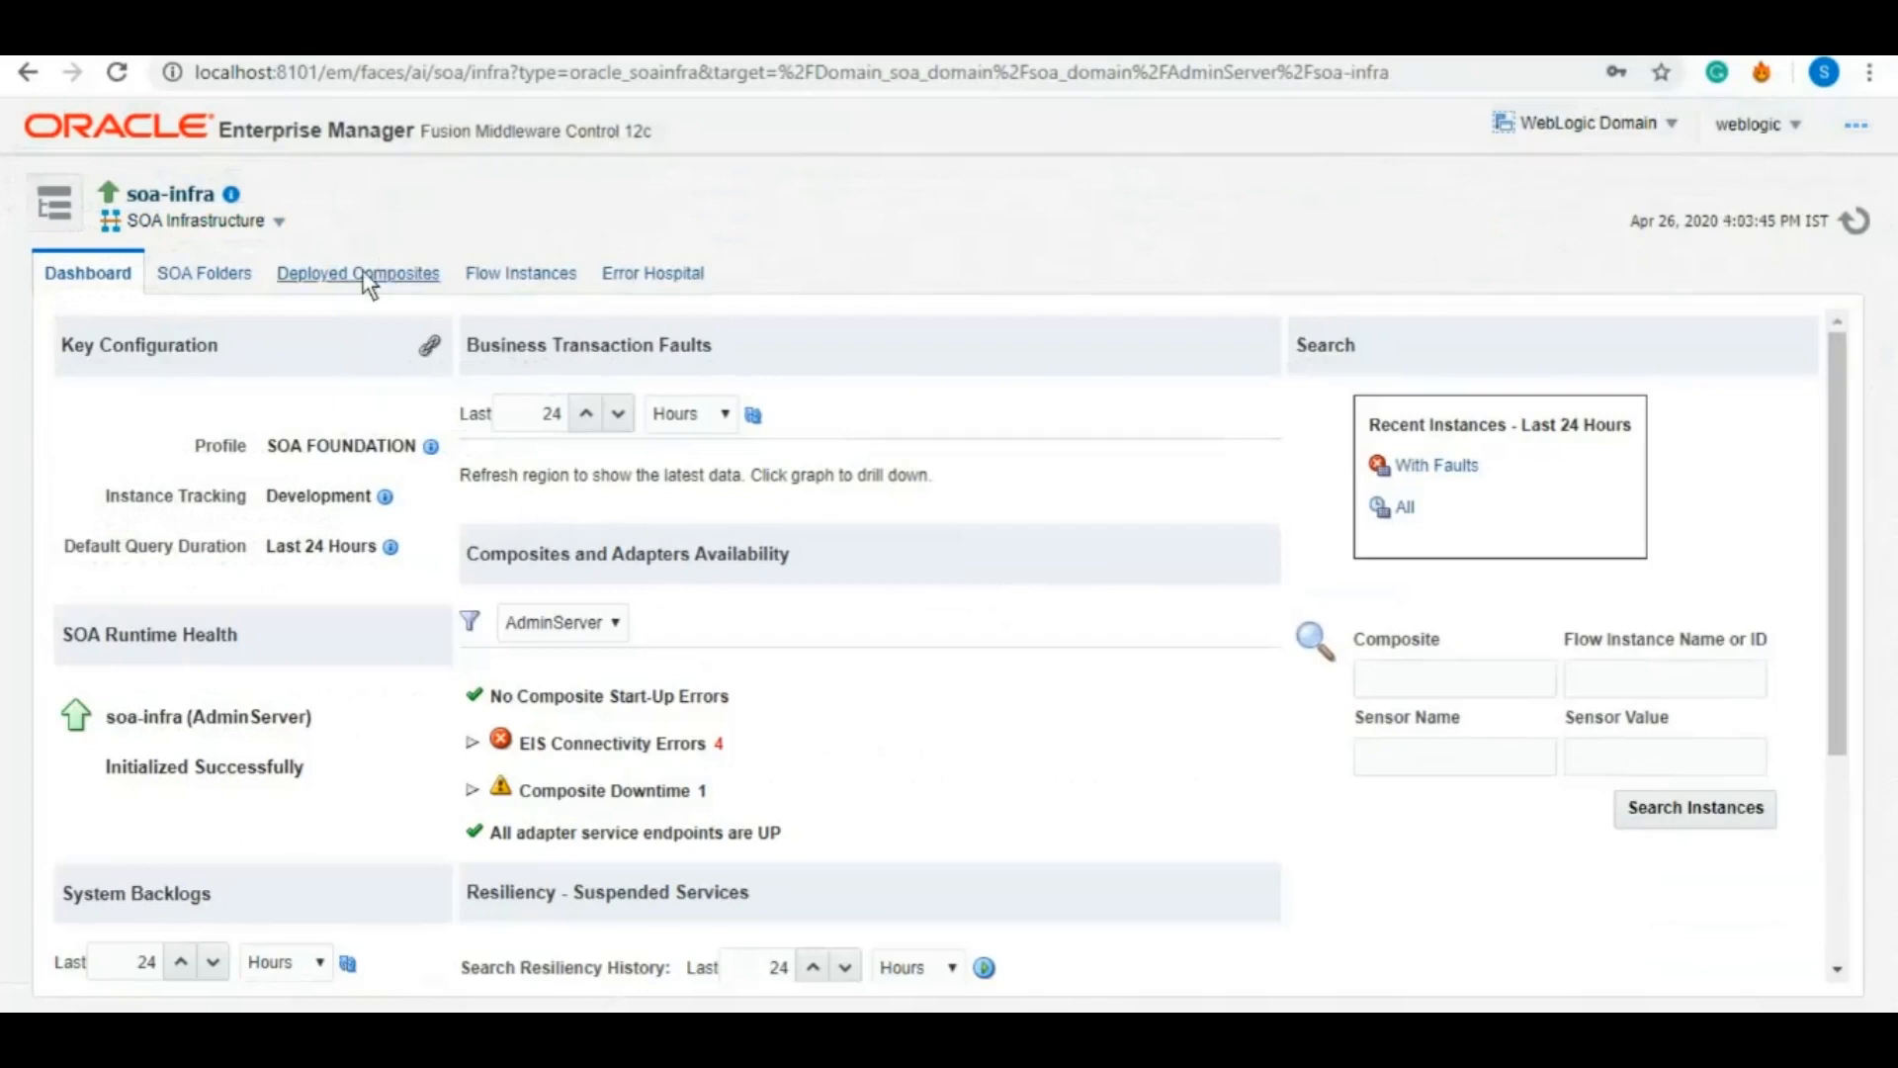
Step: Open XmlToJsonConversionDemo [1.0] from Deployed Composites and start its Test Web Service page
{"action": "left_click", "coordinate": [358, 273]}
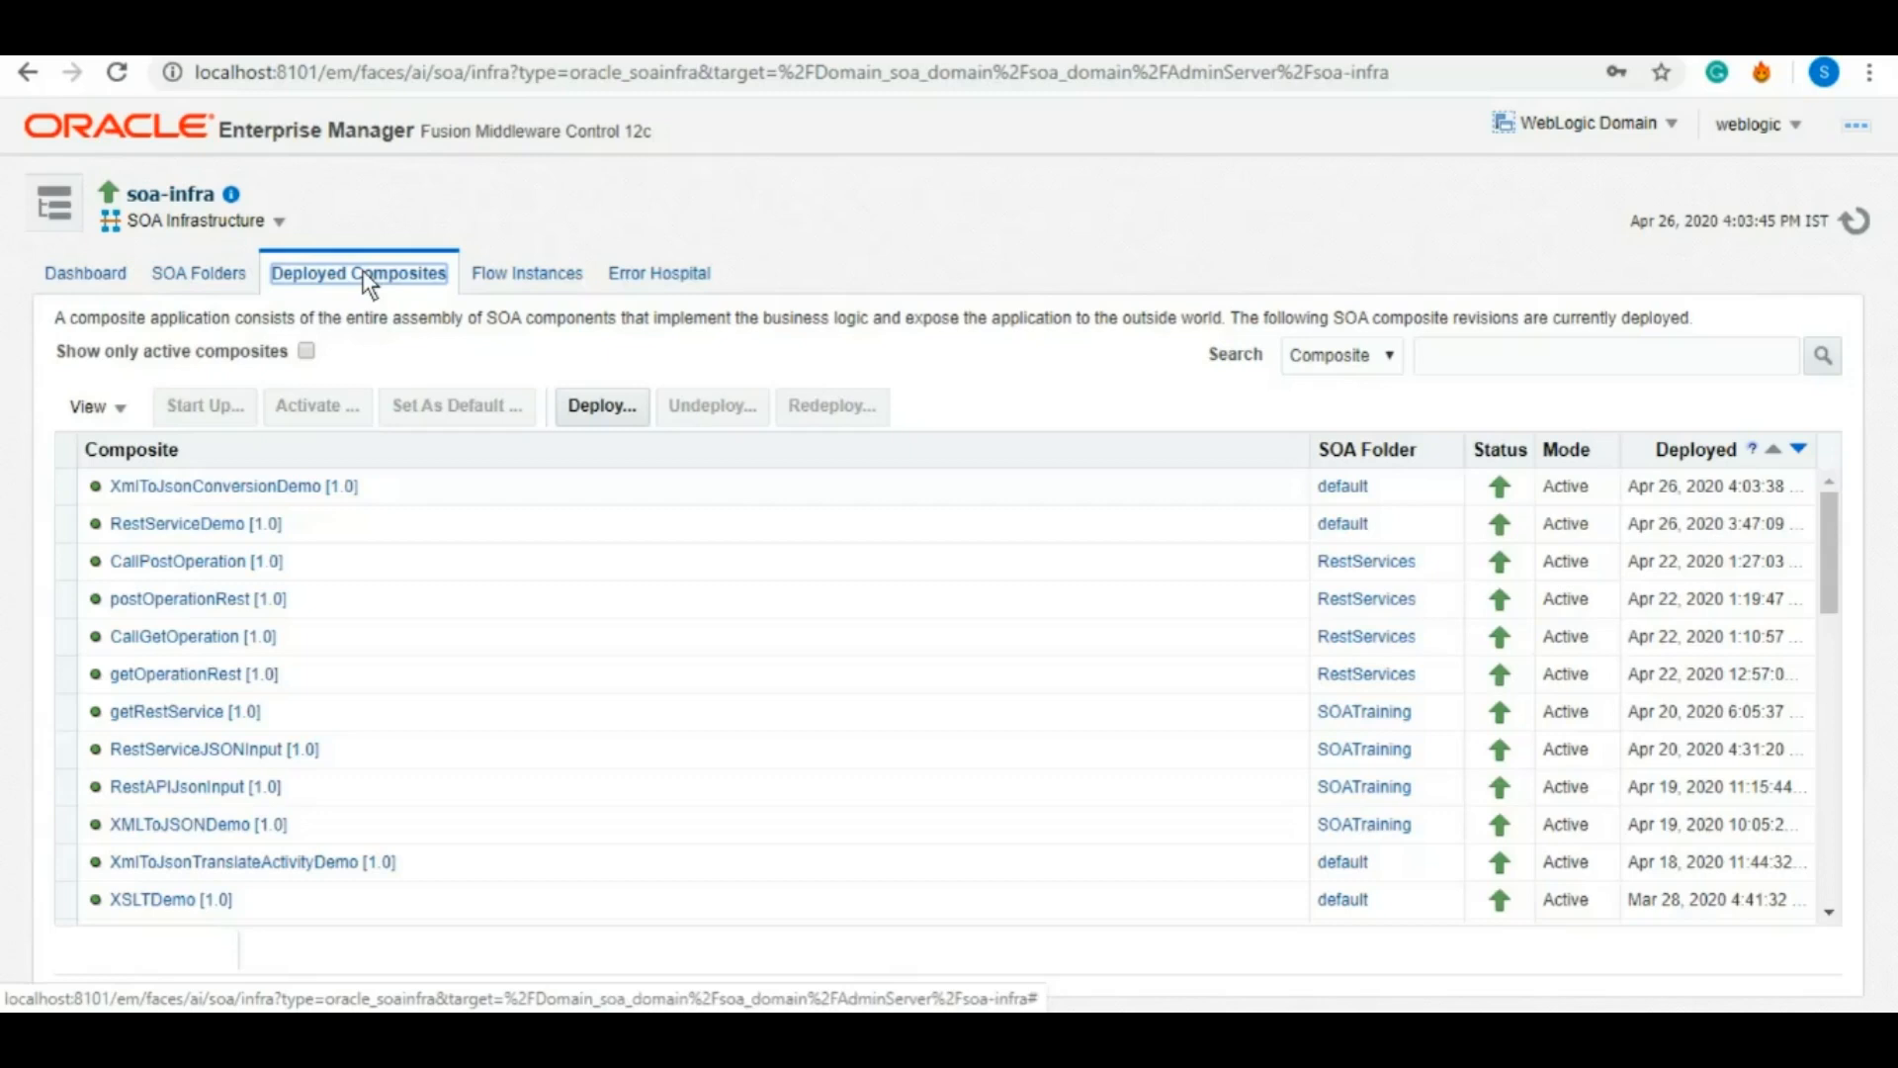
{"action": "left_click", "coordinate": [229, 487]}
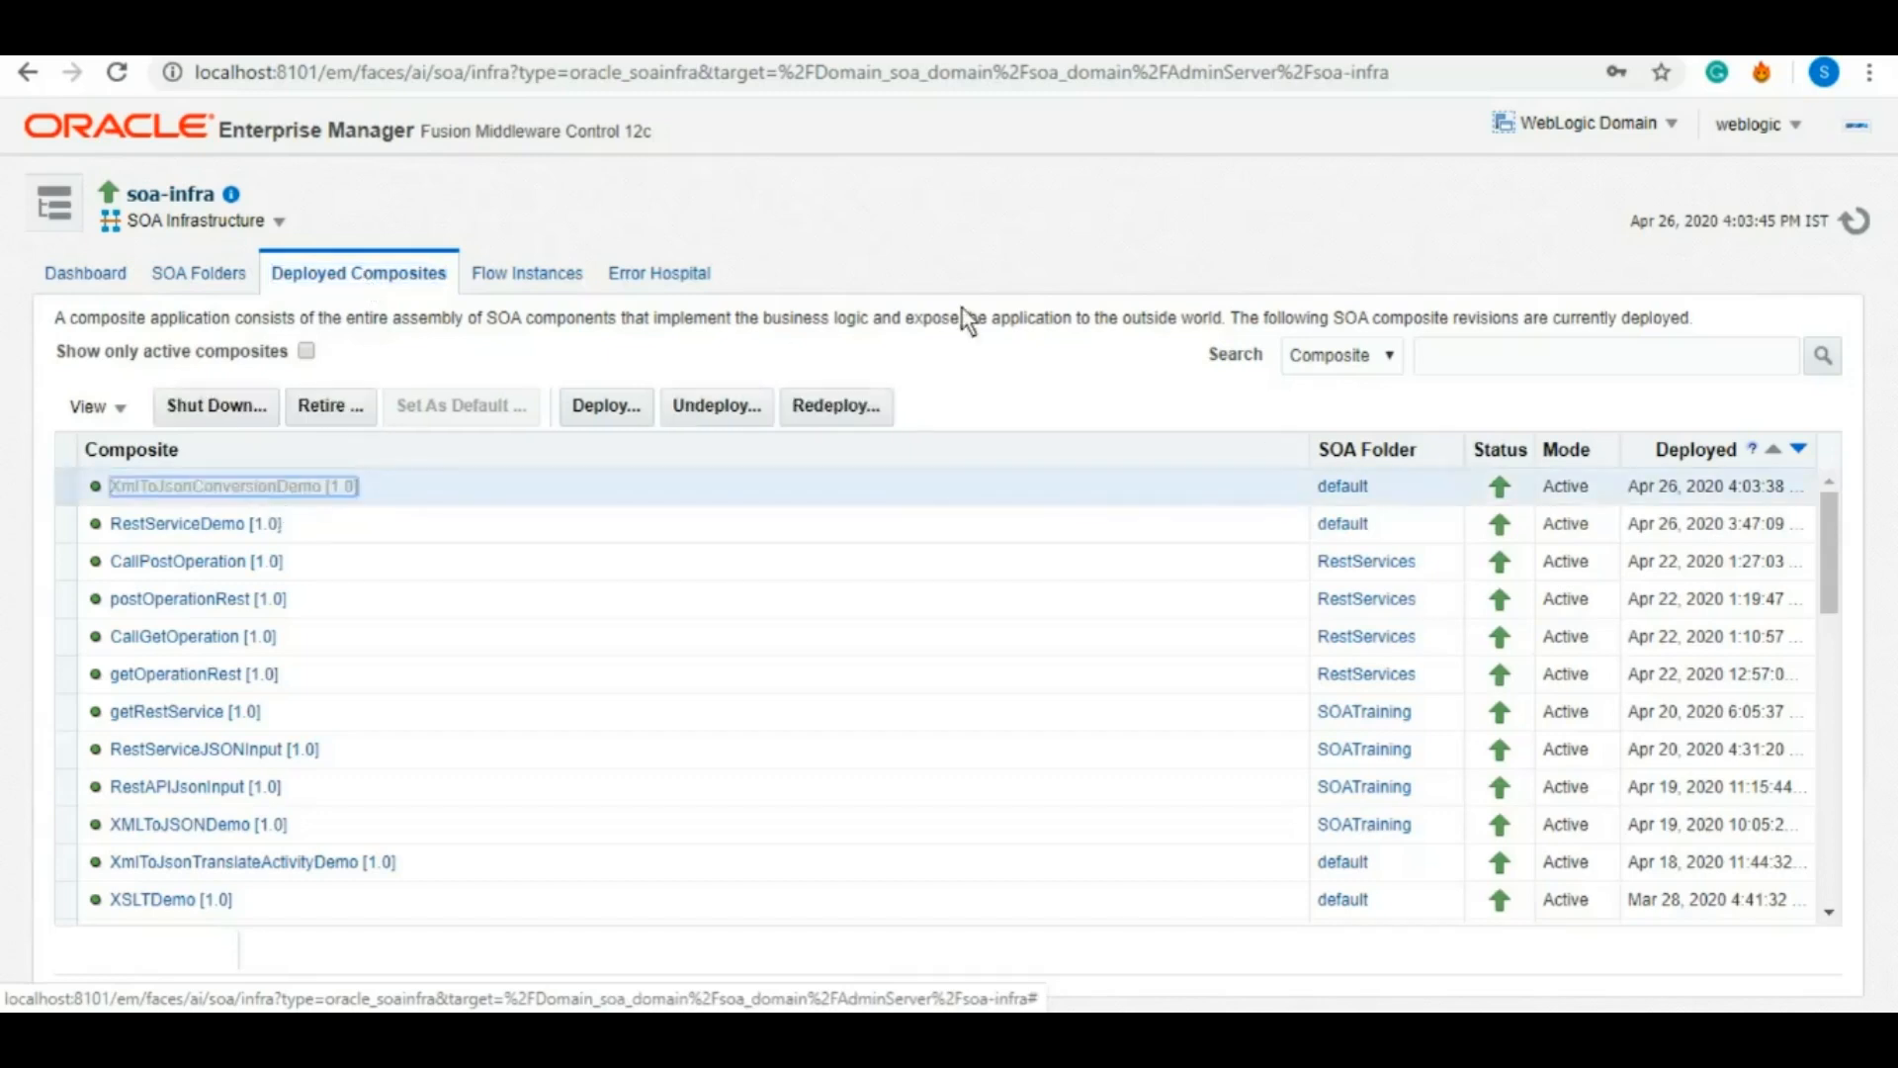
{"action": "left_click", "coordinate": [230, 486]}
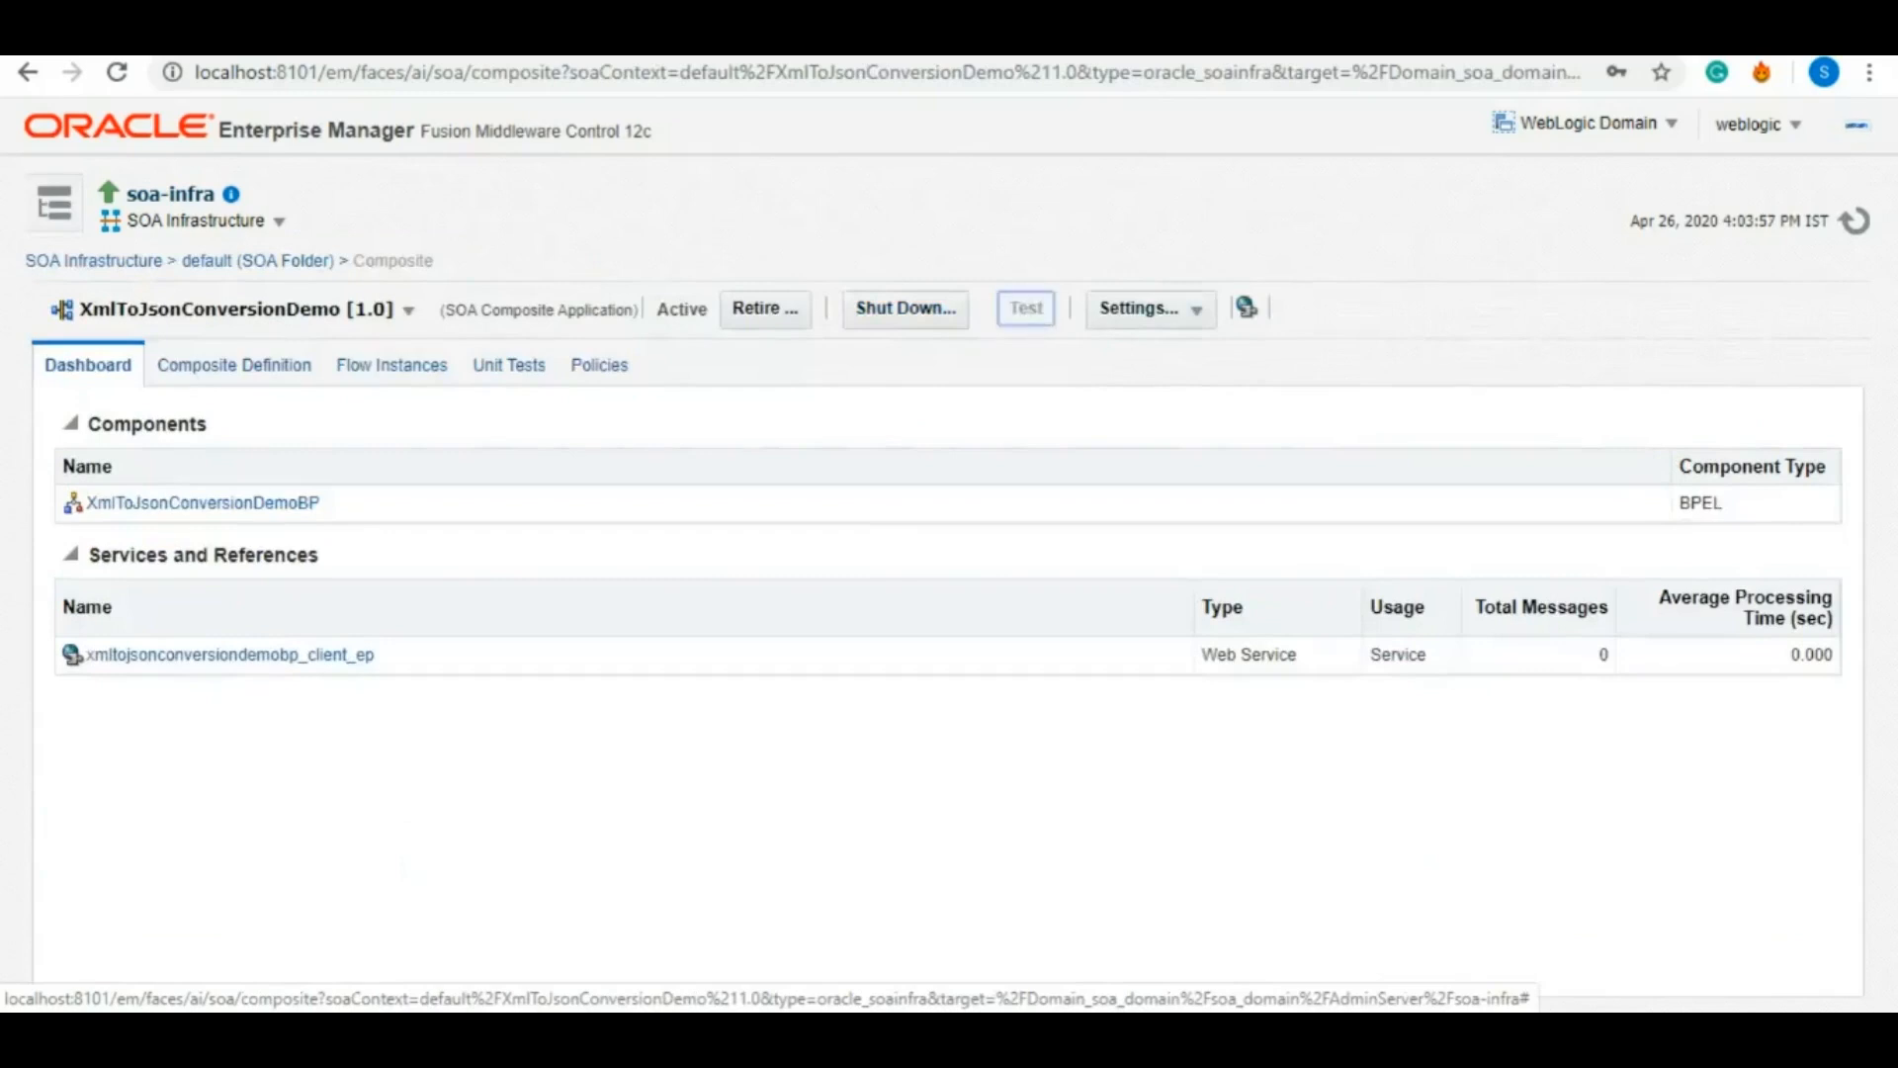
{"action": "mouse_move", "coordinate": [1874, 477]}
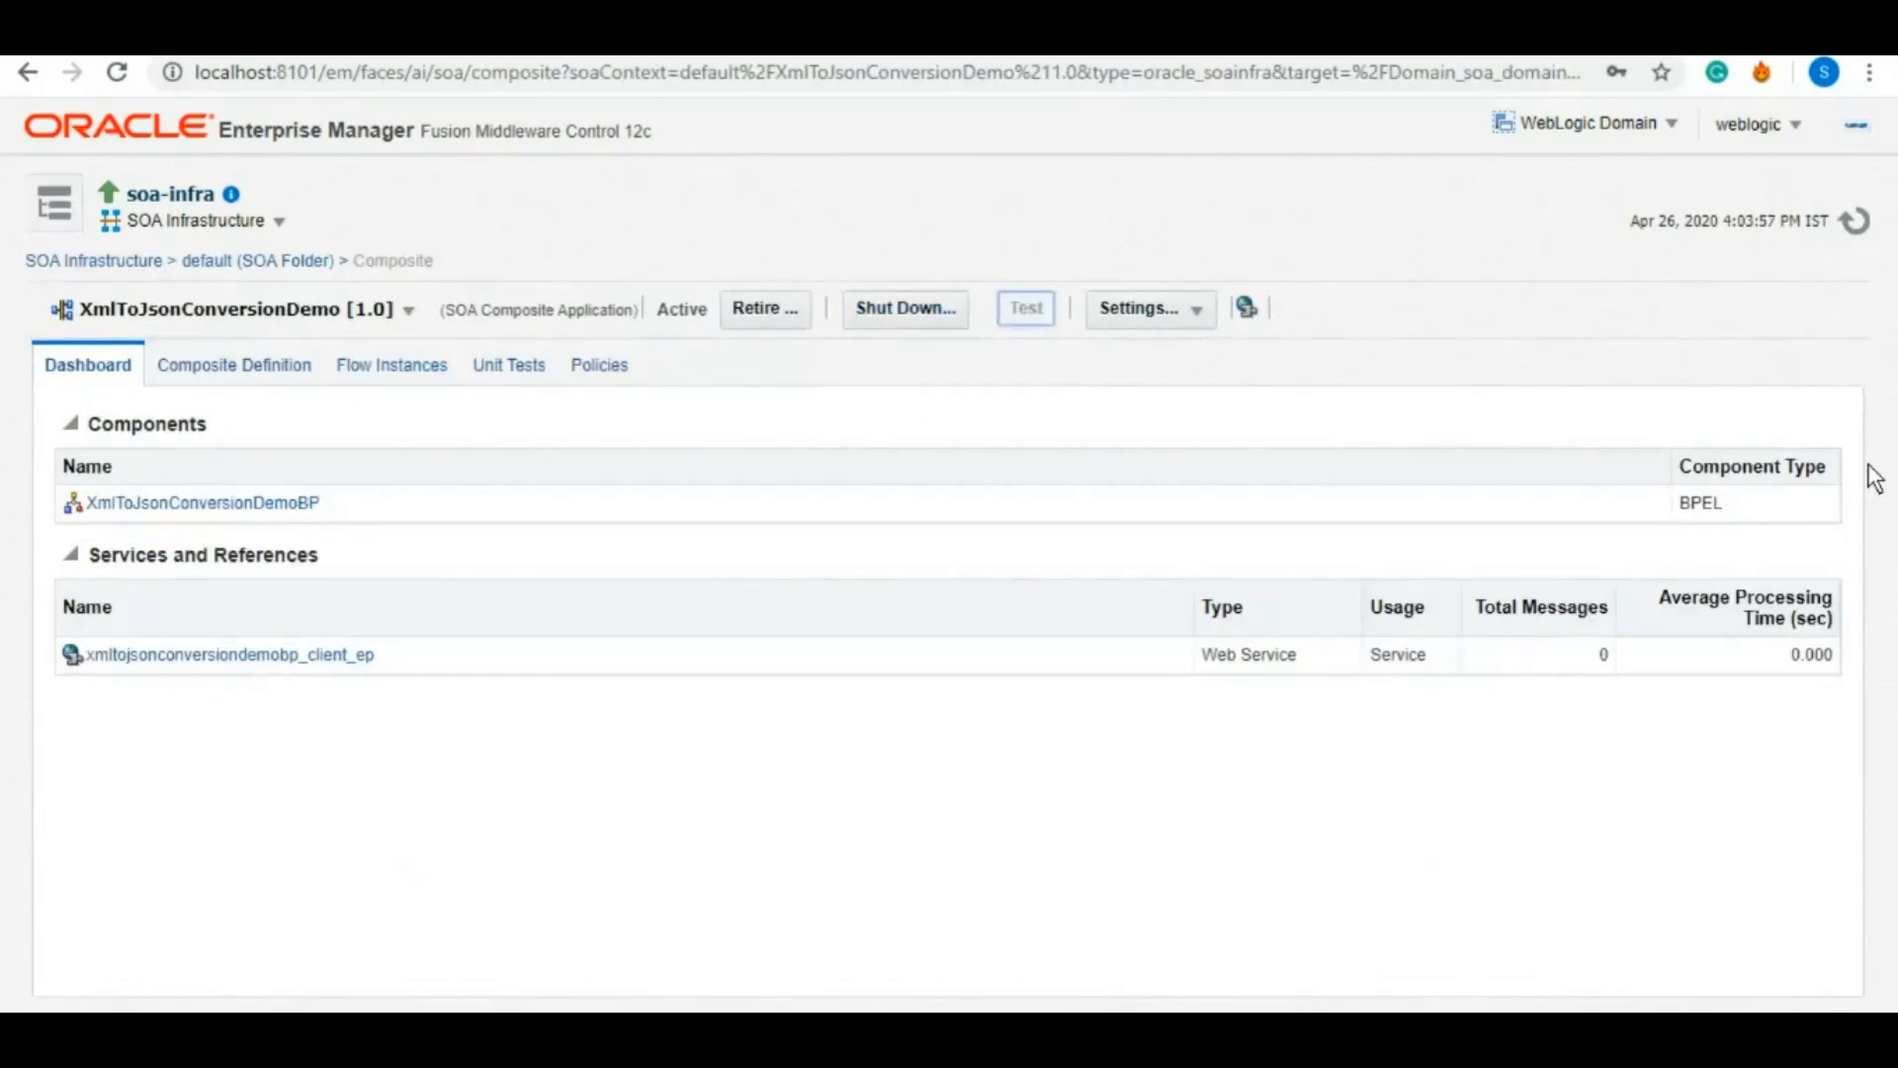
{"action": "left_click", "coordinate": [1024, 309]}
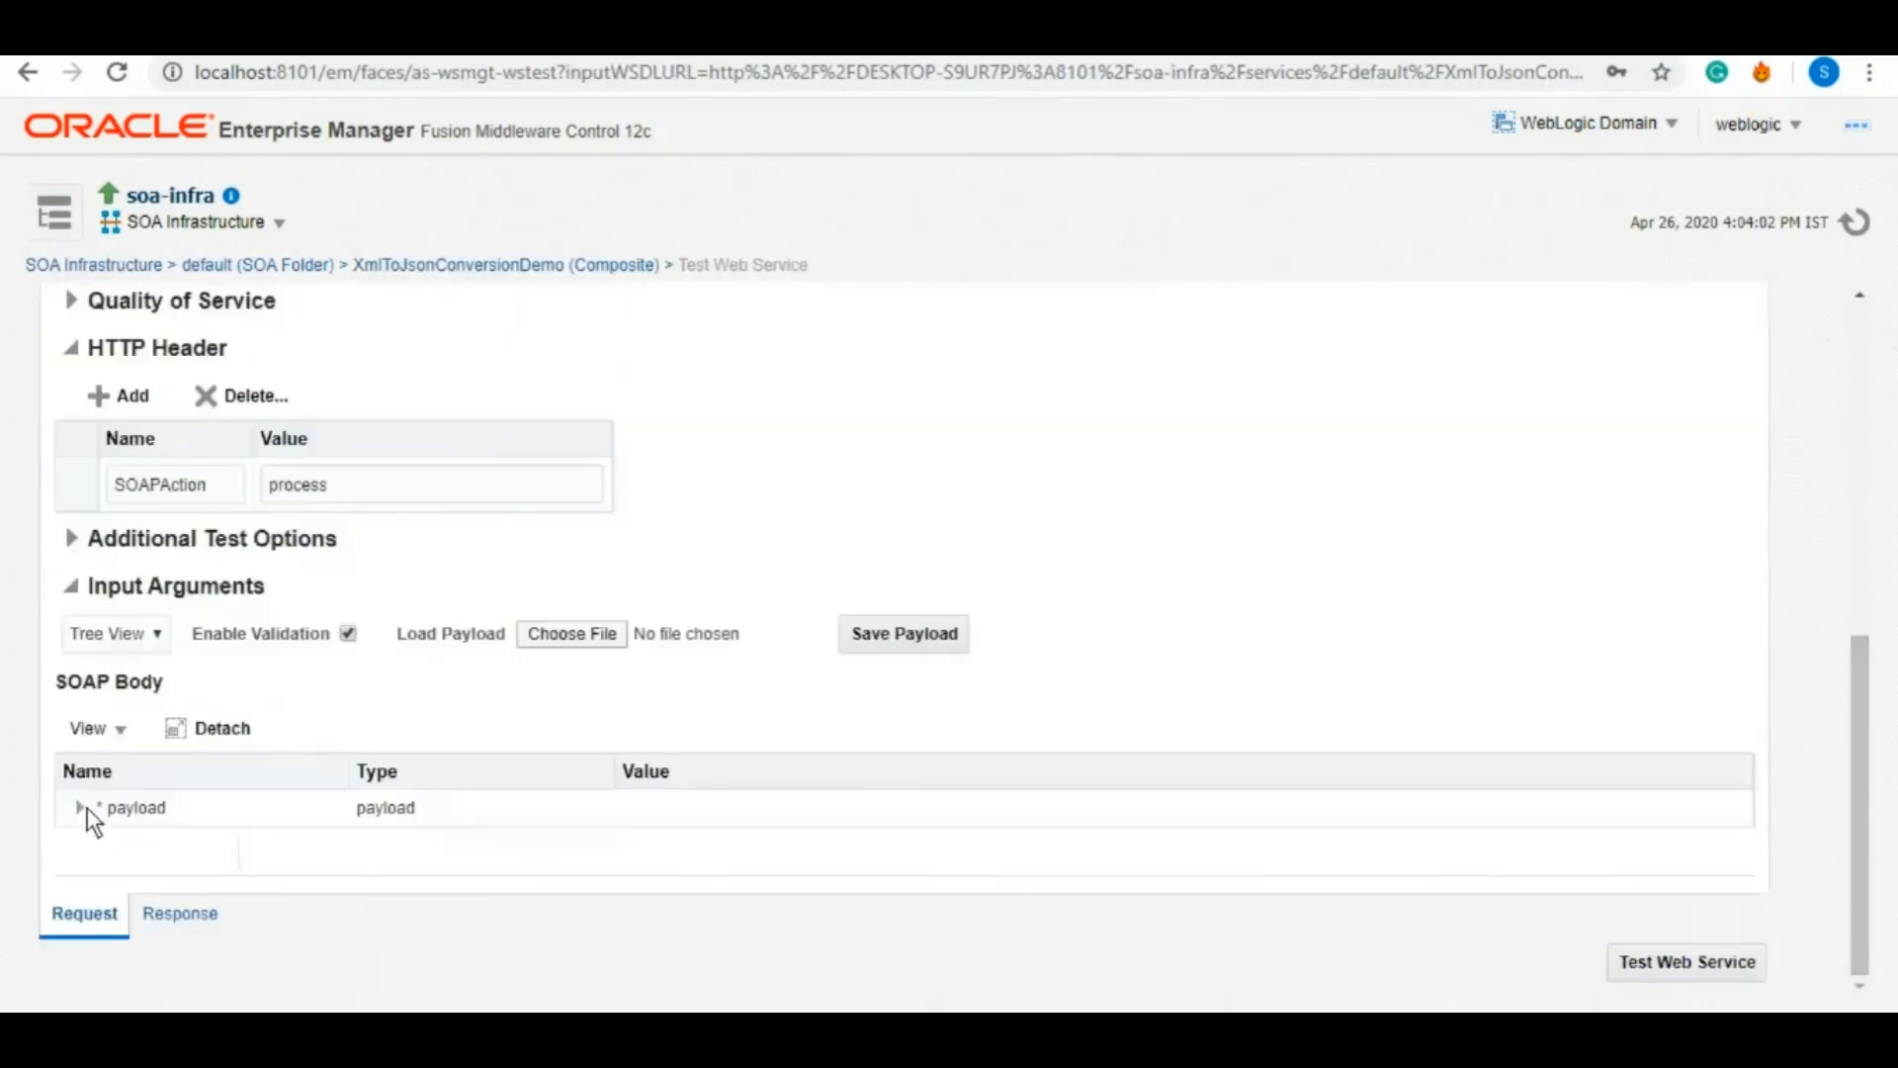
Step: Expand the payload and enter body Hello and id 12
{"action": "left_click", "coordinate": [81, 806]}
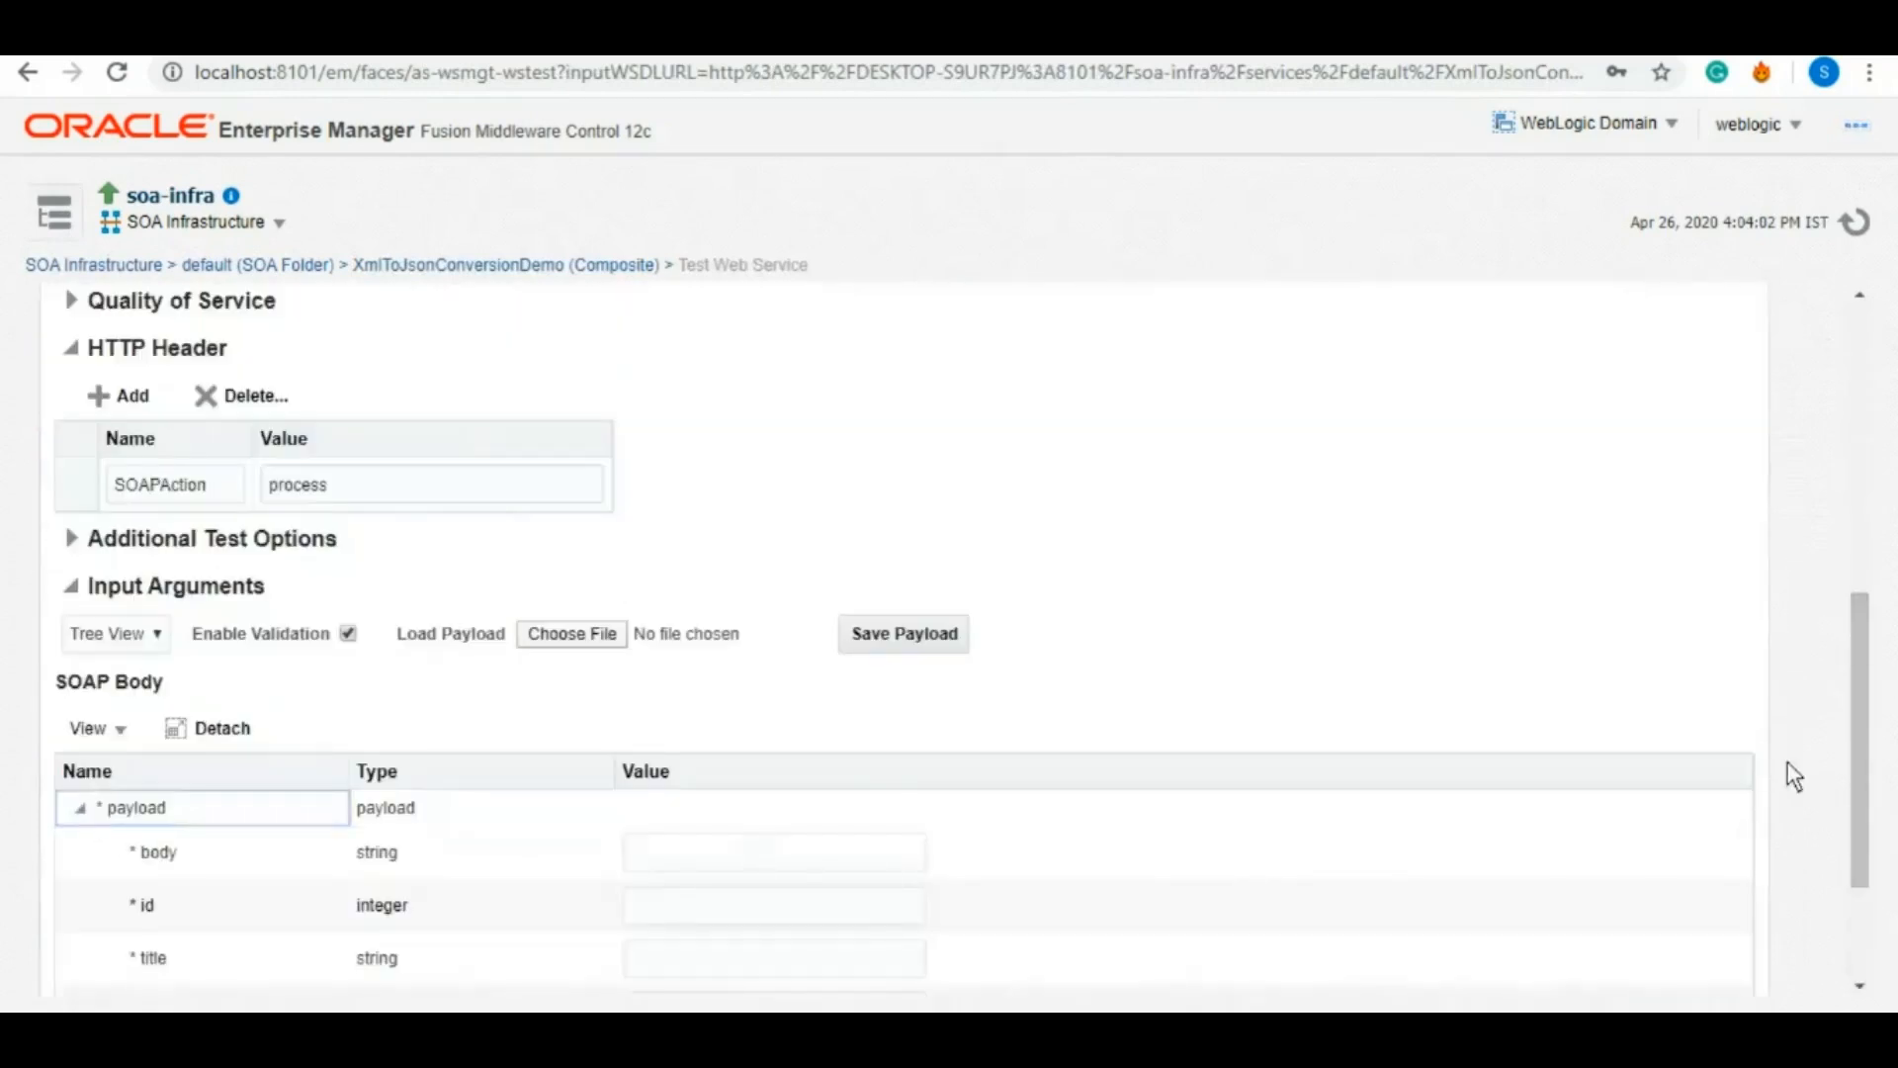
{"action": "scroll", "scroll_direction": "down", "scroll_amount": 3}
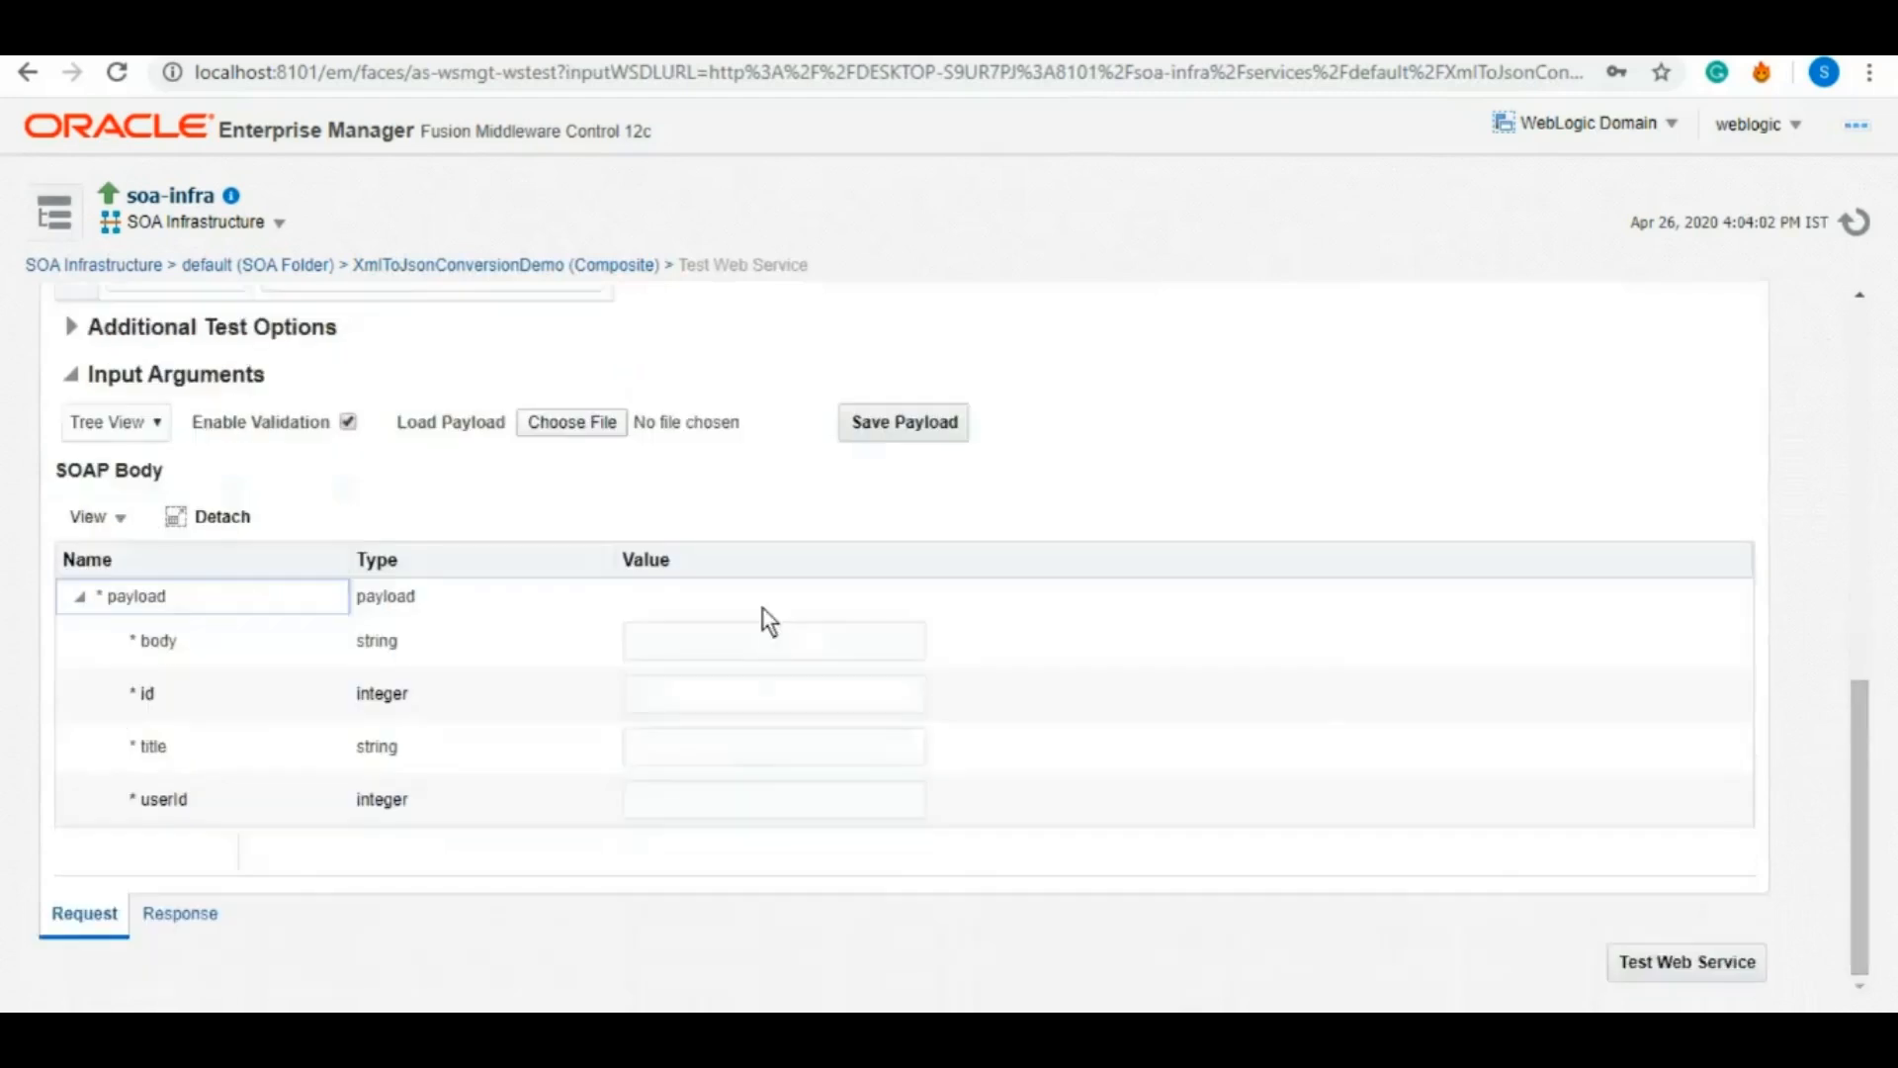
{"action": "left_click", "coordinate": [773, 641]}
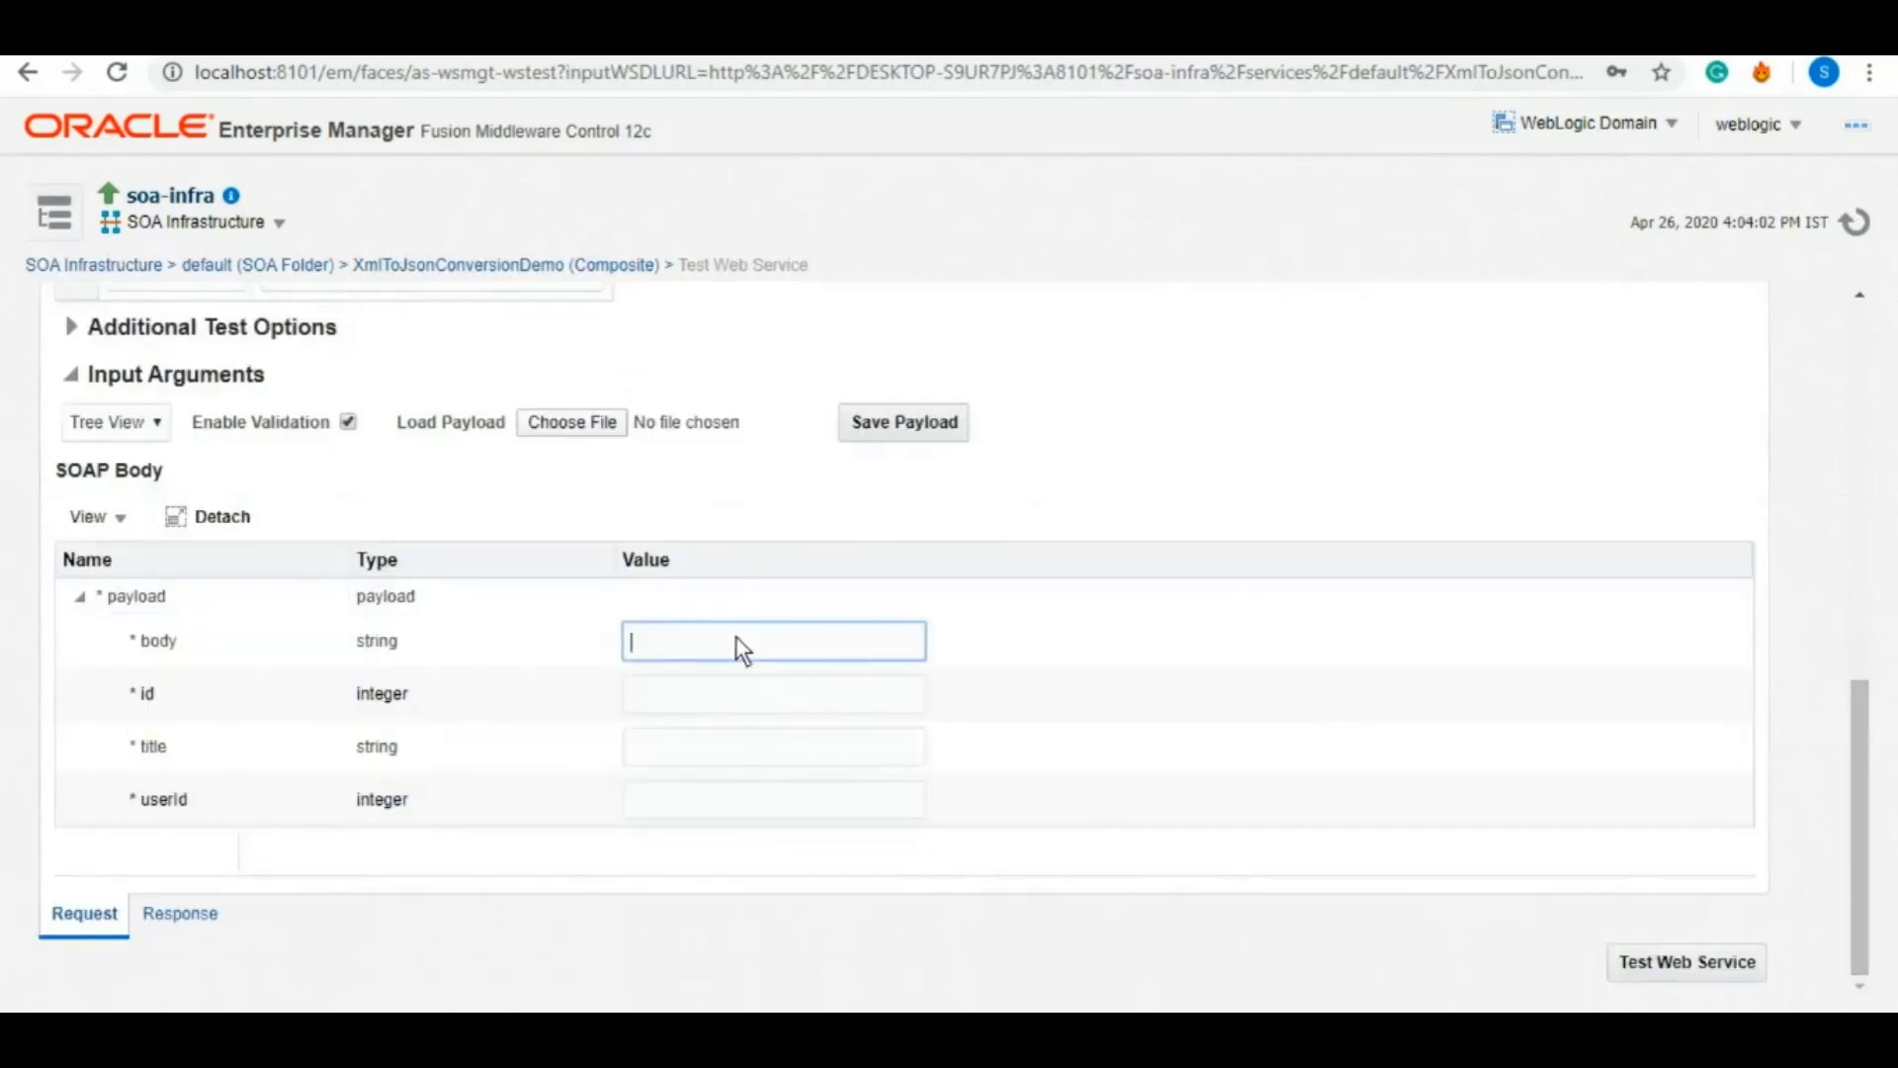
{"action": "type", "text": "Hello"}
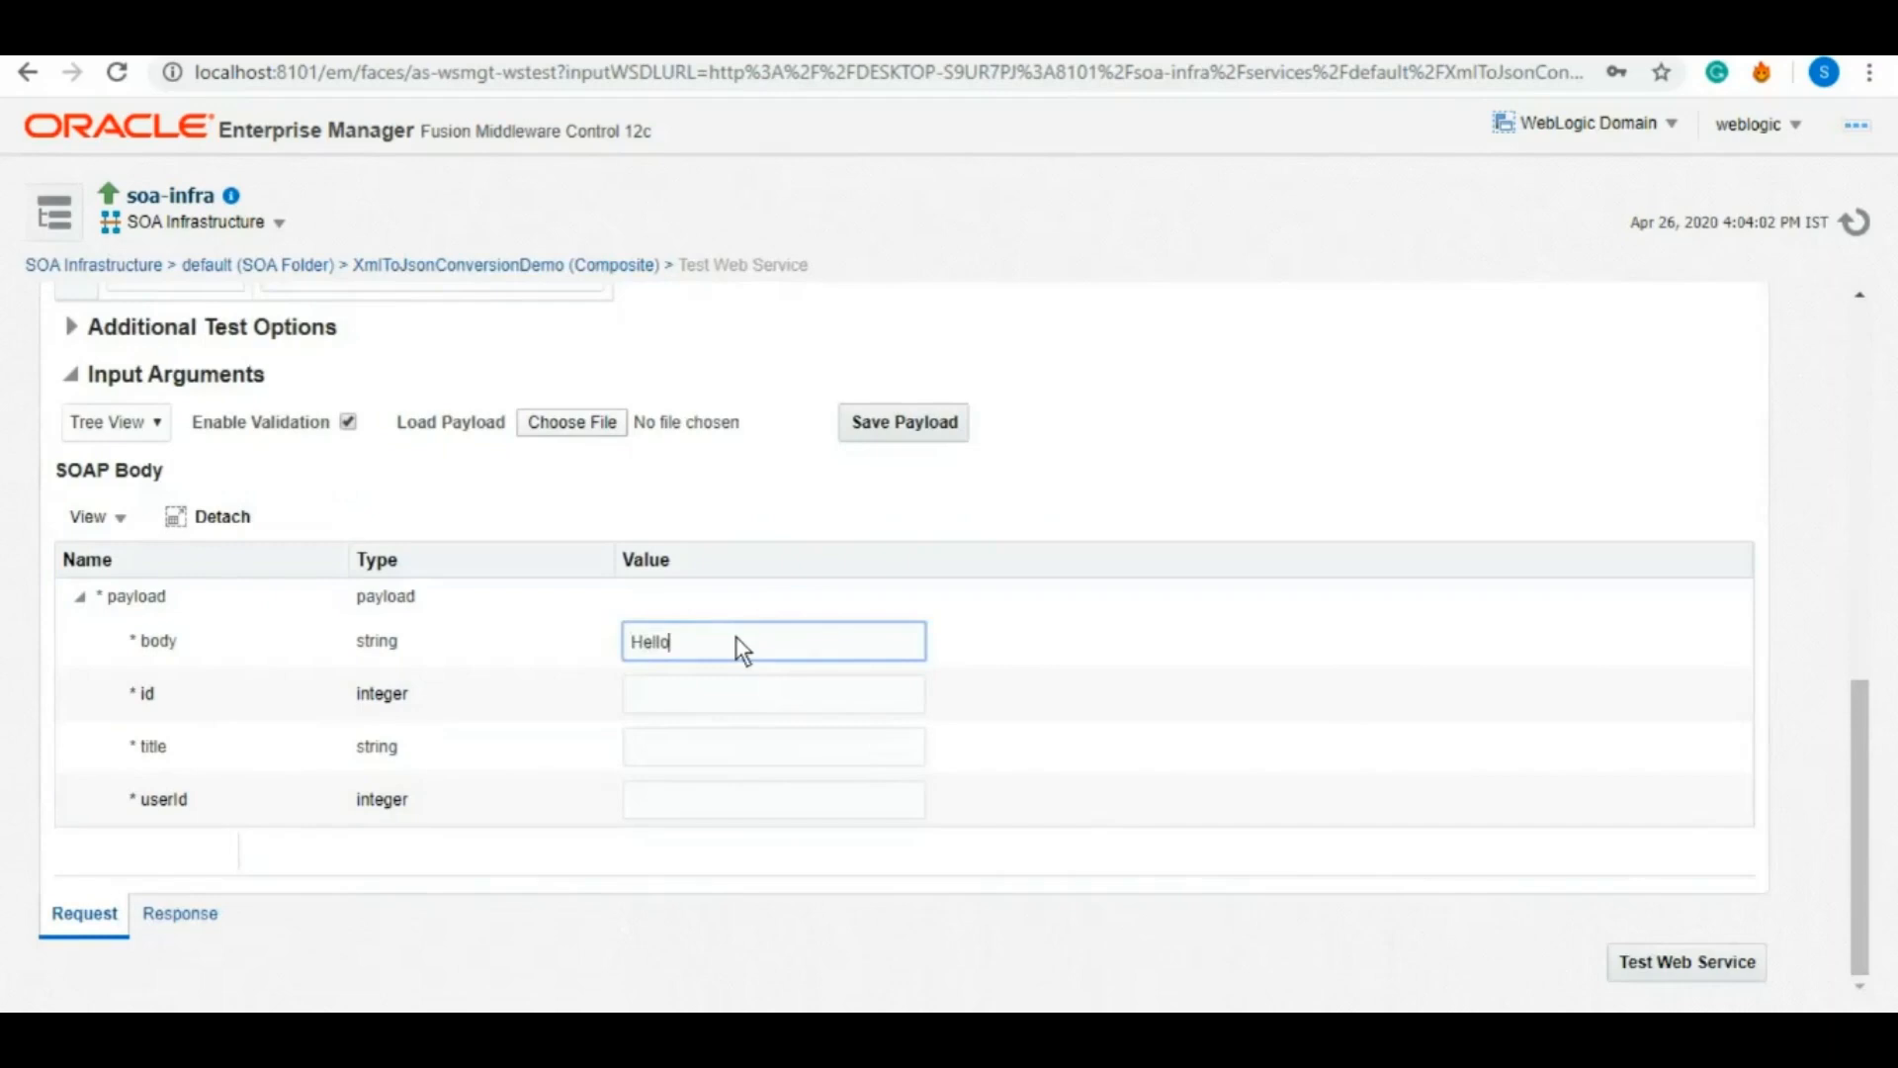
{"action": "type", "text": "12"}
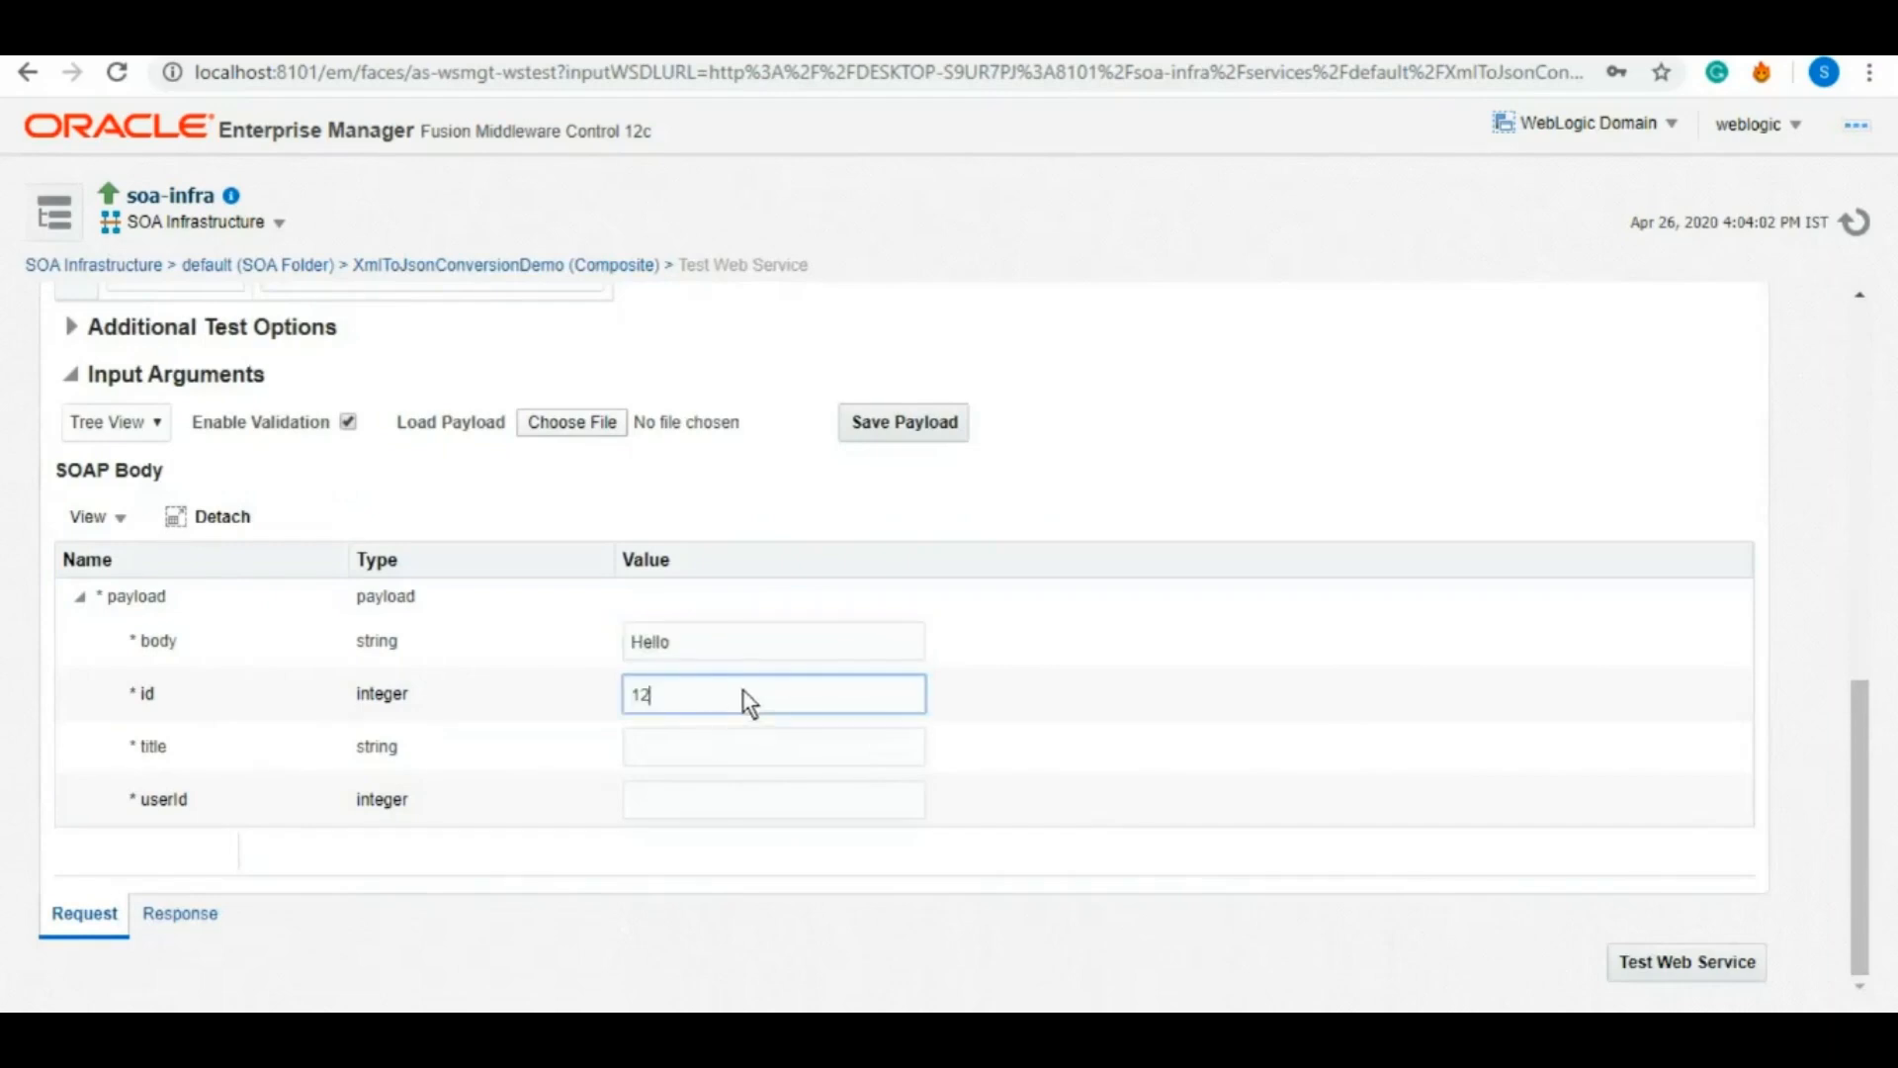
Step: Enter title Sanja and userId 5678, then send the test request
{"action": "left_click", "coordinate": [773, 745]}
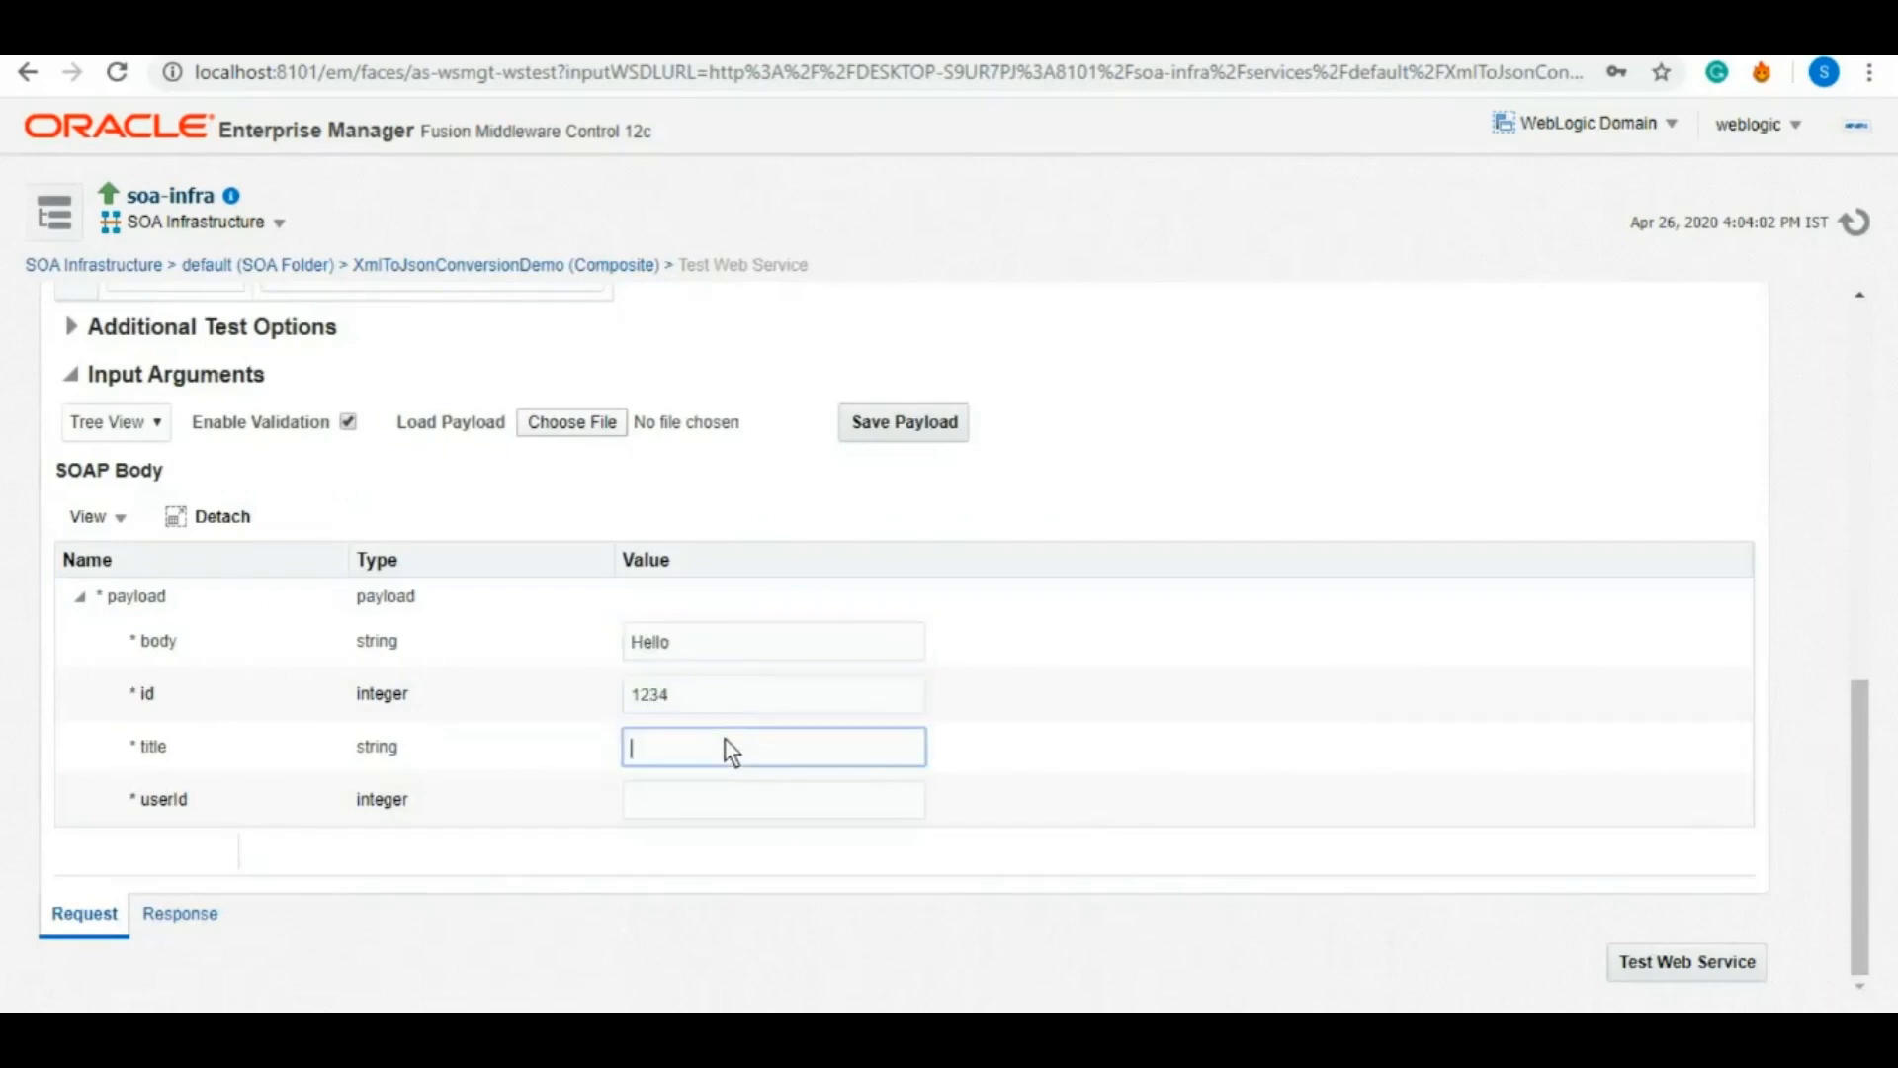
{"action": "type", "text": "Sanja"}
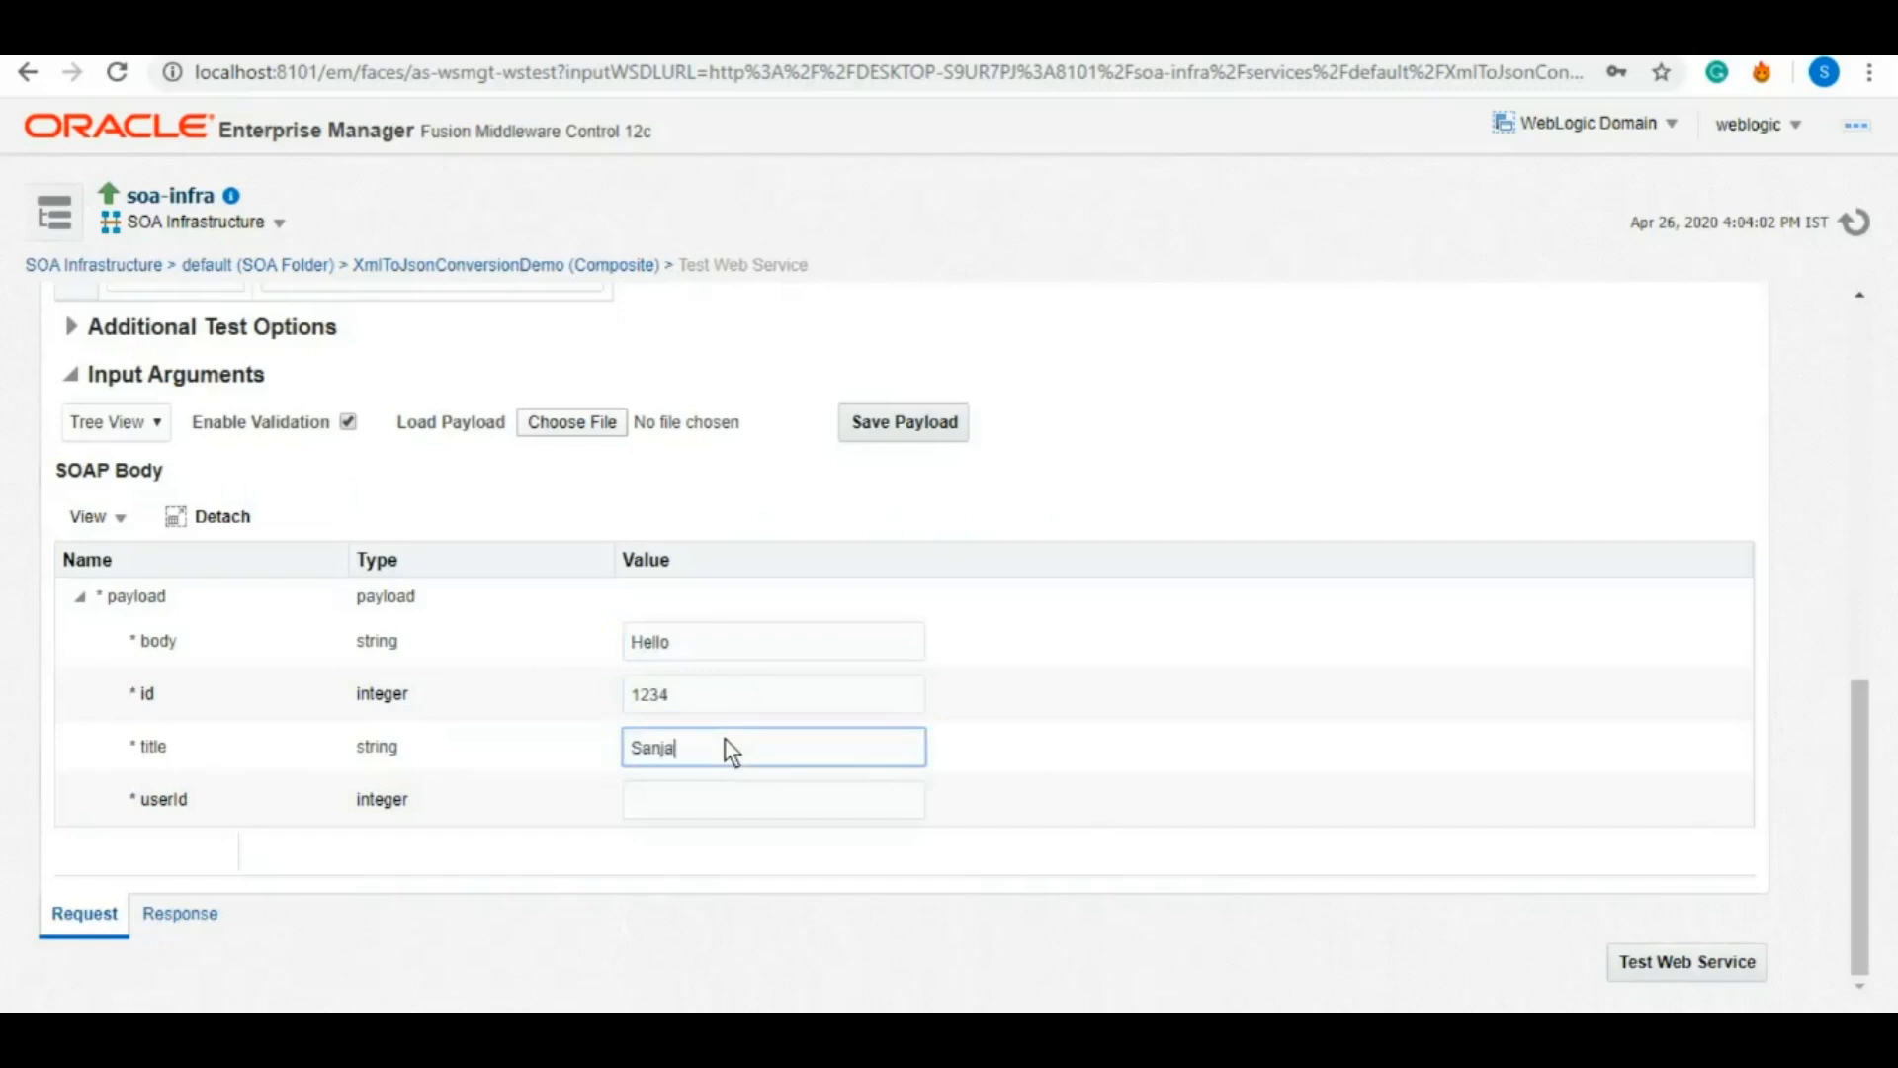
{"action": "left_click", "coordinate": [773, 797]}
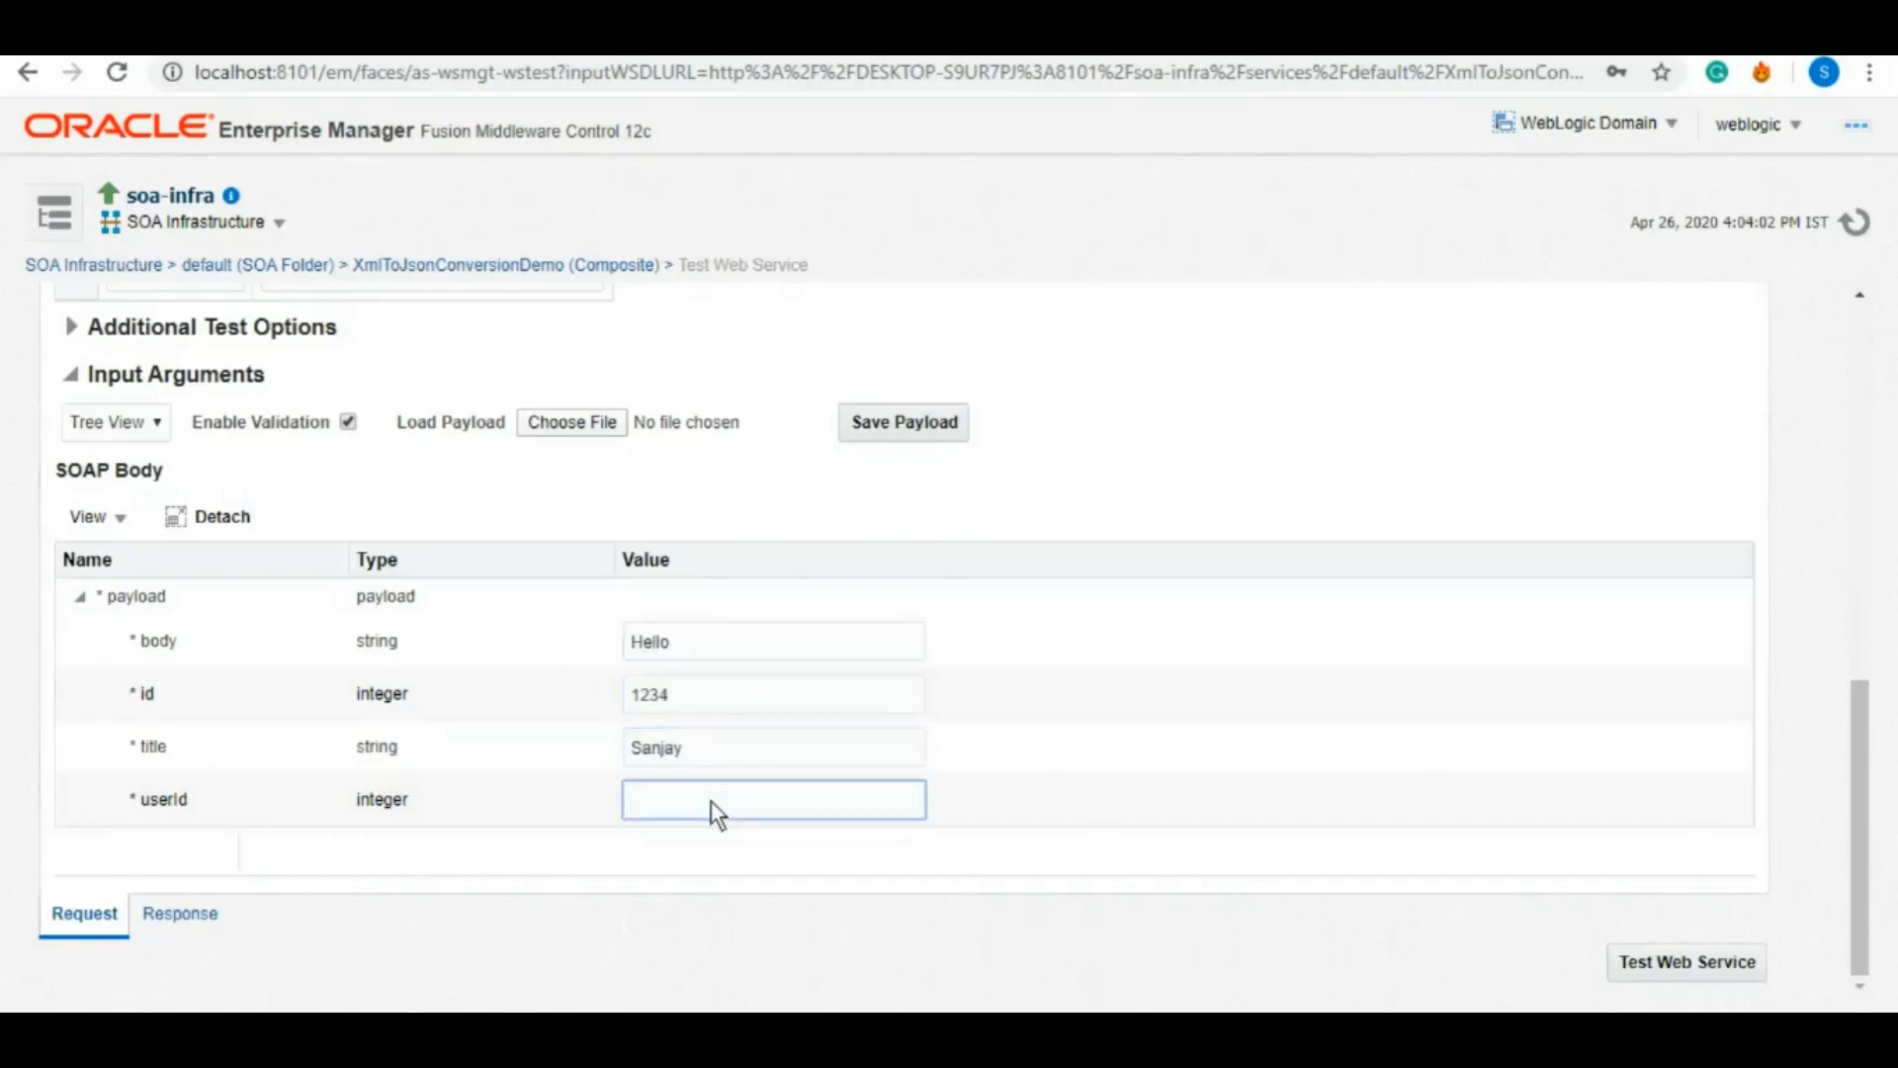
{"action": "type", "text": "5678"}
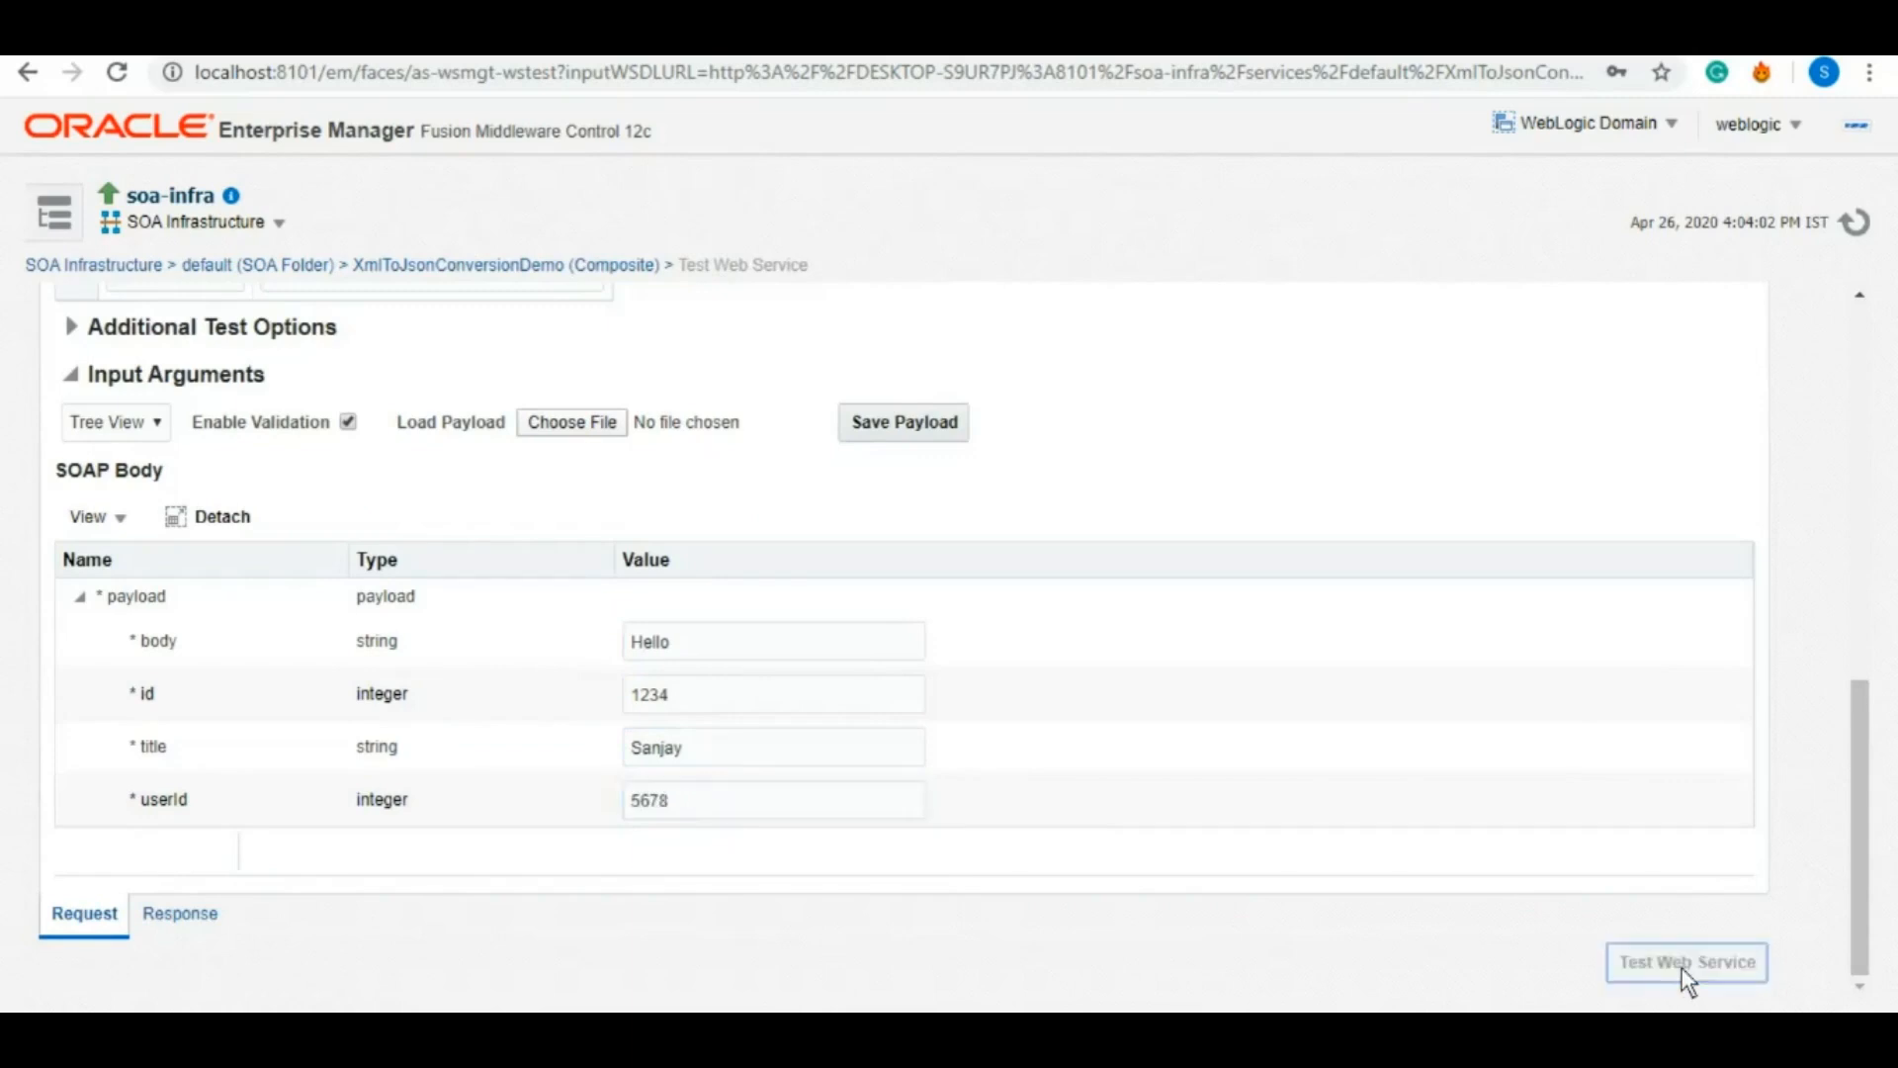
{"action": "left_click", "coordinate": [1685, 961]}
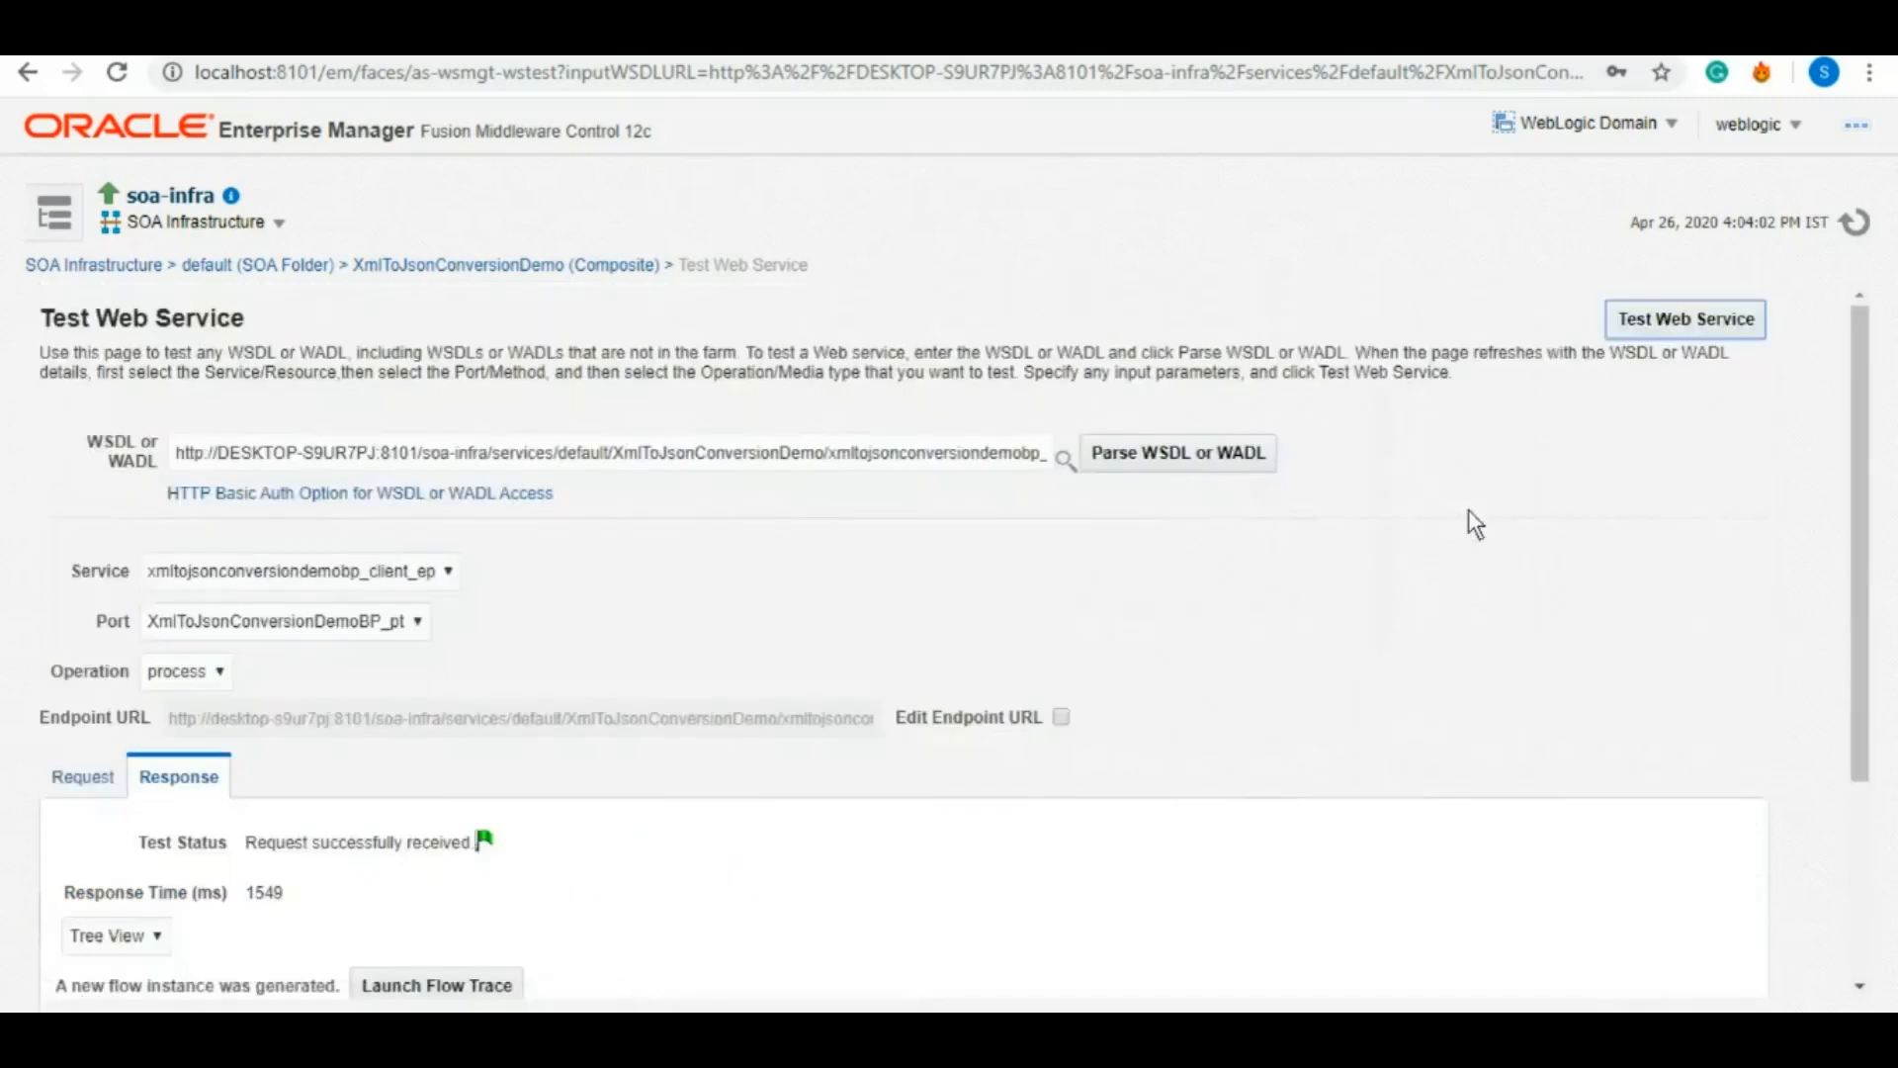
Step: Select the returned result JSON string carrying the submitted body, id, title and userId
{"action": "scroll", "scroll_direction": "down", "scroll_amount": 3}
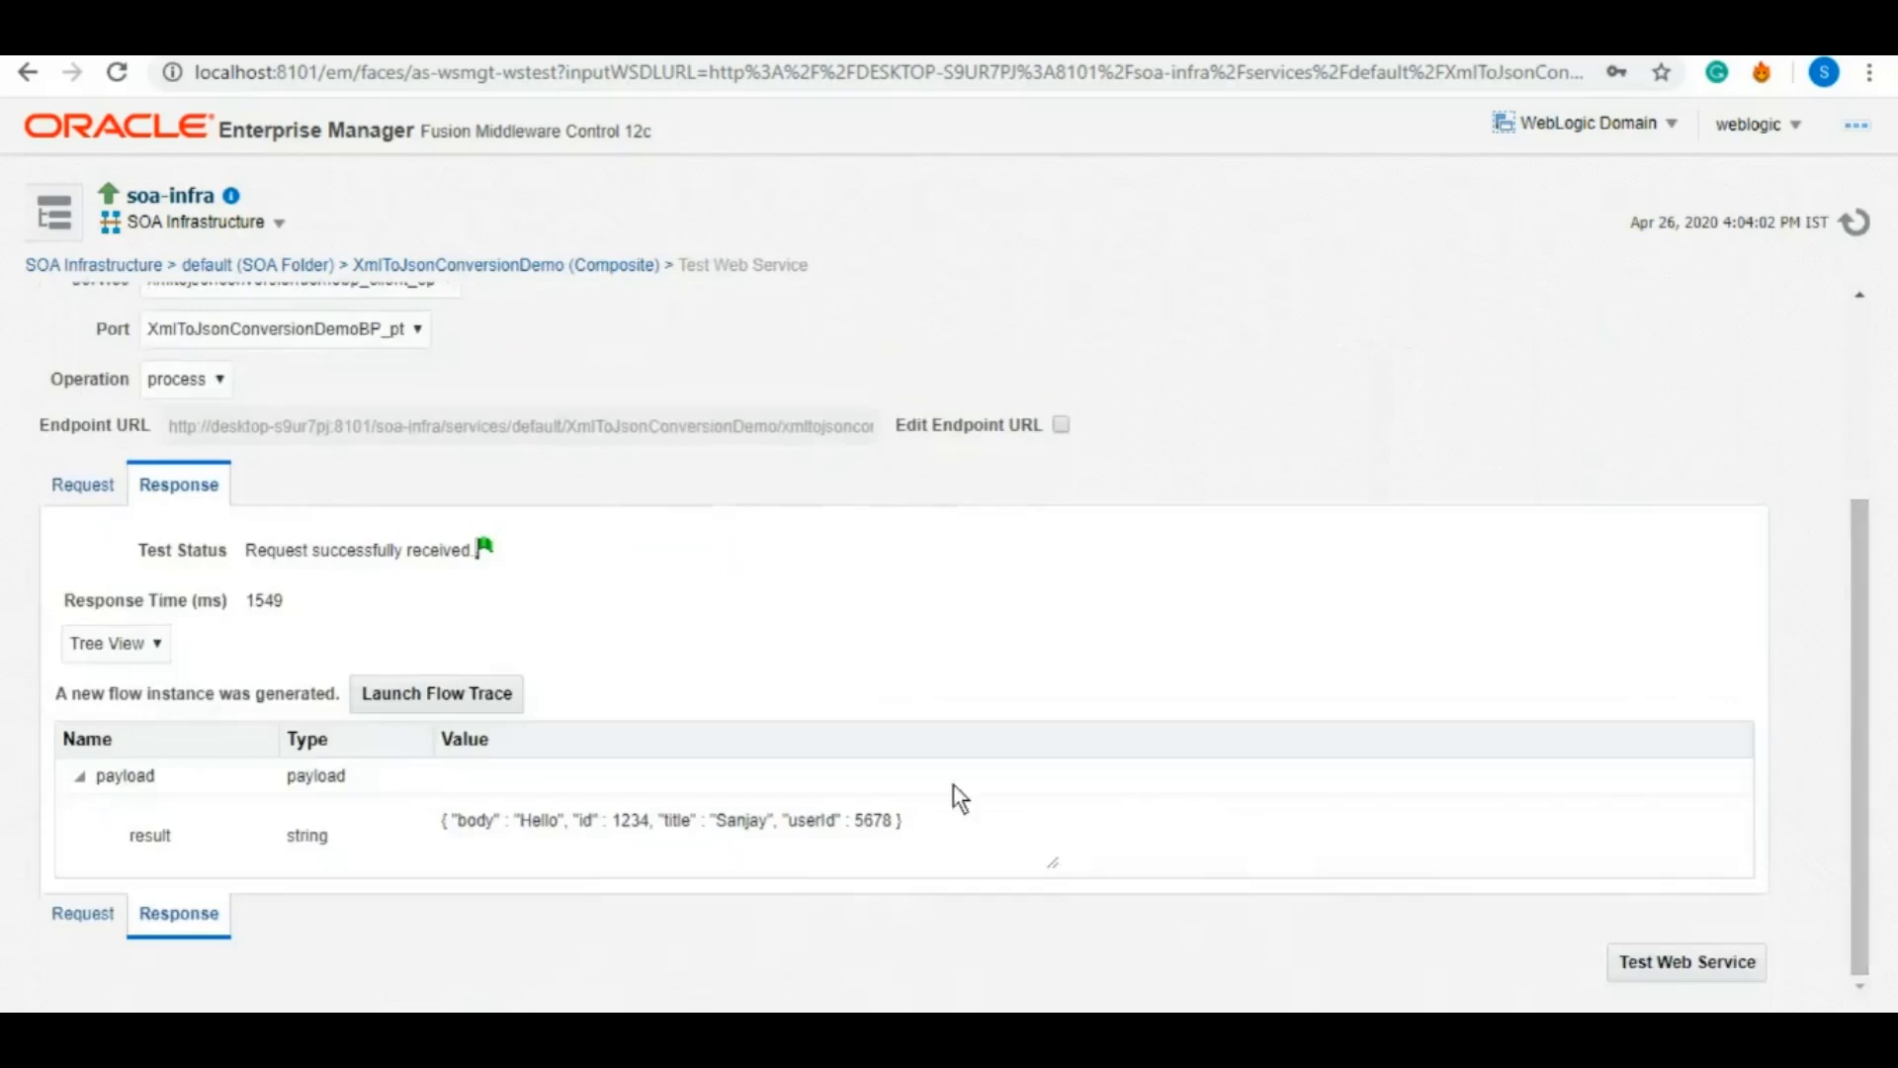
{"action": "triple_click", "coordinate": [666, 819]}
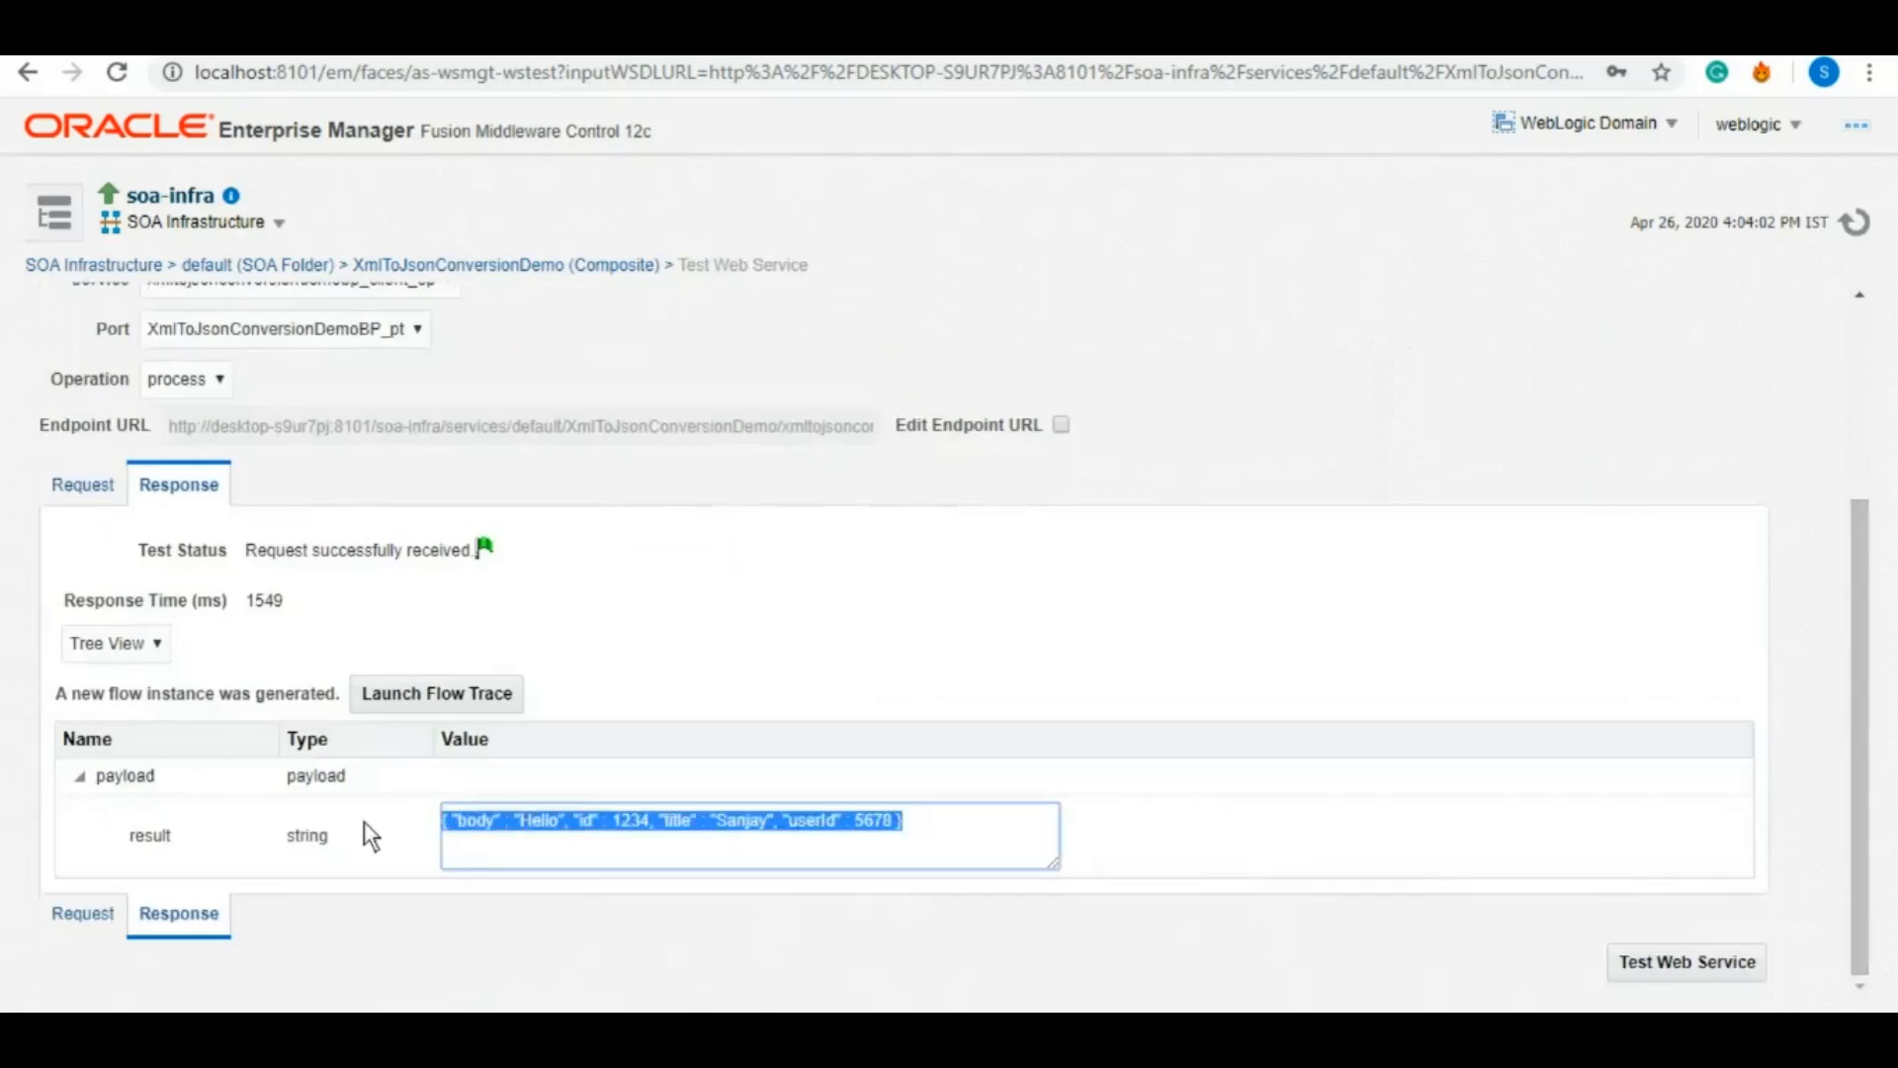